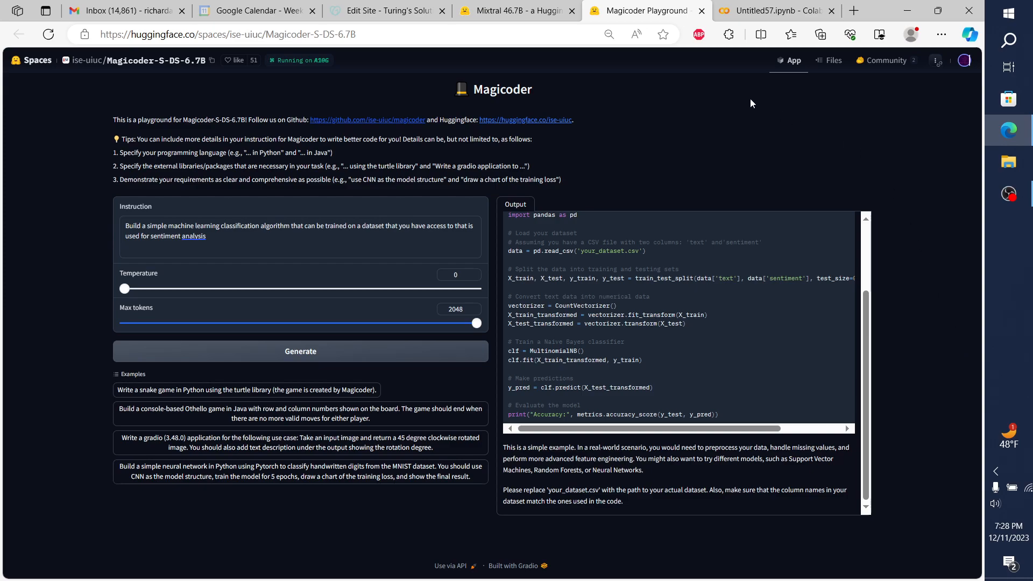
mouse_move(569, 133)
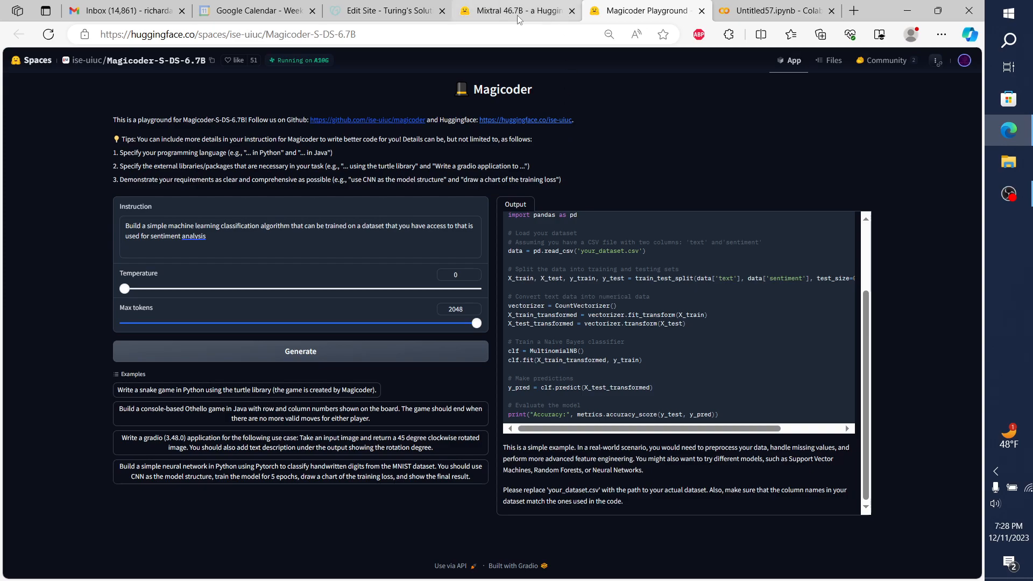
mouse_move(517, 11)
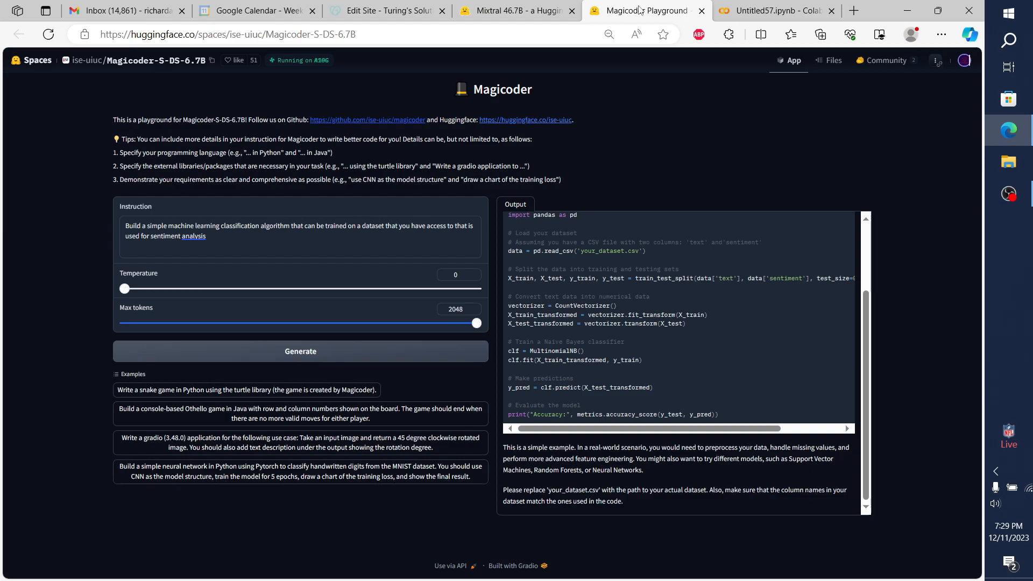
mouse_move(546, 74)
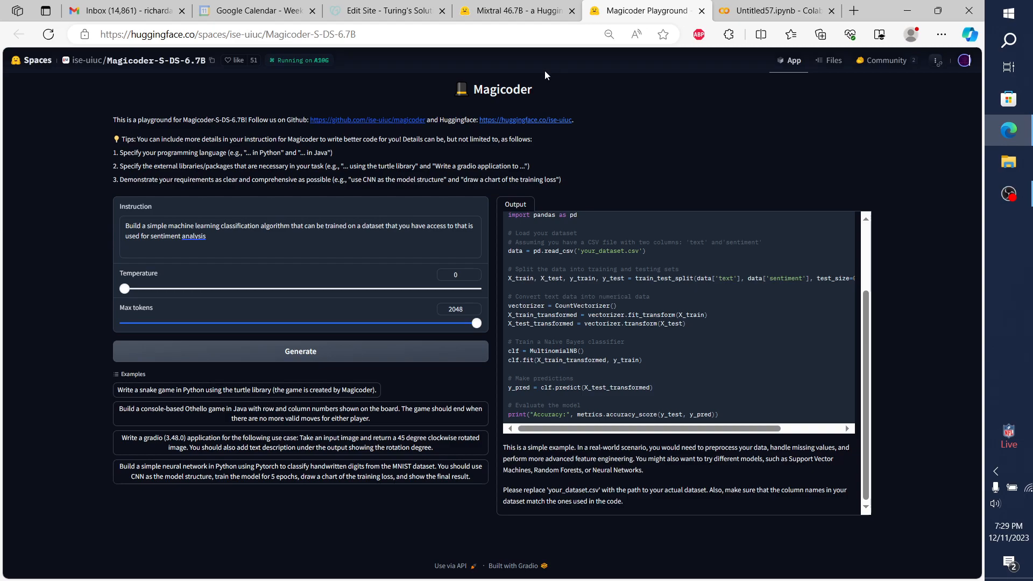
mouse_move(453, 189)
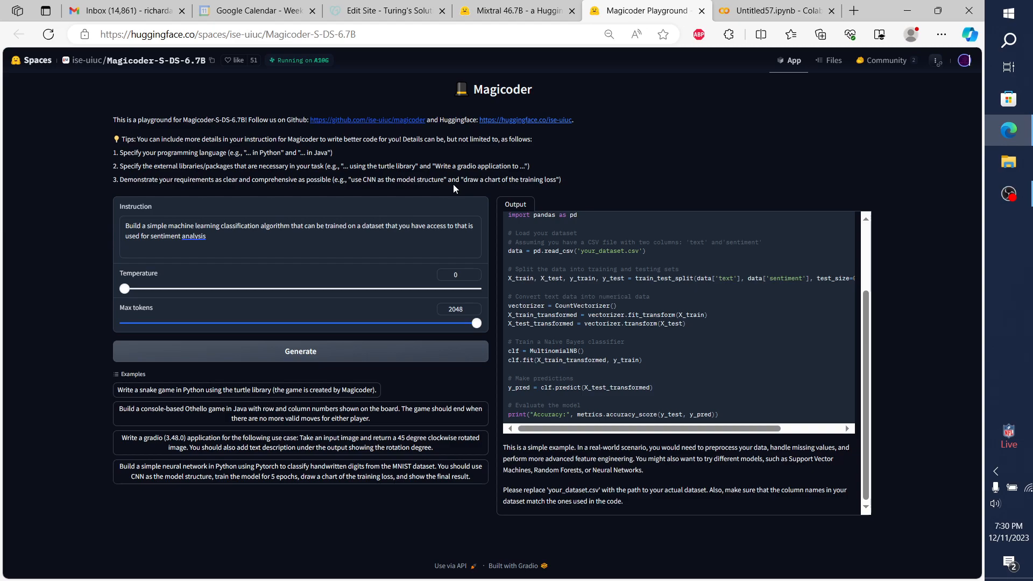
mouse_move(369, 428)
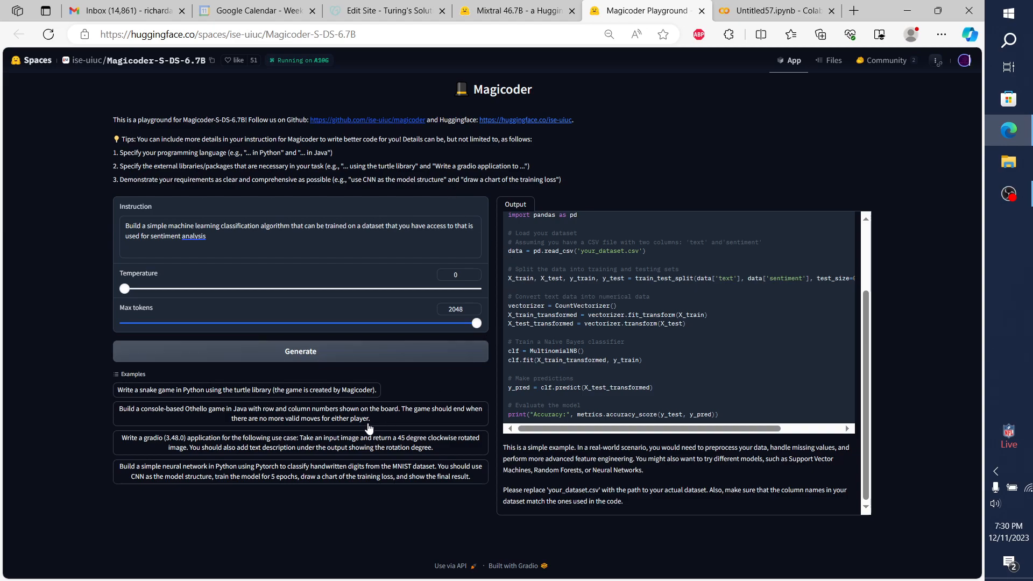
Generate Magicoder's PyTorch CNN code for MNIST digit classification from the example and copy it.
click(300, 472)
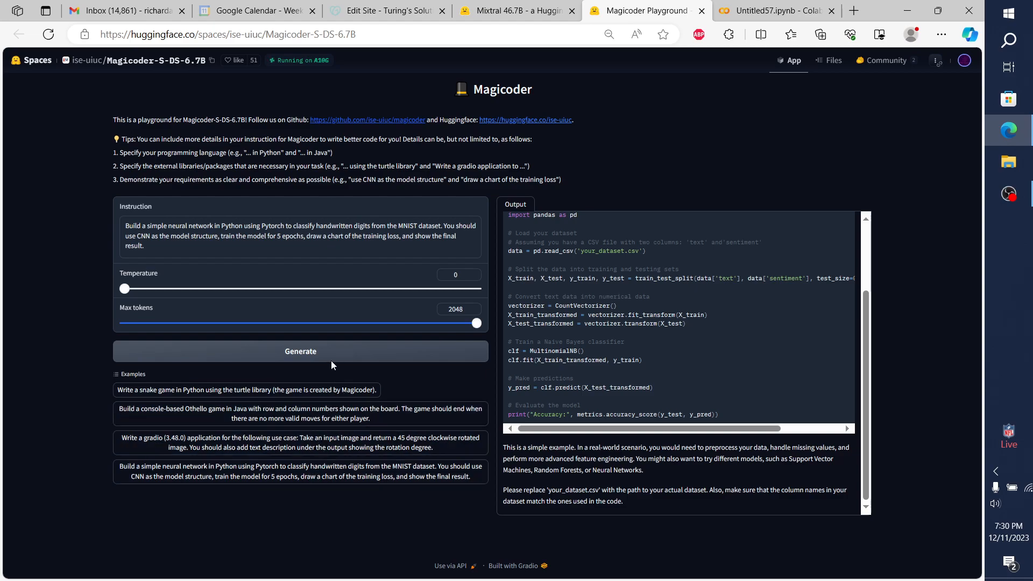
click(301, 352)
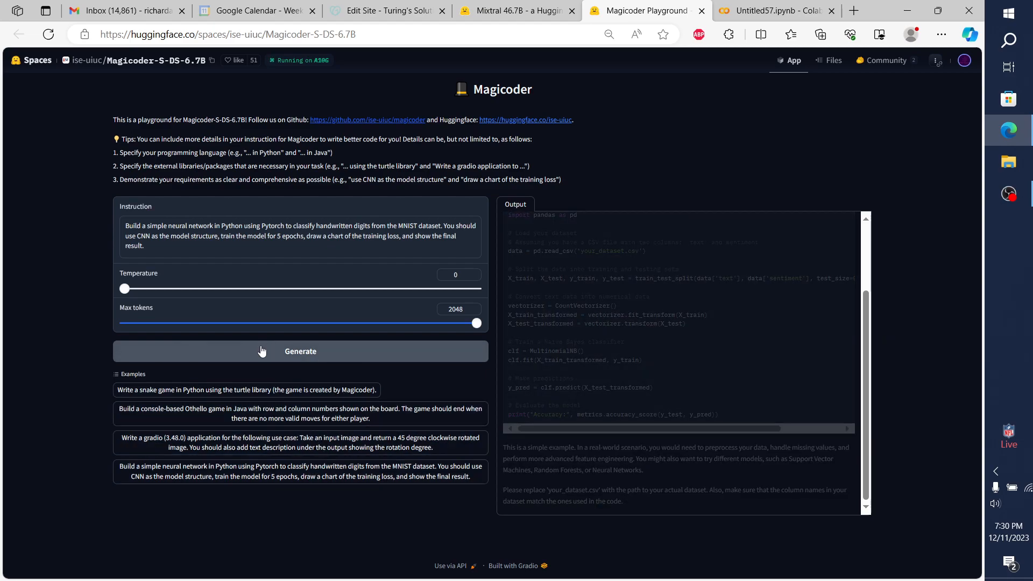
mouse_move(840, 363)
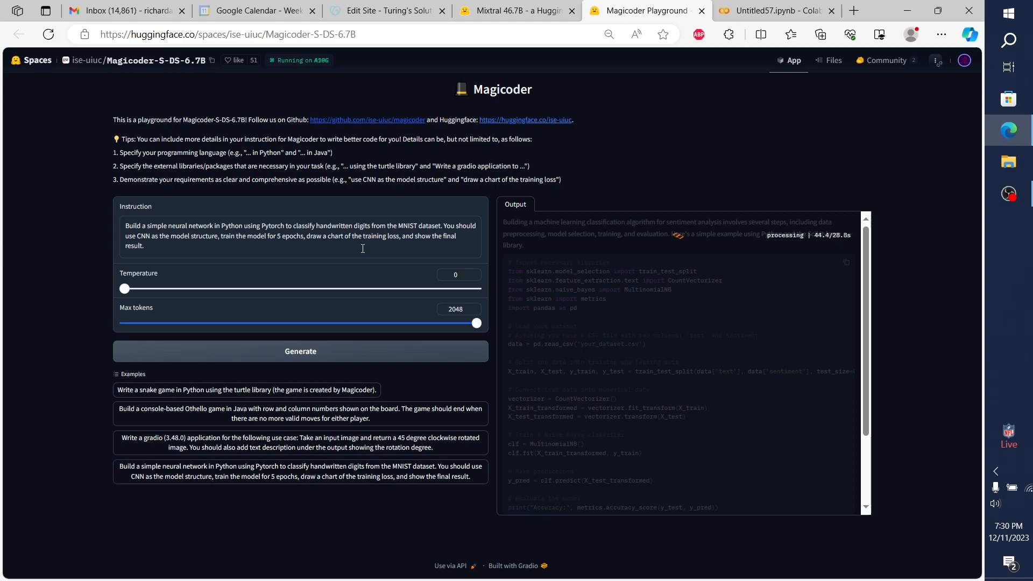
click(300, 350)
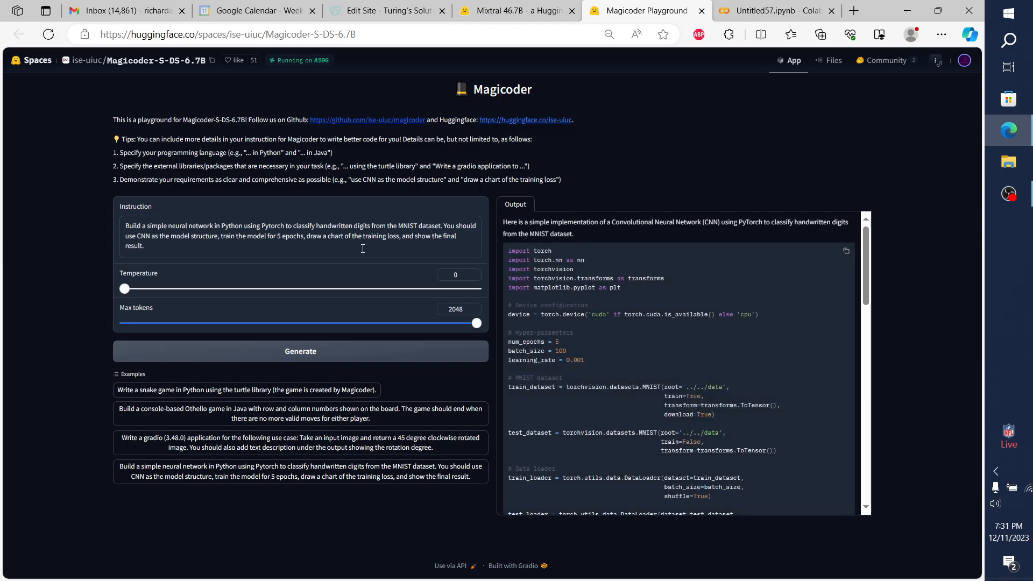
mouse_move(738, 197)
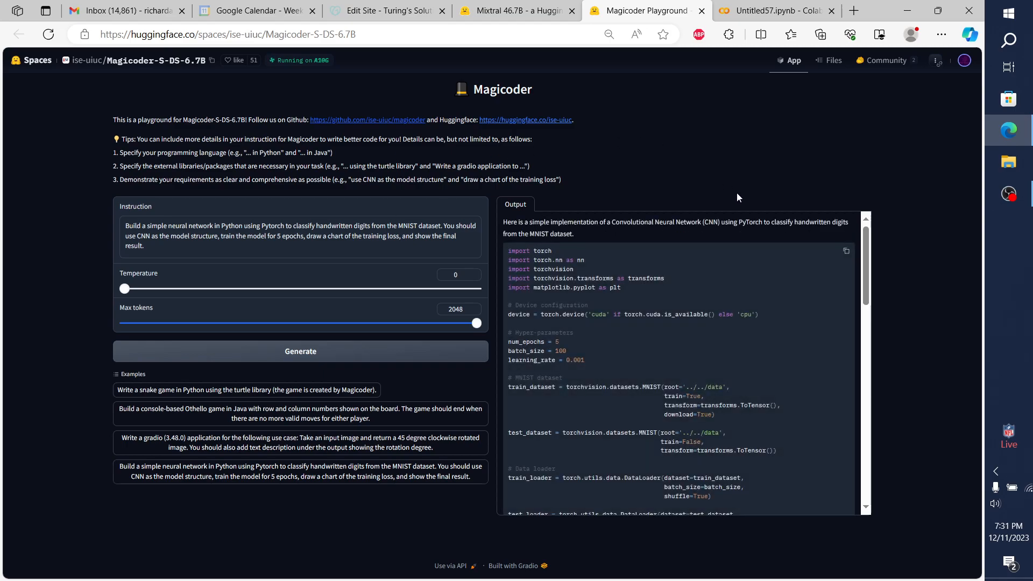
click(846, 250)
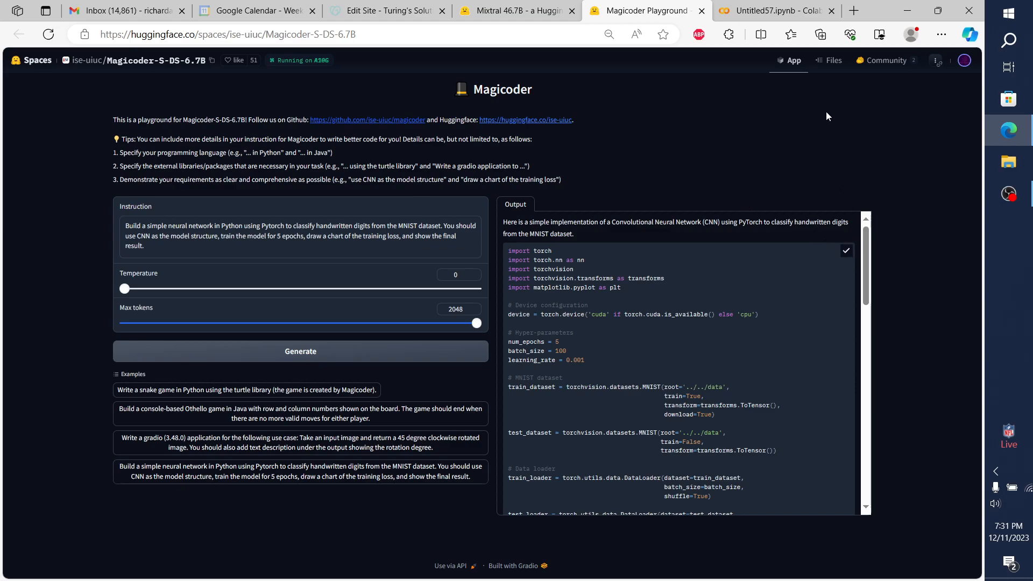
Create a new Colab notebook, close Untitled57, and paste in the MNIST CNN code.
click(775, 11)
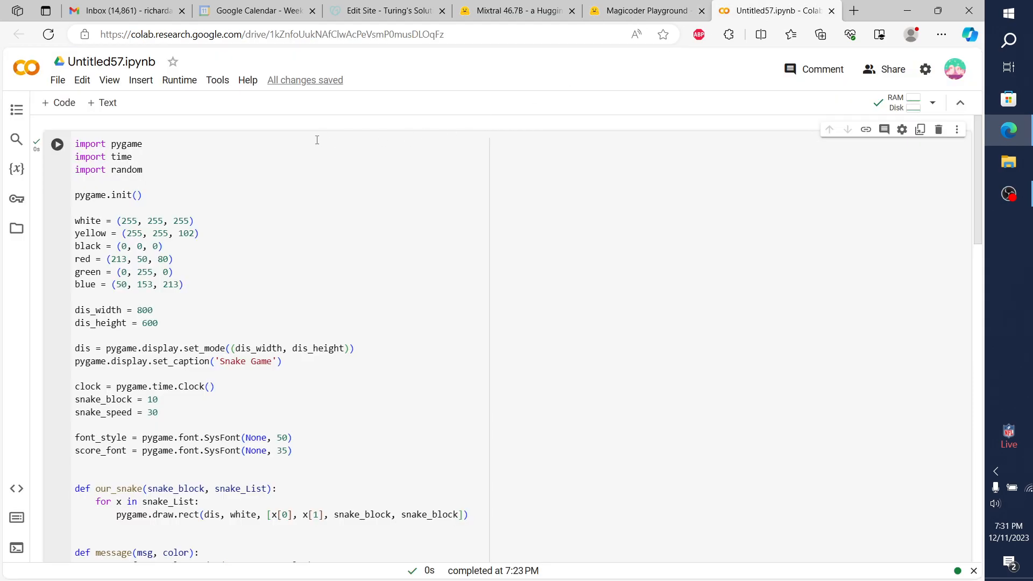
click(82, 80)
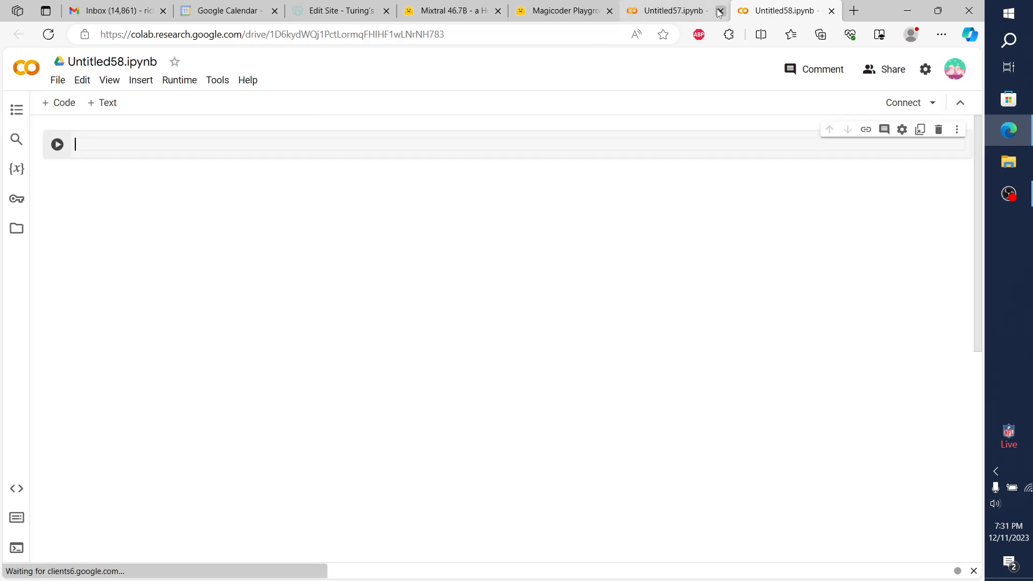
click(720, 10)
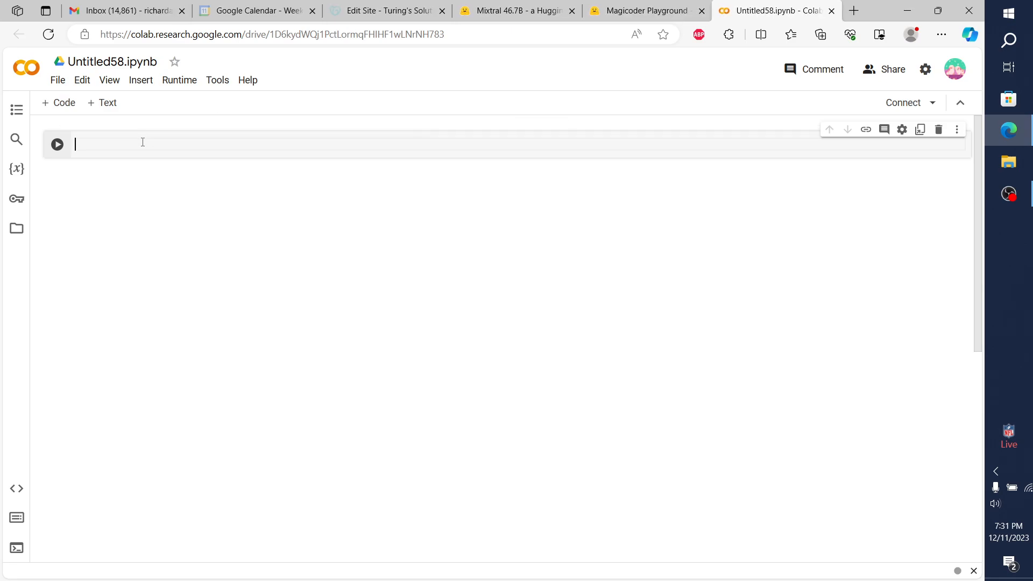
text(import torch)
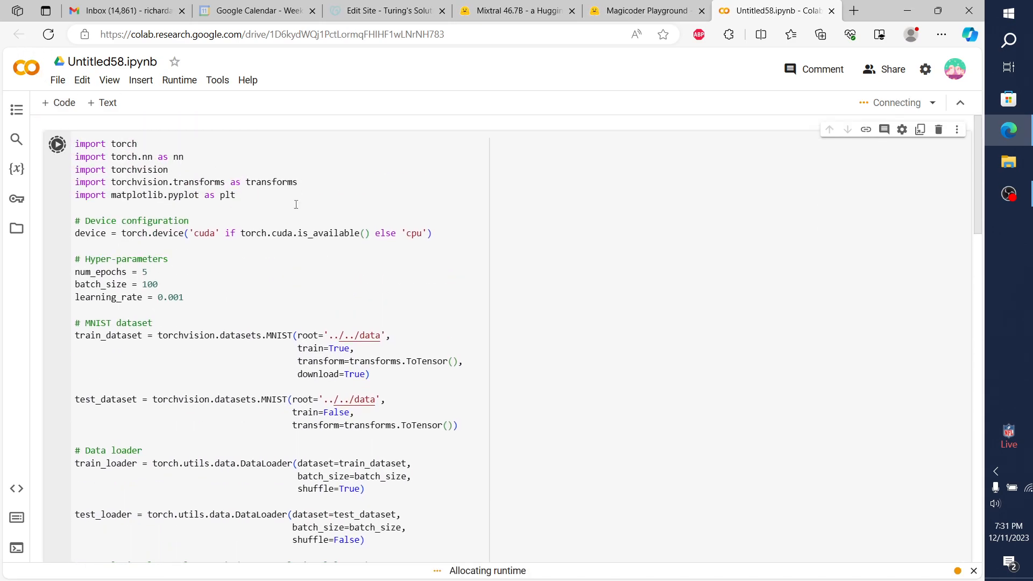
Run the cell, terminate the other active sessions, and rerun the cell.
click(895, 102)
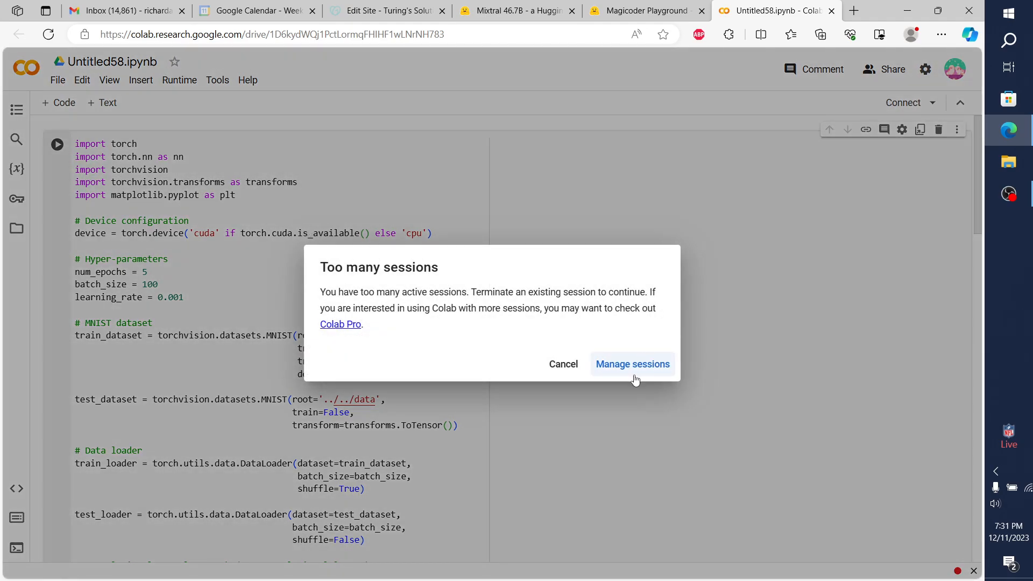
click(632, 364)
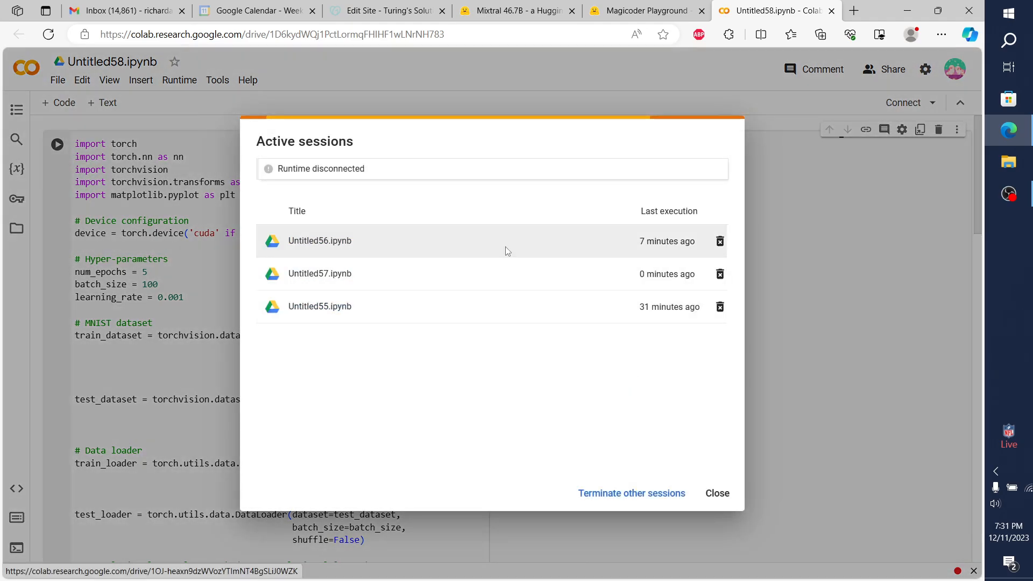
click(716, 493)
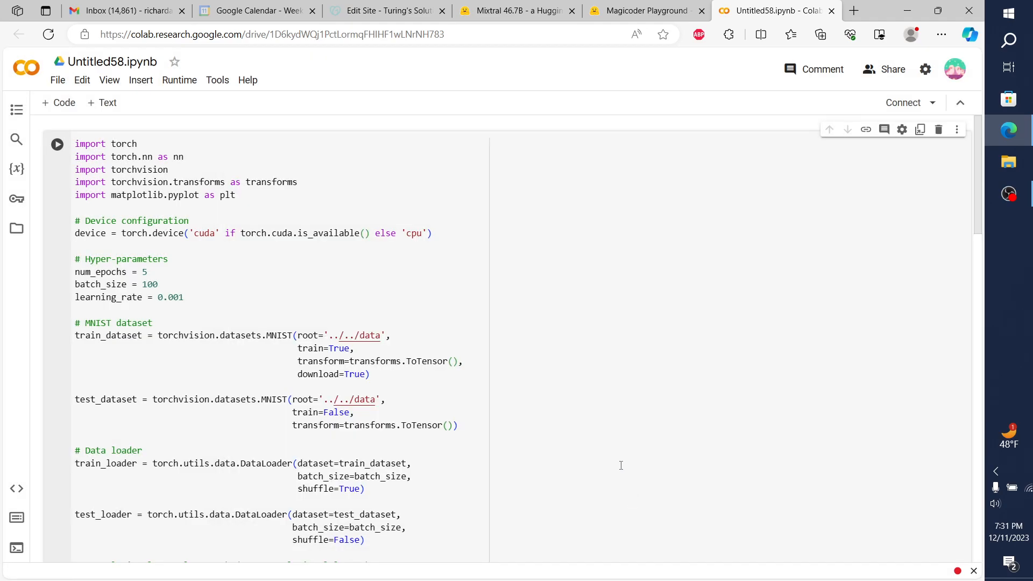
click(56, 145)
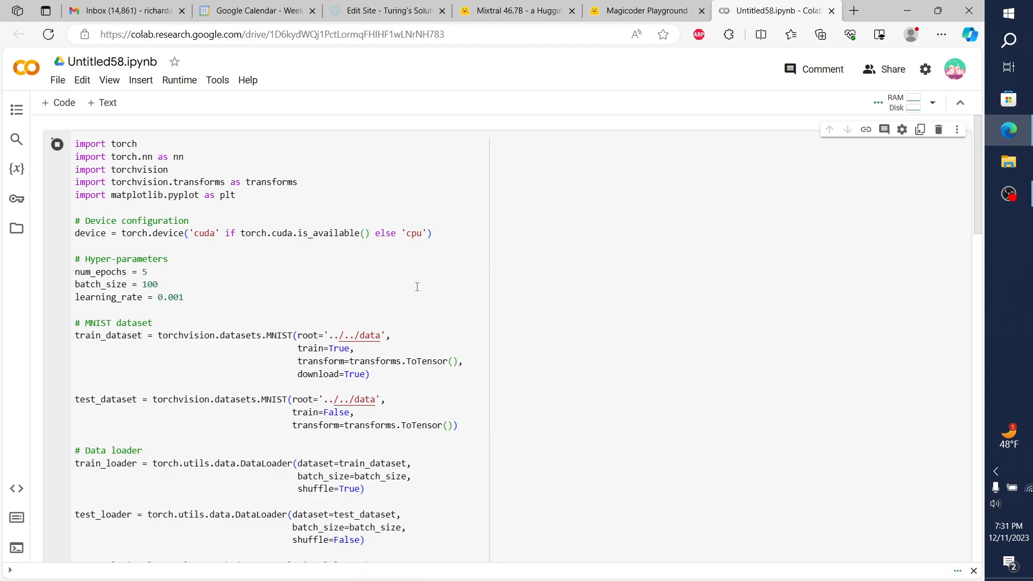
mouse_move(256, 190)
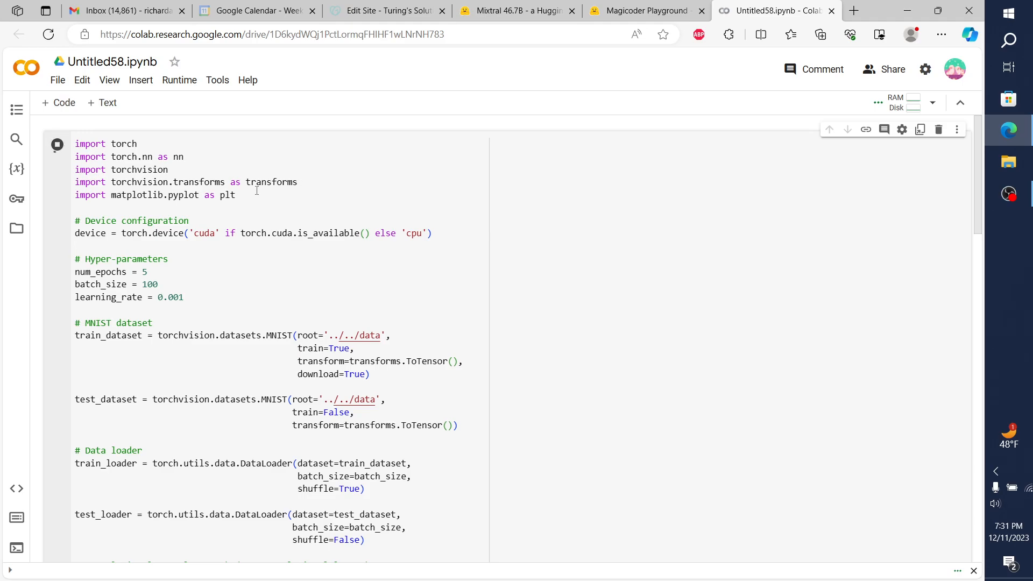
click(57, 144)
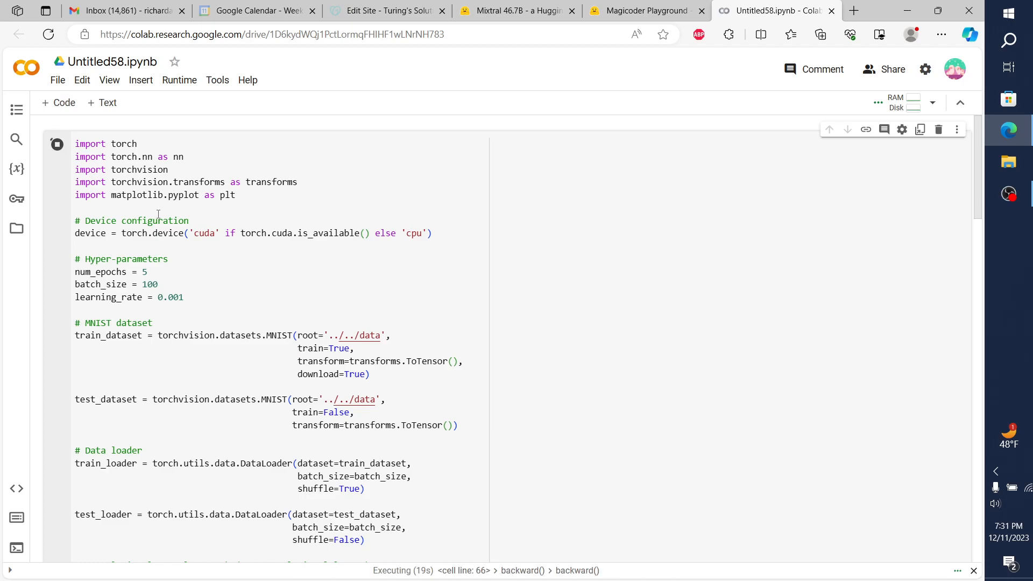
scroll(down, 3)
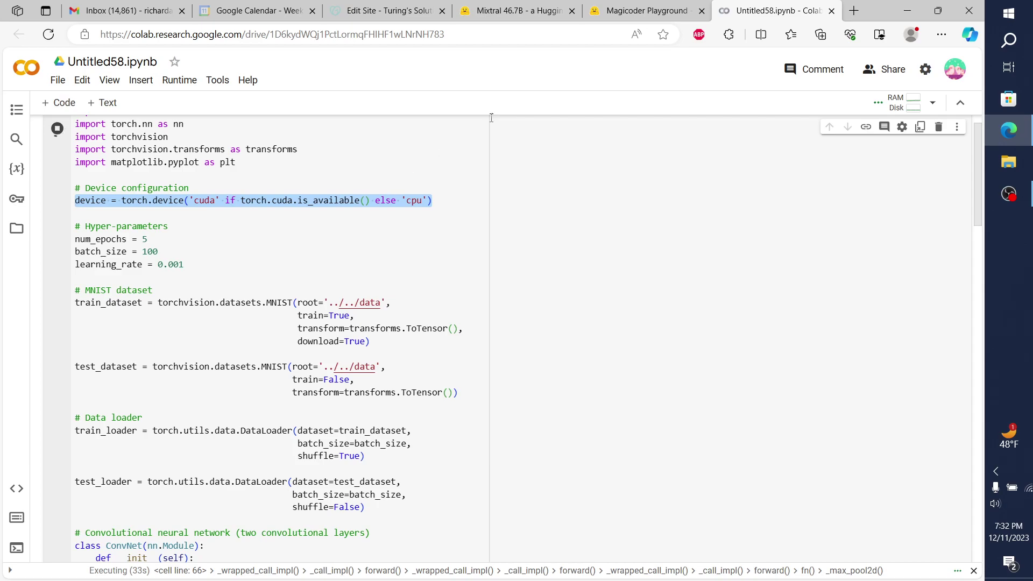
scroll(down, 3)
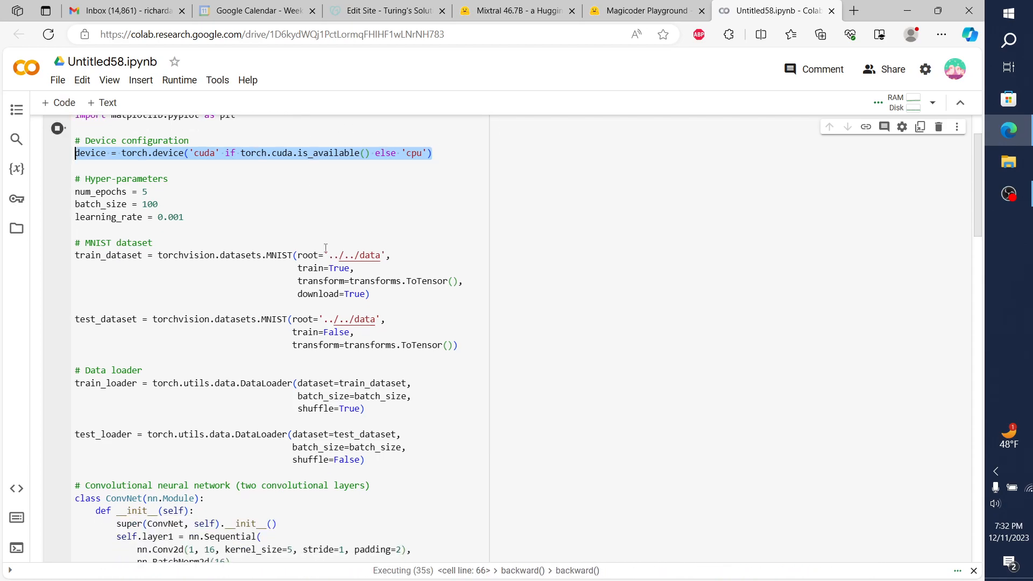
scroll(down, 3)
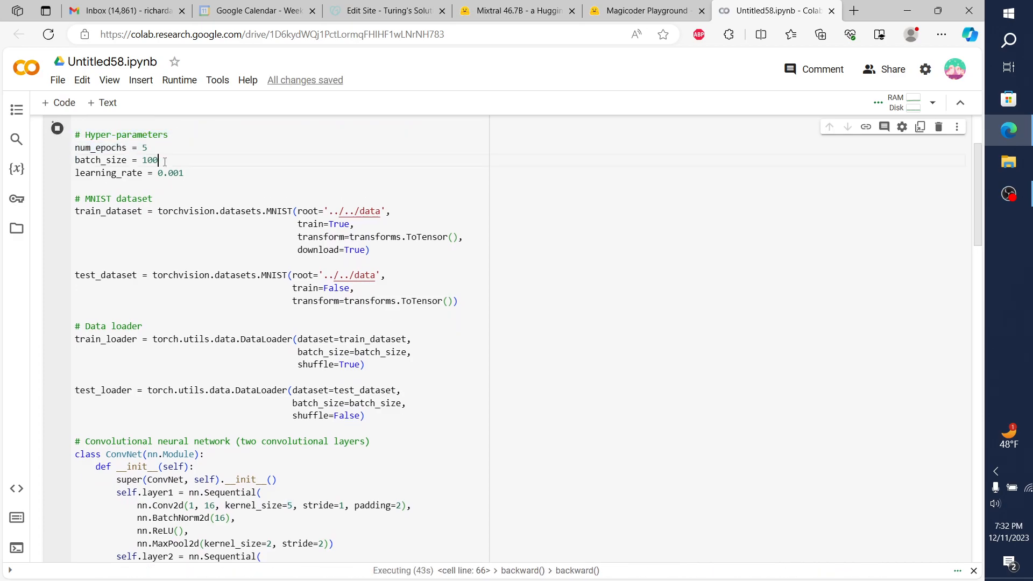
triple_click(116, 159)
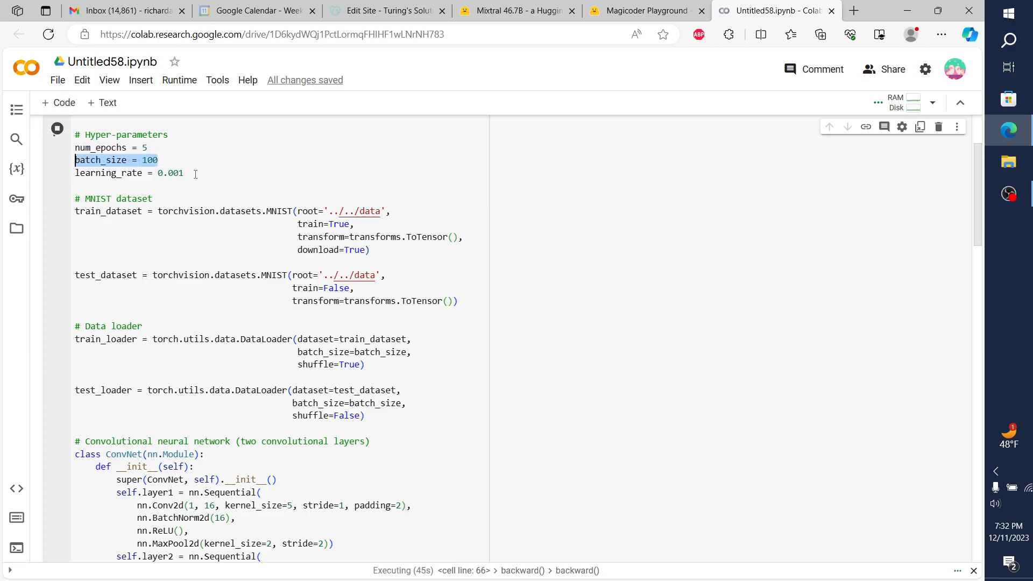
scroll(down, 3)
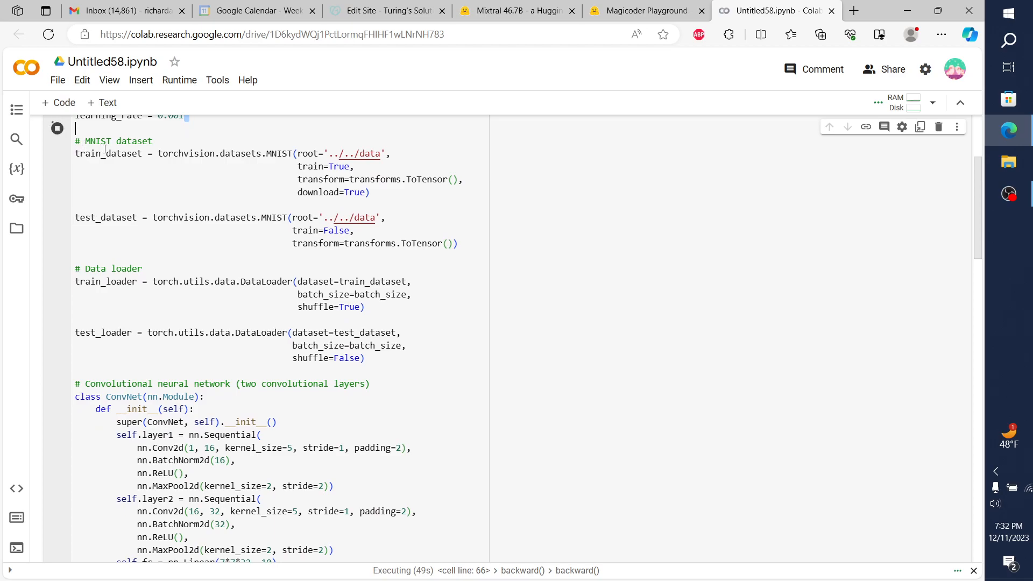
drag(76, 153, 458, 243)
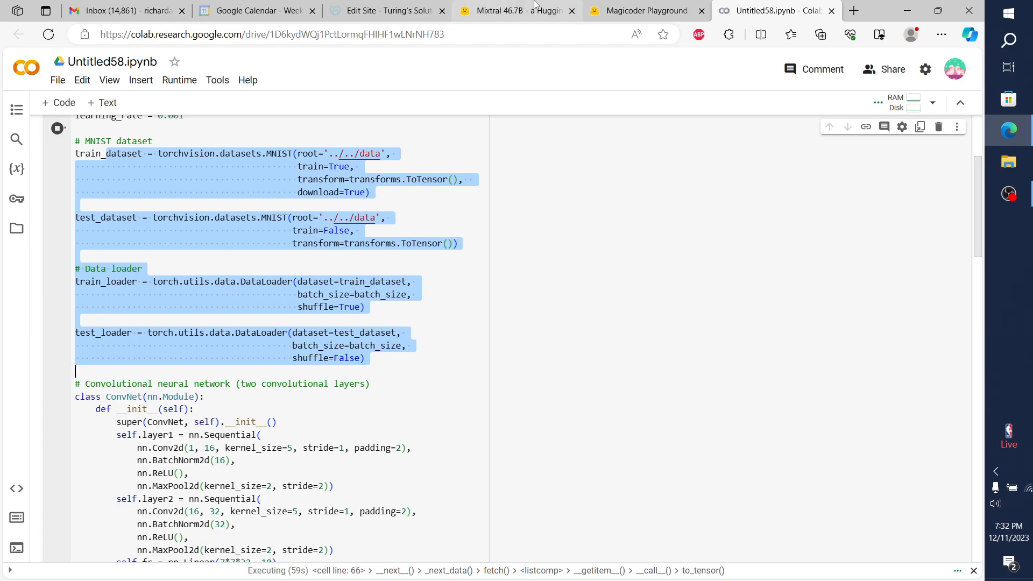
Switch to the Magicoder Playground tab, then back to the running Colab notebook.
click(646, 11)
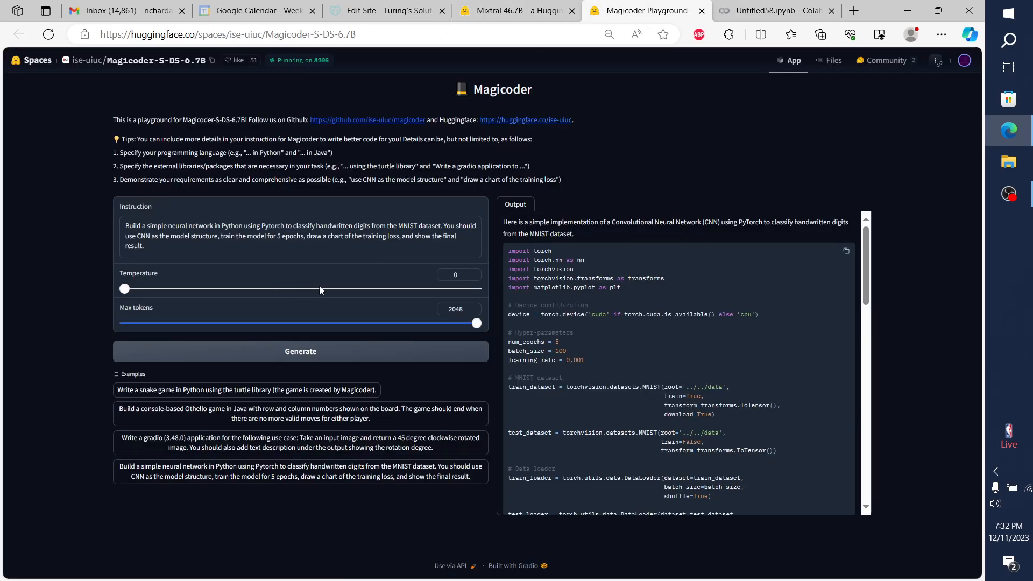
mouse_move(358, 308)
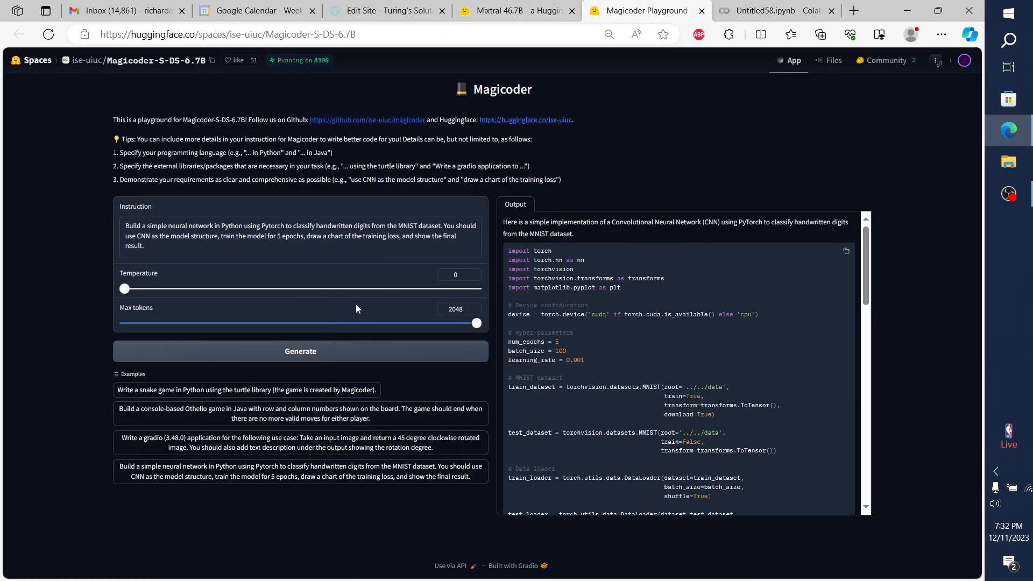
mouse_move(211, 472)
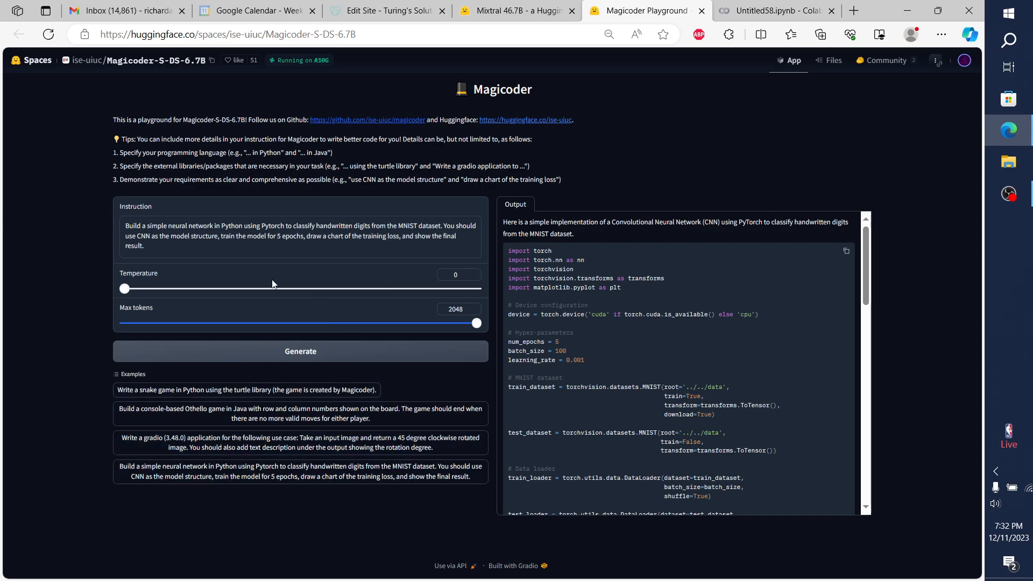
click(777, 11)
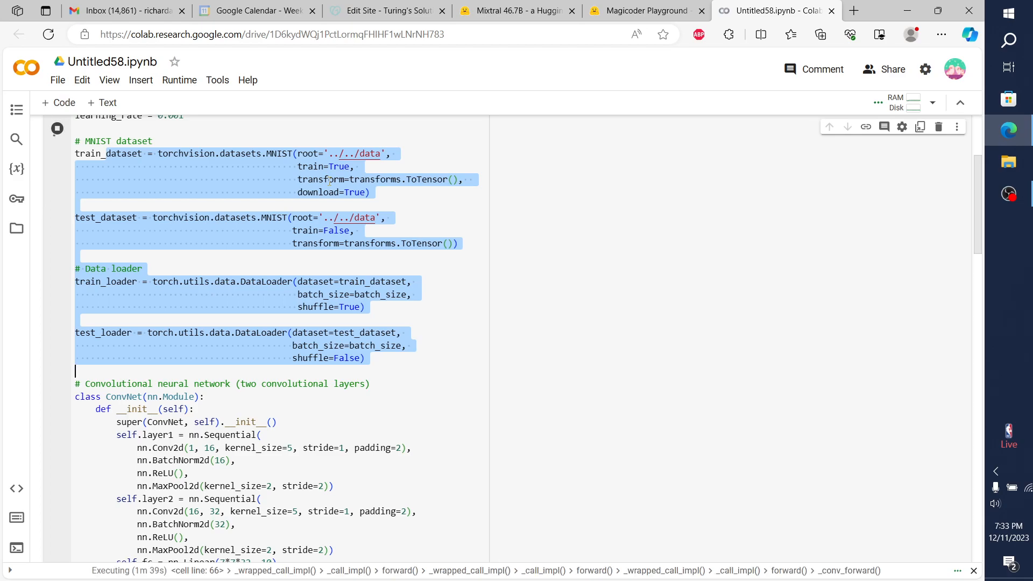
mouse_move(485, 312)
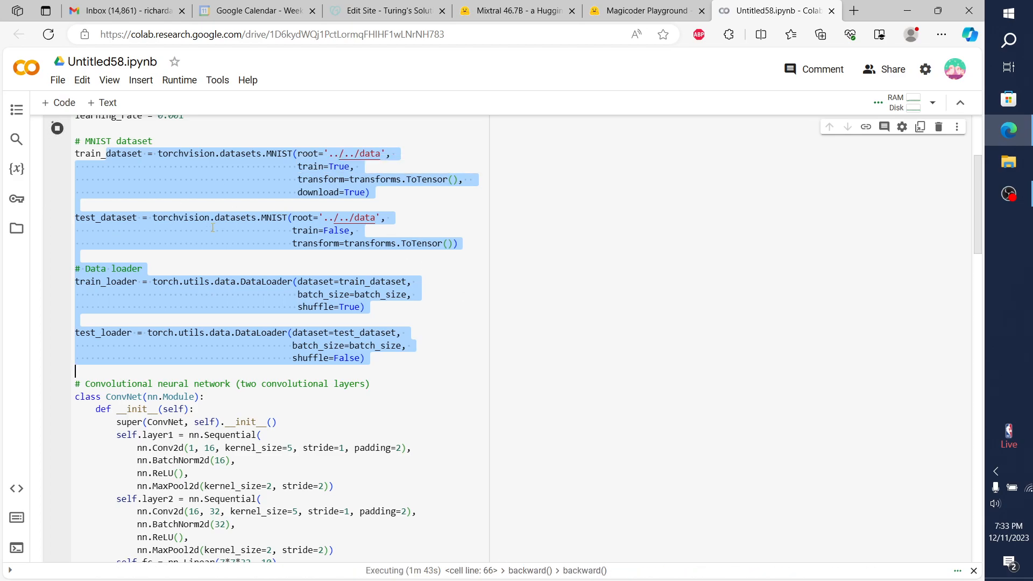
scroll(down, 3)
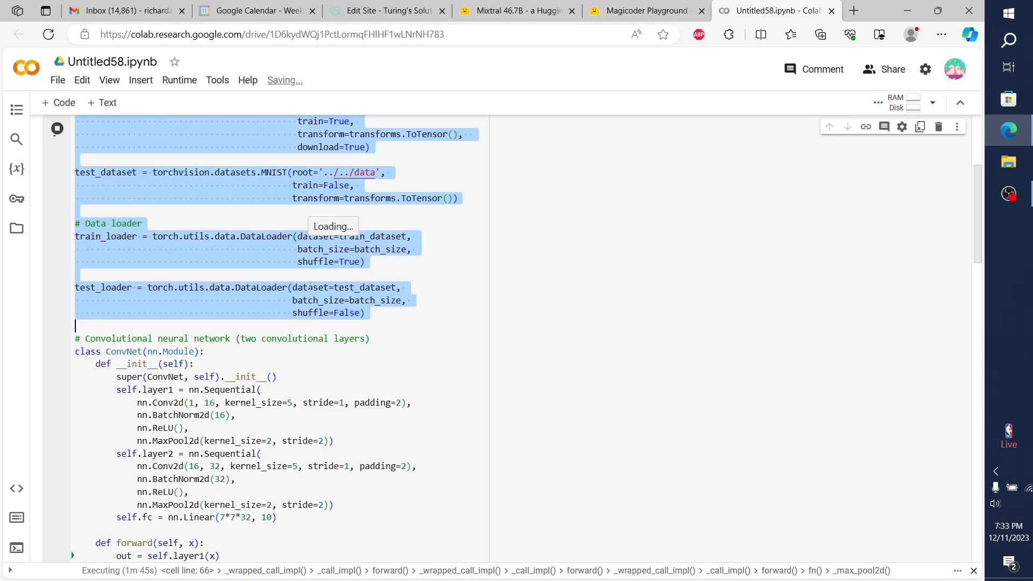
scroll(down, 3)
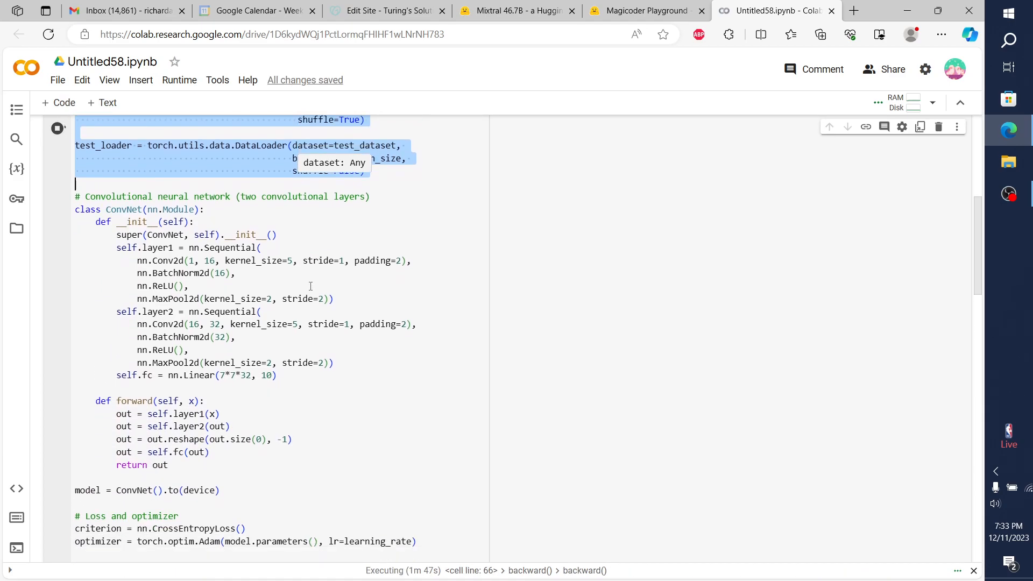
scroll(down, 3)
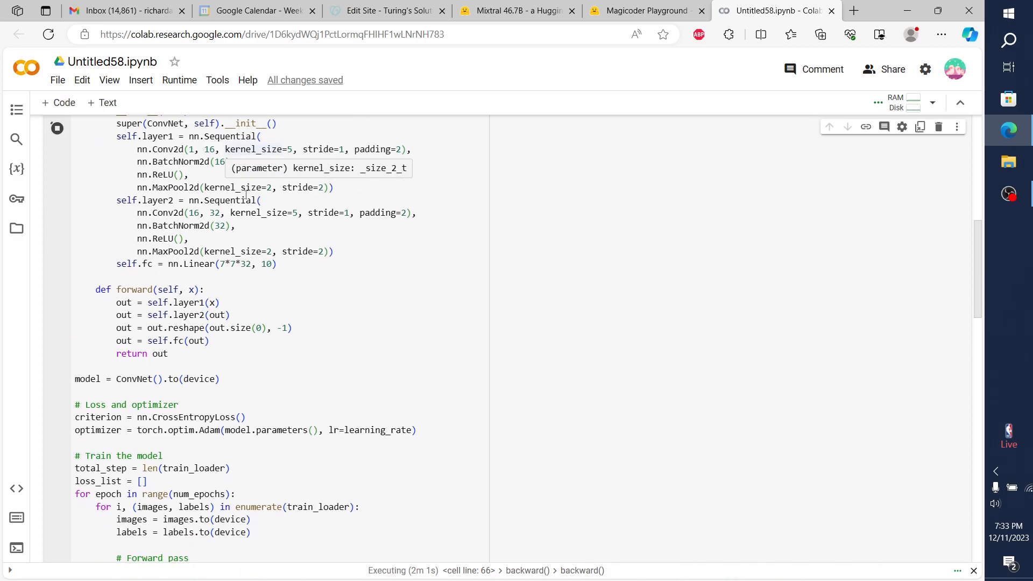
scroll(down, 3)
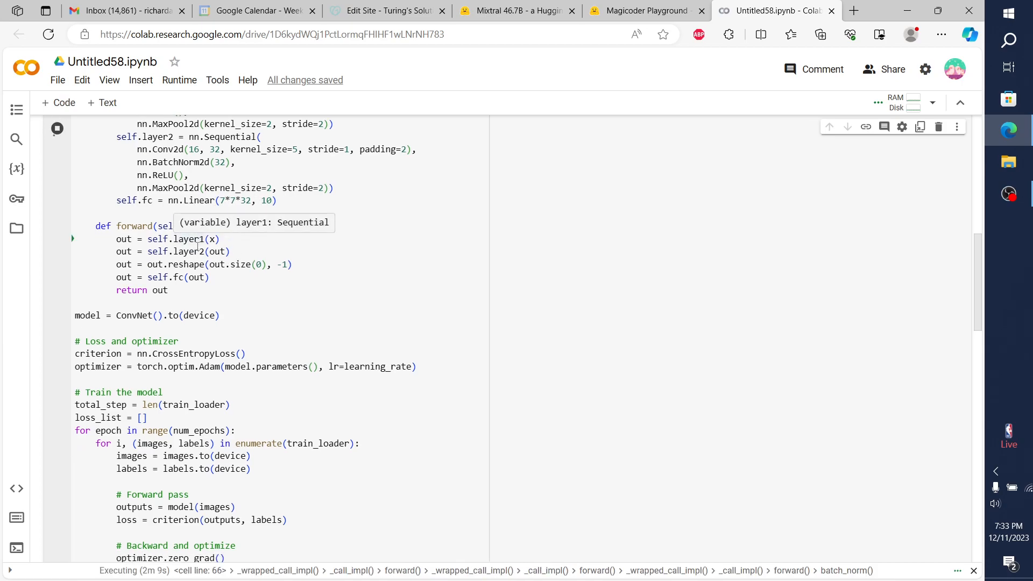
scroll(down, 3)
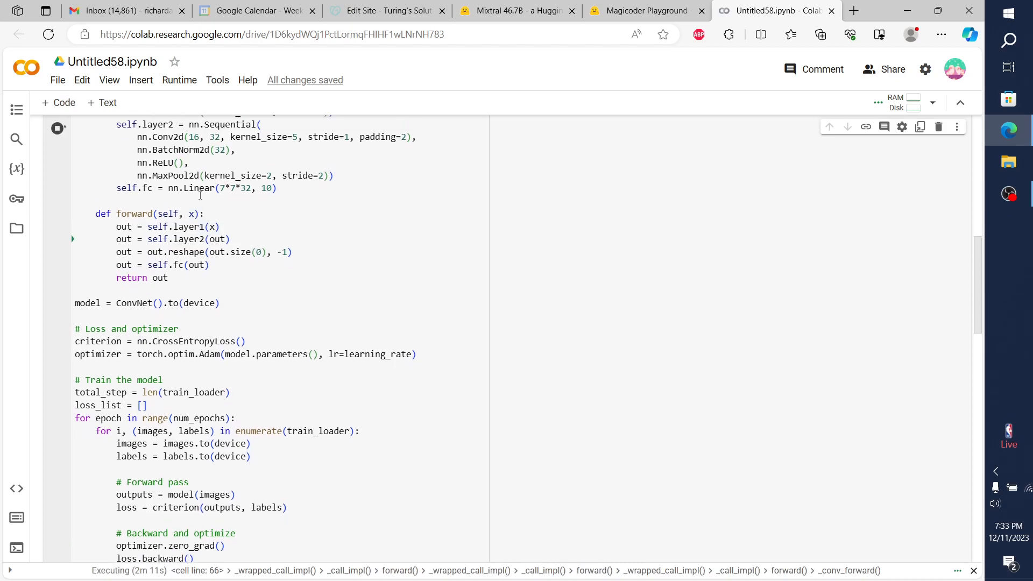
scroll(up, 3)
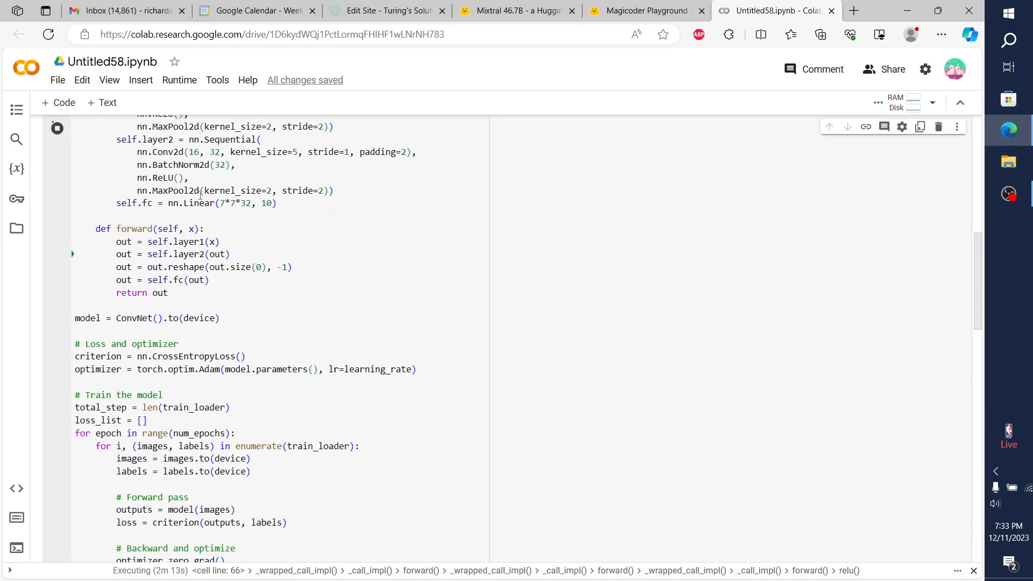
scroll(down, 3)
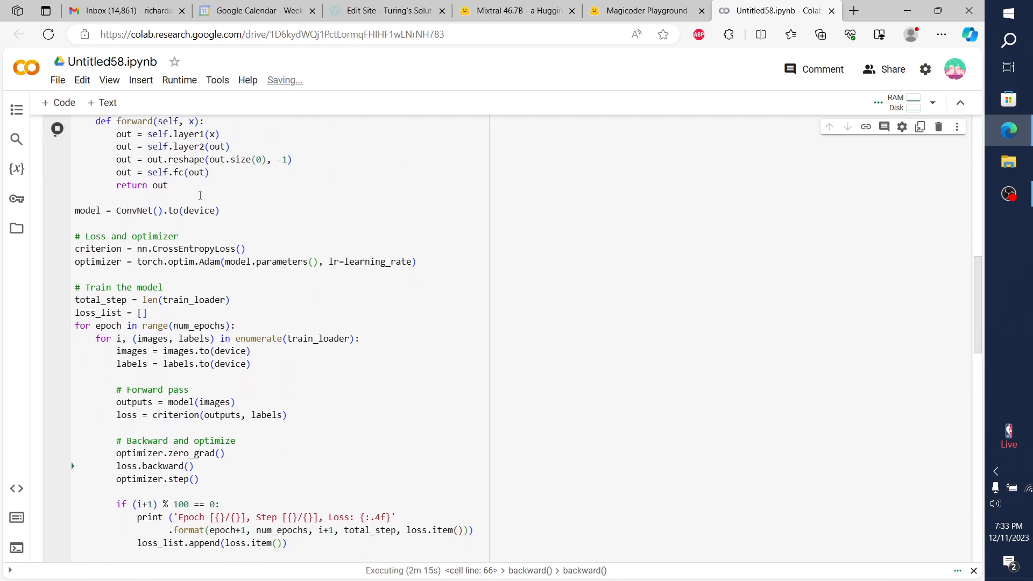
scroll(up, 3)
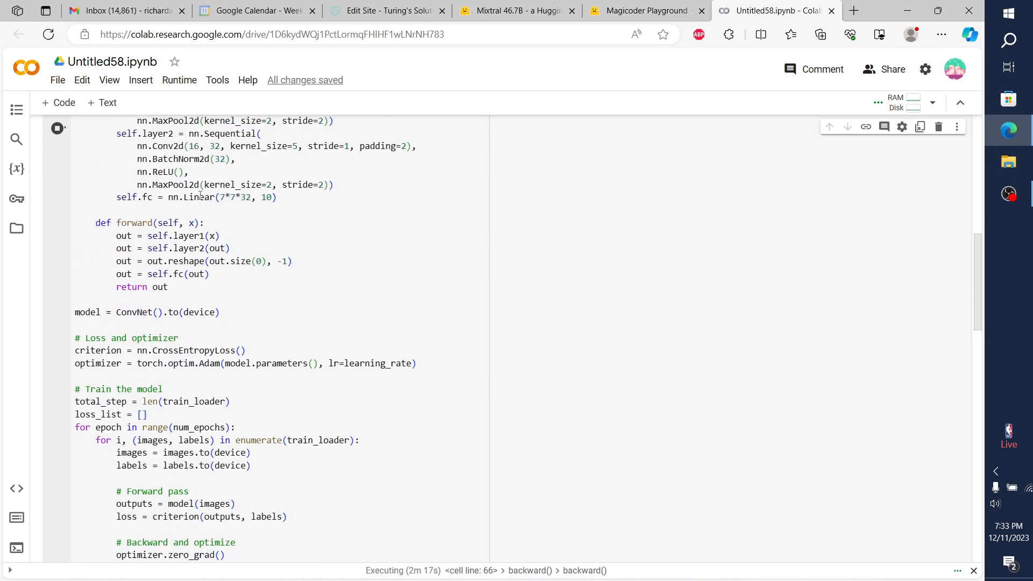
scroll(up, 3)
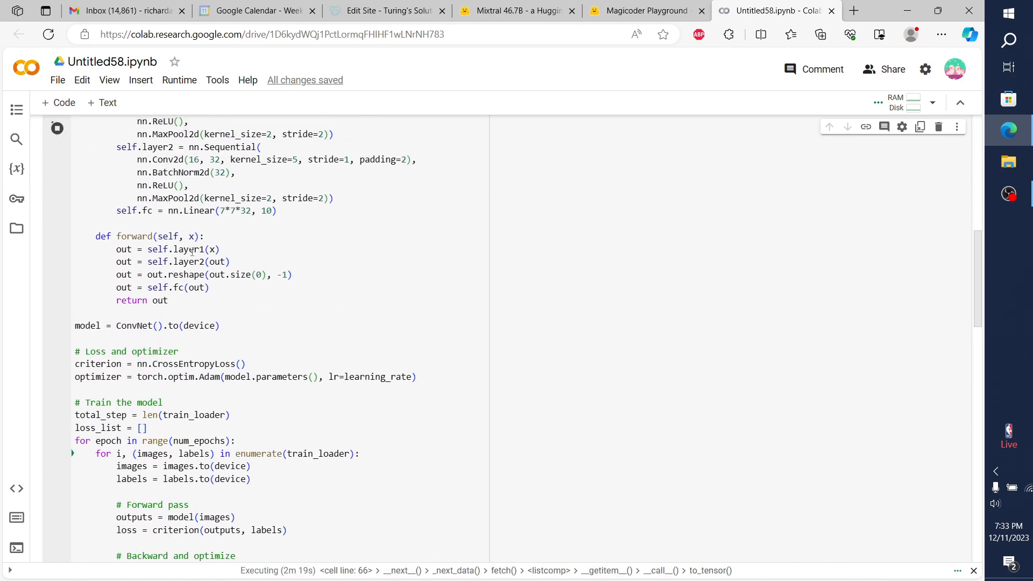
scroll(down, 3)
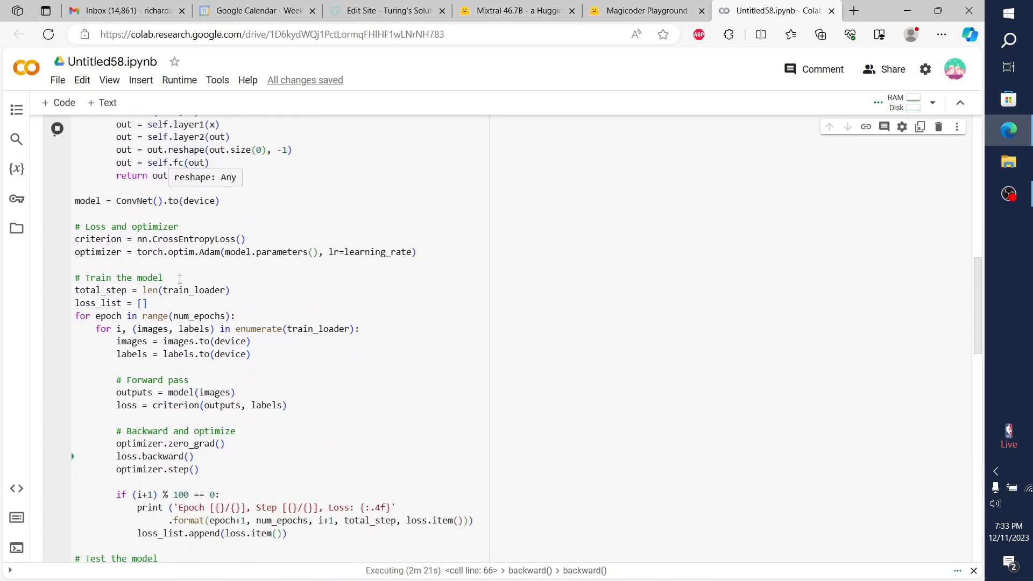
scroll(down, 3)
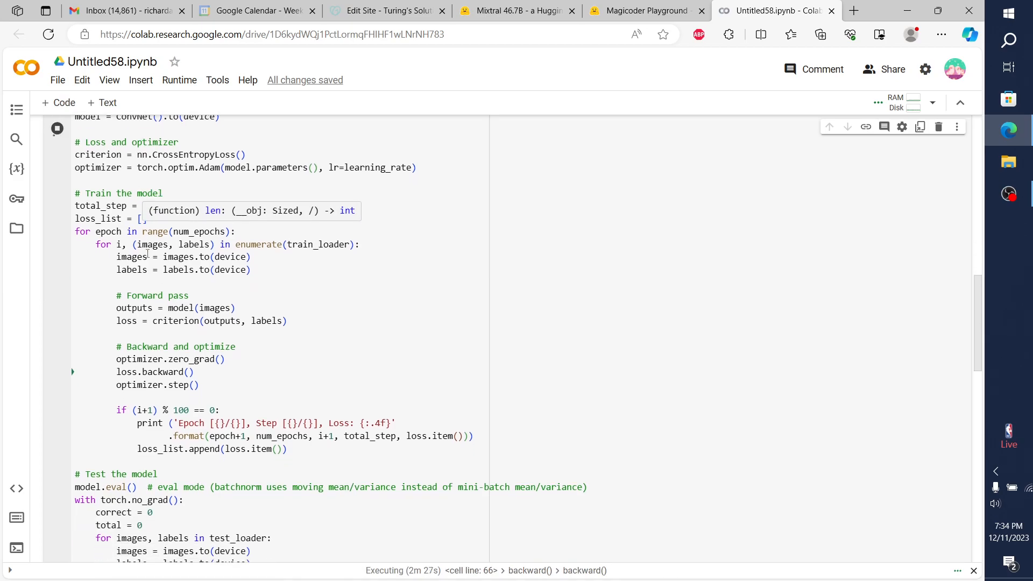
scroll(up, 3)
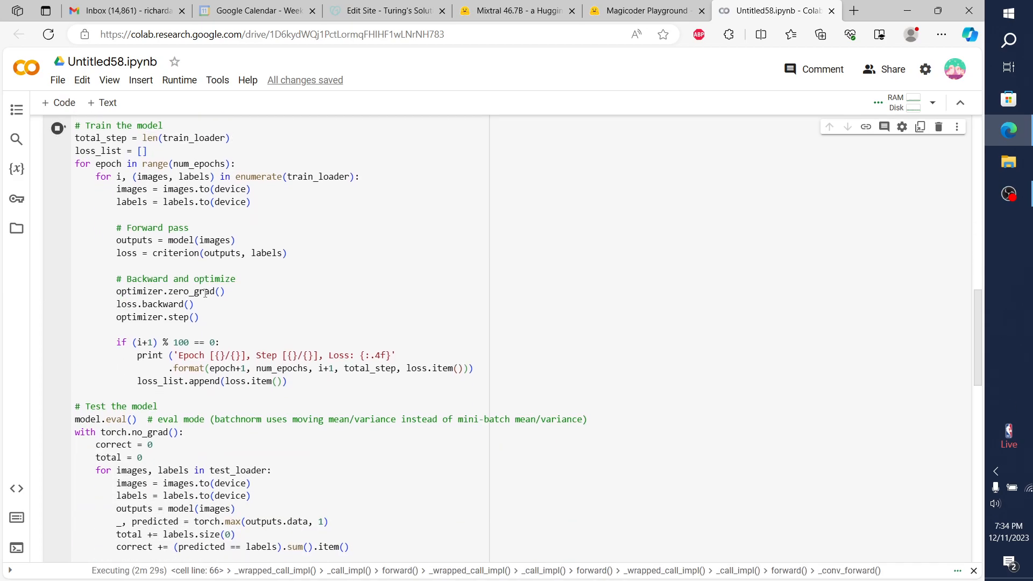
scroll(down, 3)
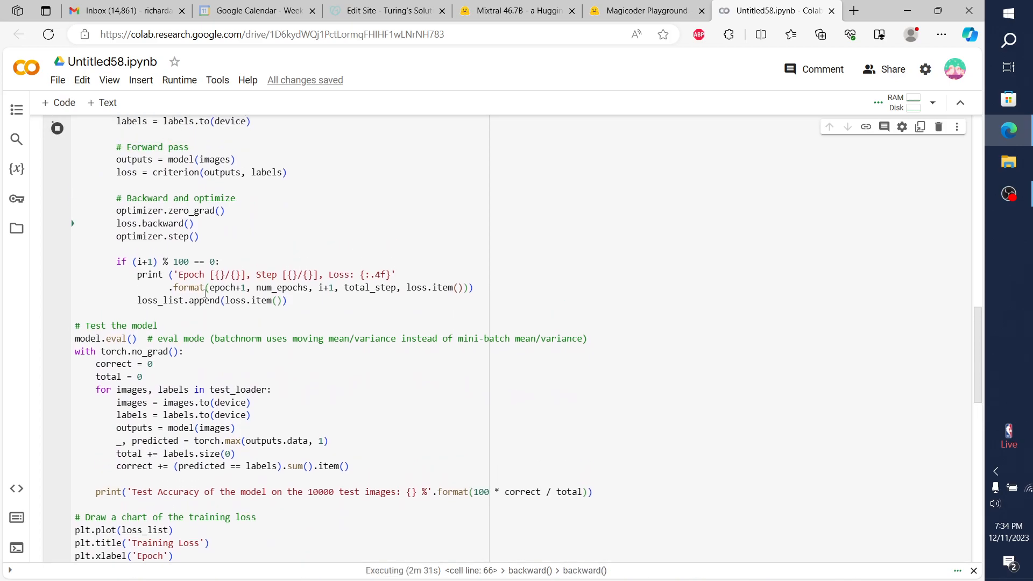
scroll(down, 3)
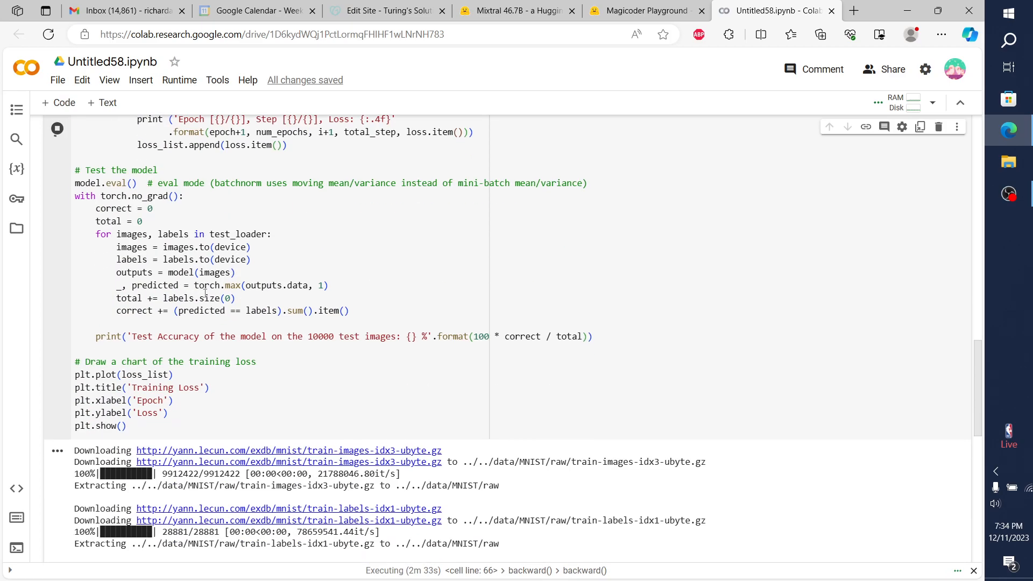
scroll(down, 3)
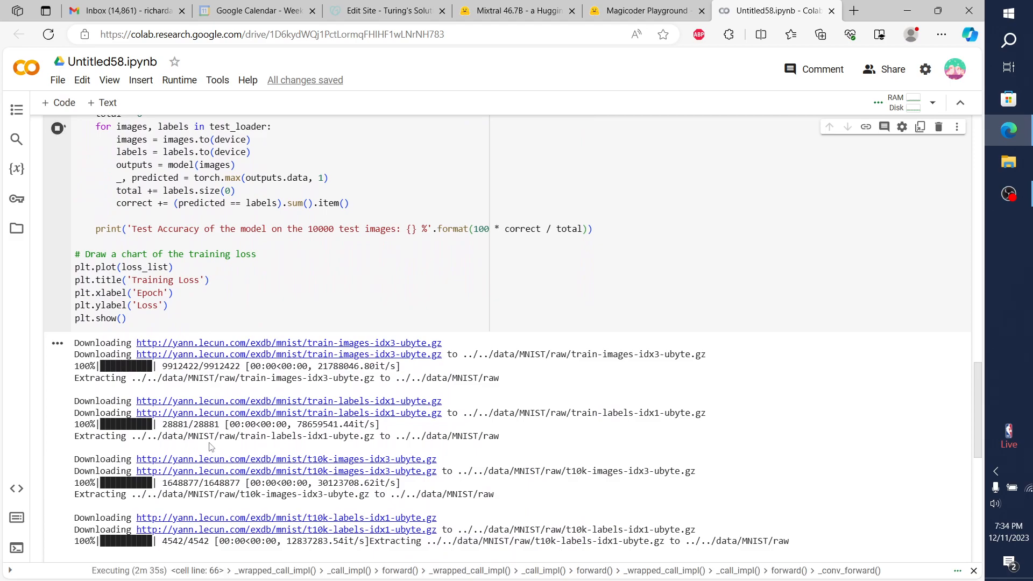
scroll(down, 3)
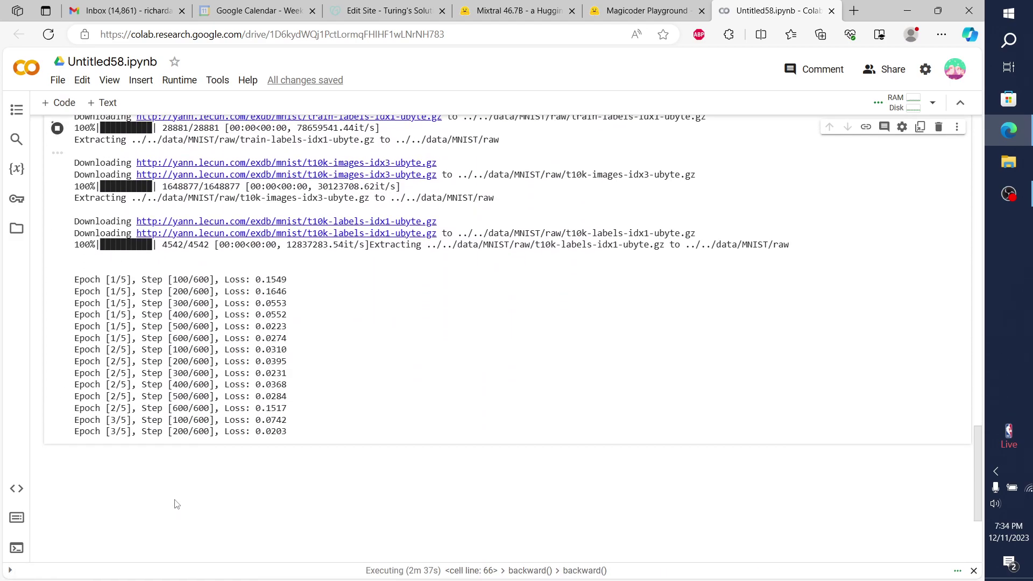
scroll(up, 3)
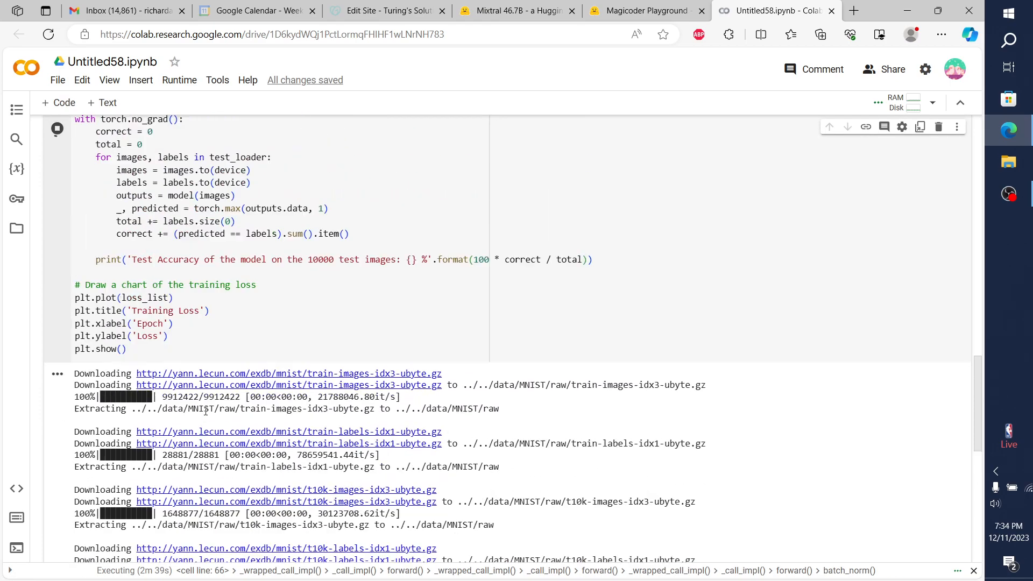
scroll(up, 3)
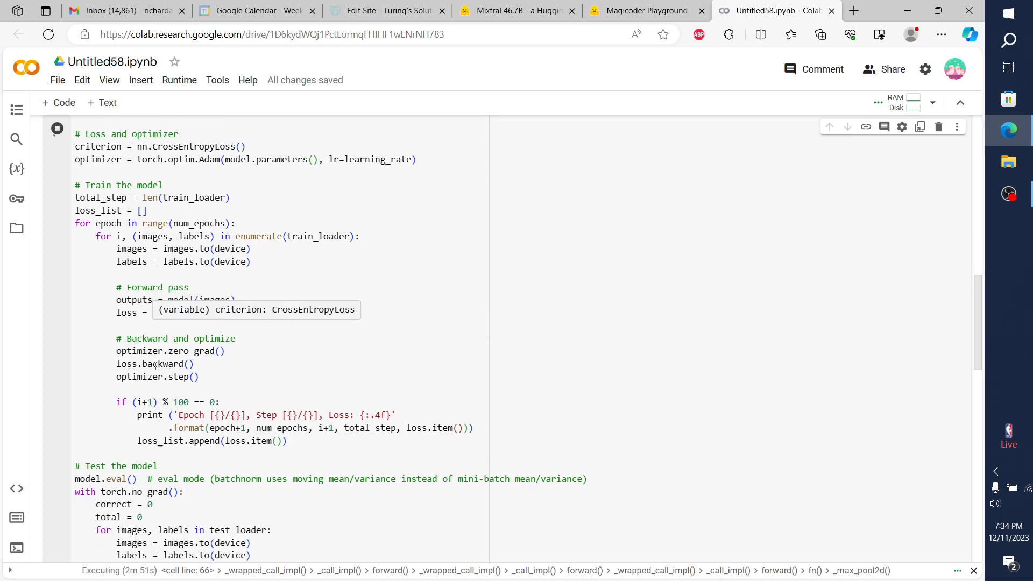
scroll(down, 3)
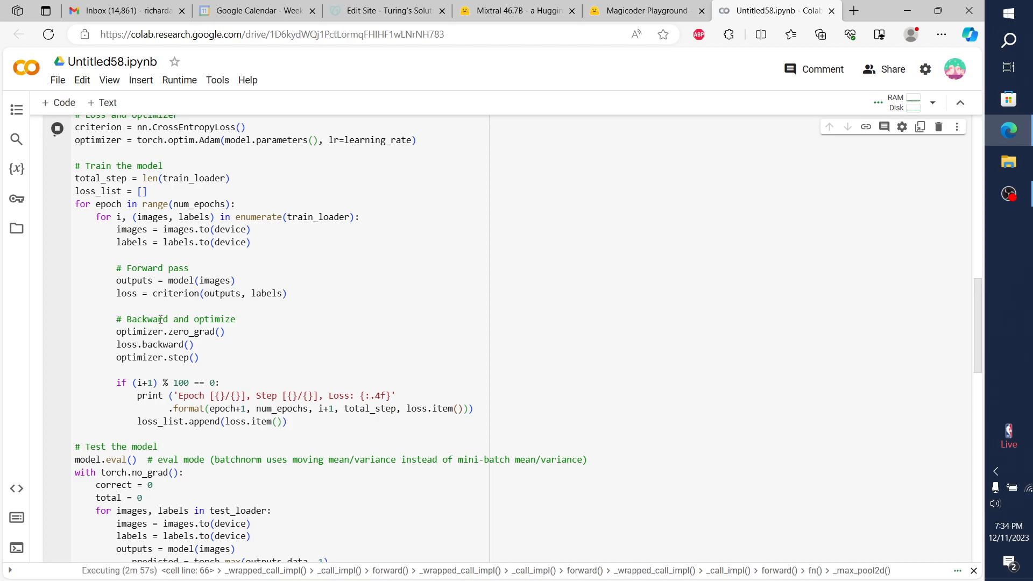
scroll(down, 3)
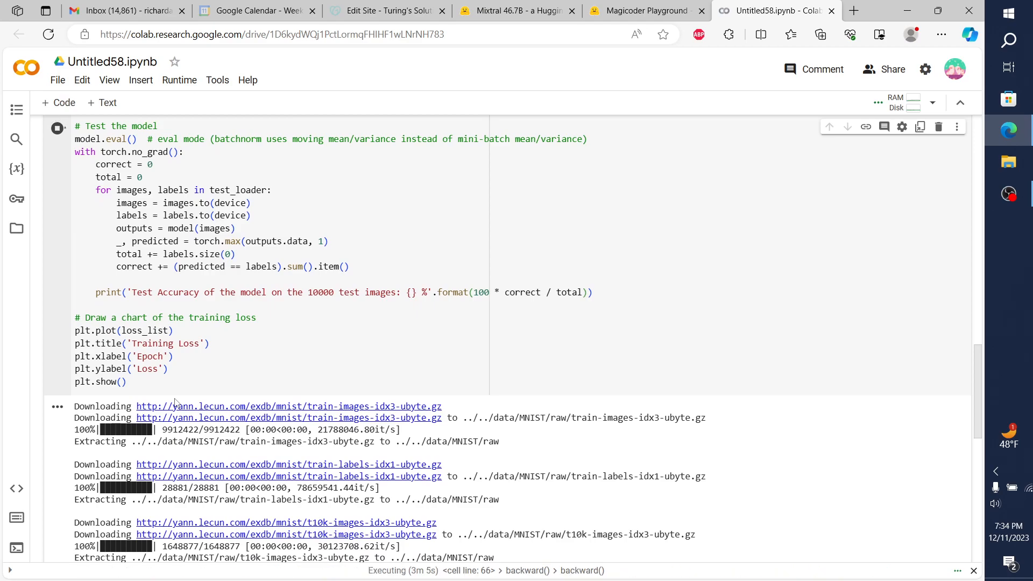
scroll(down, 3)
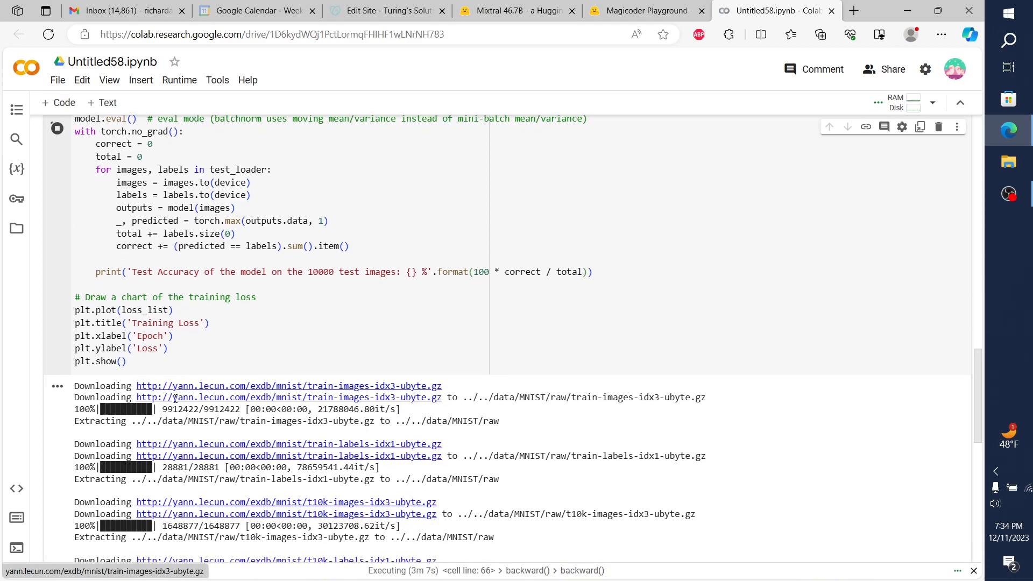
scroll(down, 3)
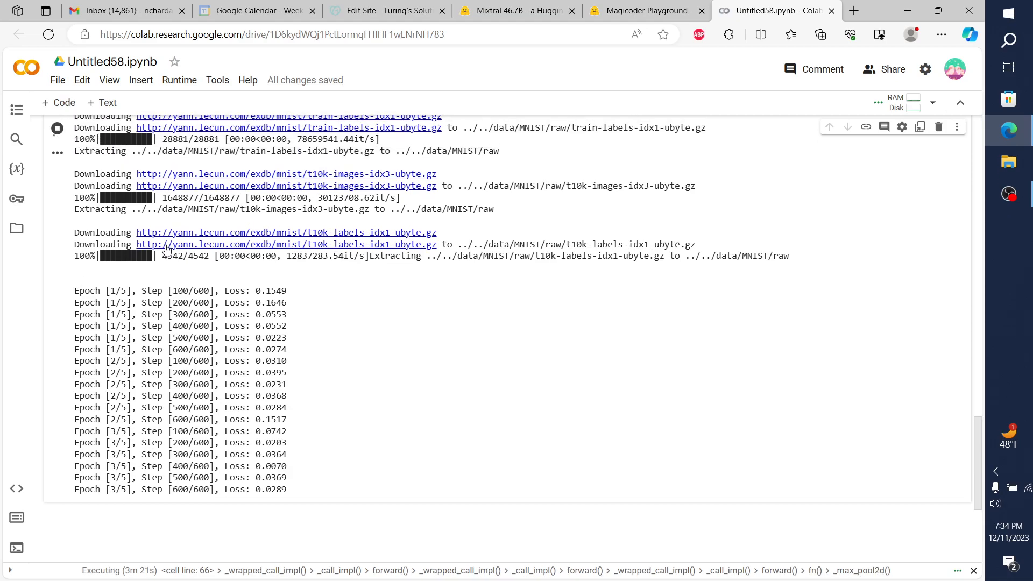
scroll(up, 3)
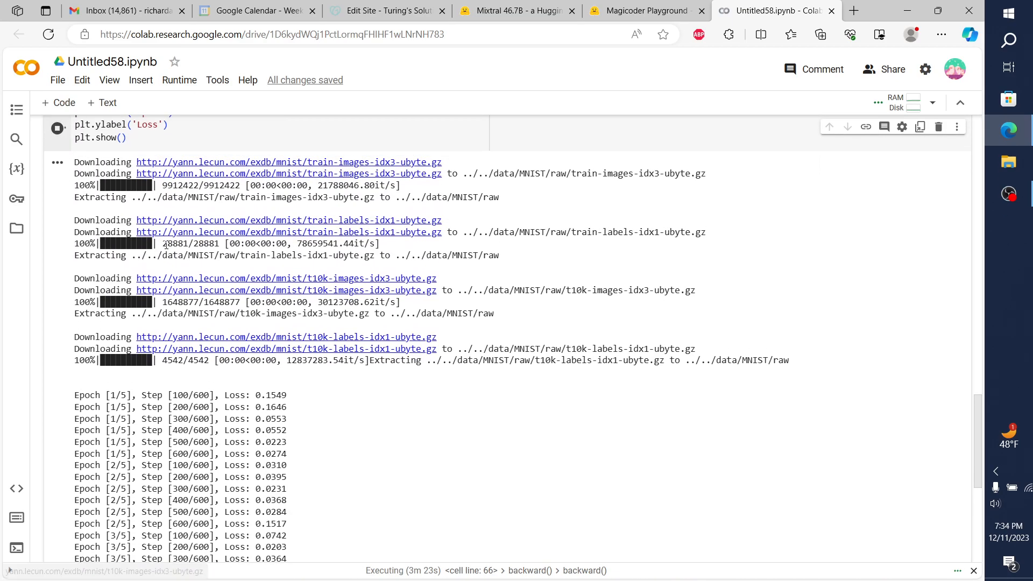
scroll(up, 3)
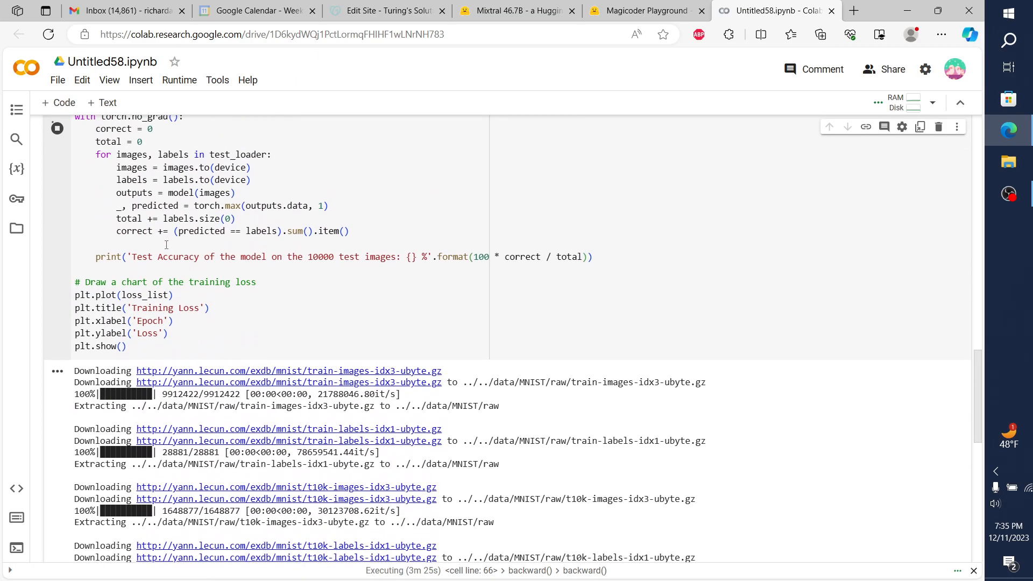
scroll(up, 3)
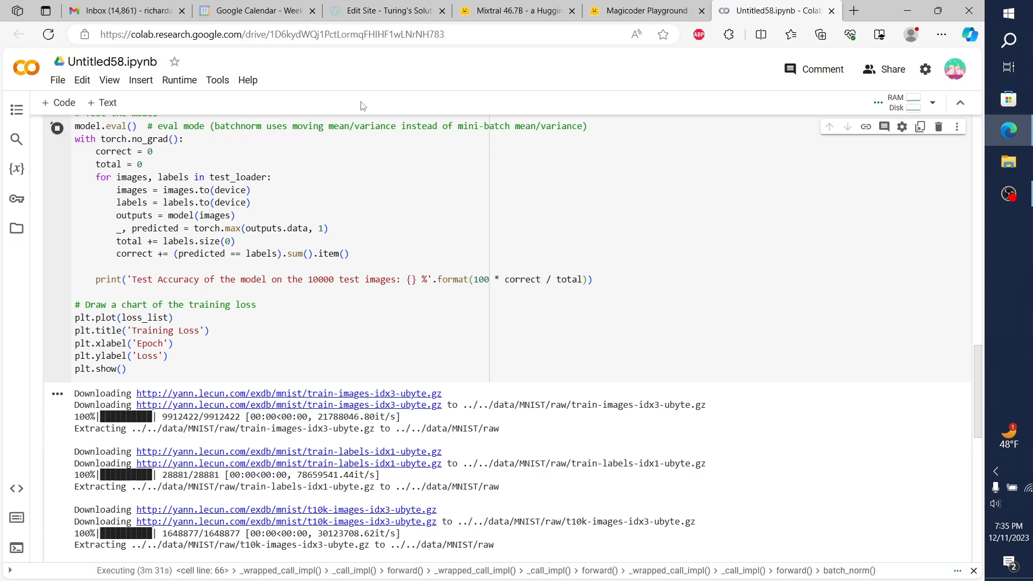
click(646, 11)
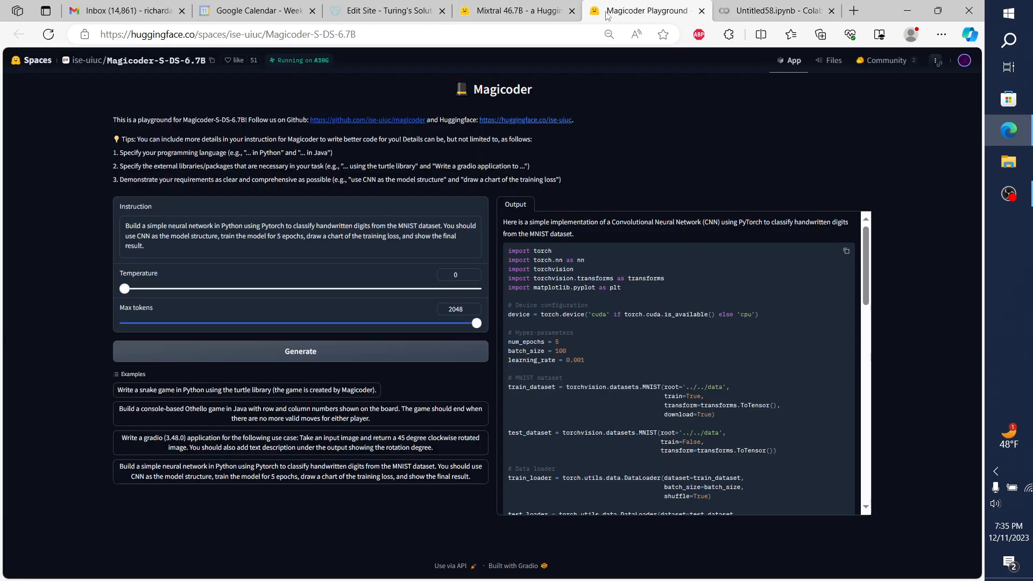
mouse_move(269, 252)
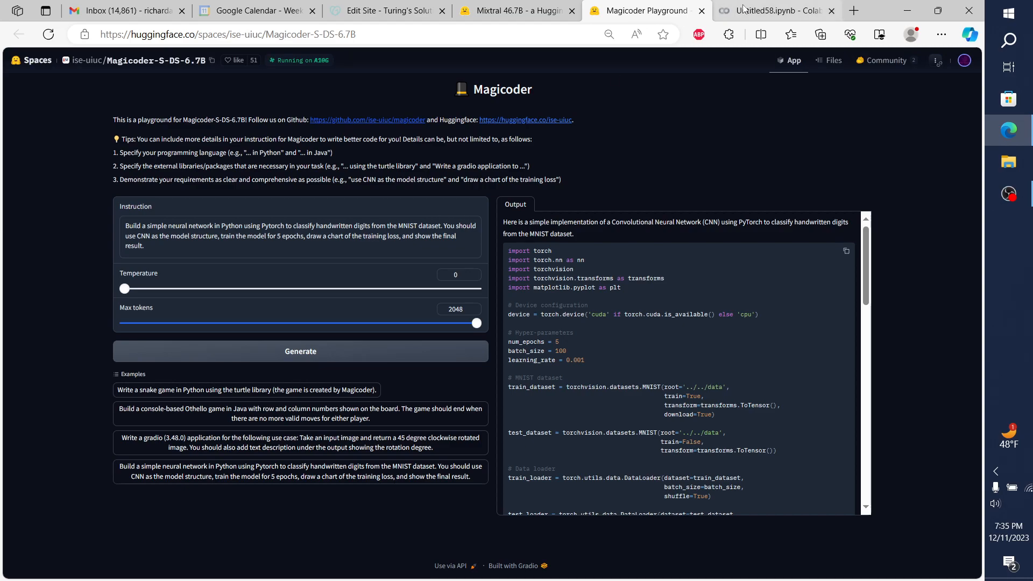
click(774, 11)
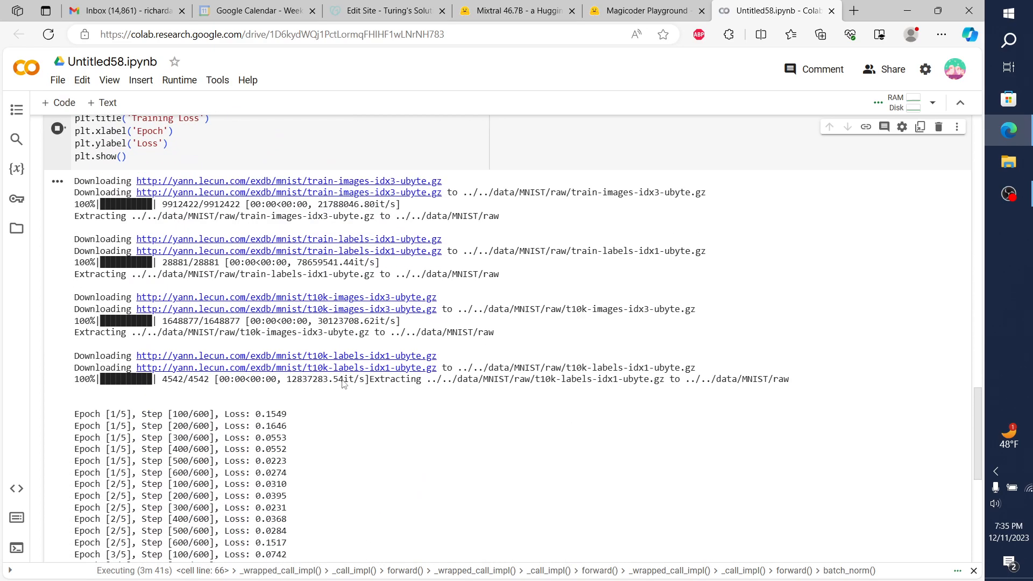
scroll(down, 3)
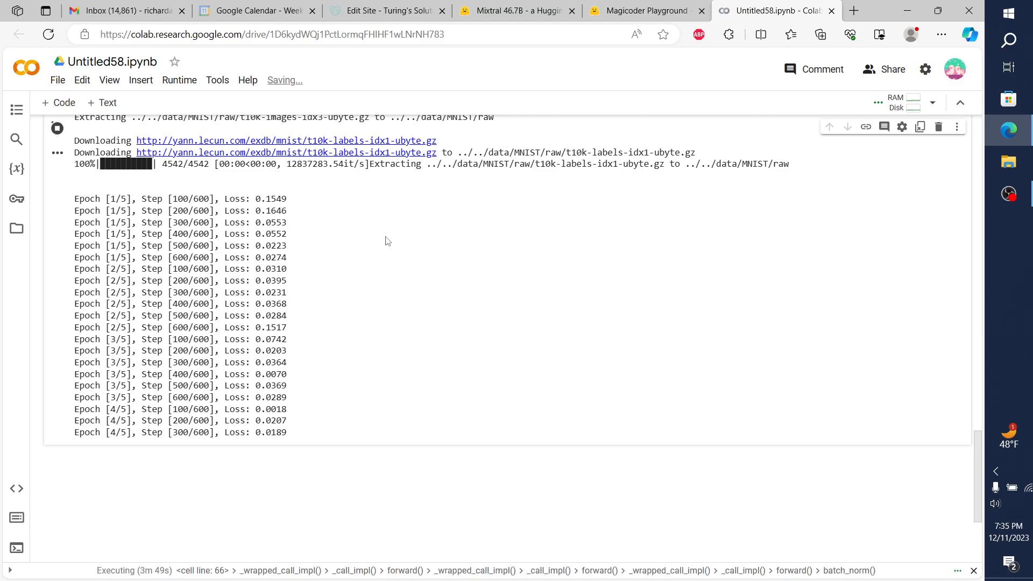
Compare Mixtral's sentiment-analysis answer from the top with Magicoder's output, then return to Colab.
click(516, 11)
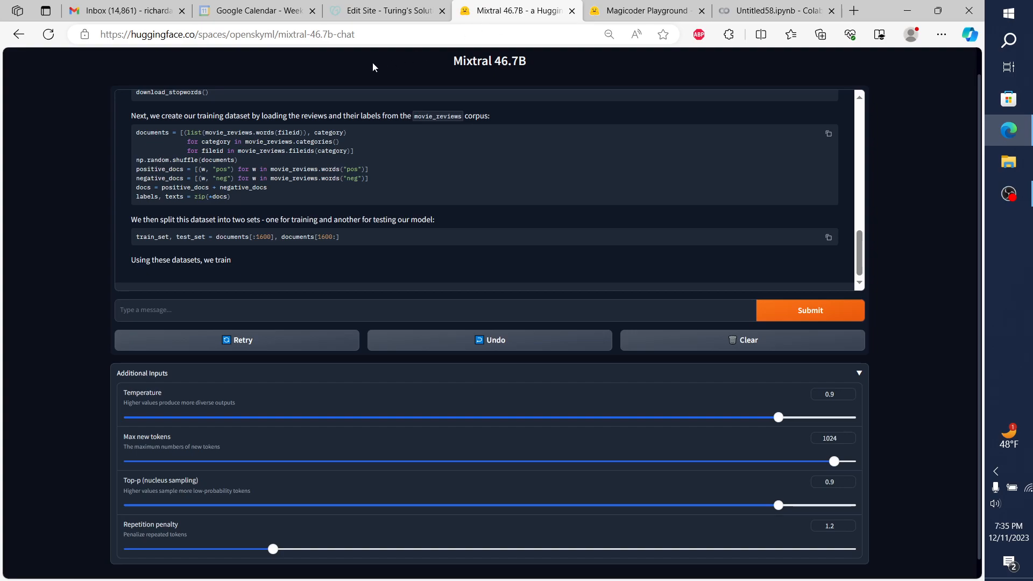
mouse_move(364, 223)
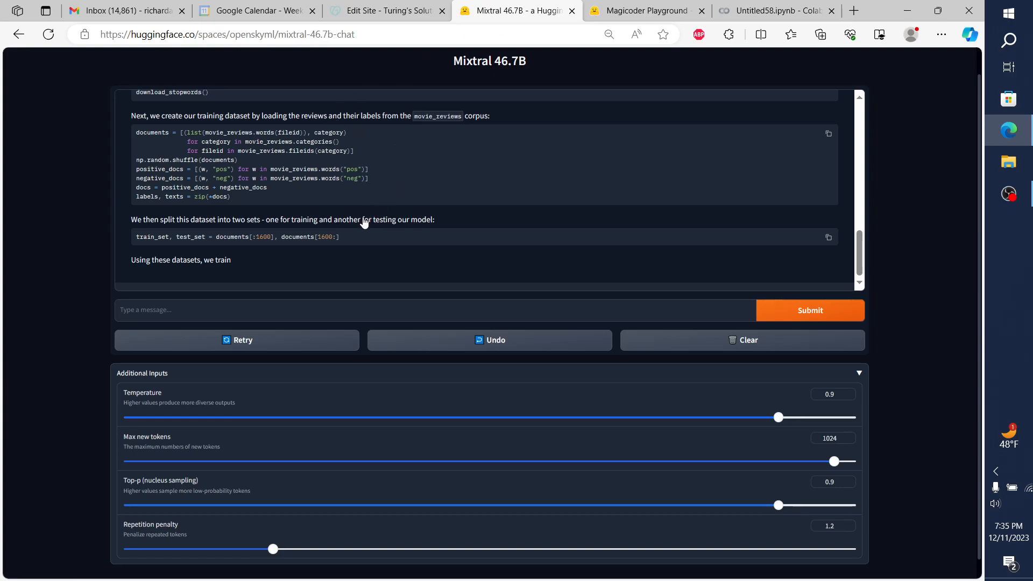
scroll(up, 3)
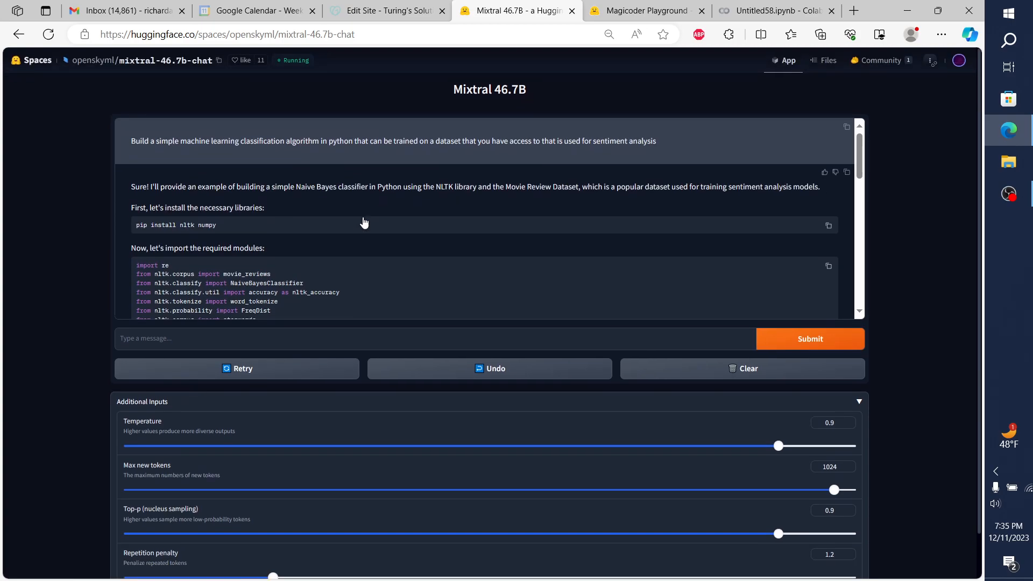
mouse_move(298, 193)
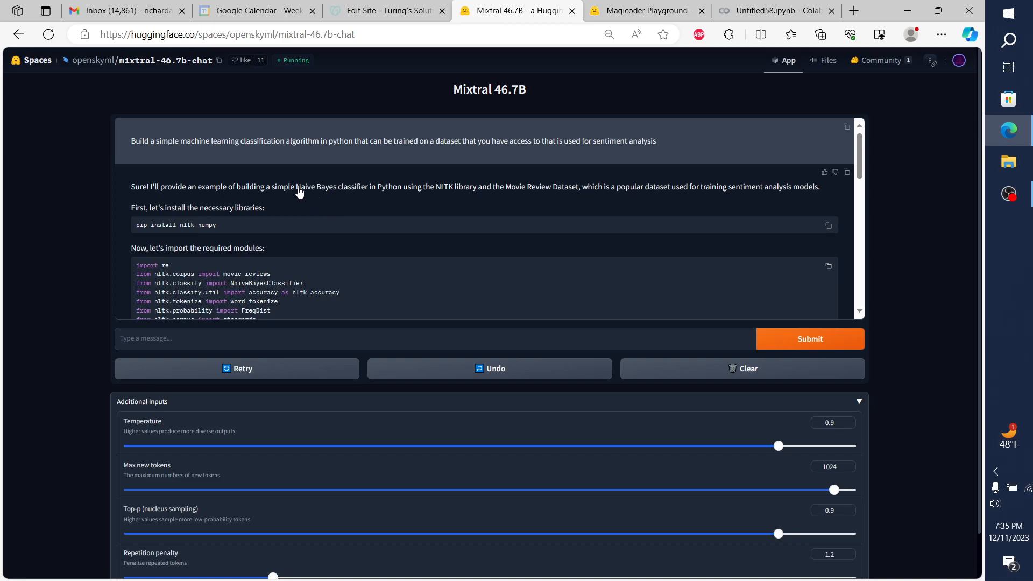
mouse_move(126, 202)
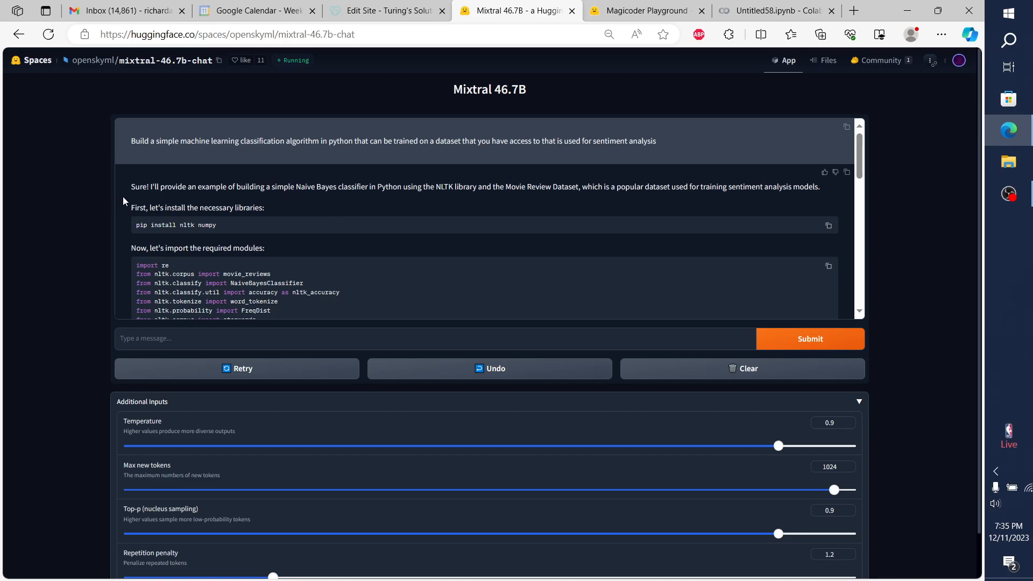
mouse_move(182, 157)
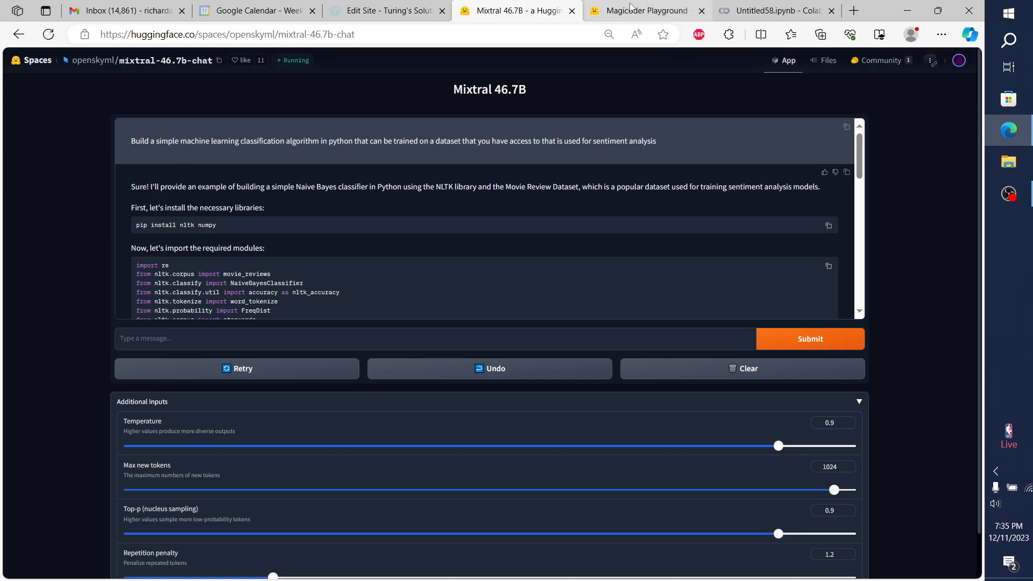
click(646, 11)
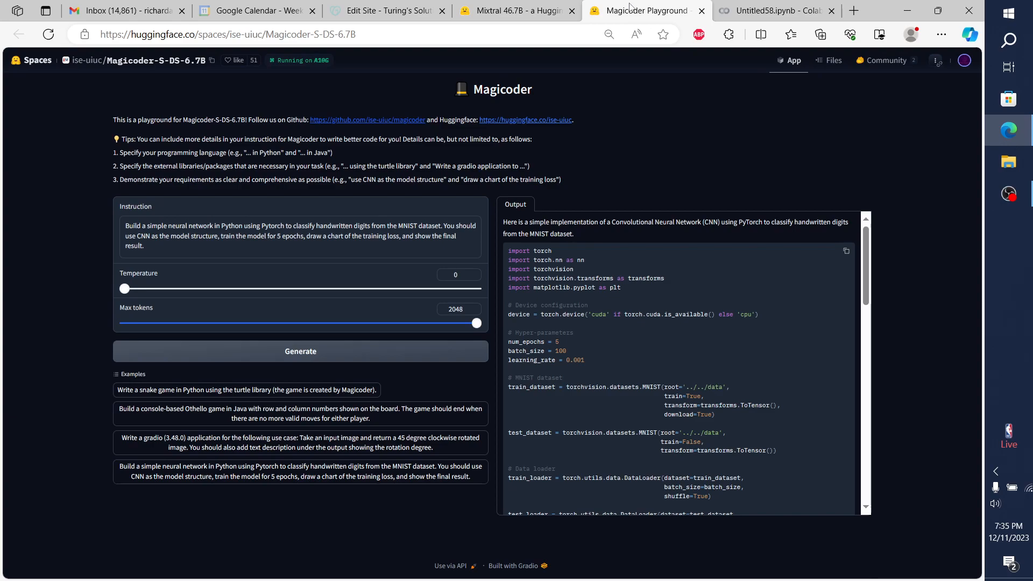
click(517, 10)
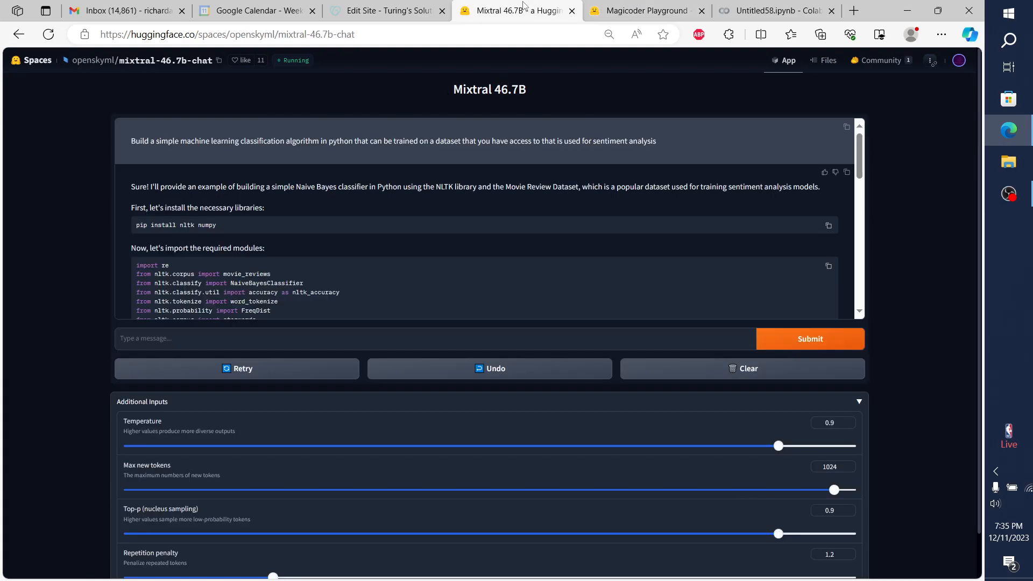
click(646, 11)
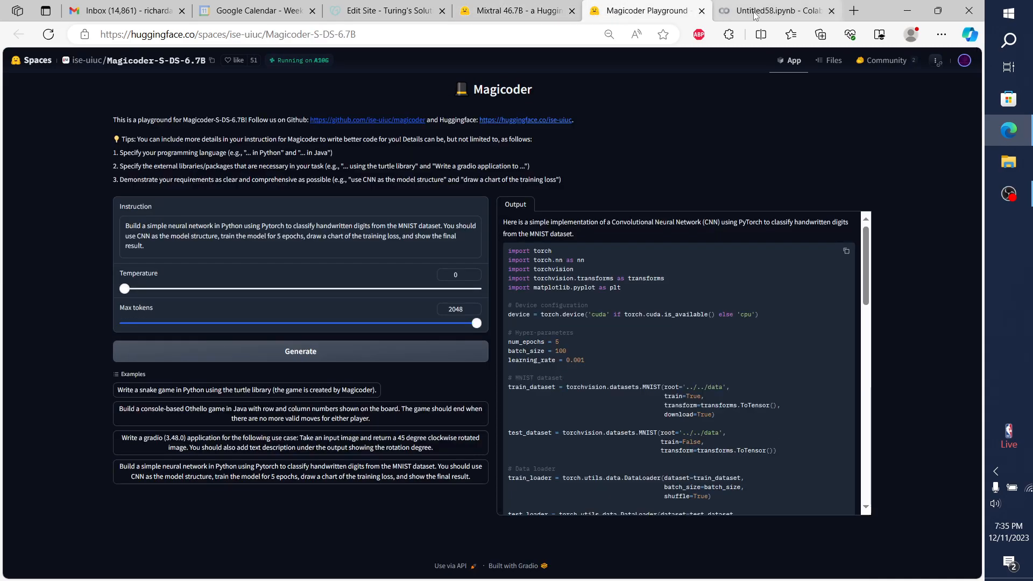
click(771, 11)
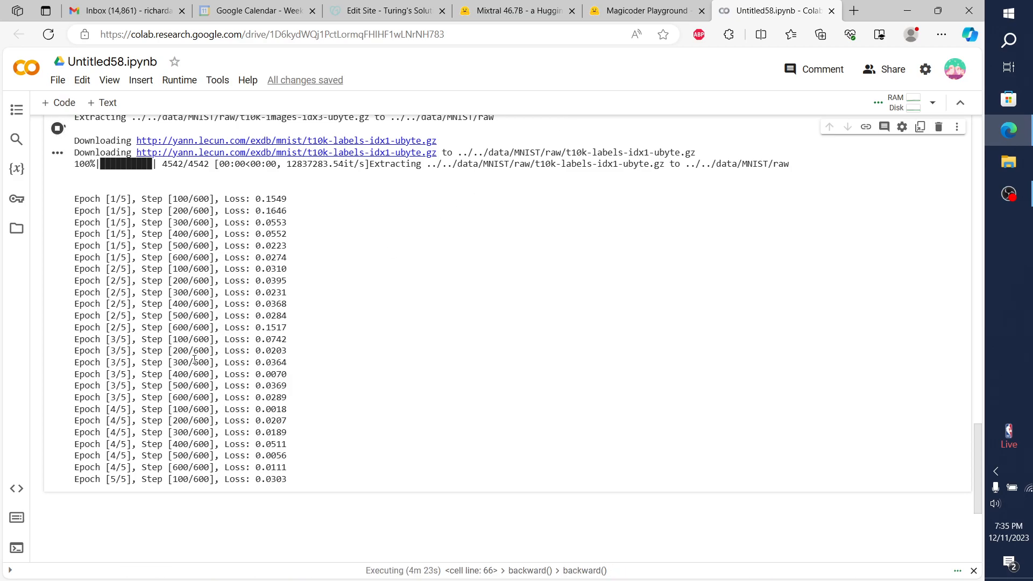
mouse_move(582, 92)
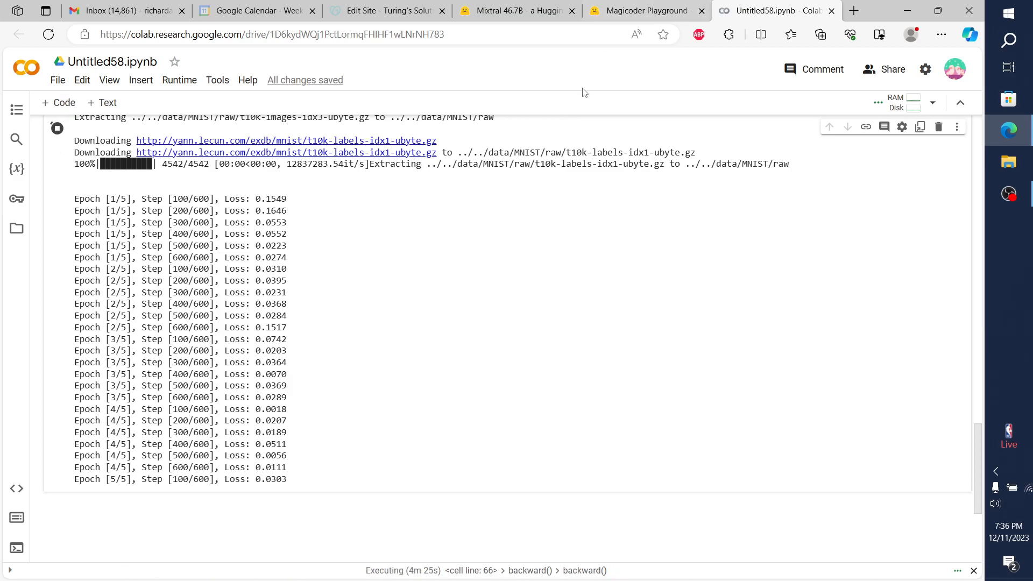
mouse_move(486, 225)
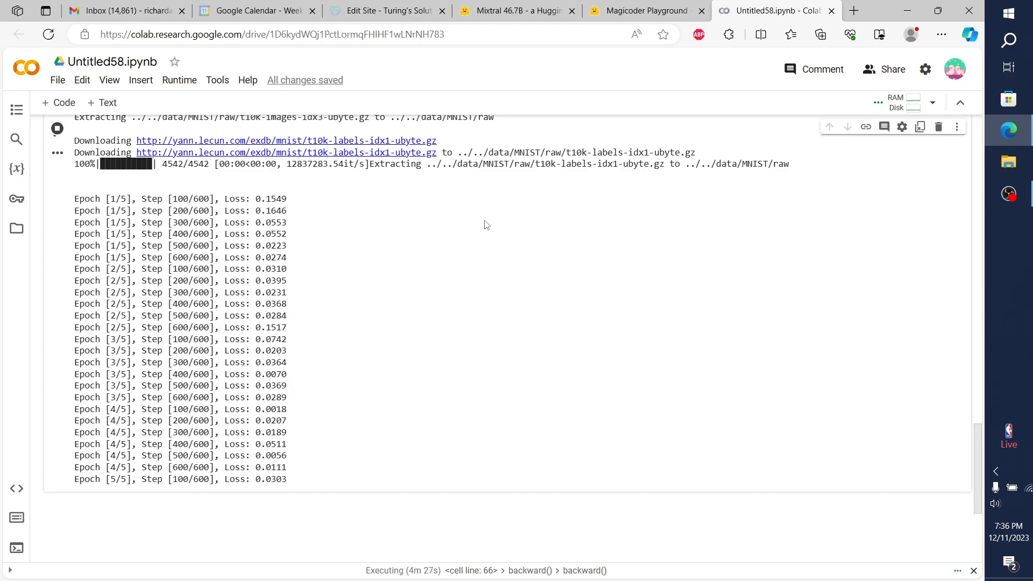
mouse_move(646, 11)
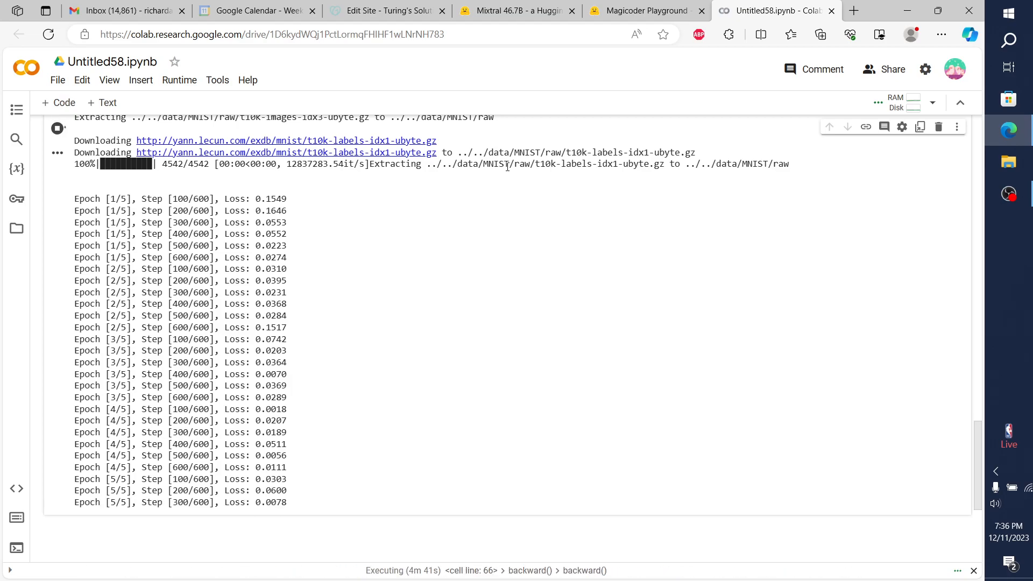
mouse_move(435, 320)
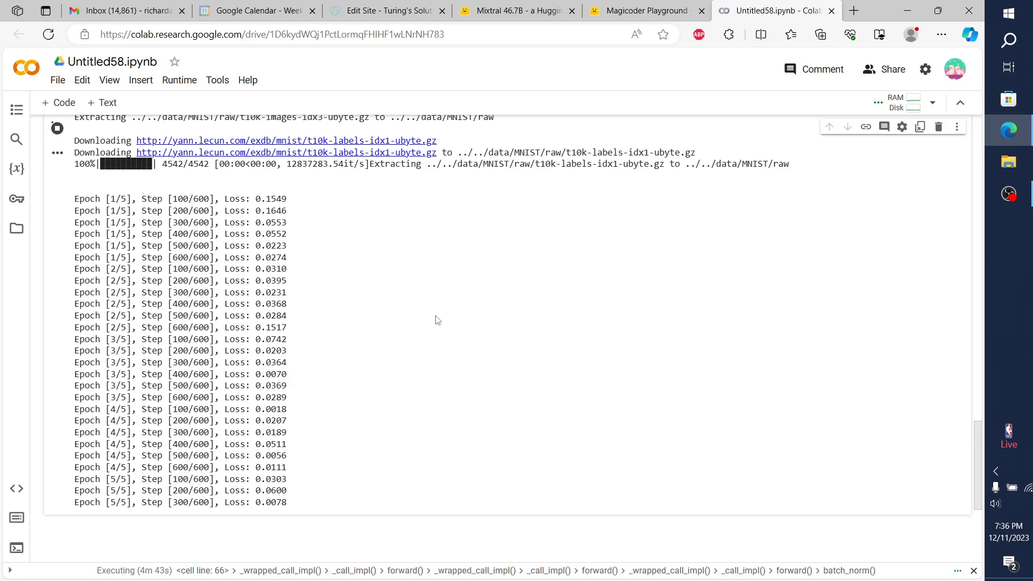
Scroll through the MNIST training log while epoch 5 runs.
scroll(up, 3)
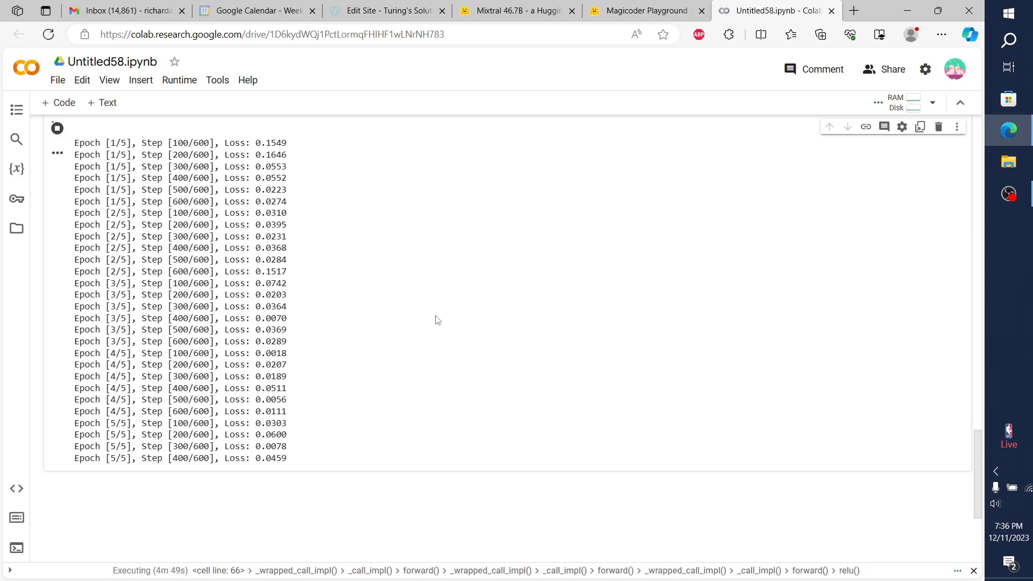
mouse_move(332, 302)
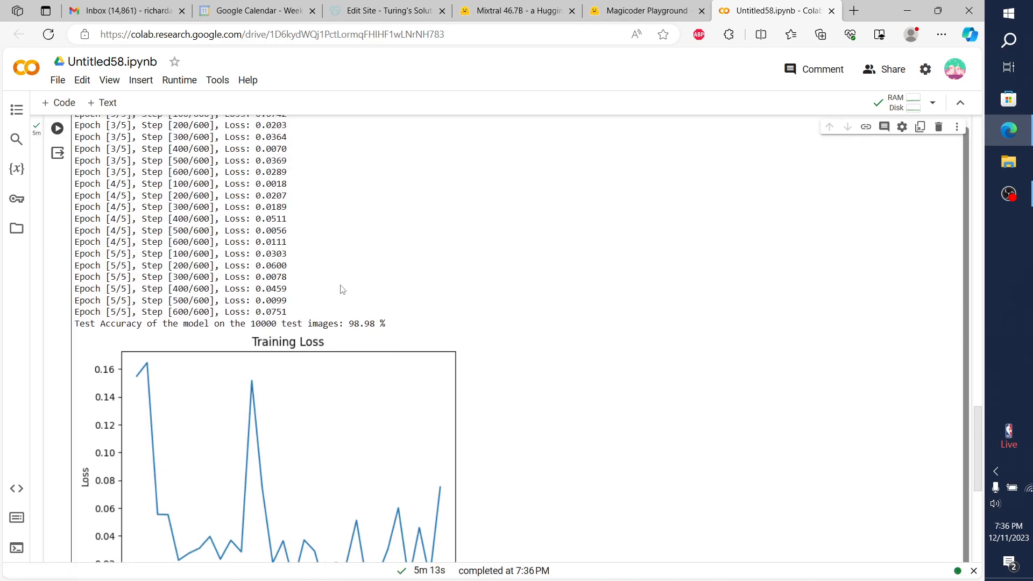
Highlight the 98.98% test accuracy line in the finished MNIST output.
scroll(down, 3)
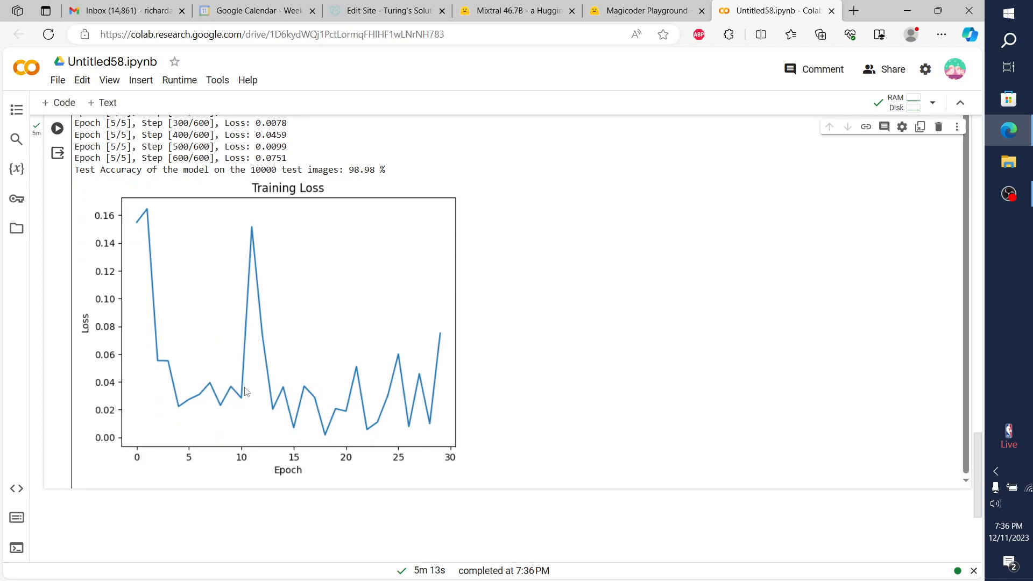
mouse_move(231, 310)
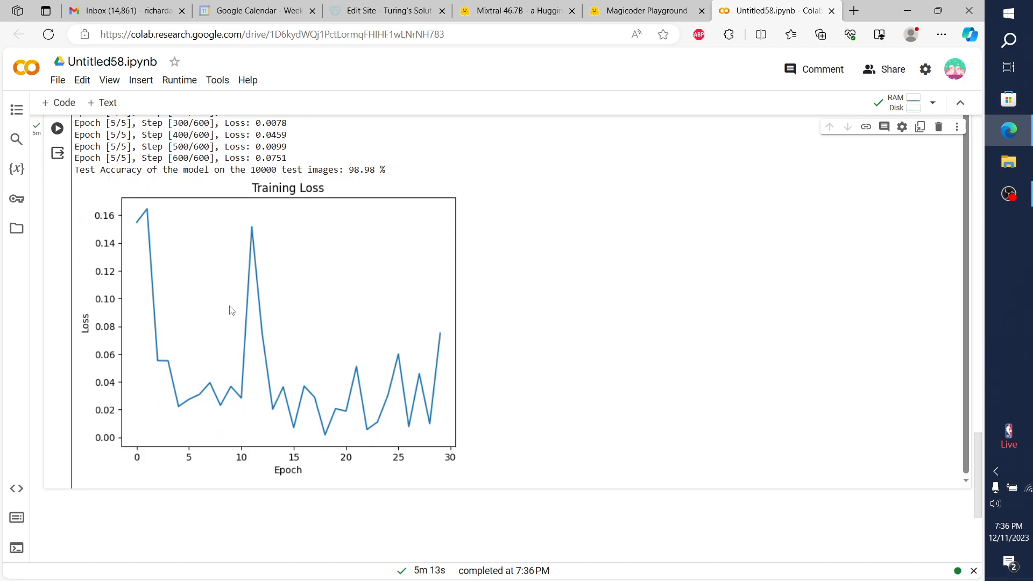
mouse_move(175, 361)
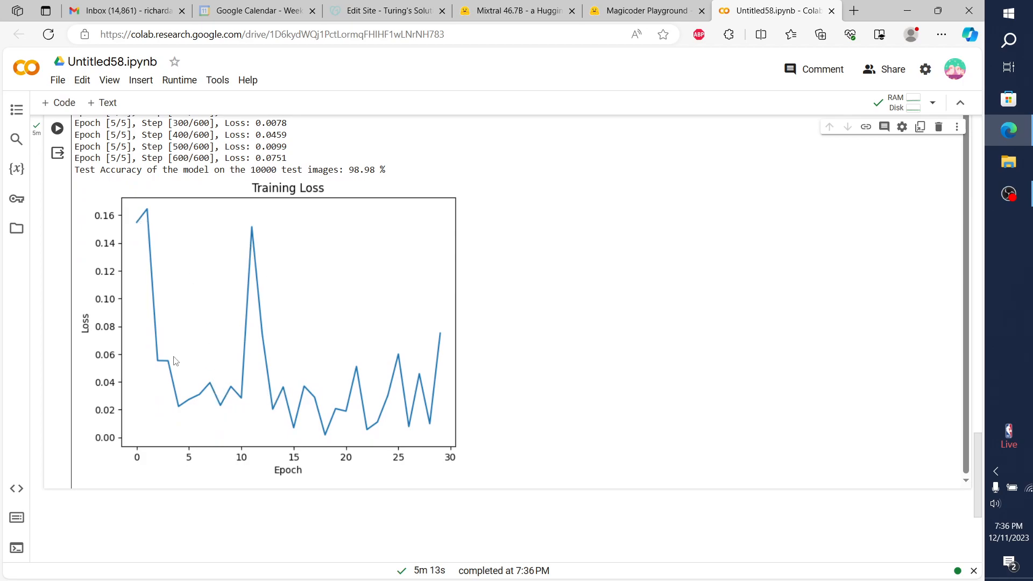
mouse_move(182, 407)
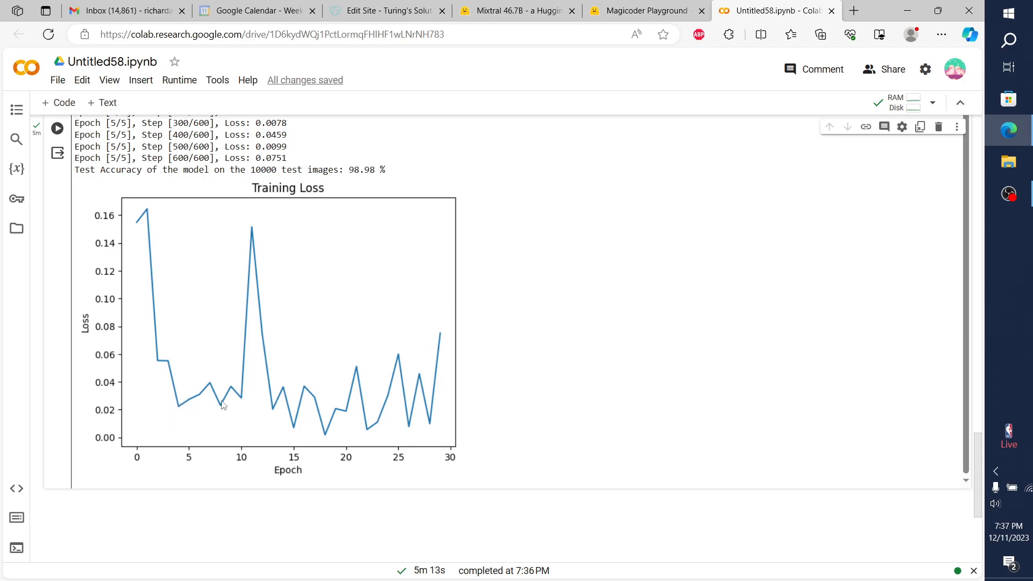
mouse_move(296, 208)
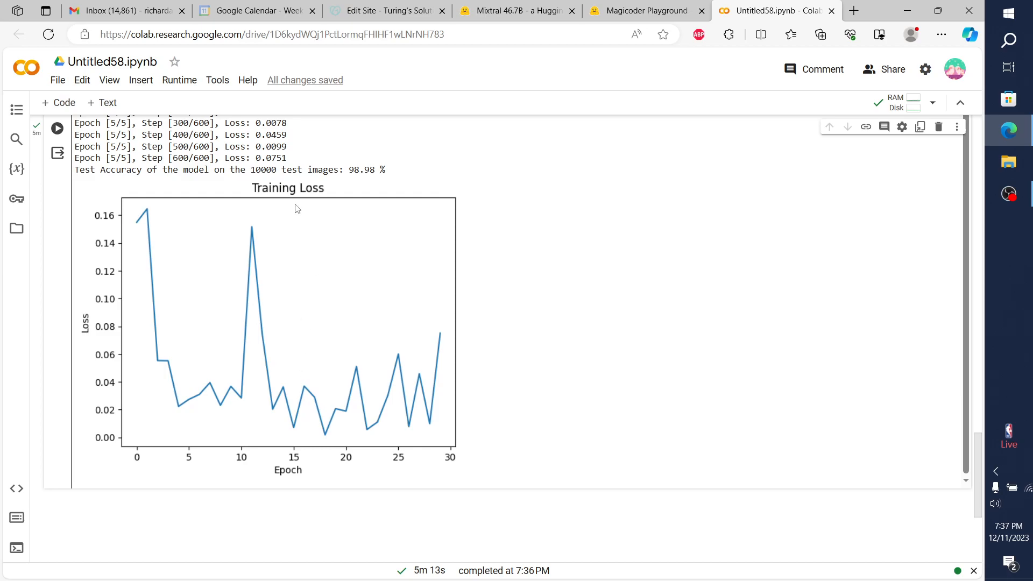
mouse_move(279, 262)
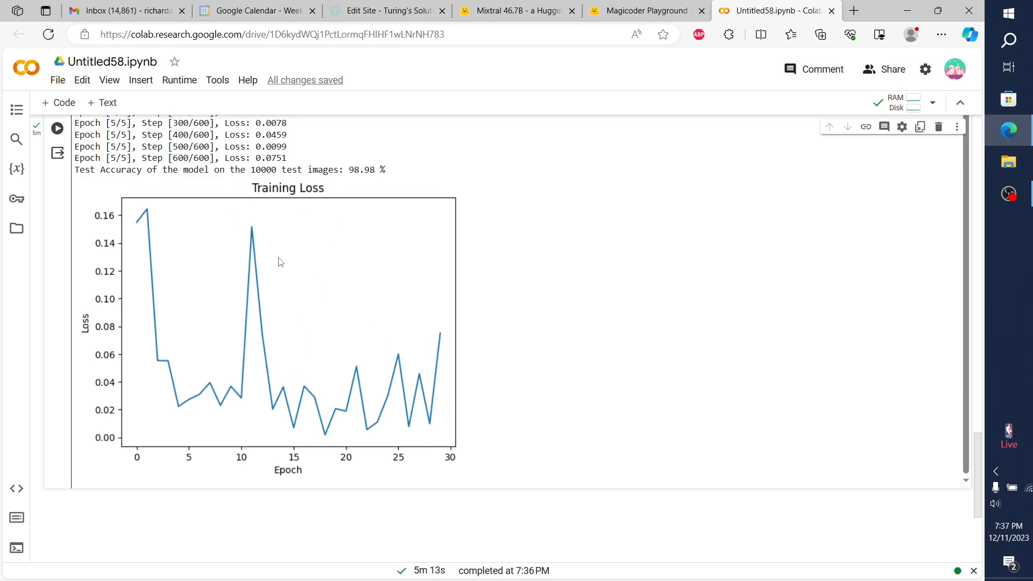
scroll(up, 3)
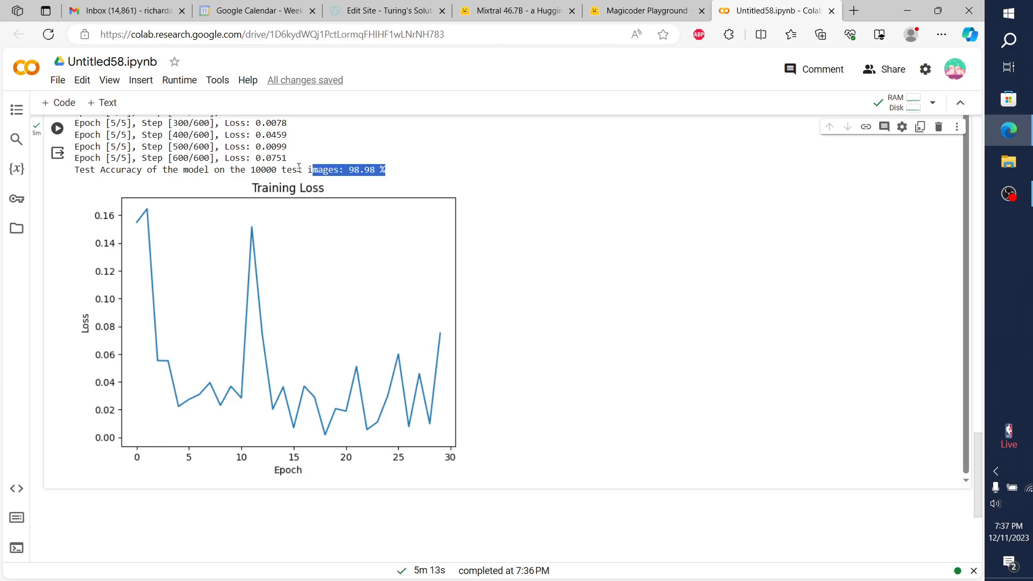
drag(313, 170, 100, 170)
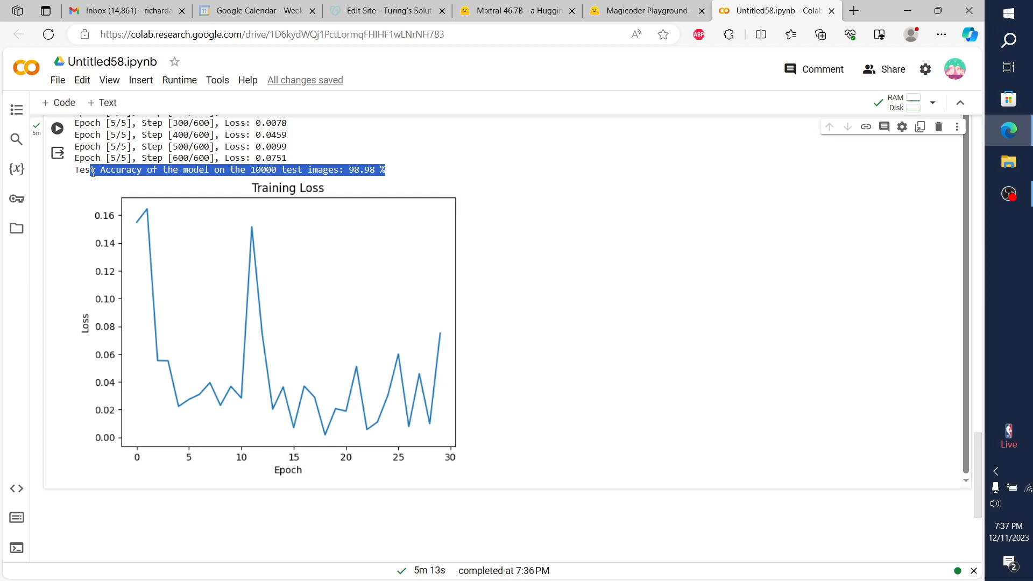
scroll(up, 3)
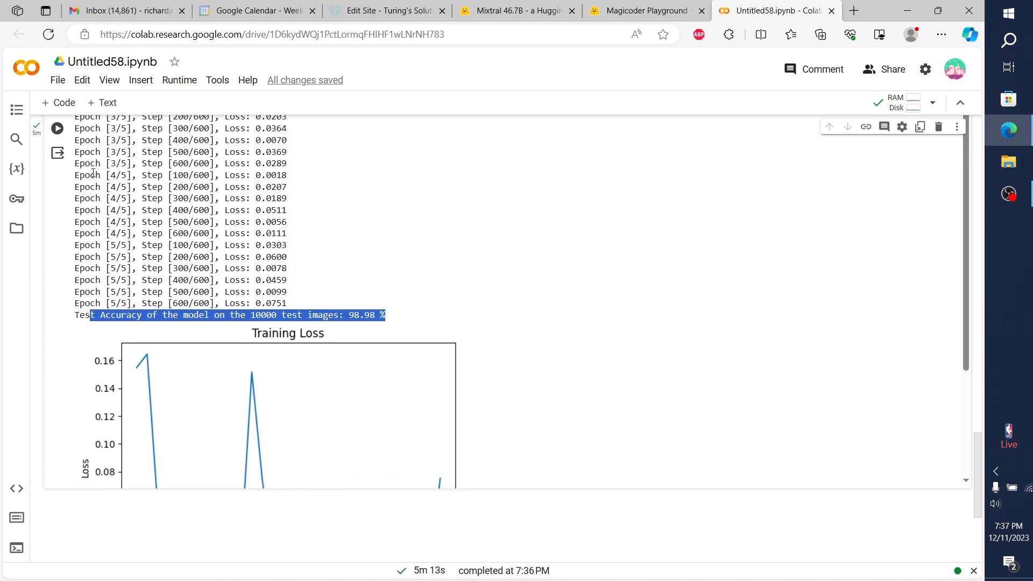
scroll(up, 3)
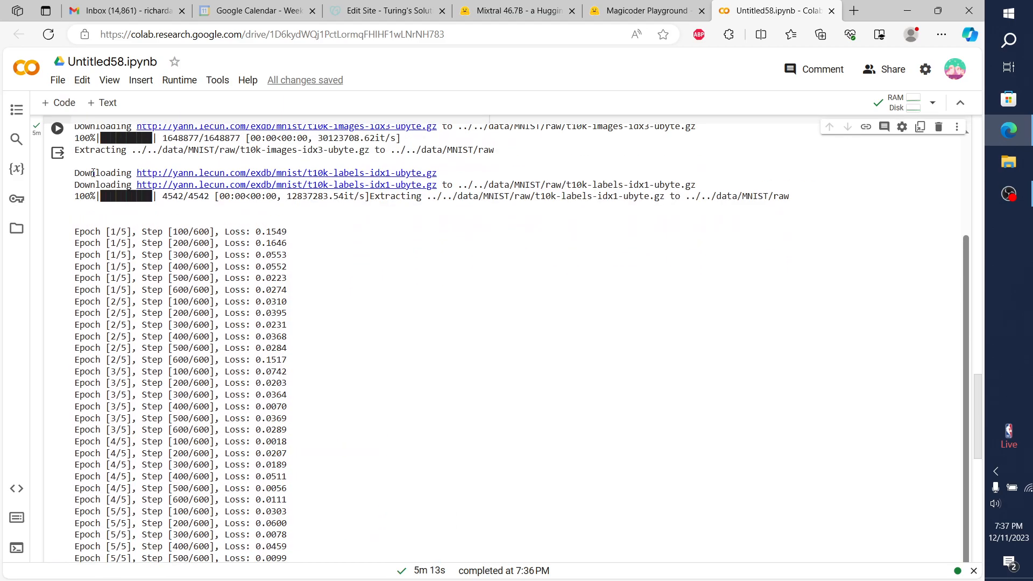
View the Training Loss chart, start a new notebook, and return to Magicoder.
scroll(down, 3)
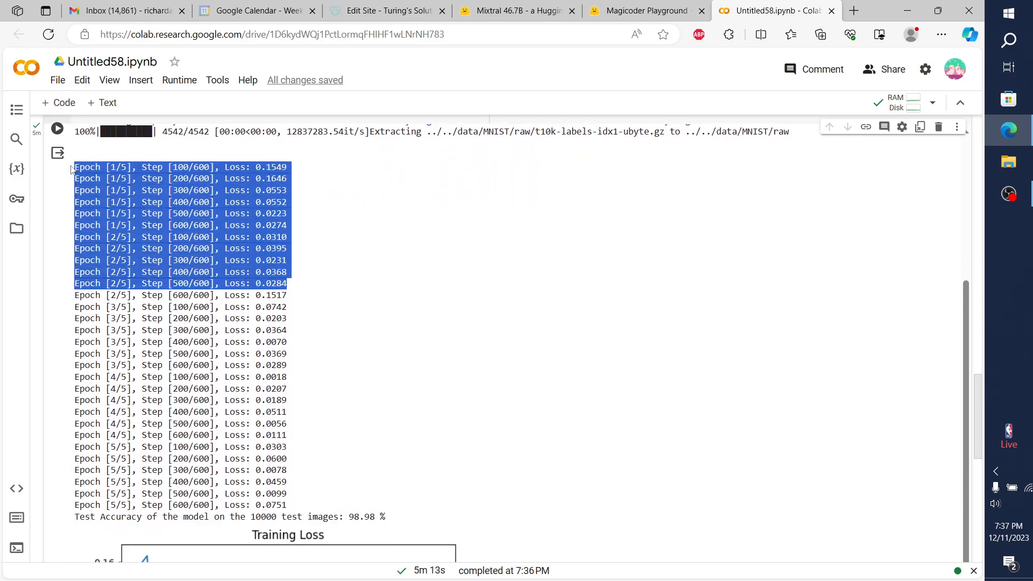
scroll(down, 3)
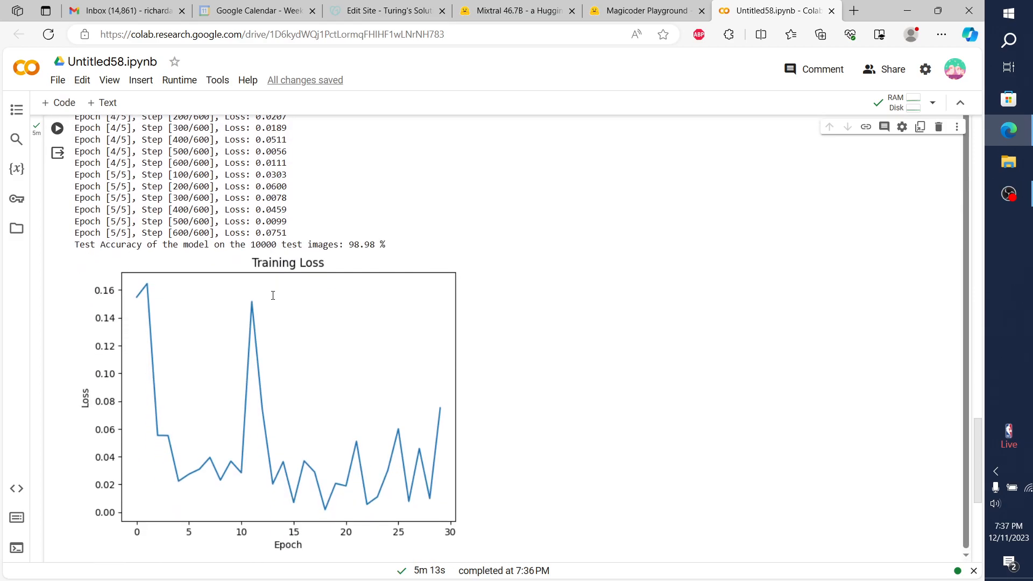
scroll(down, 3)
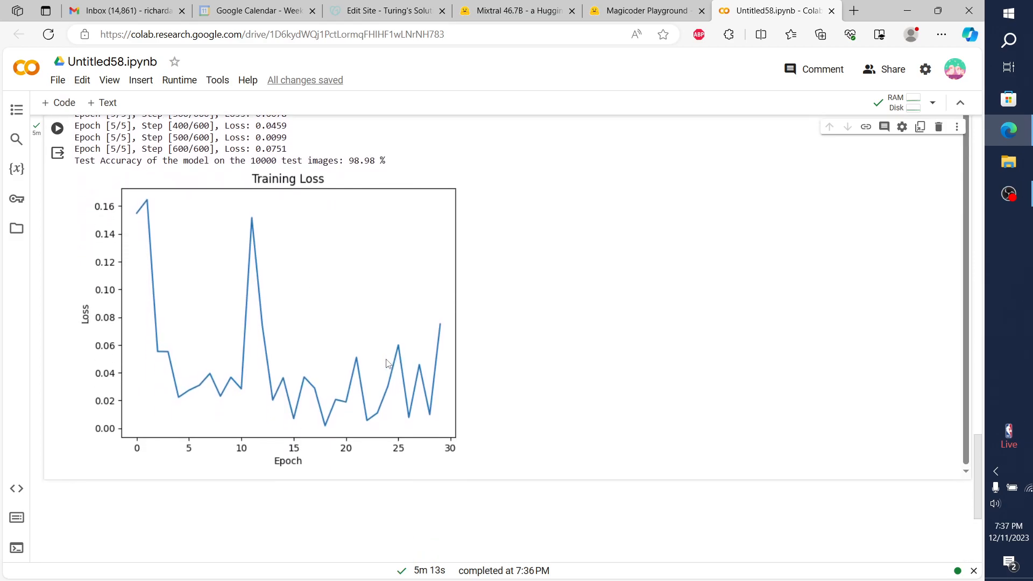
mouse_move(206, 305)
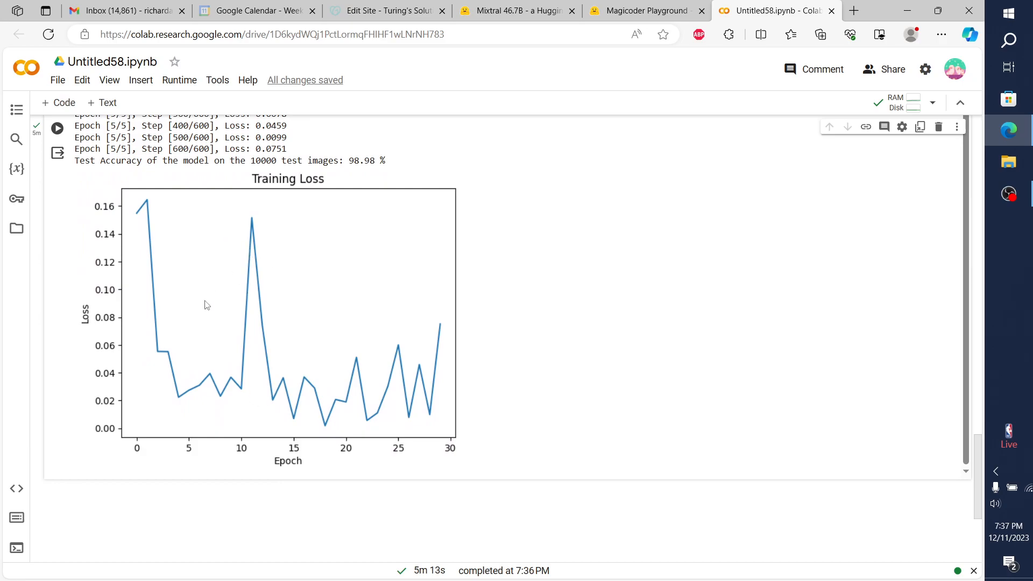
mouse_move(523, 174)
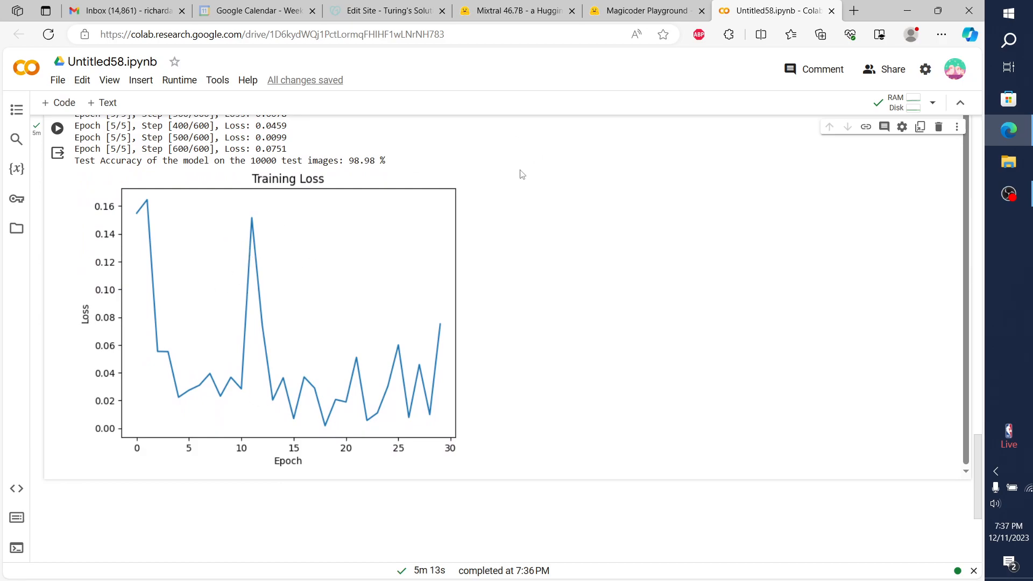
mouse_move(437, 55)
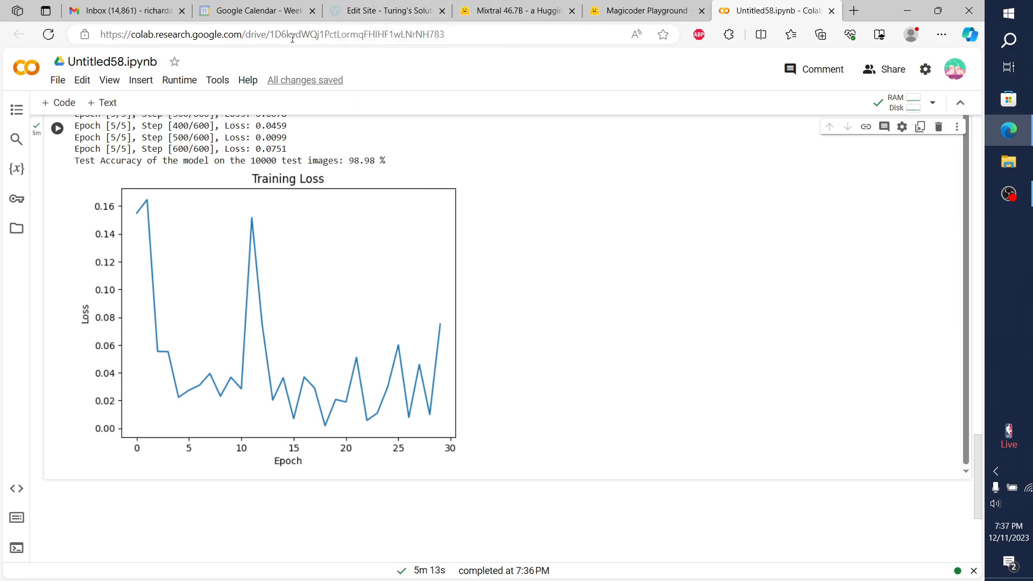
mouse_move(74, 82)
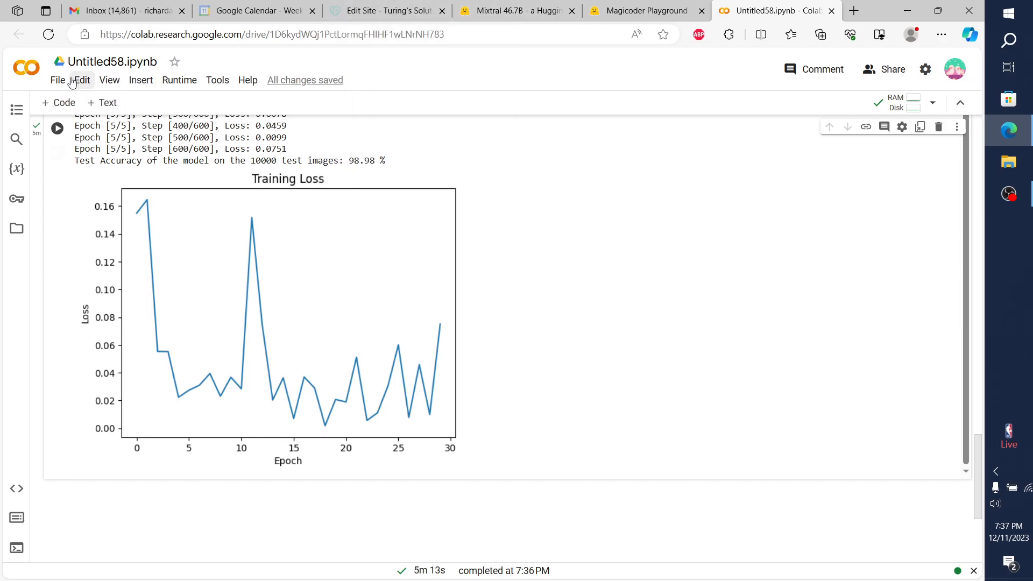
click(178, 80)
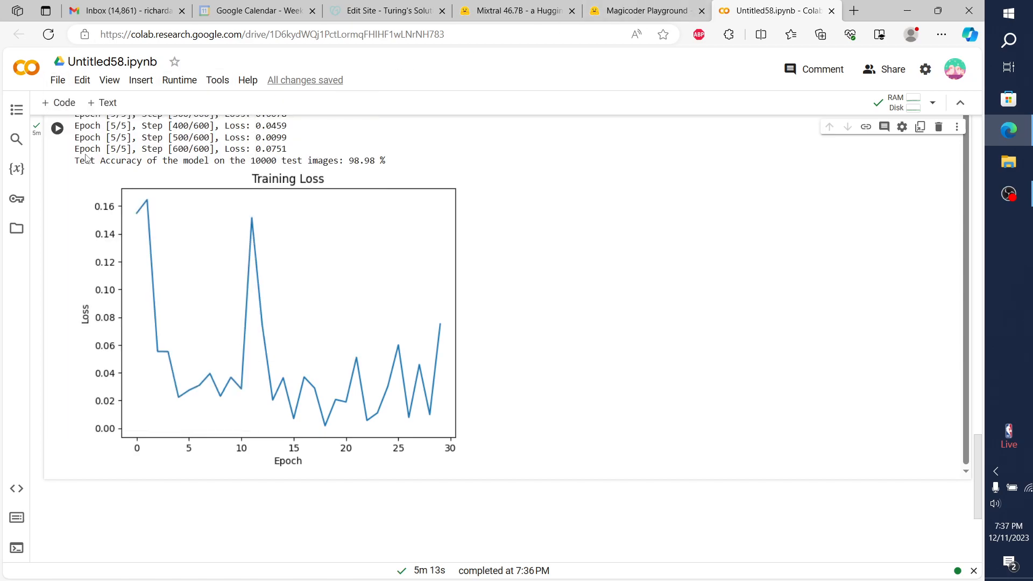
click(645, 10)
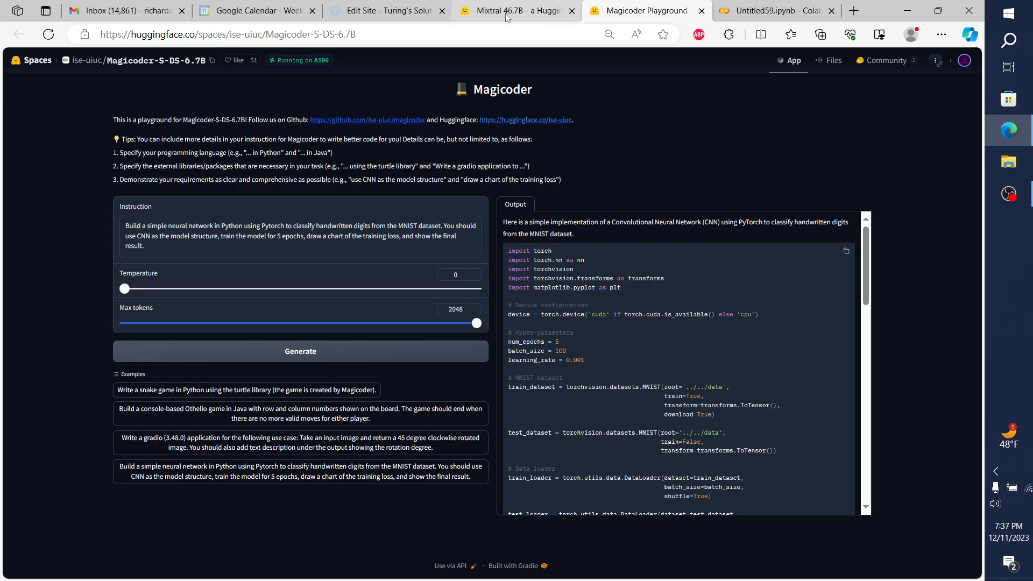
mouse_move(514, 11)
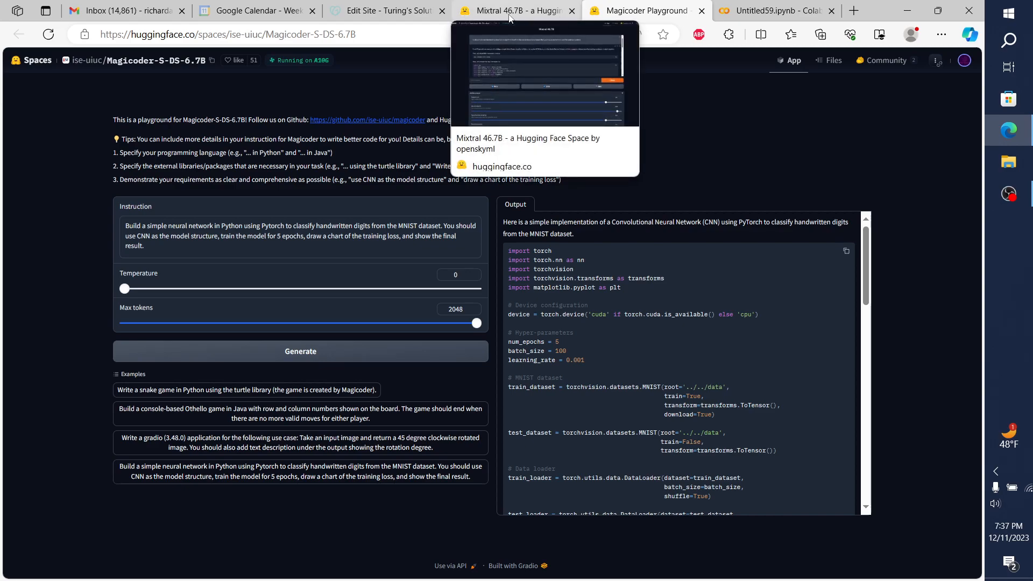
Copy Mixtral's sentiment-analysis classifier prompt into Magicoder's Instruction box.
click(514, 11)
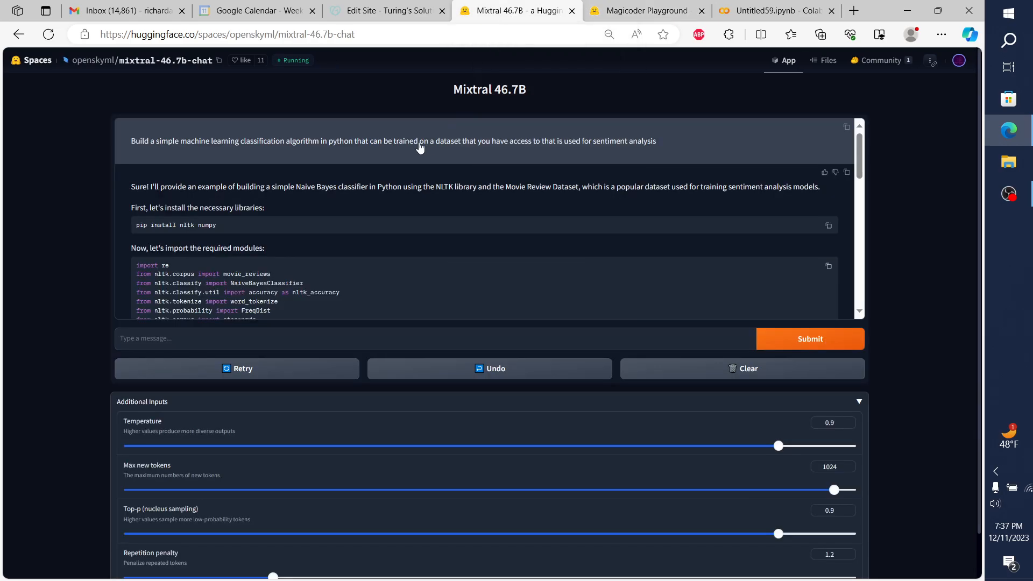
mouse_move(393, 270)
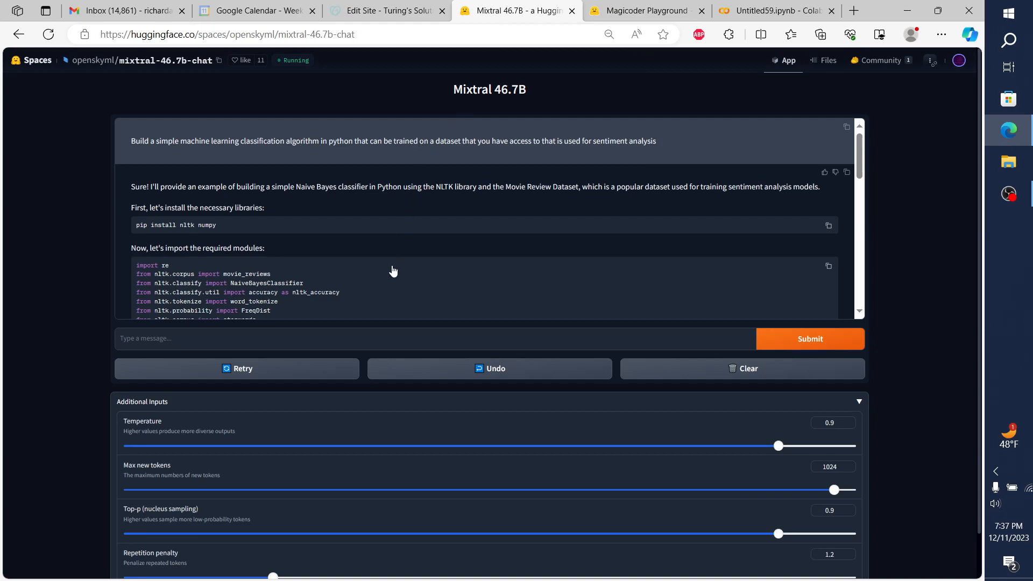
scroll(down, 3)
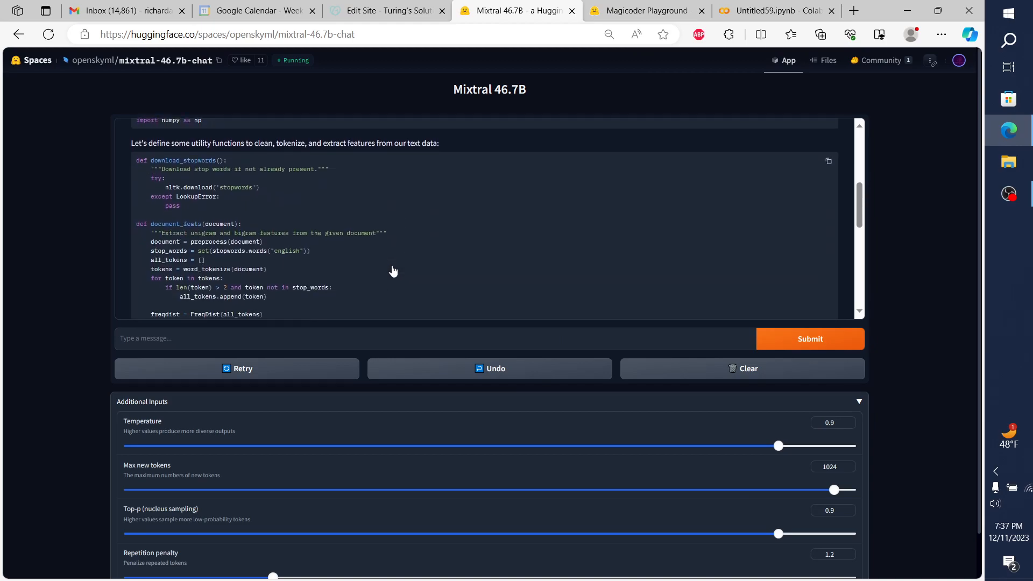
scroll(up, 3)
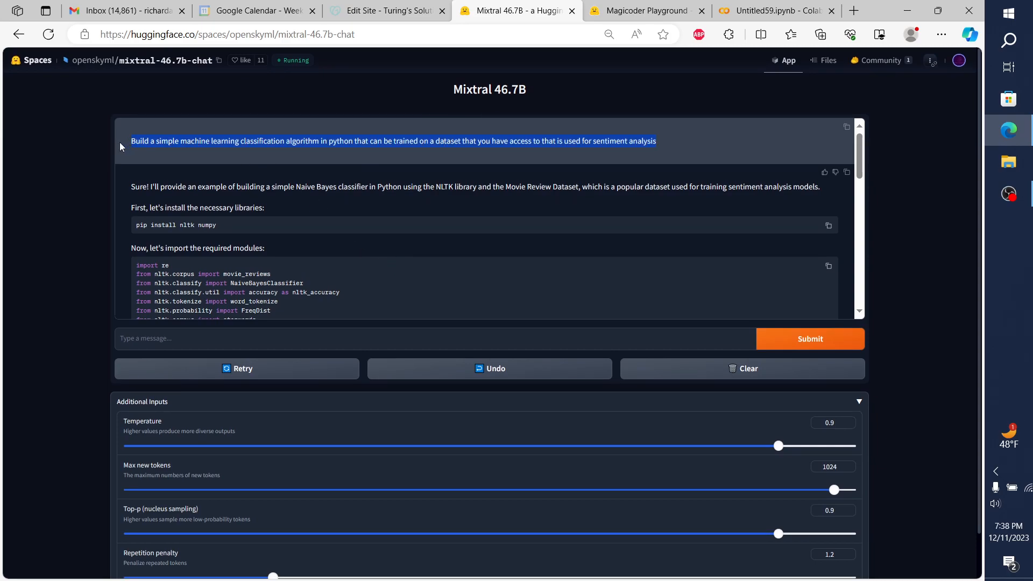
click(645, 11)
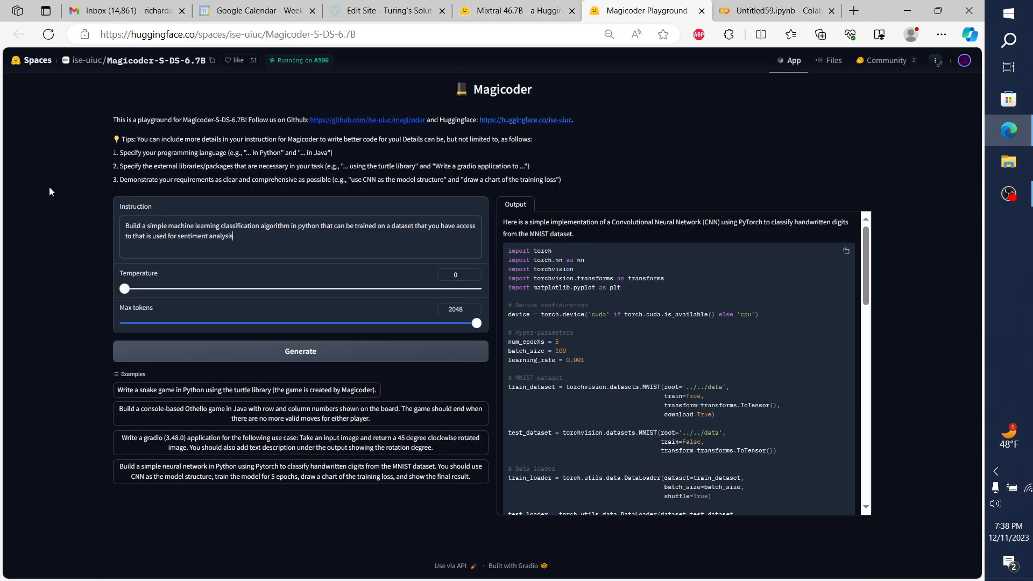
Have Magicoder generate code for the sentiment-analysis classifier prompt.
click(300, 350)
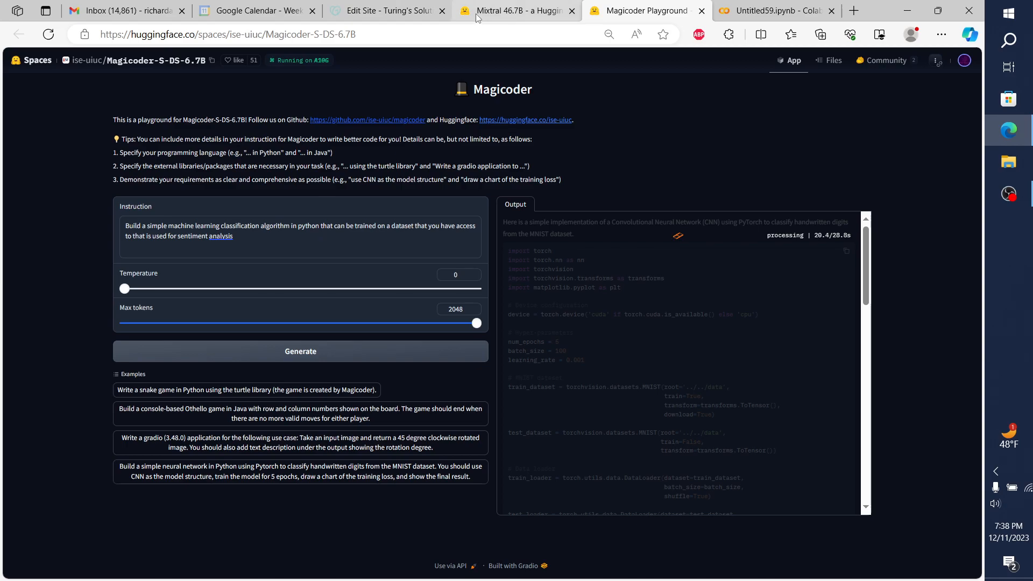
mouse_move(517, 11)
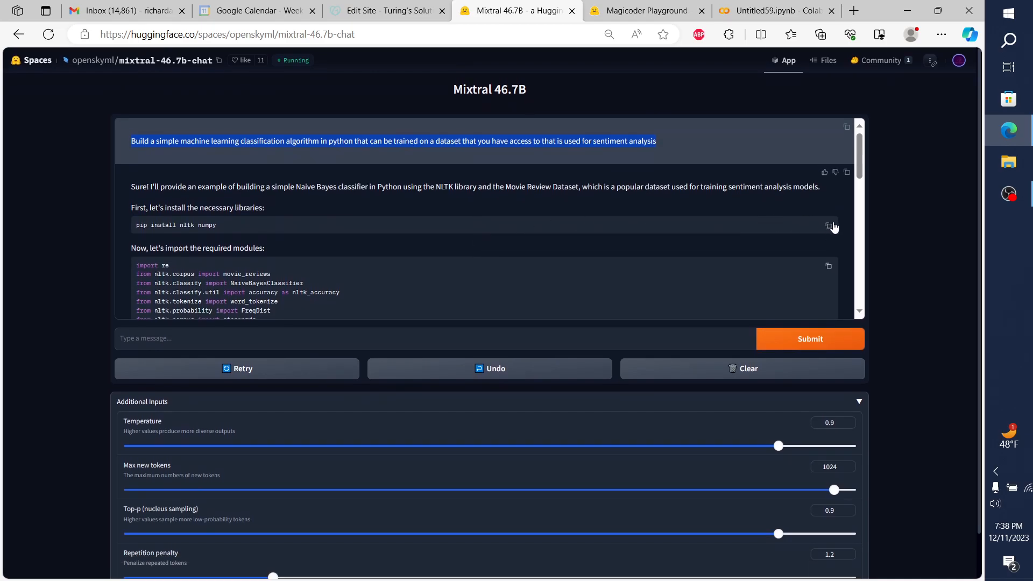
Put Mixtral's pip install command and import statements into separate Colab cells.
click(829, 226)
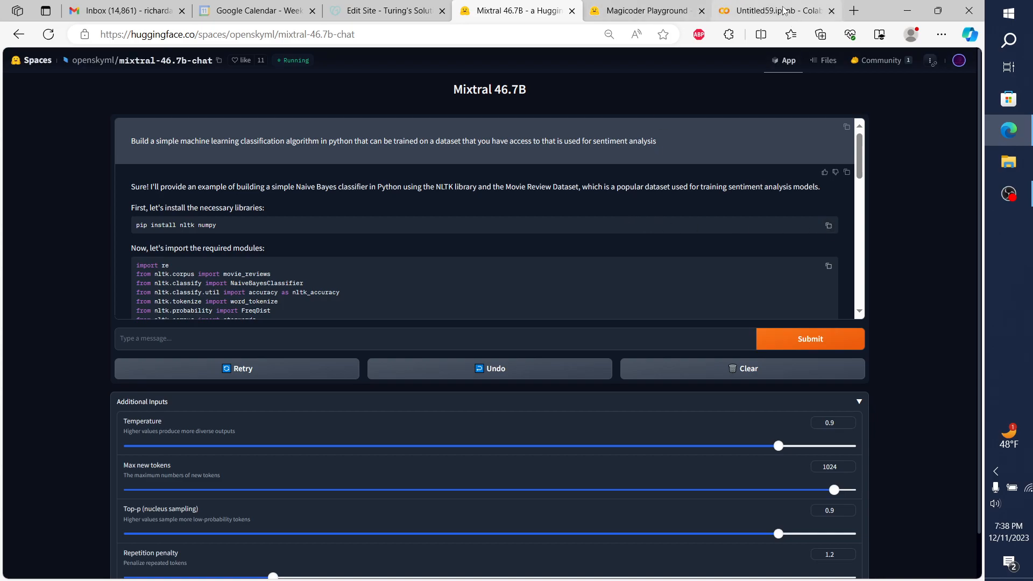
mouse_move(775, 10)
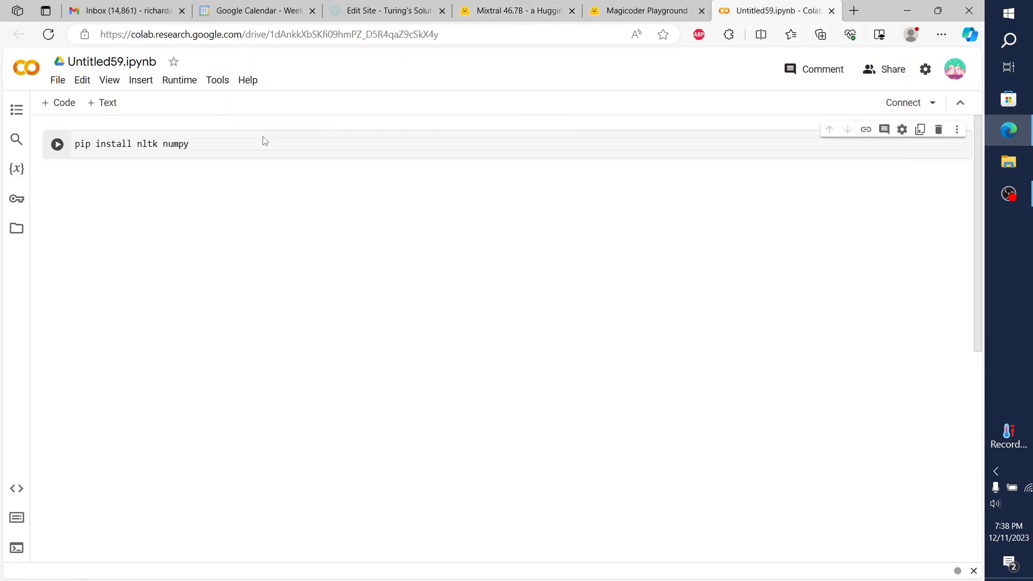
click(59, 102)
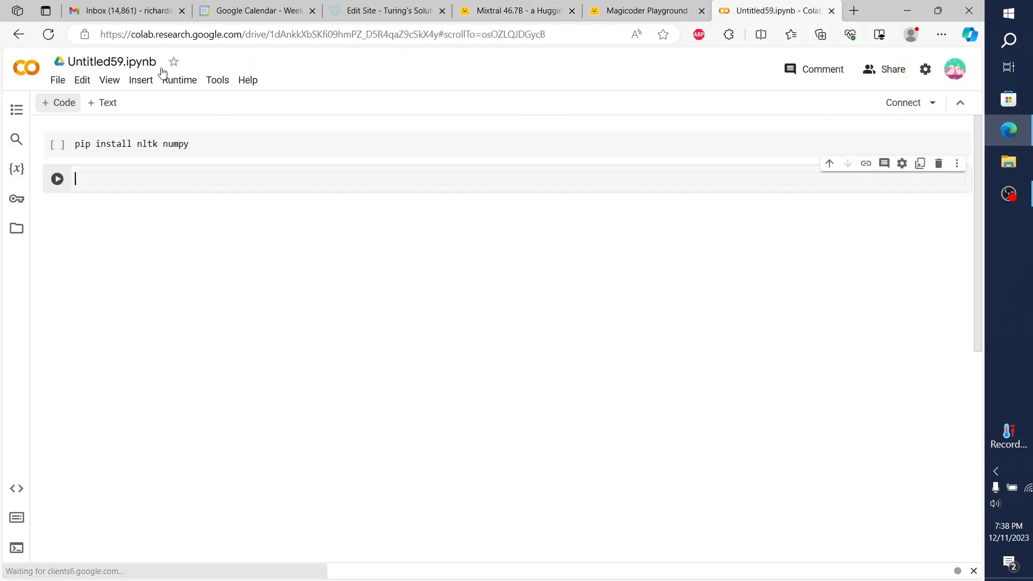
click(518, 11)
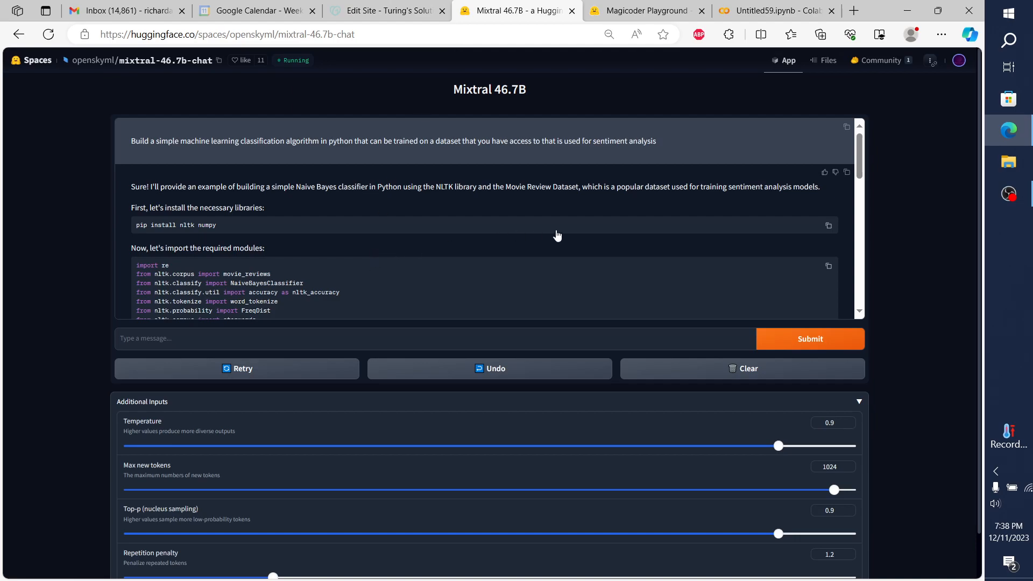
click(828, 265)
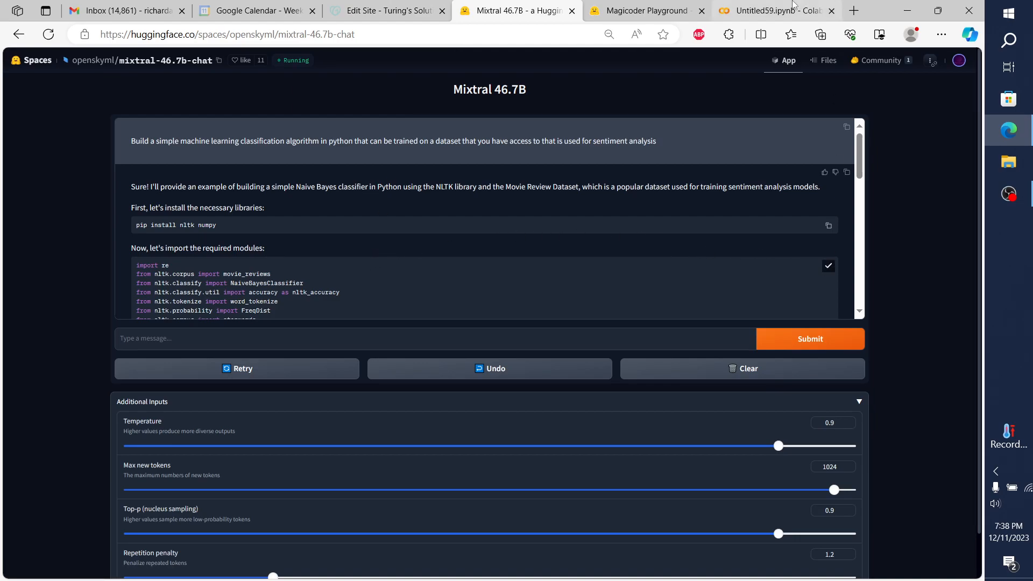
click(775, 11)
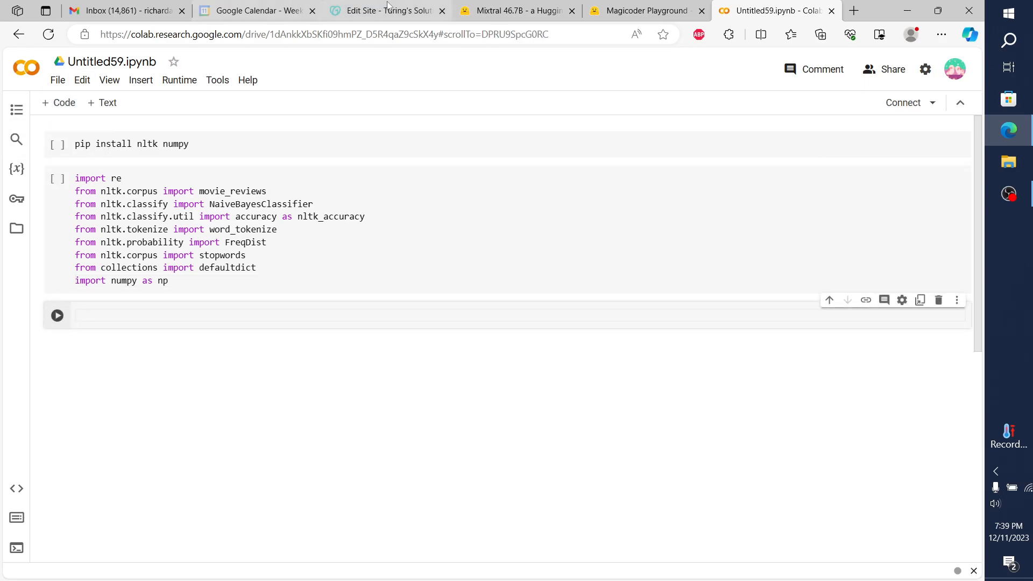
Bring Mixtral's training dataset code into the notebook.
click(517, 10)
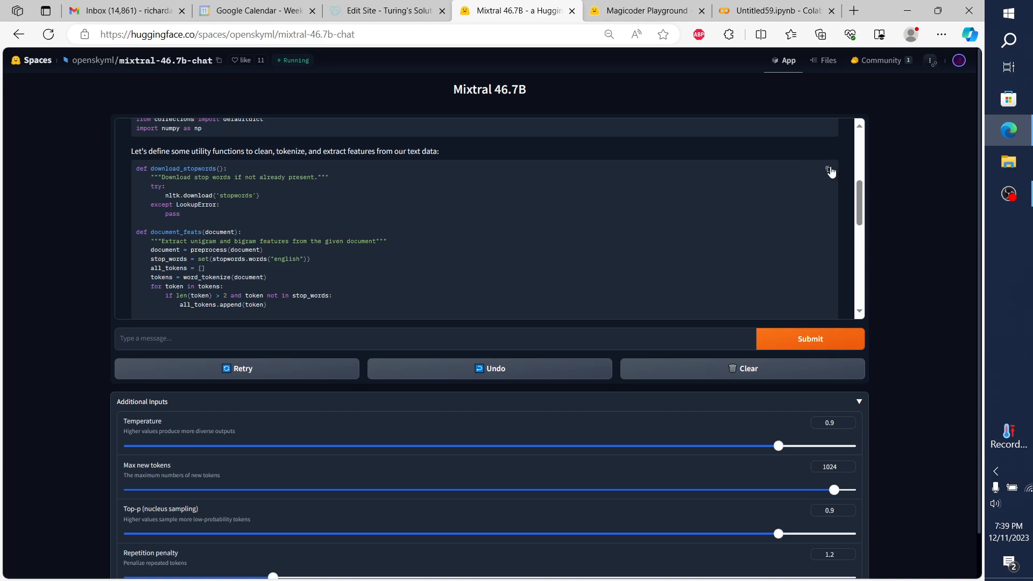
click(775, 11)
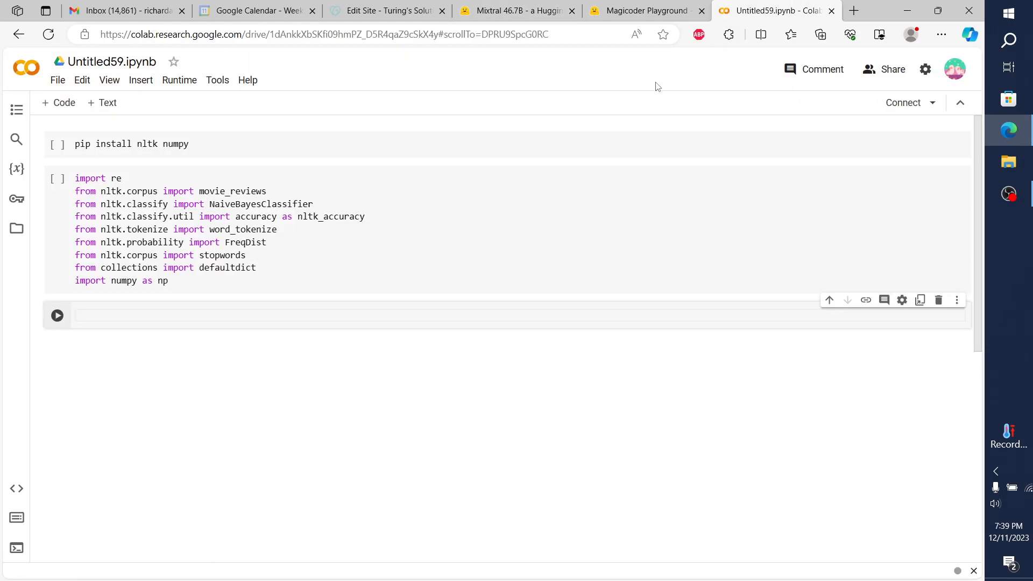
scroll(down, 3)
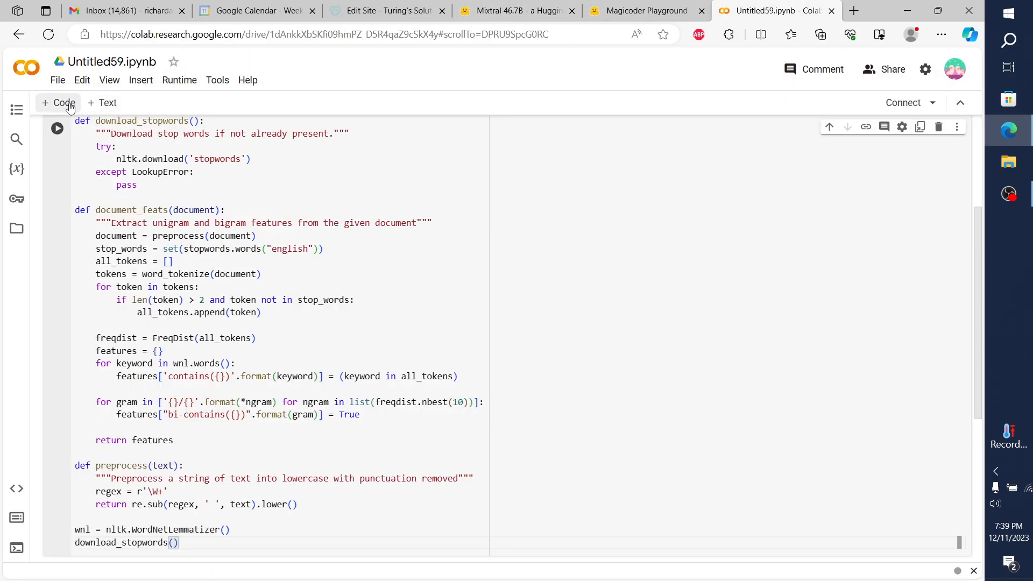
click(517, 11)
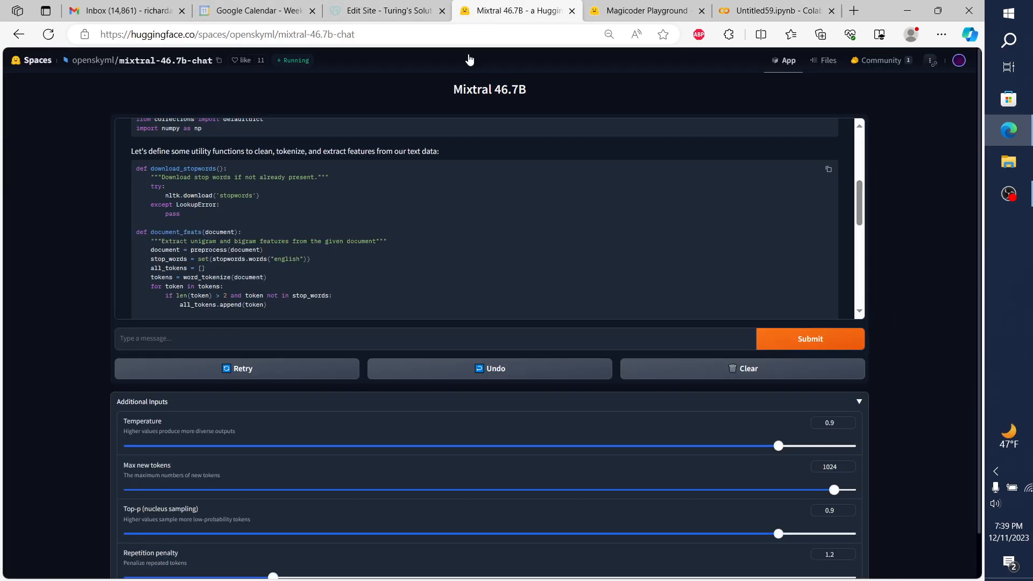
scroll(down, 3)
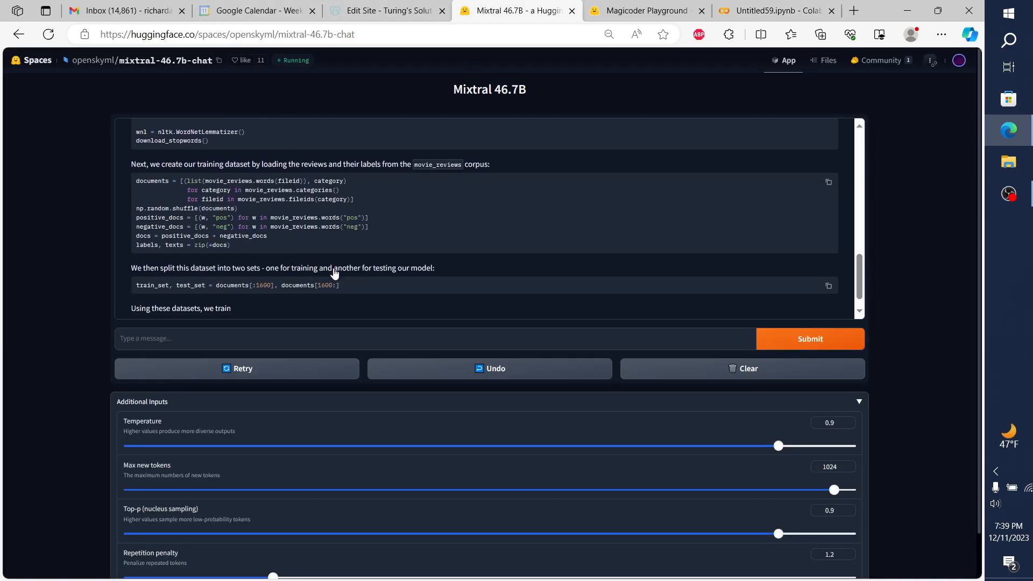
scroll(up, 3)
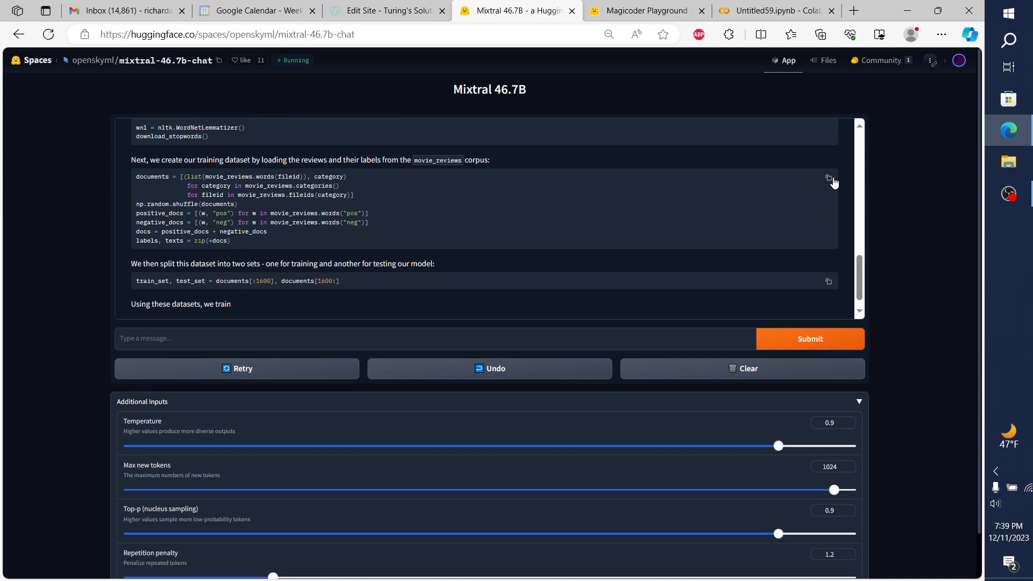
click(775, 11)
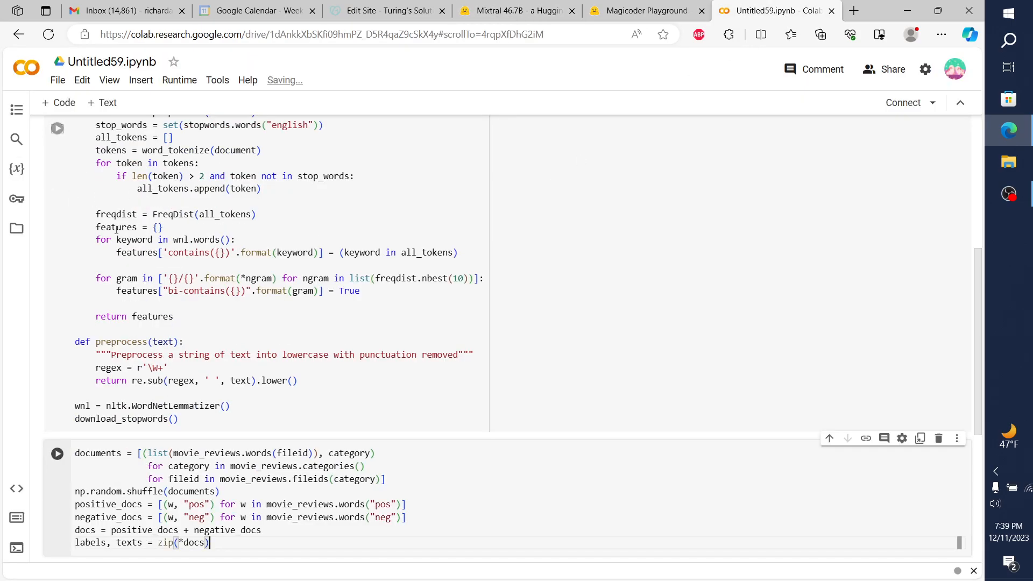
mouse_move(59, 102)
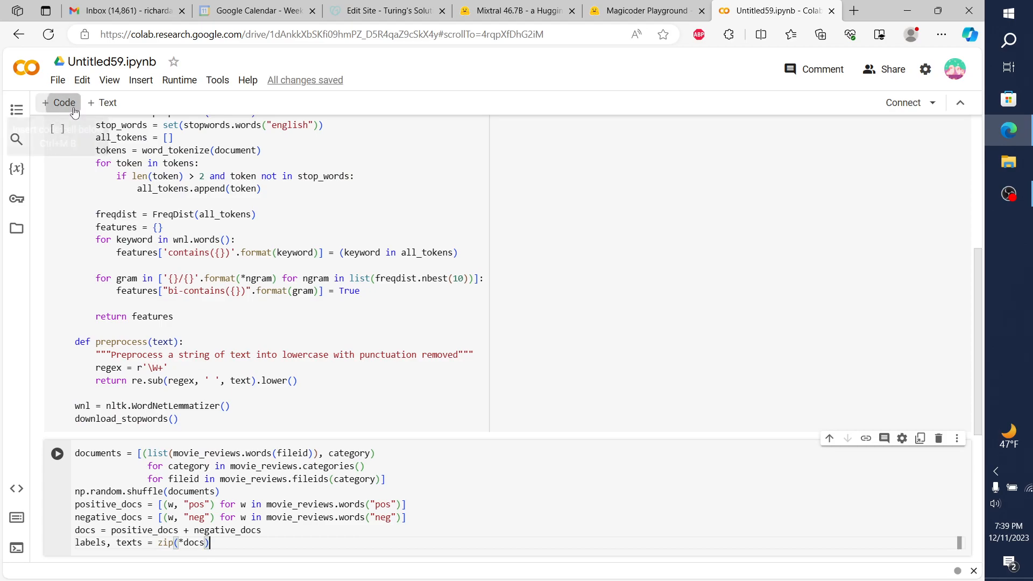
Add Mixtral's train/test split line to a new notebook cell.
scroll(down, 3)
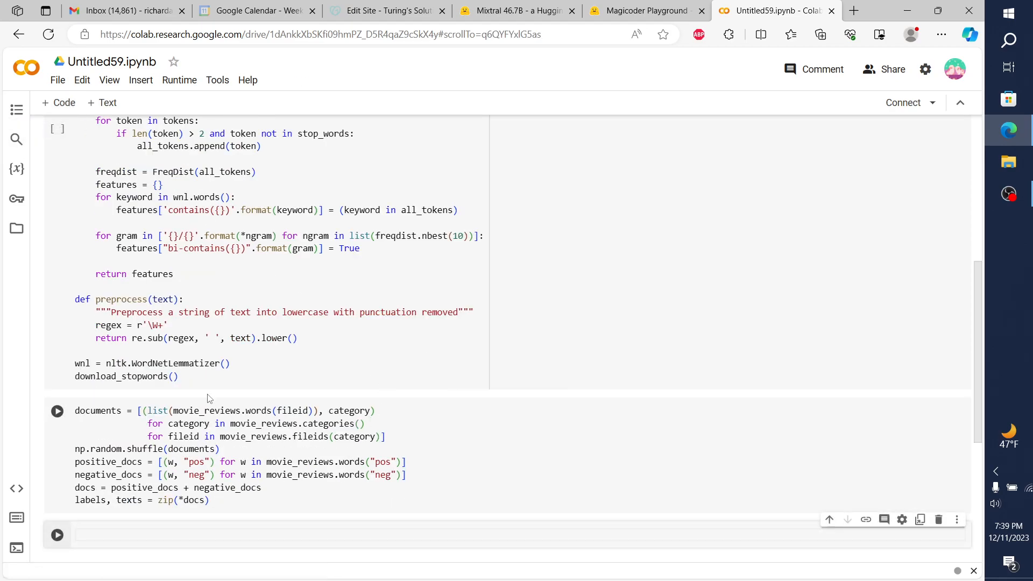
click(285, 262)
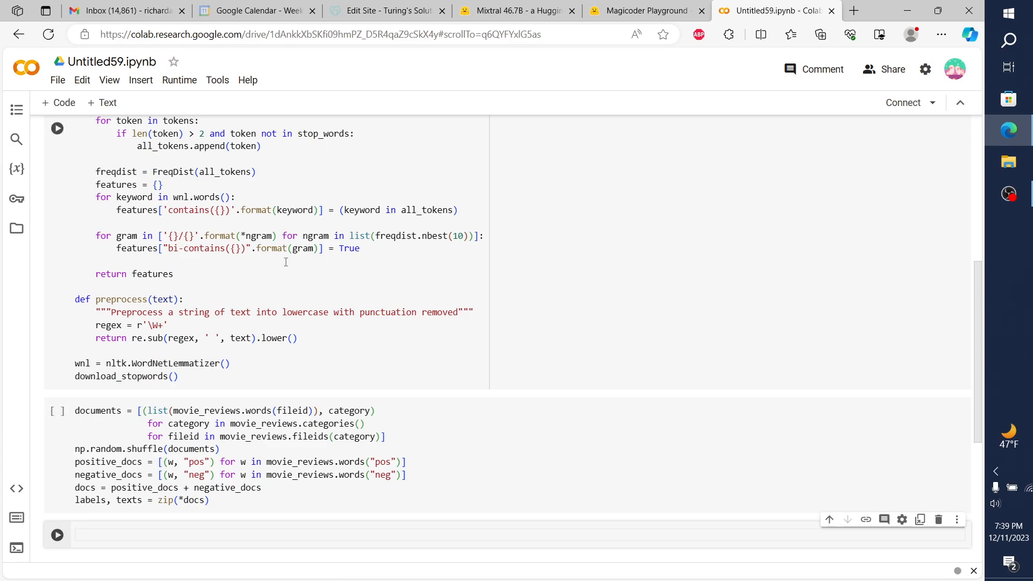
click(517, 10)
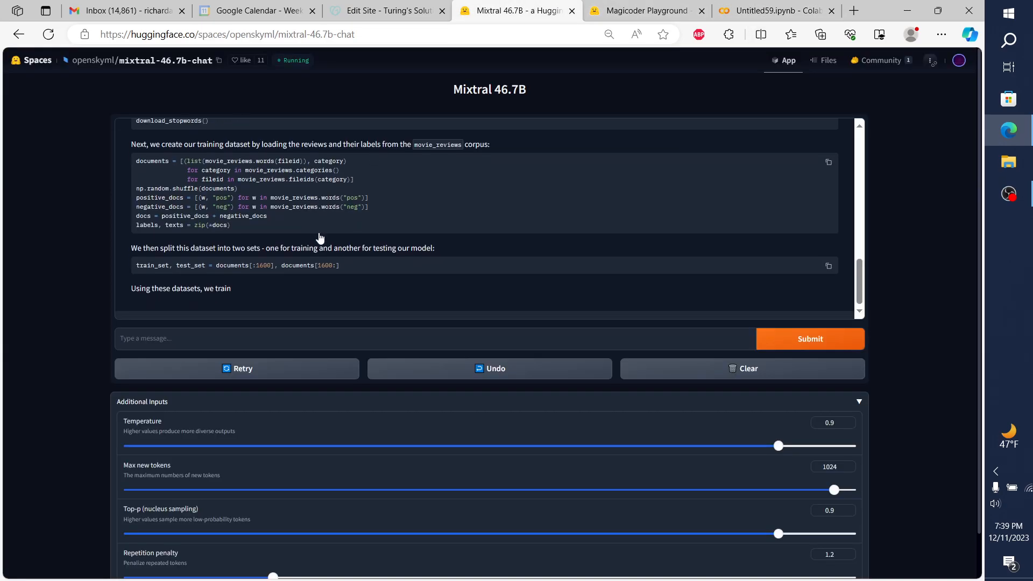
click(829, 265)
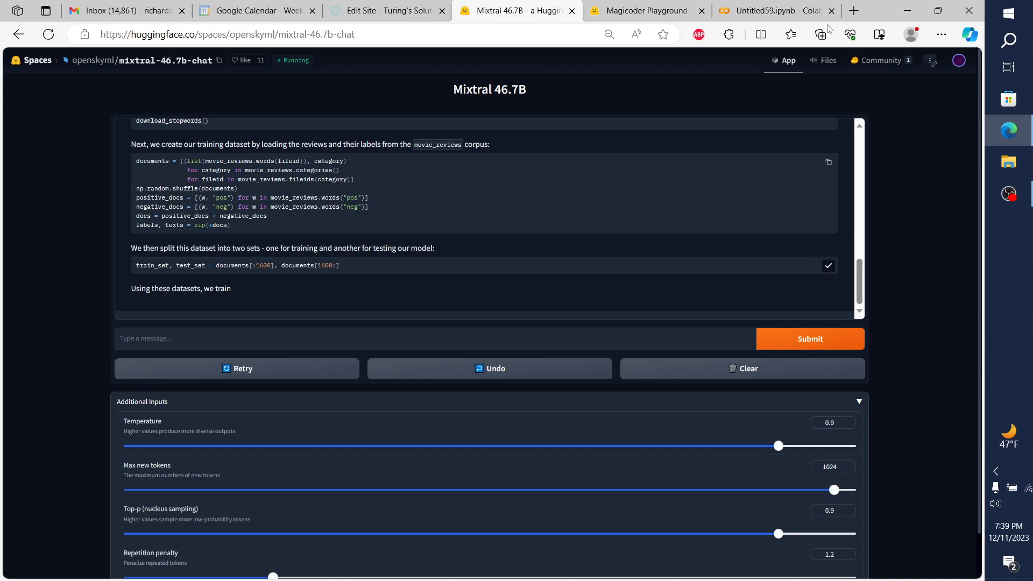
click(777, 10)
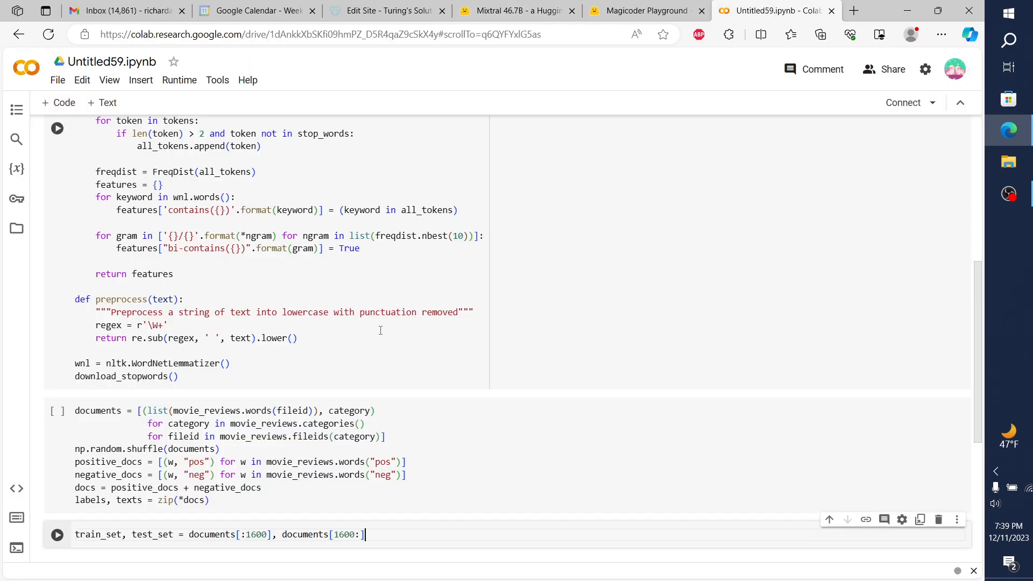
Run the pip install and import cells.
scroll(up, 3)
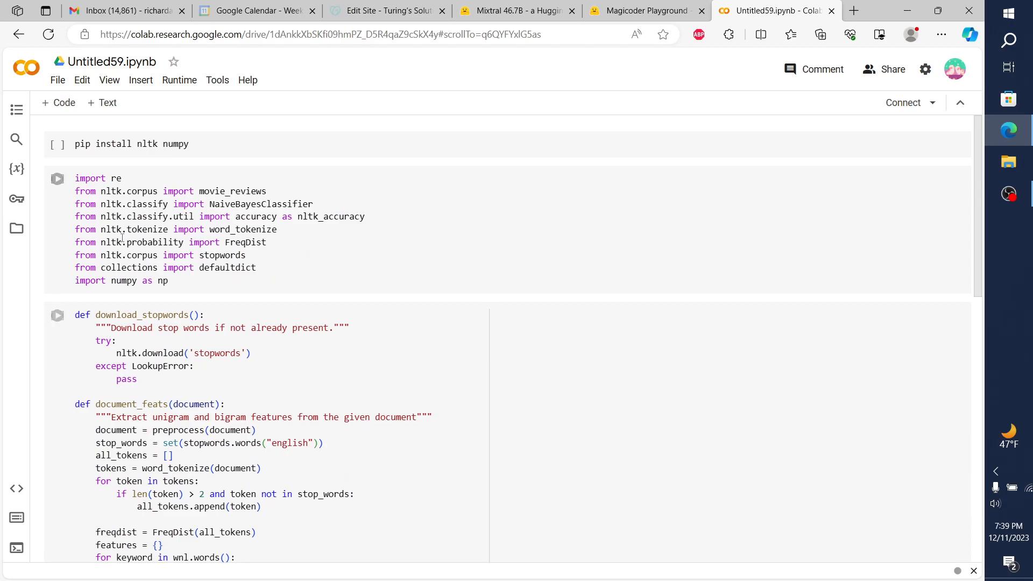
click(58, 144)
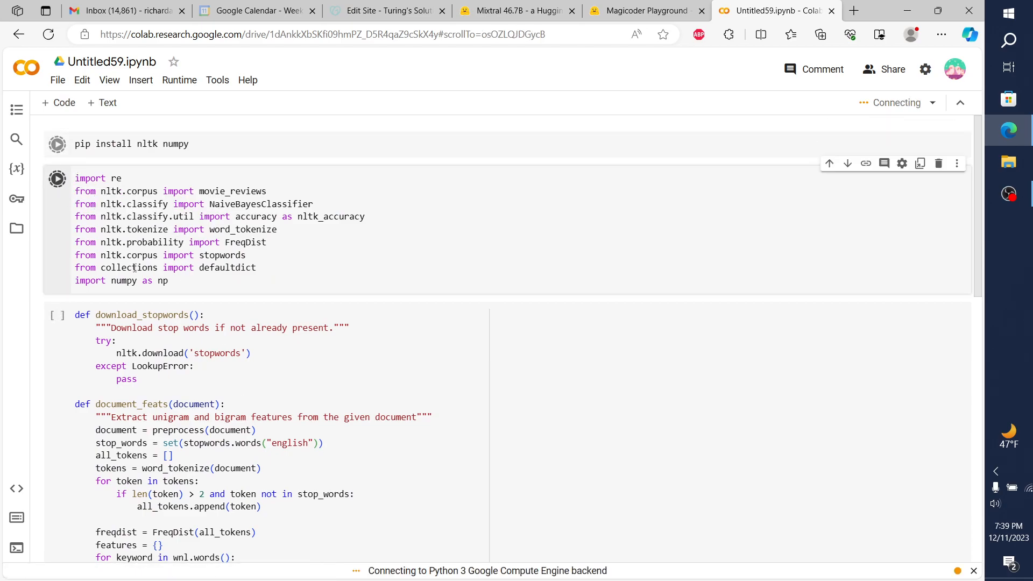
scroll(down, 3)
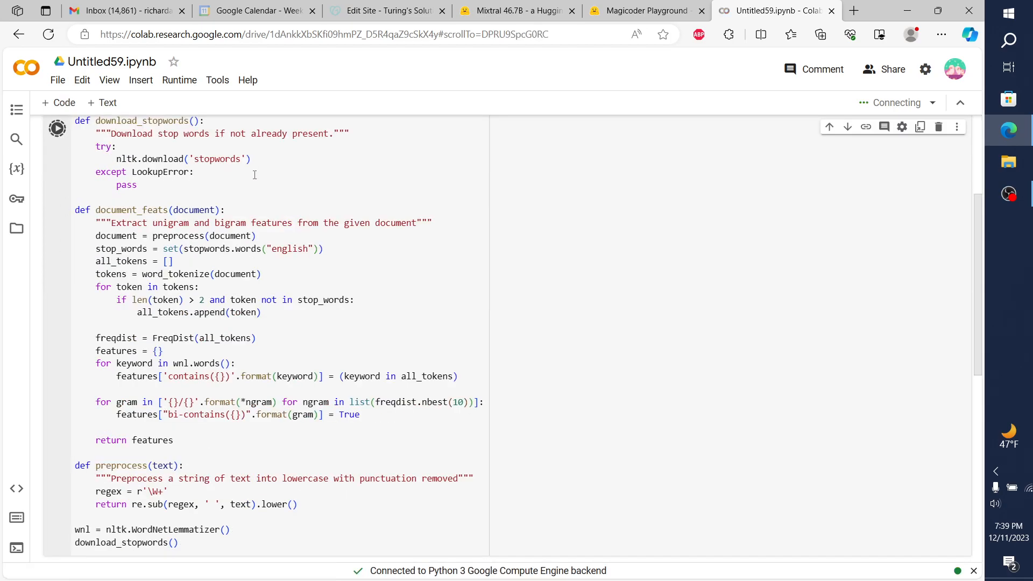
Run the documents-list cell, then switch back to the Magicoder Playground.
scroll(up, 3)
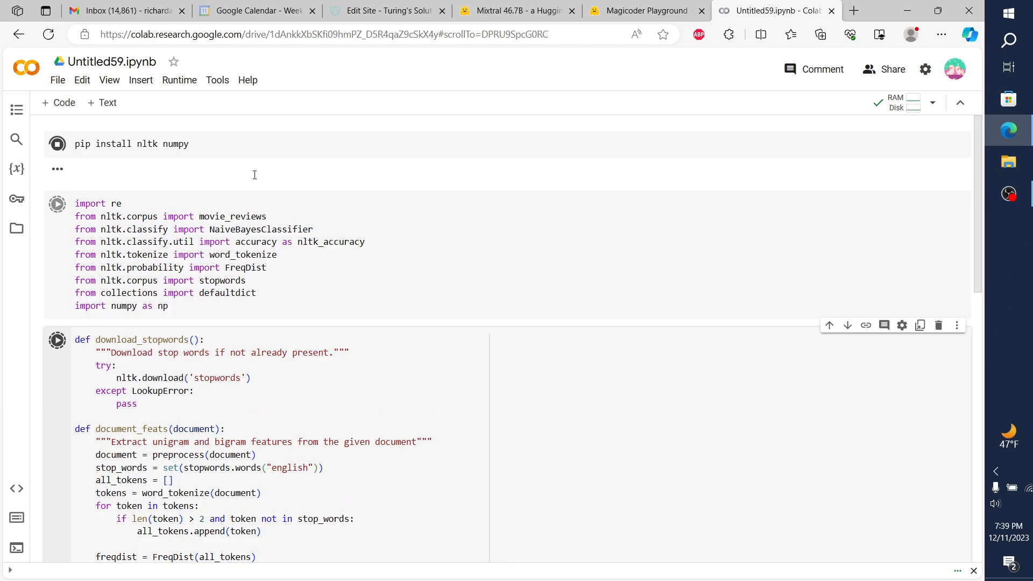
scroll(down, 3)
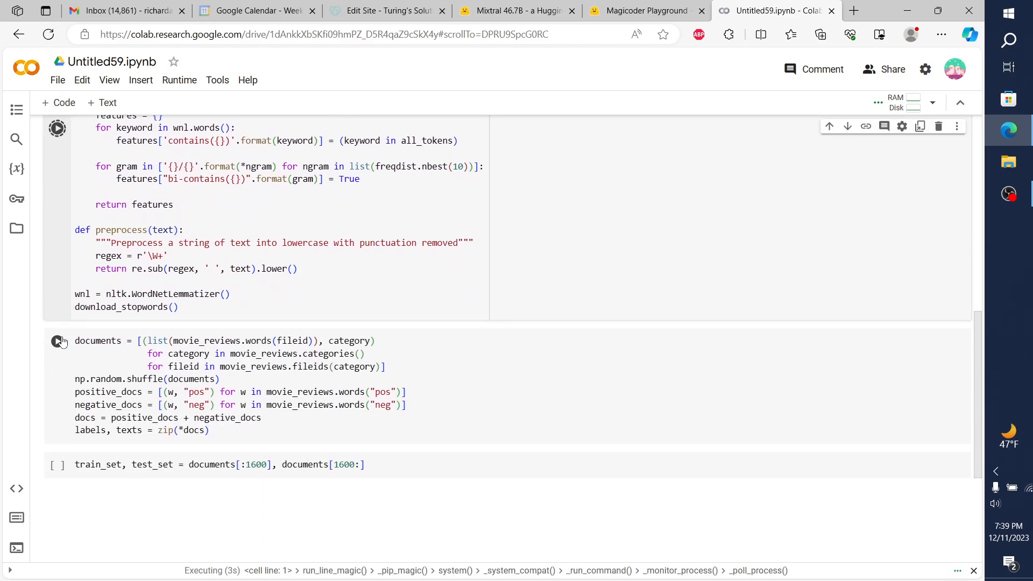
click(58, 465)
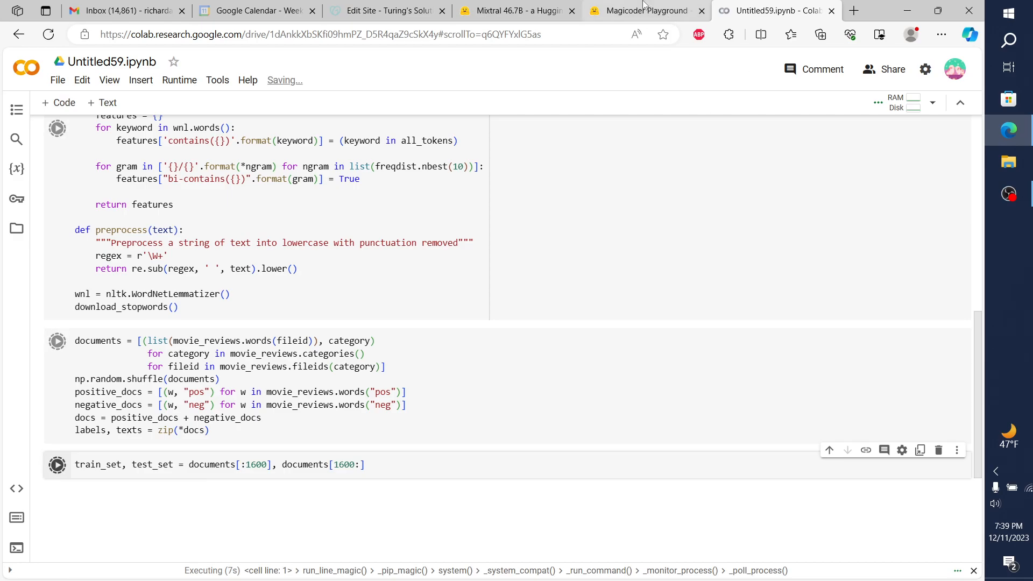
click(645, 11)
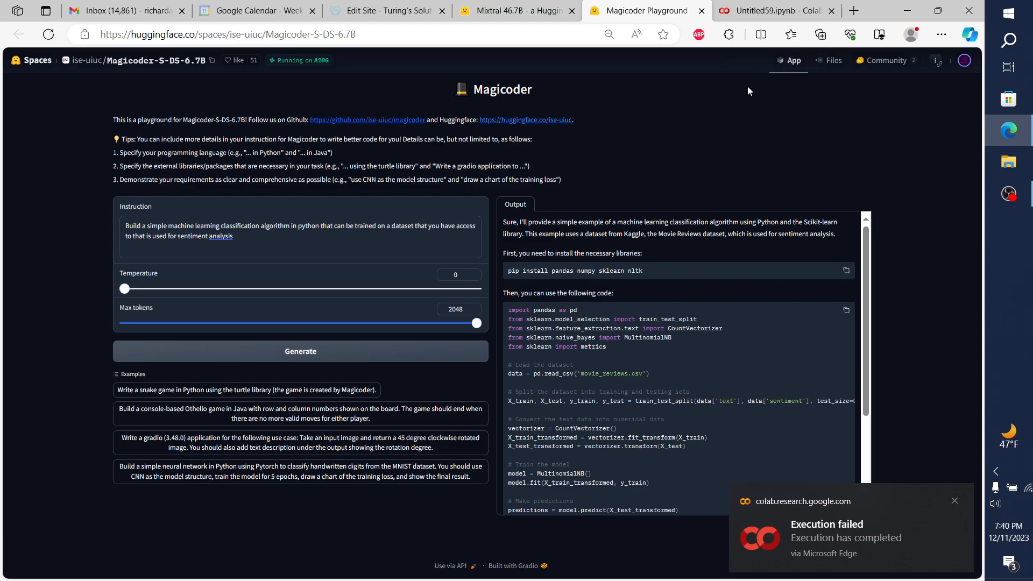
mouse_move(541, 288)
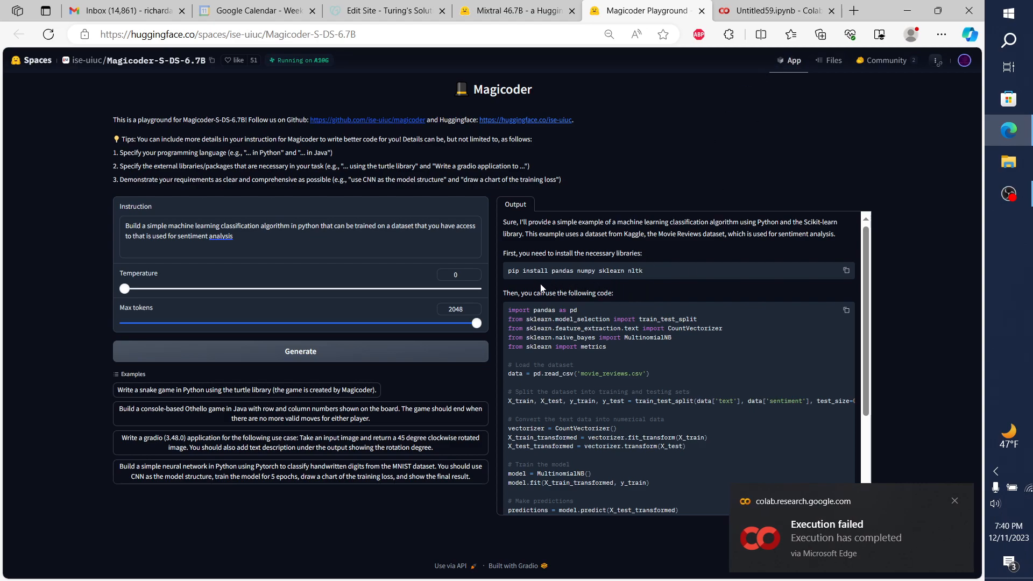
mouse_move(572, 279)
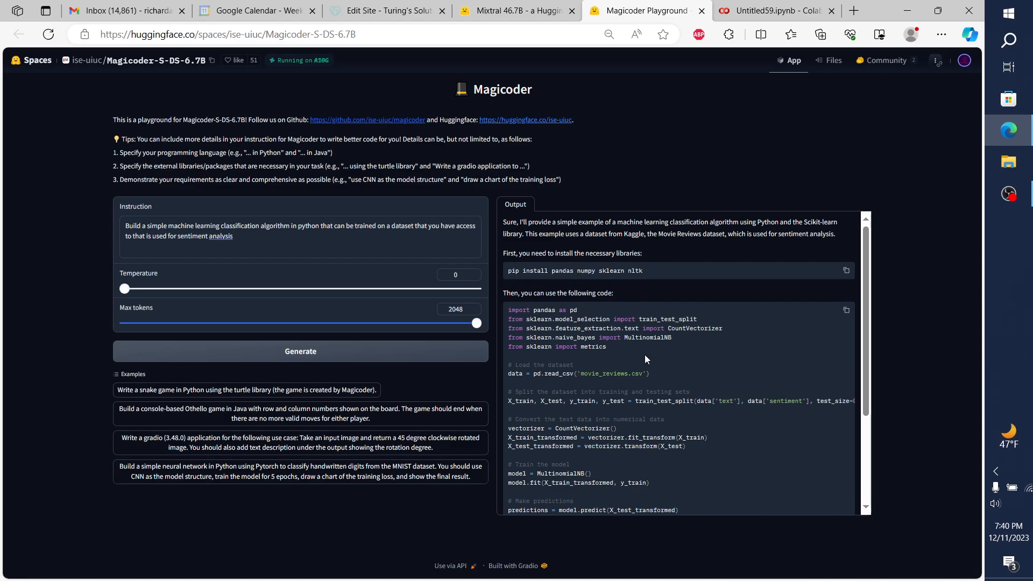
scroll(down, 3)
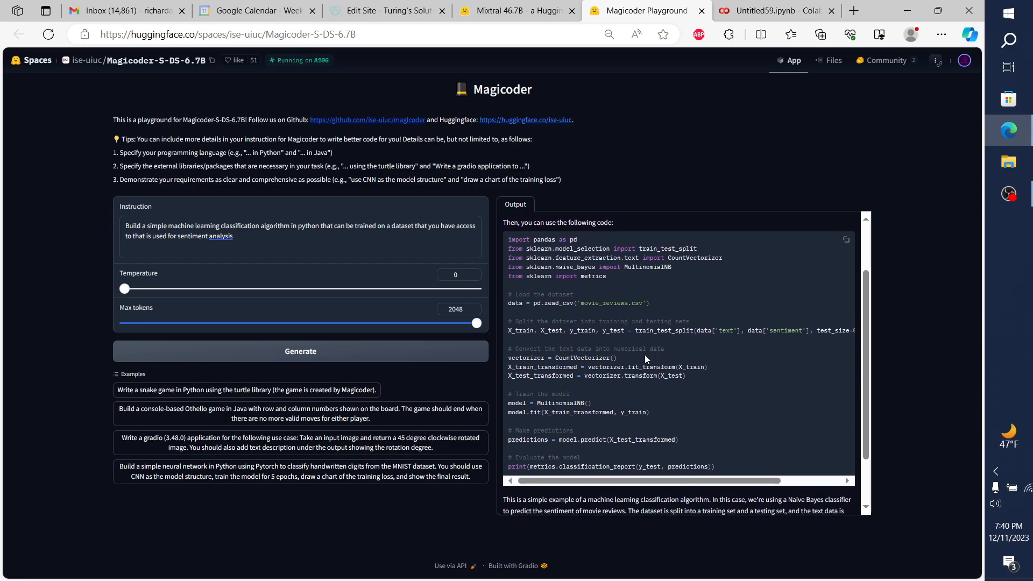
scroll(up, 3)
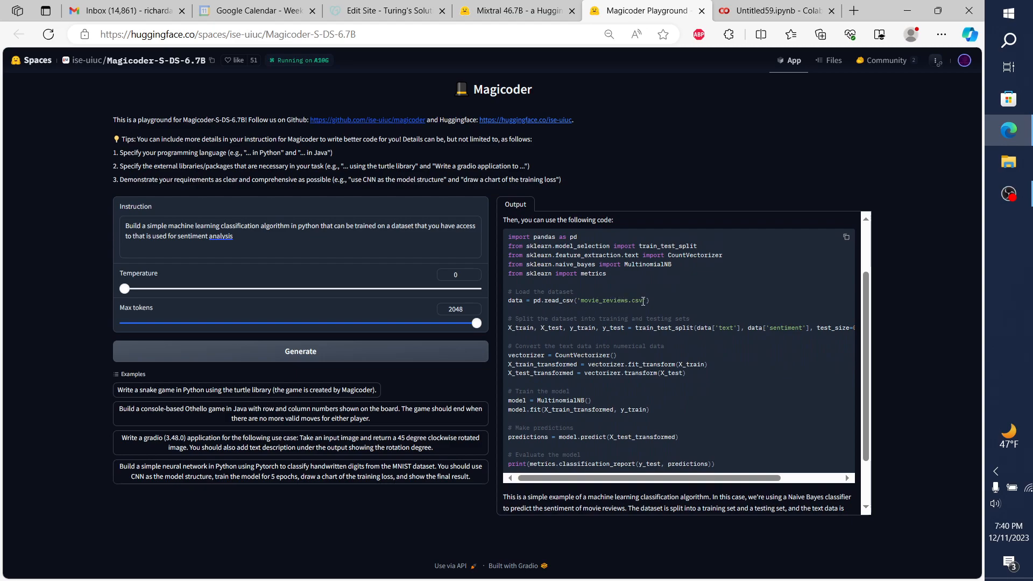
double_click(604, 301)
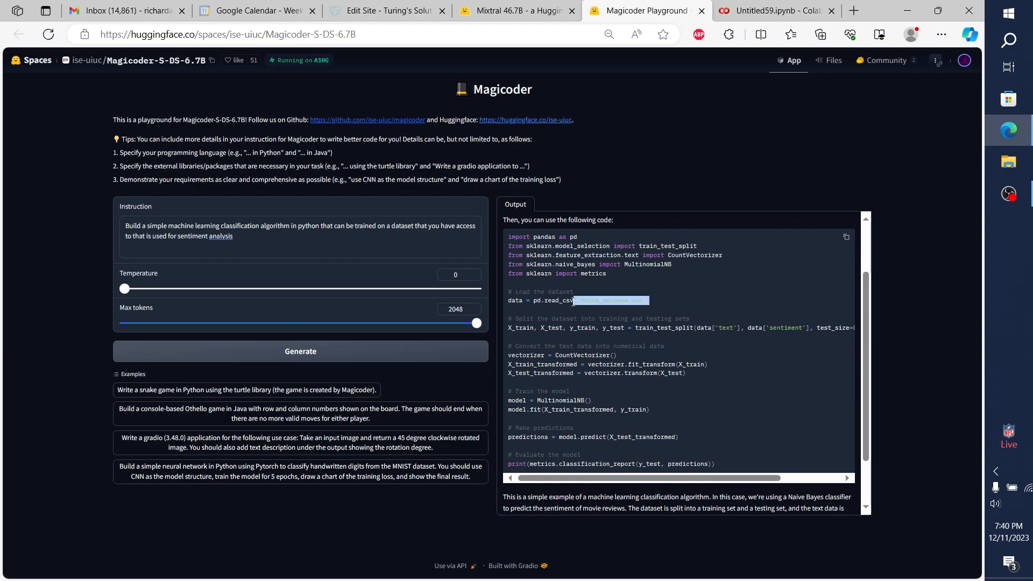
scroll(down, 3)
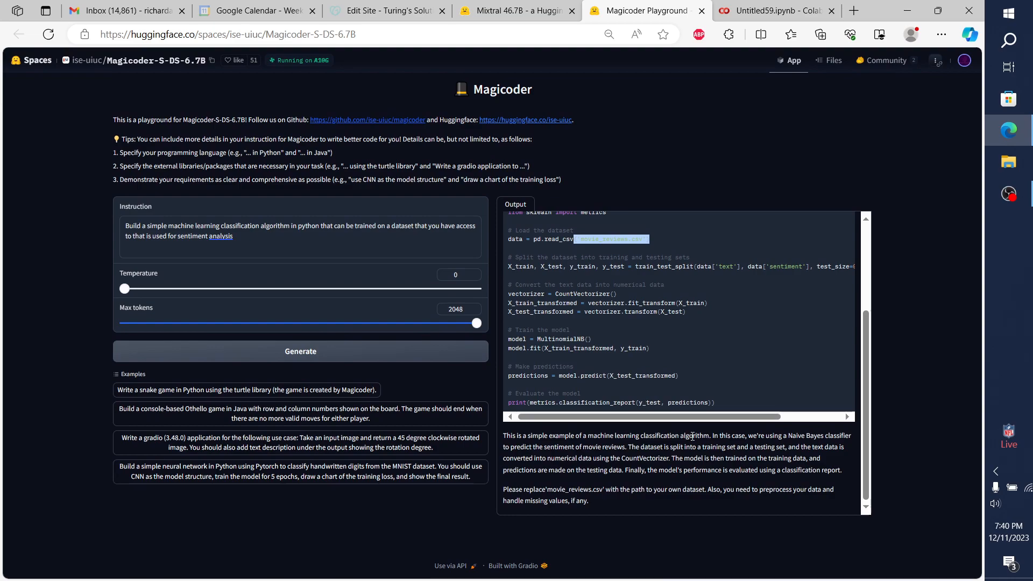
mouse_move(617, 481)
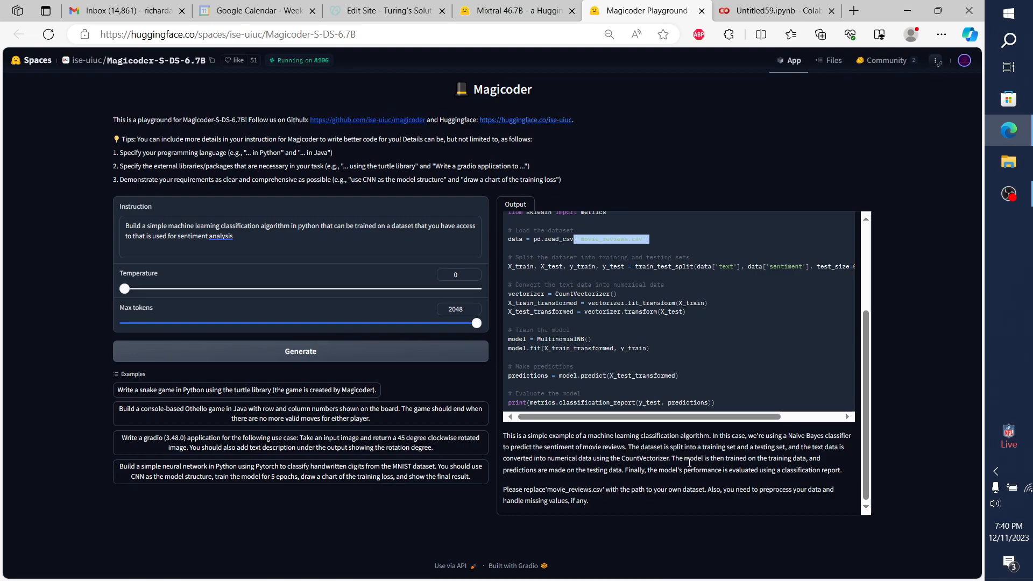
mouse_move(651, 484)
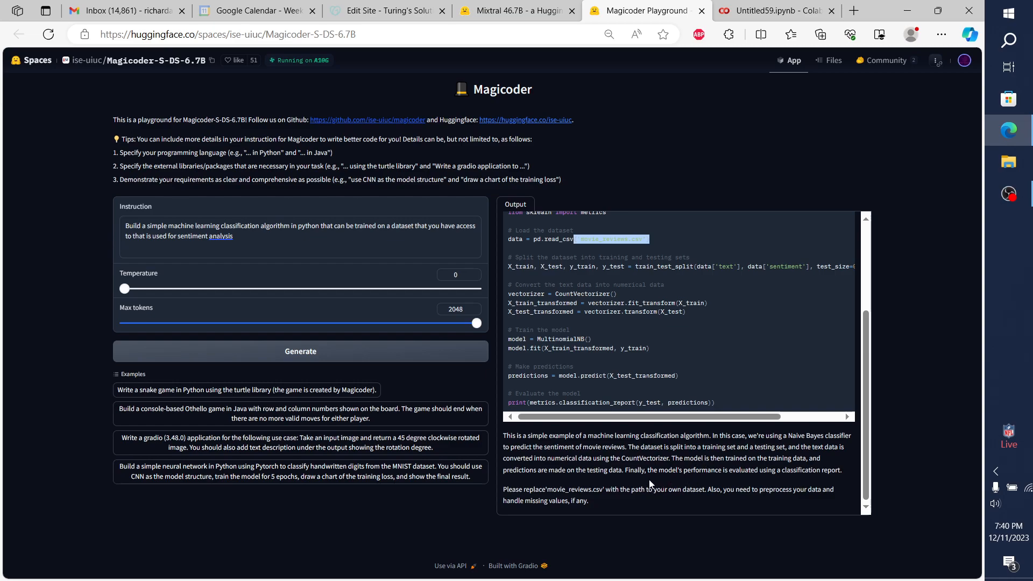
mouse_move(748, 67)
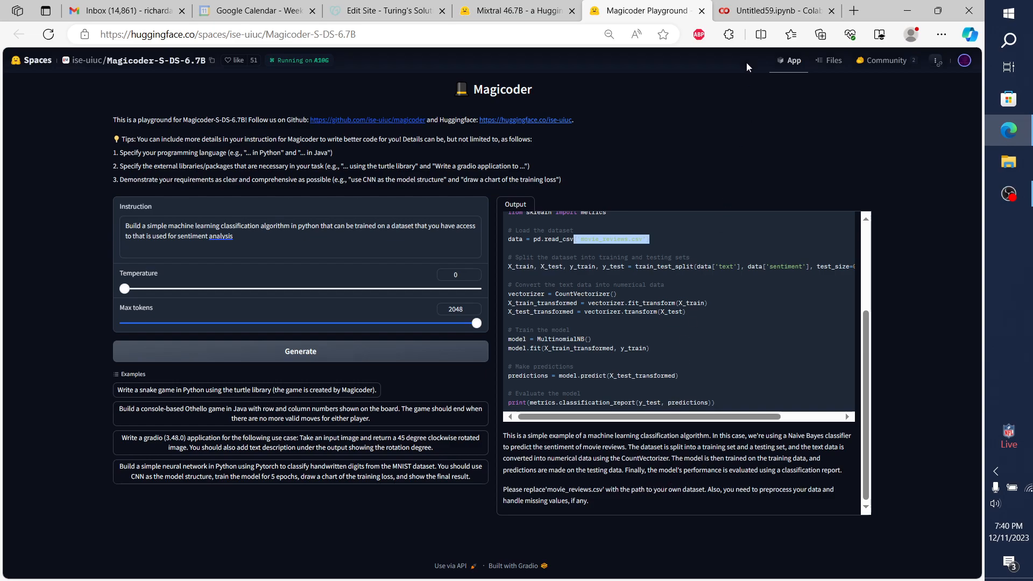
Review the NameError traceback where 'nltk' is not defined, then open the File menu.
click(774, 11)
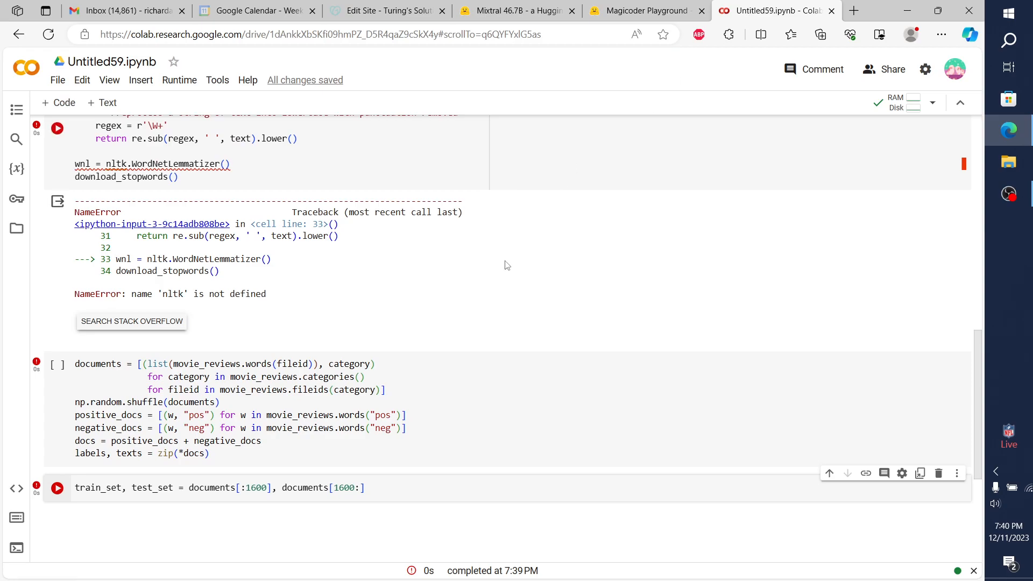
scroll(up, 3)
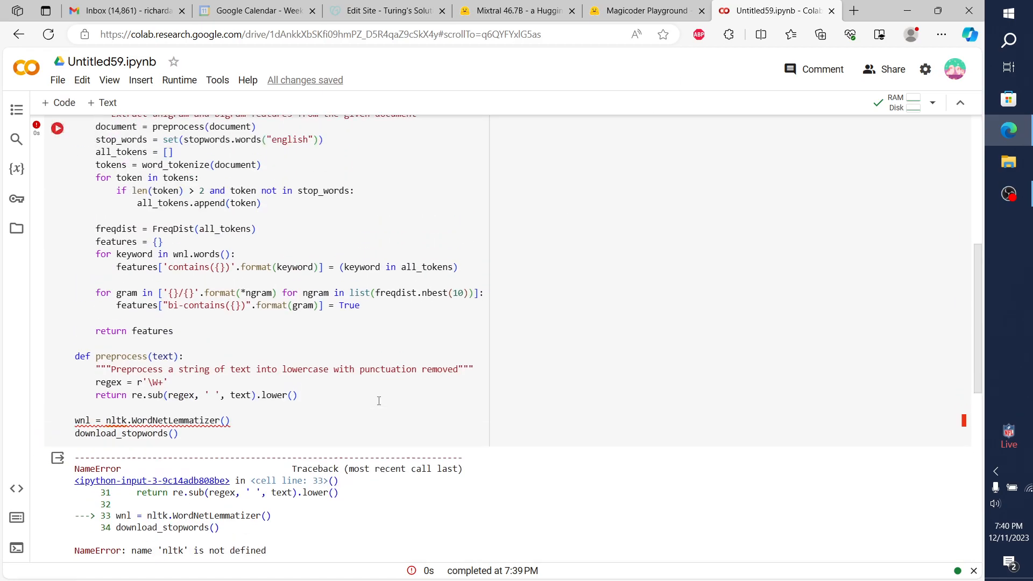
scroll(up, 3)
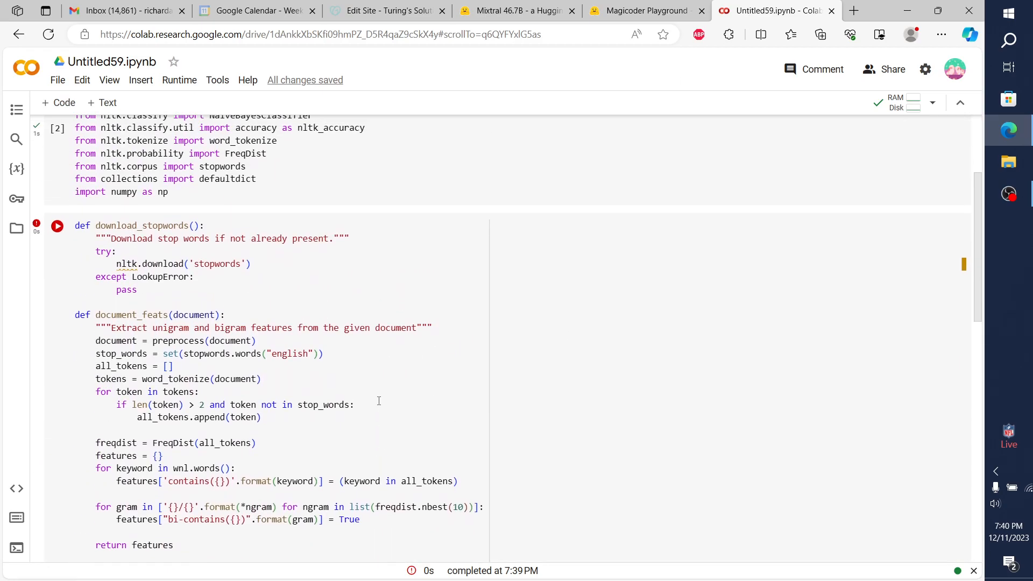
scroll(down, 3)
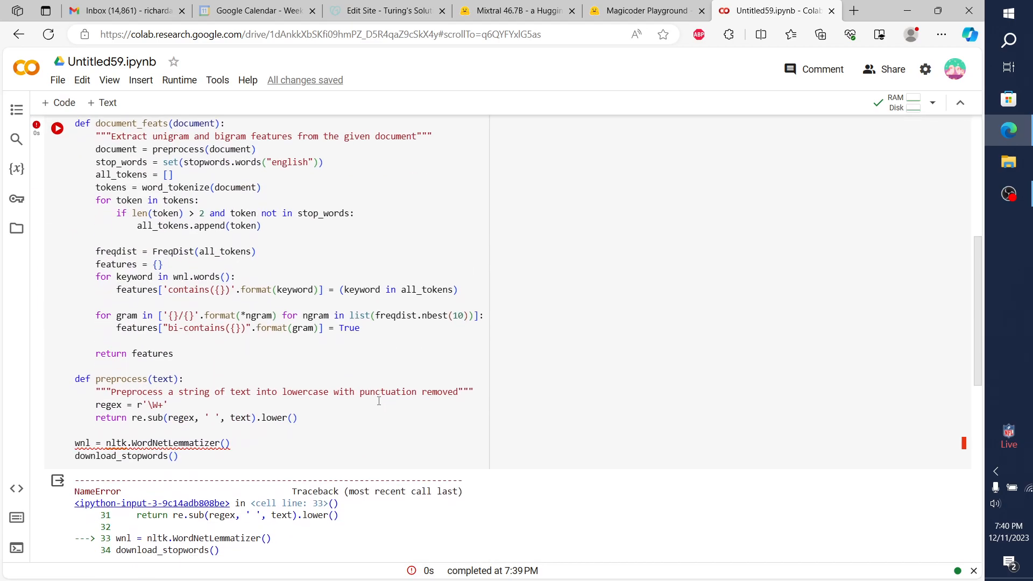
scroll(down, 3)
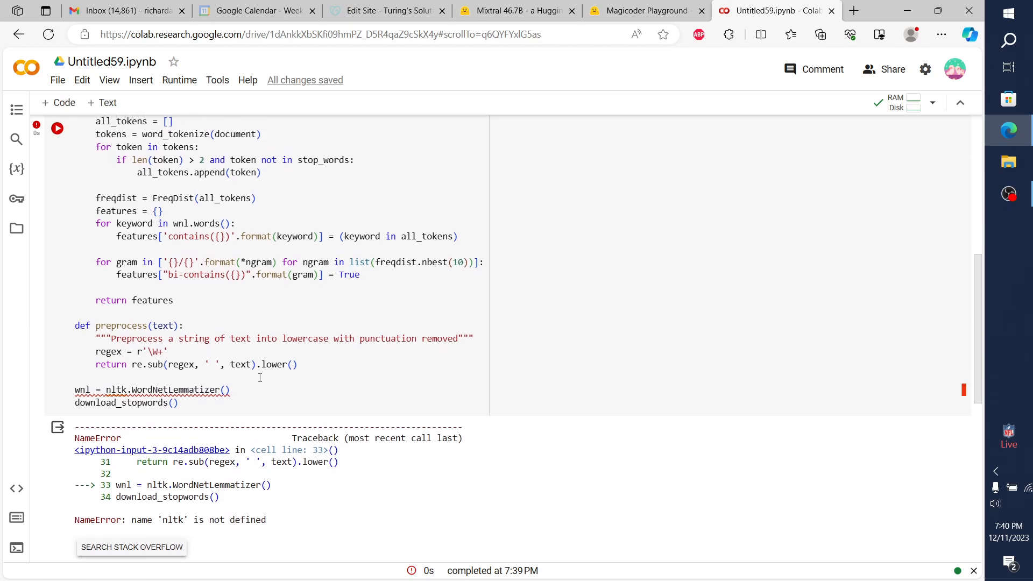
scroll(up, 3)
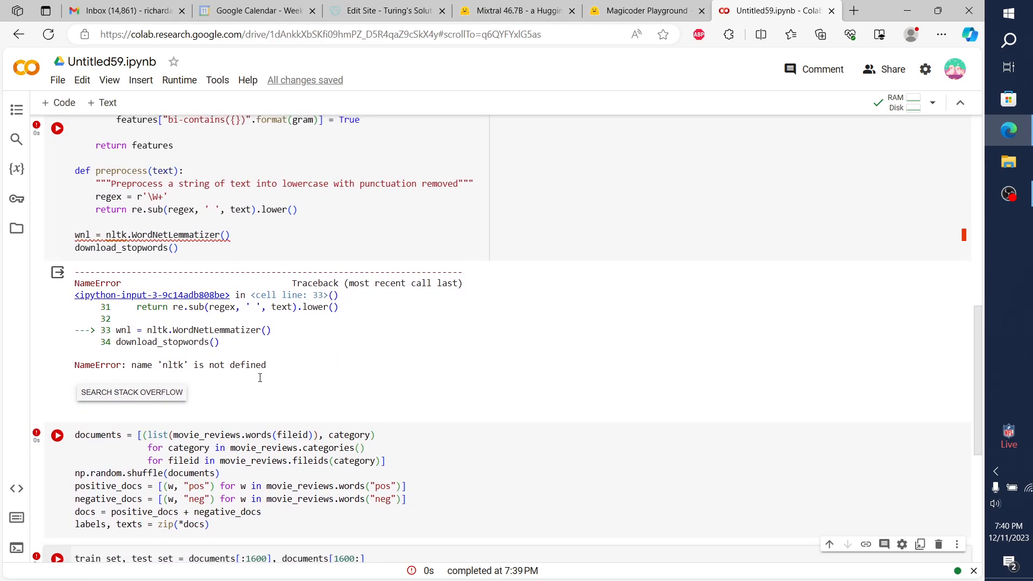
scroll(down, 3)
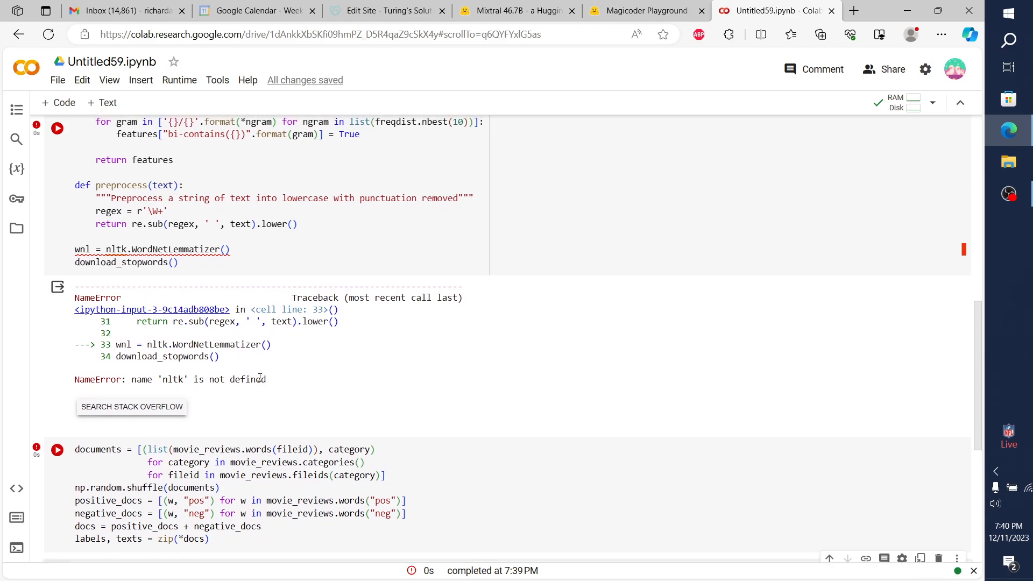
scroll(up, 3)
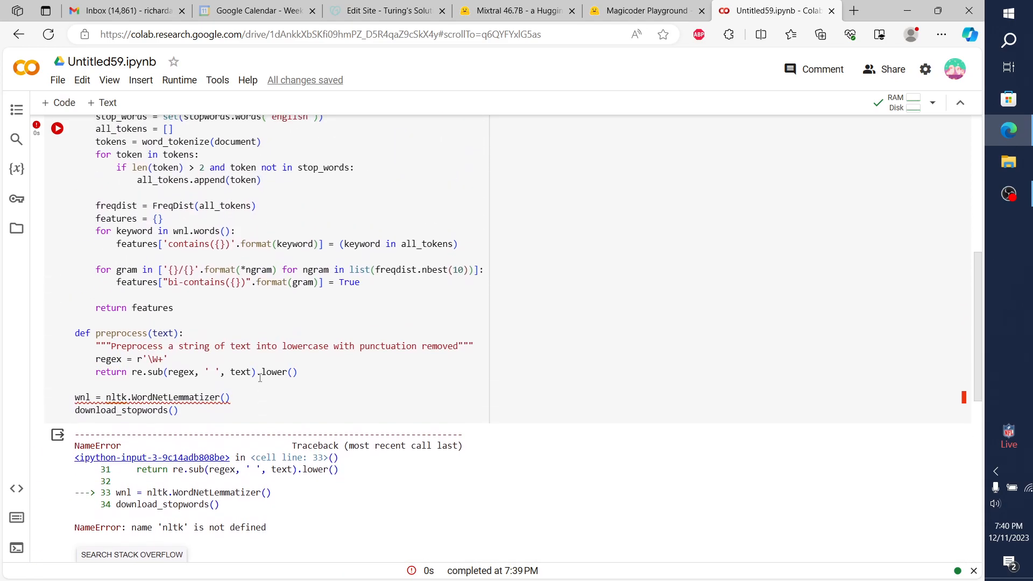
click(58, 79)
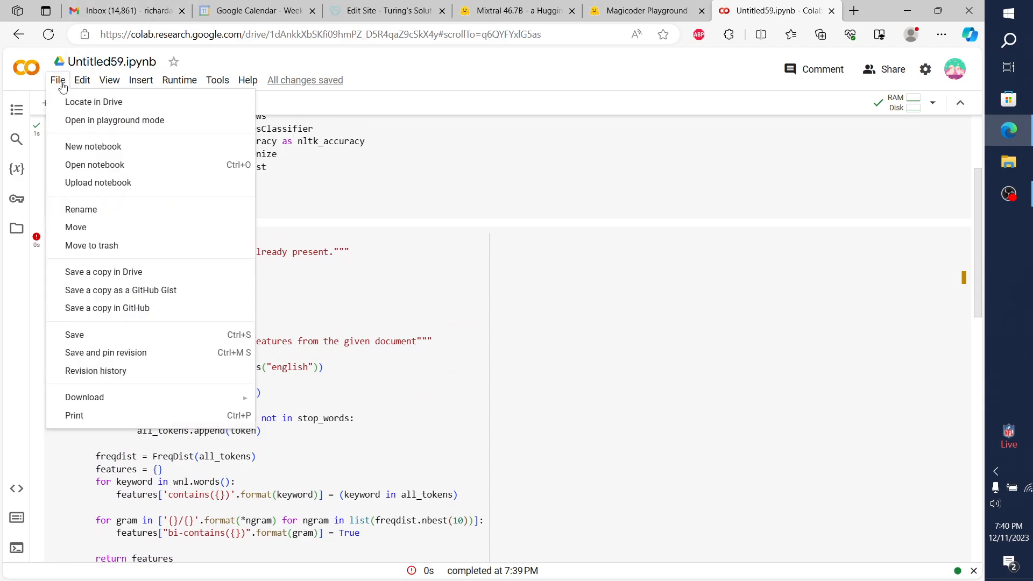
Create new notebook Untitled60 and copy Mixtral's 'pip install nltk numpy' command.
click(517, 10)
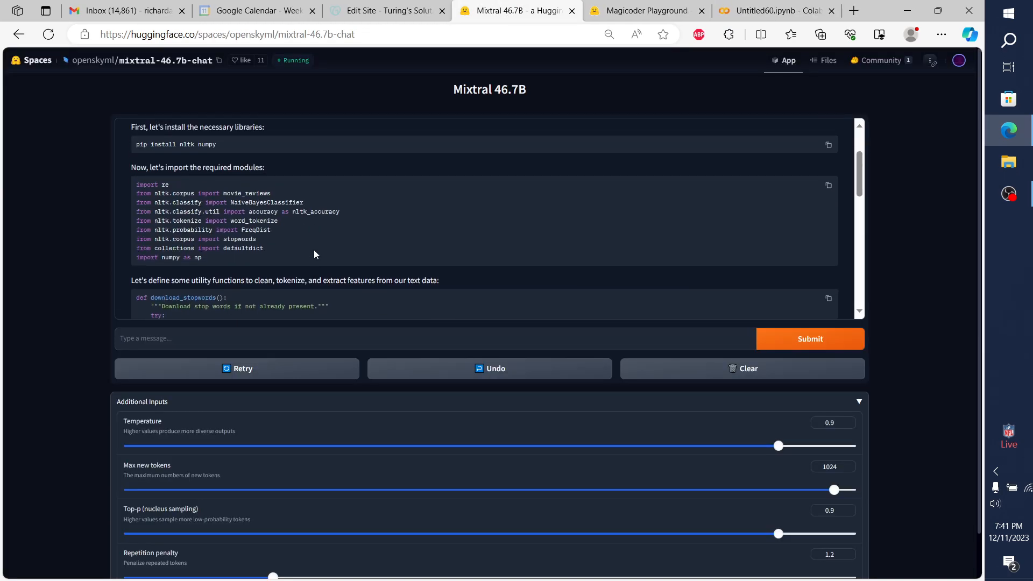
scroll(up, 3)
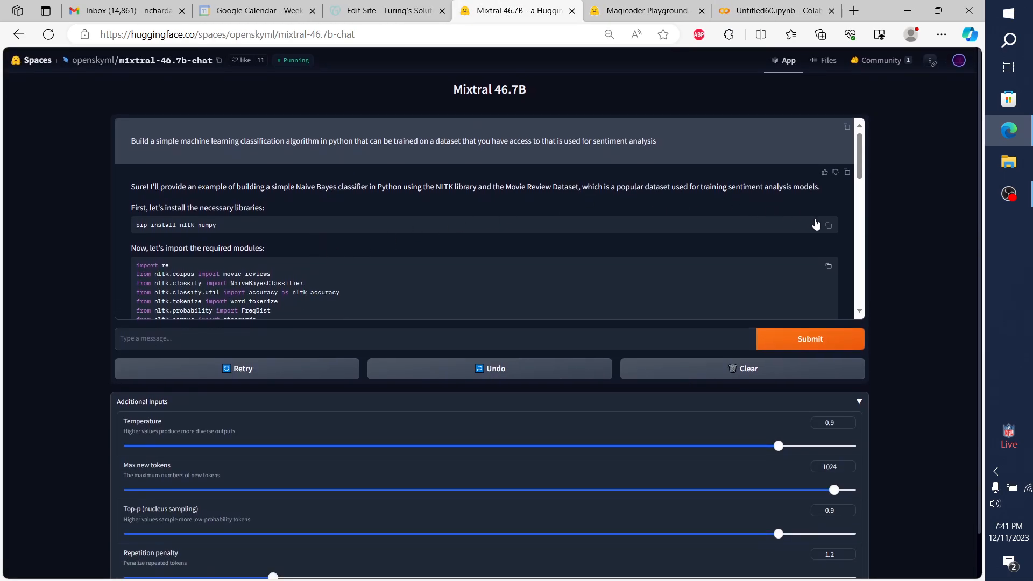
click(828, 225)
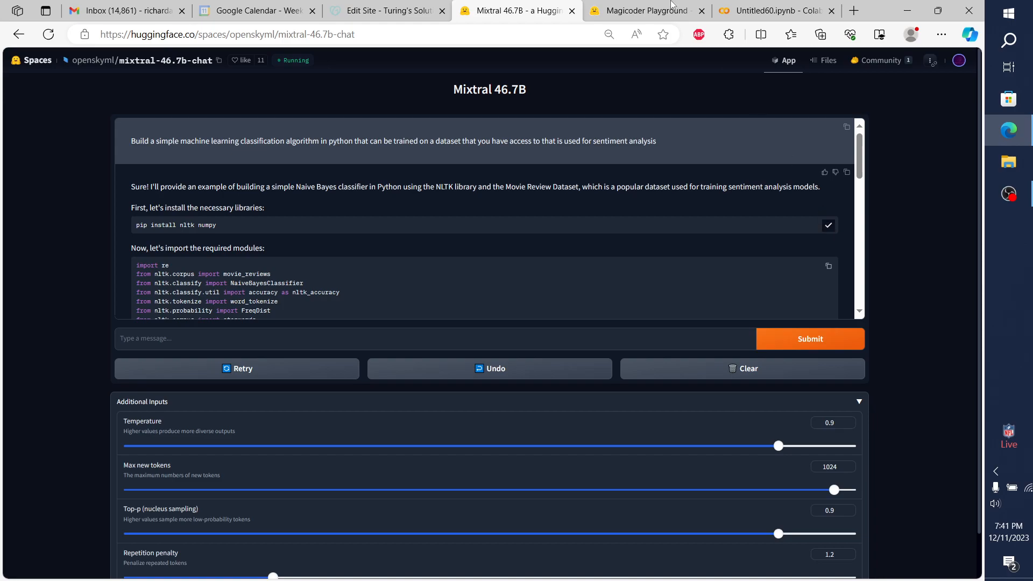
click(646, 11)
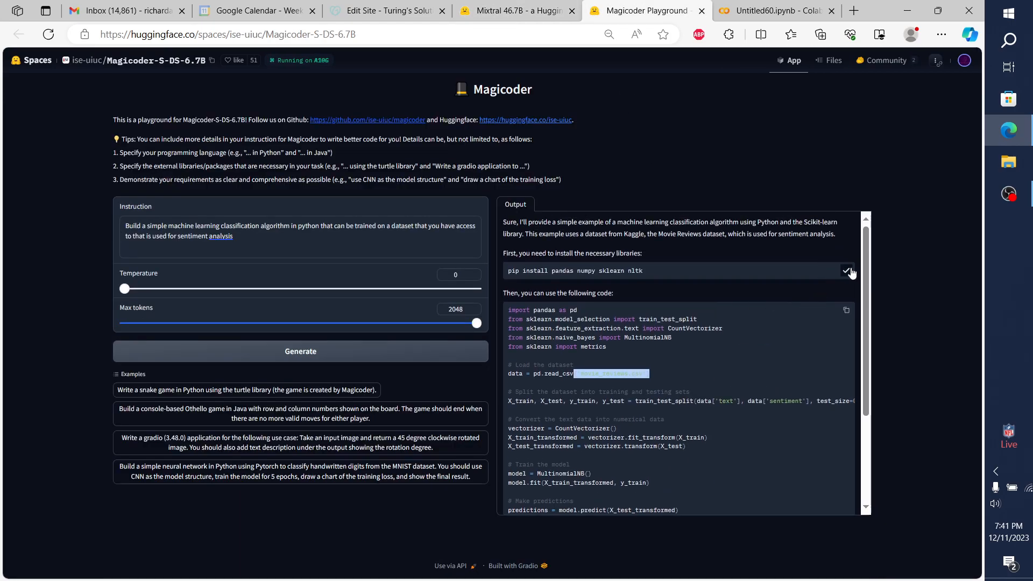
Add 'pip install pandas numpy sklearn nltk' to Untitled60 and copy Magicoder's classifier code.
click(775, 11)
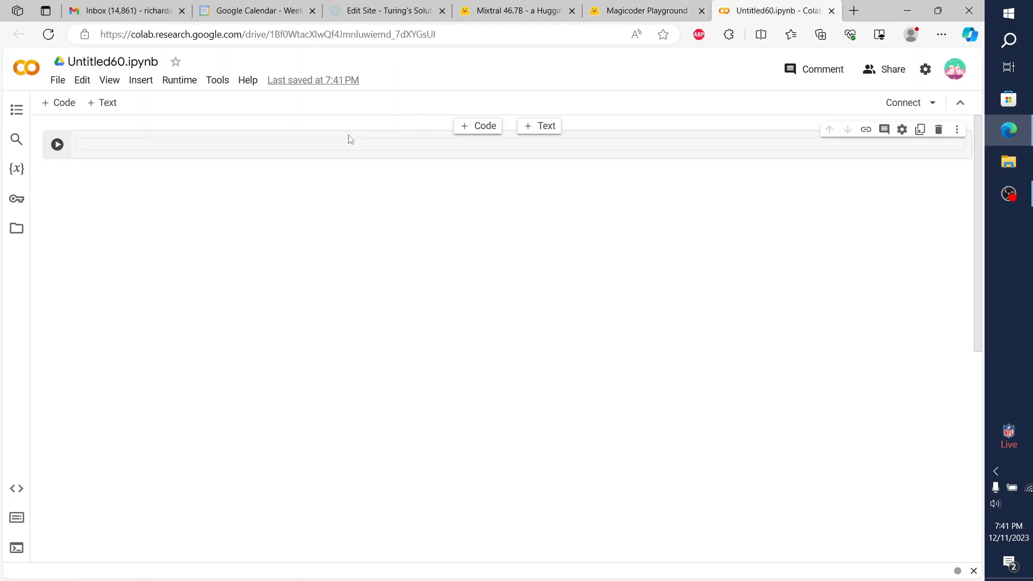
text(pip install pandas numpy sklearn nltk)
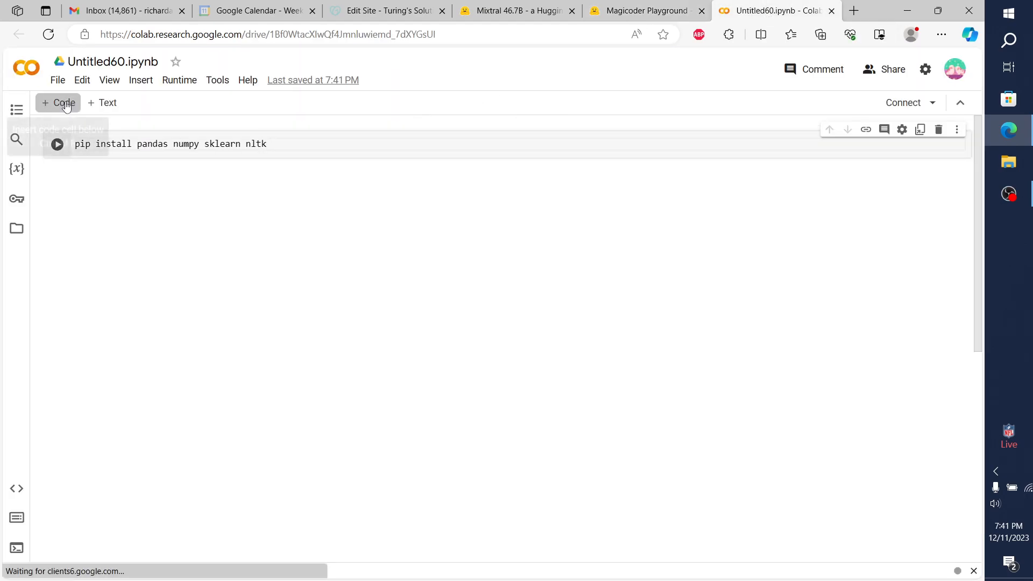
click(645, 11)
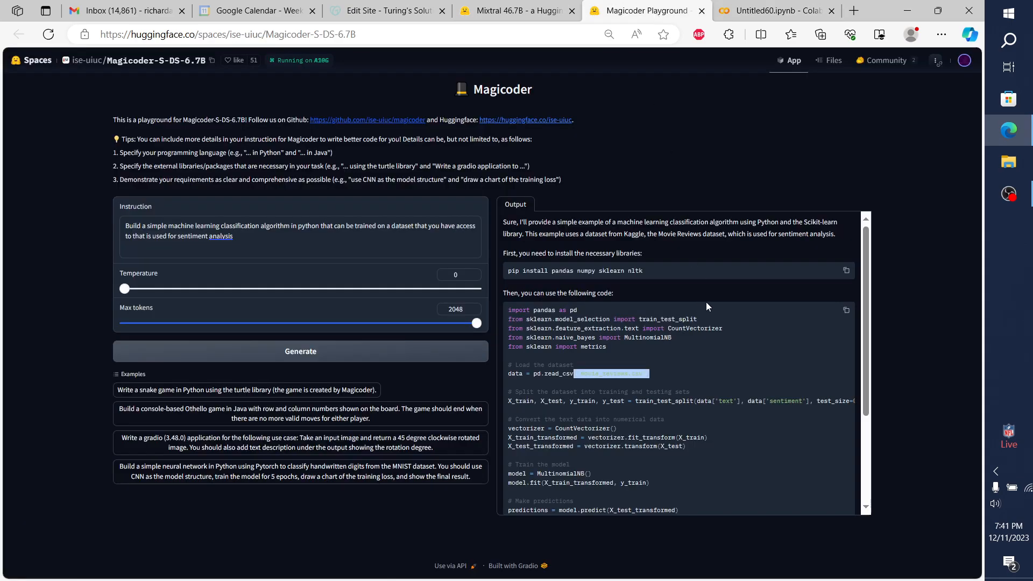
click(846, 310)
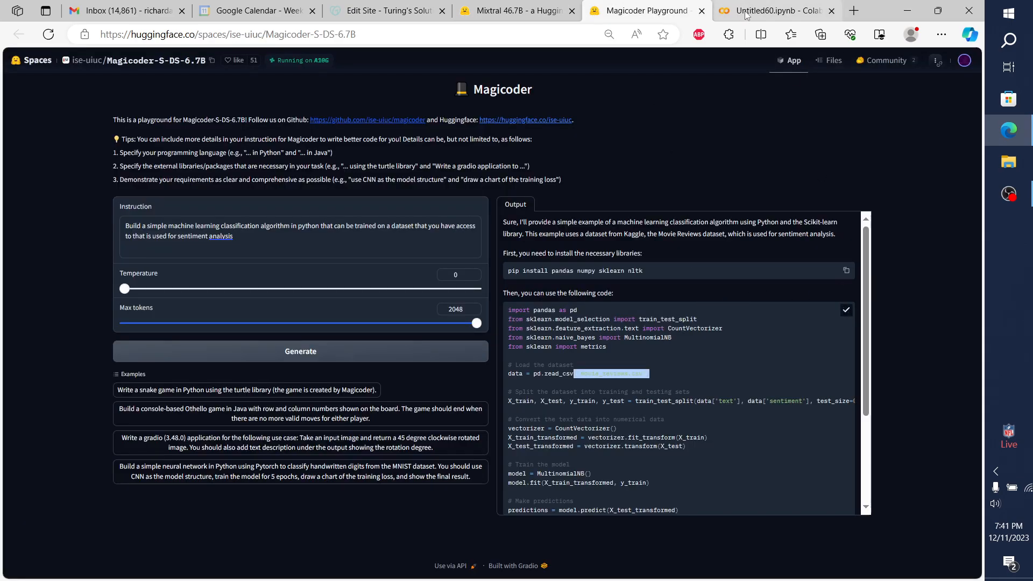
click(774, 10)
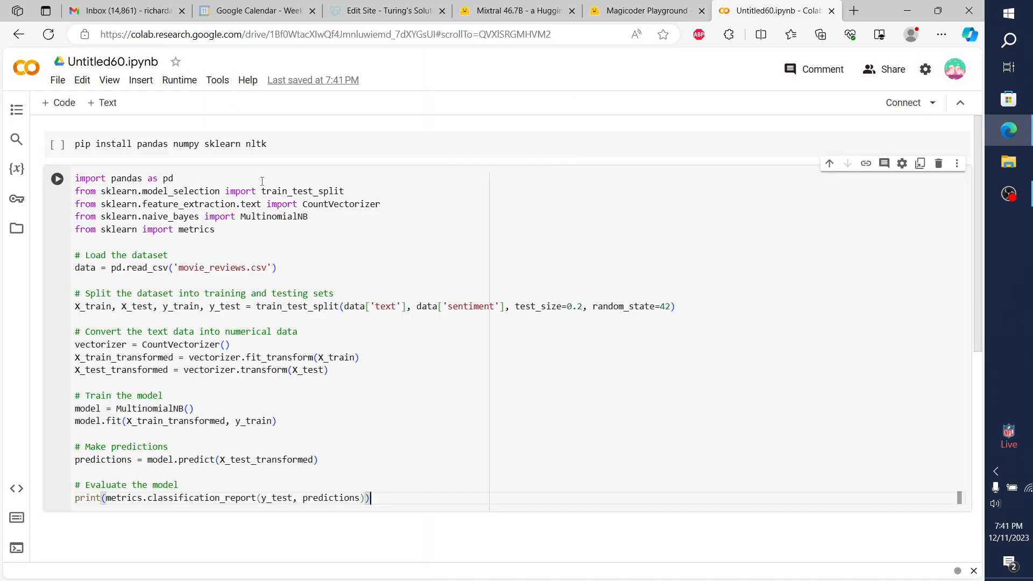
Run the pip and classifier cells, reviewing the FileNotFoundError for movie_reviews.csv.
click(56, 144)
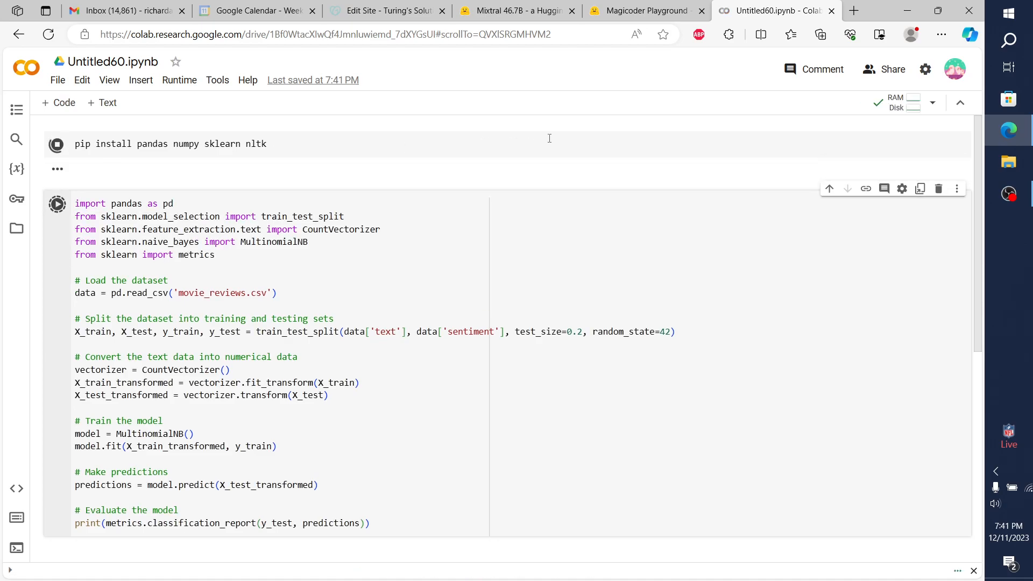
click(56, 144)
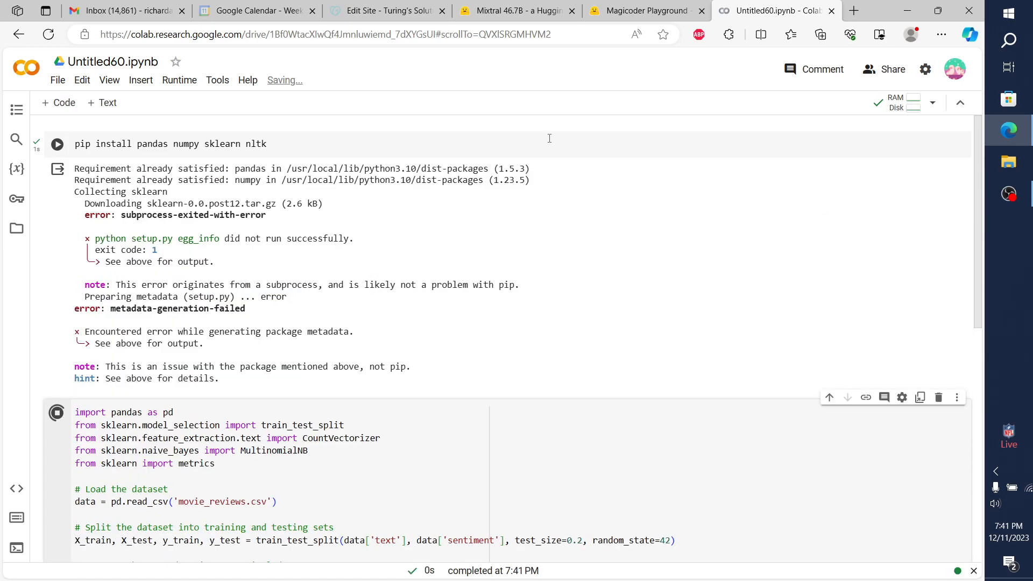
click(58, 407)
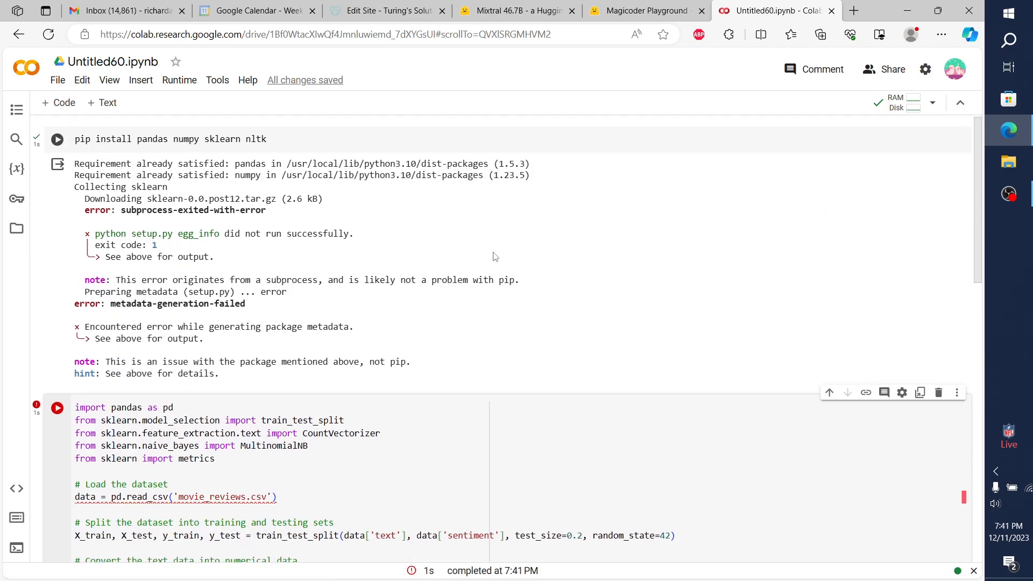
scroll(up, 3)
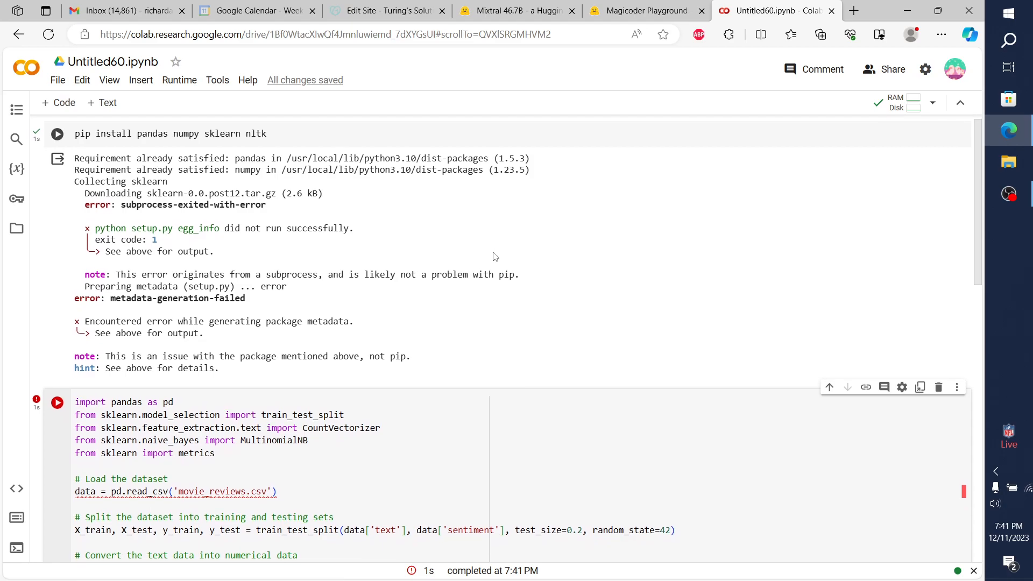
scroll(down, 3)
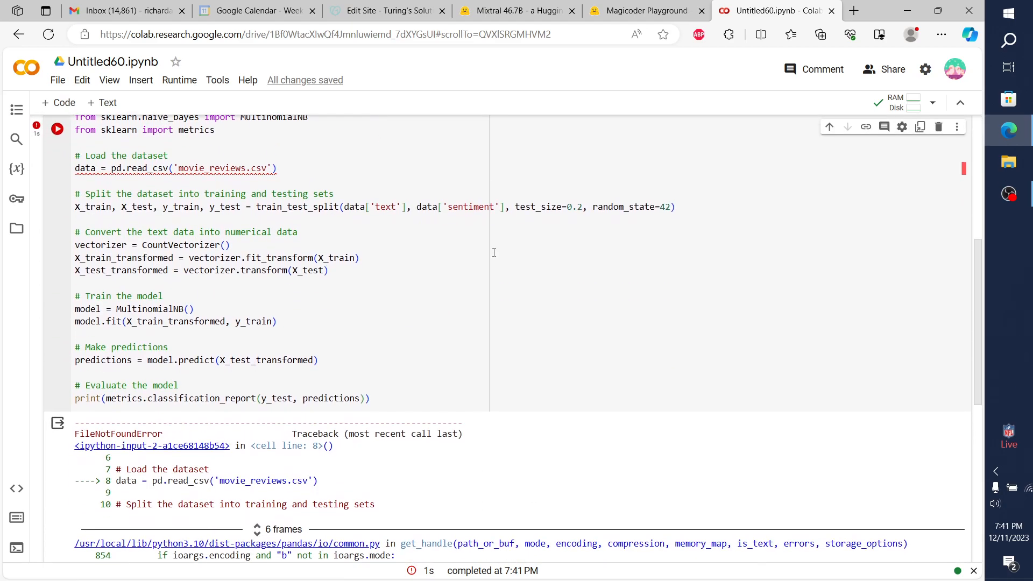
scroll(down, 3)
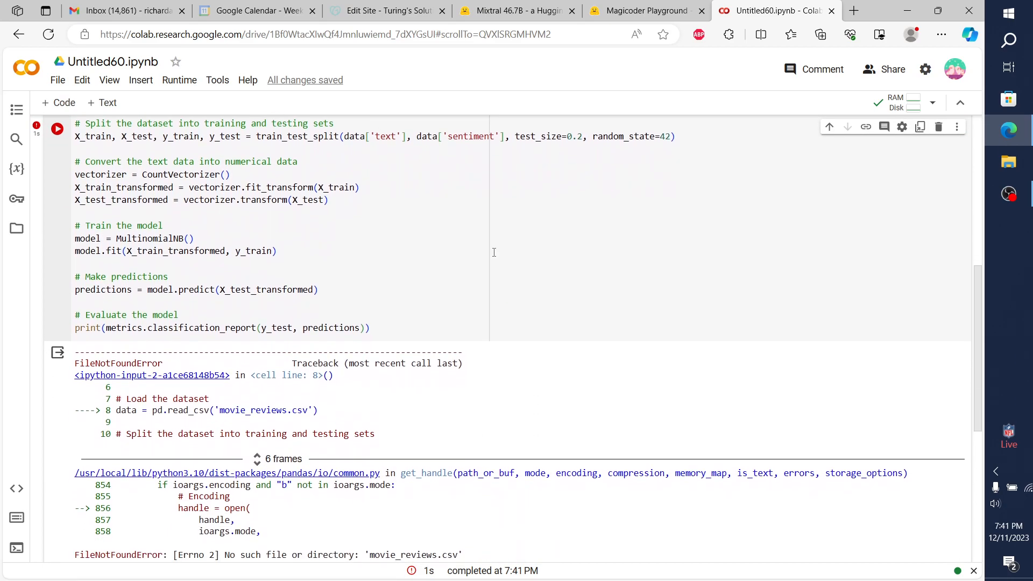
scroll(up, 3)
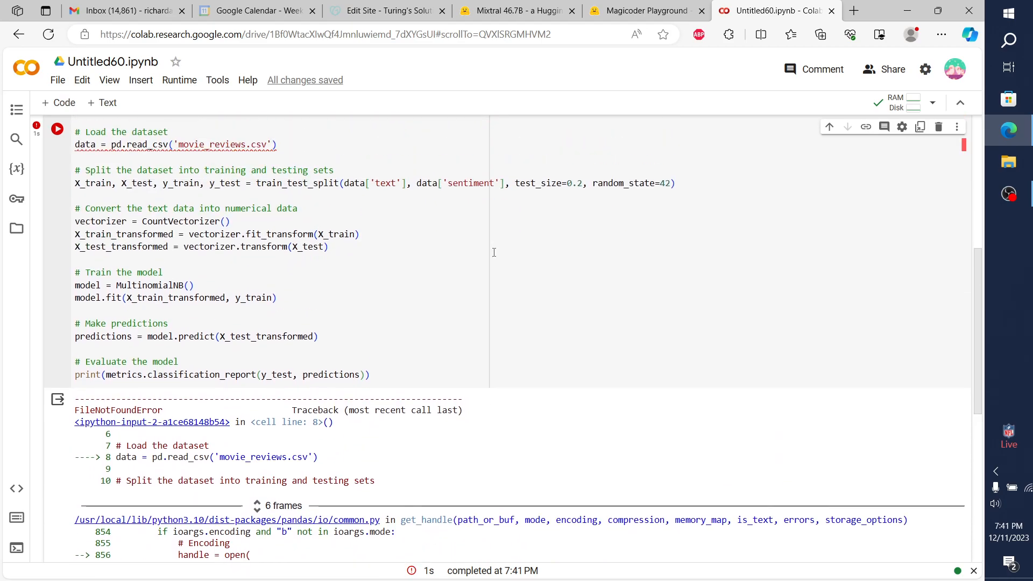
scroll(up, 3)
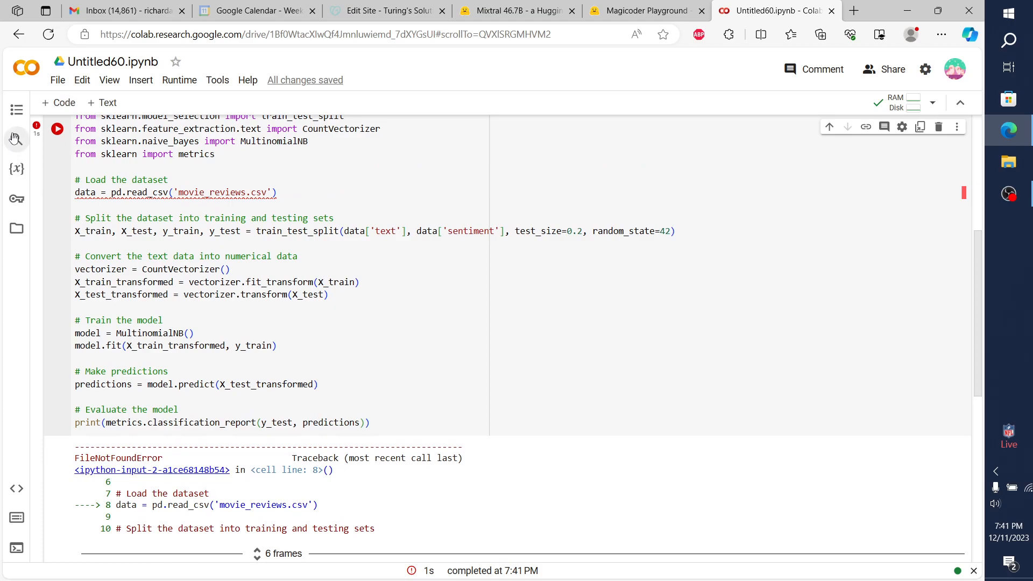
Show the notebook's Files panel and expand the sample_data folder.
click(15, 110)
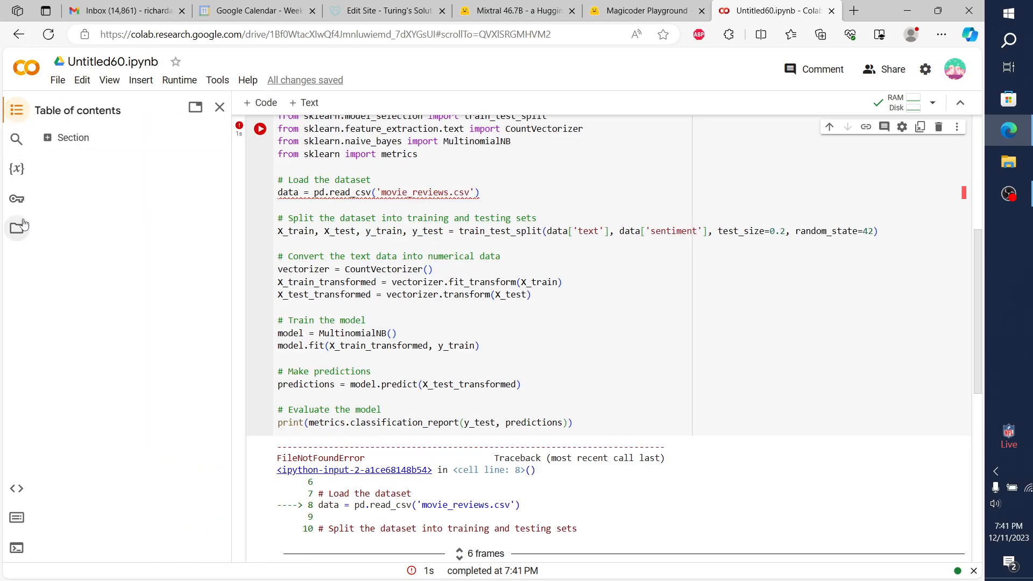
click(16, 228)
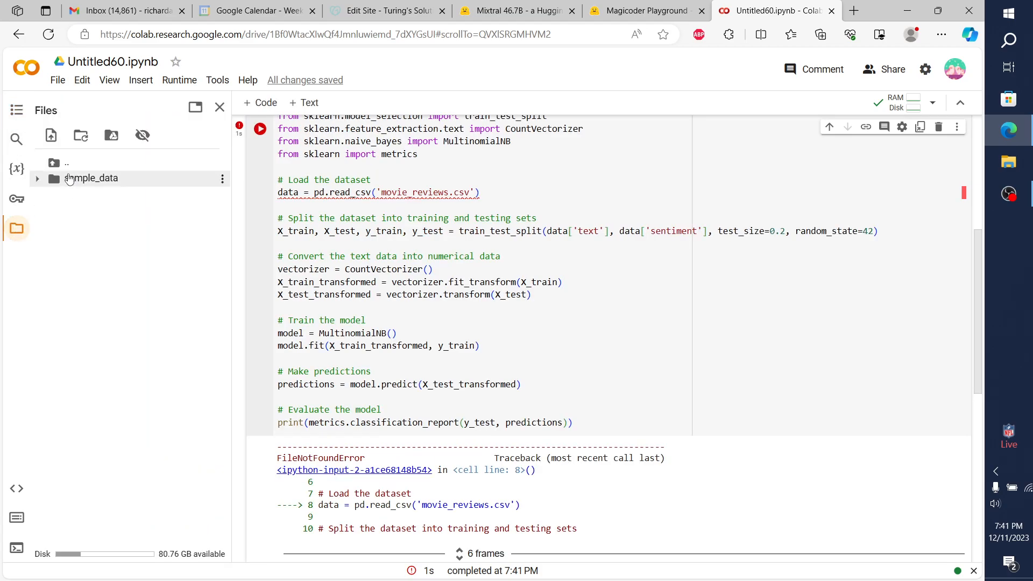
click(38, 178)
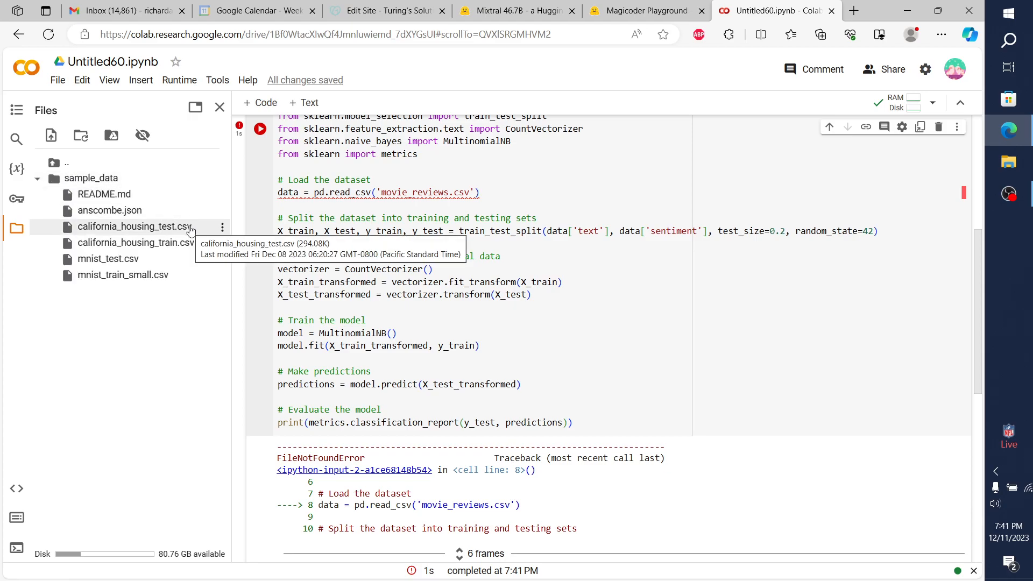
mouse_move(344, 211)
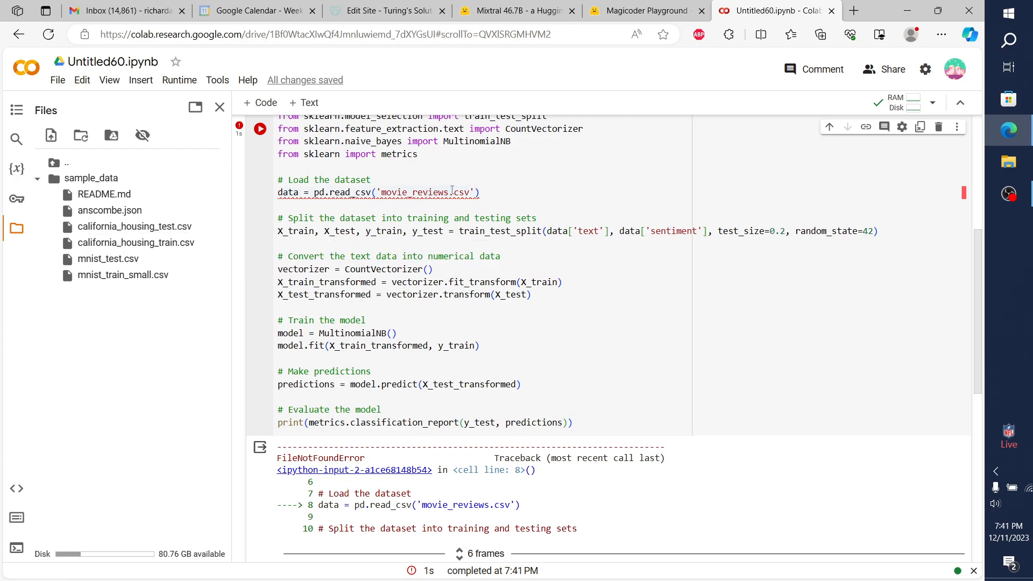
Replace movie_reviews in read_csv with california_housing, rerun, and open the CSV's options.
double_click(414, 192)
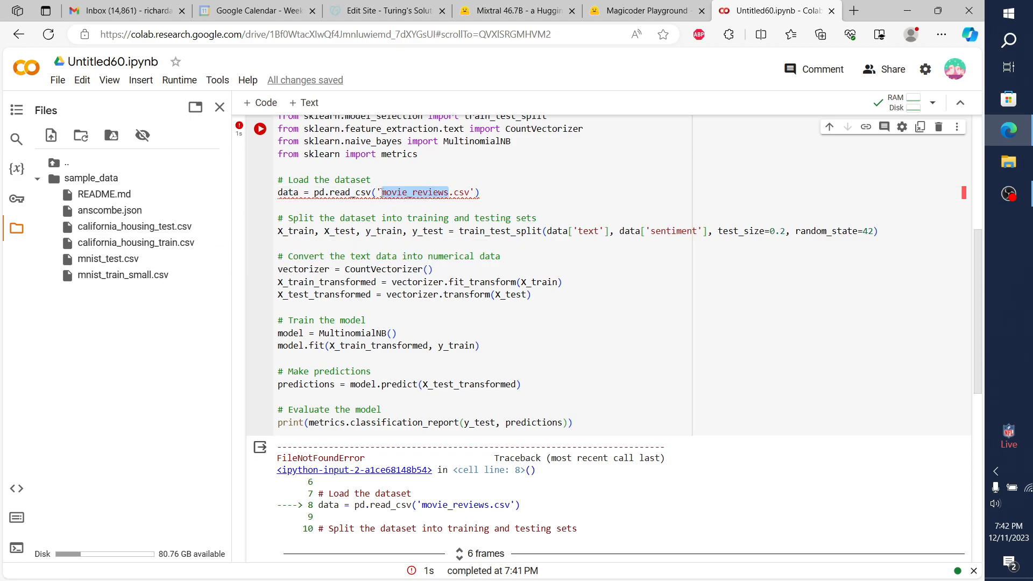
text(da)
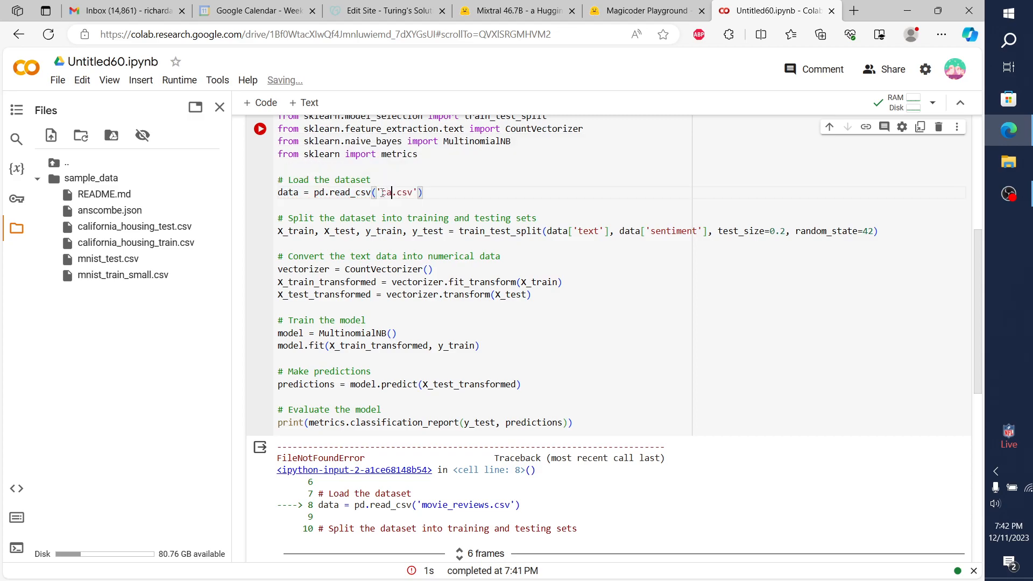
text(california)
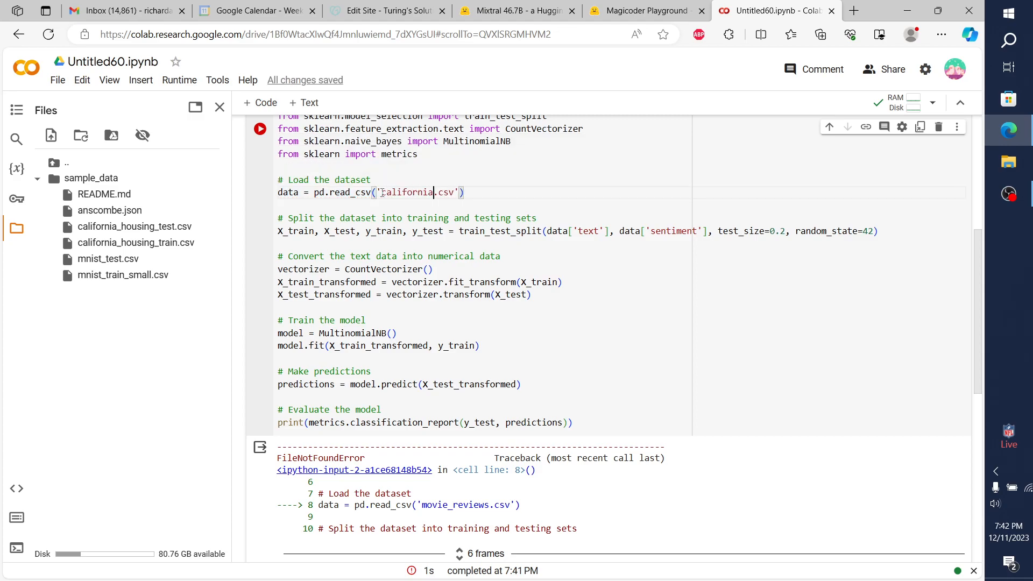
text(_housing_test)
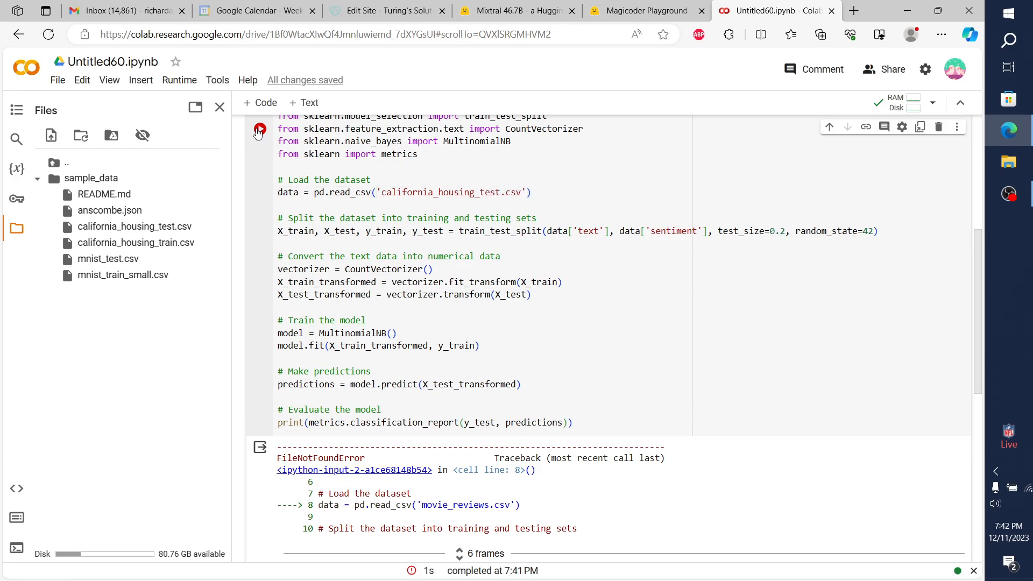
click(259, 128)
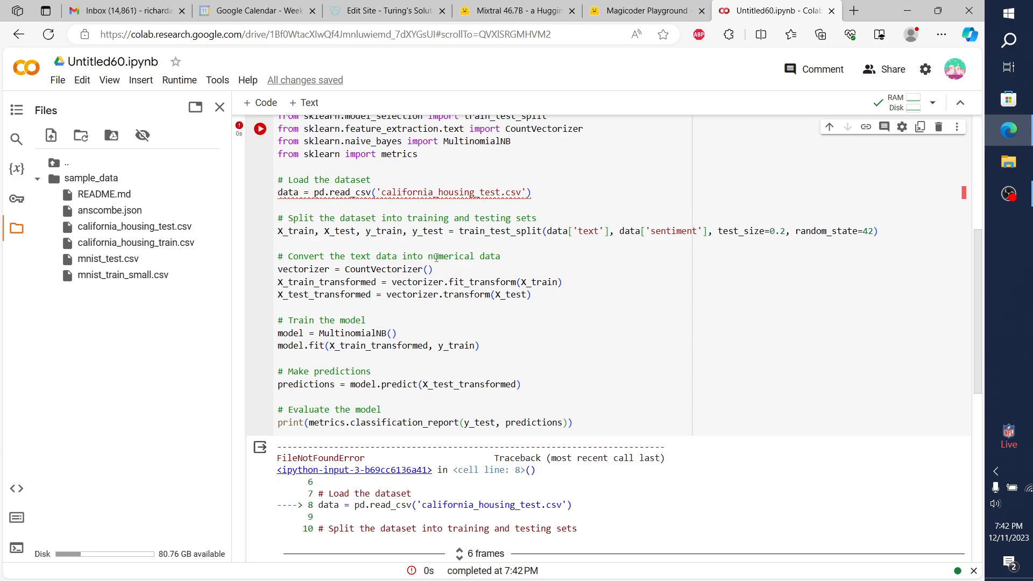
mouse_move(513, 353)
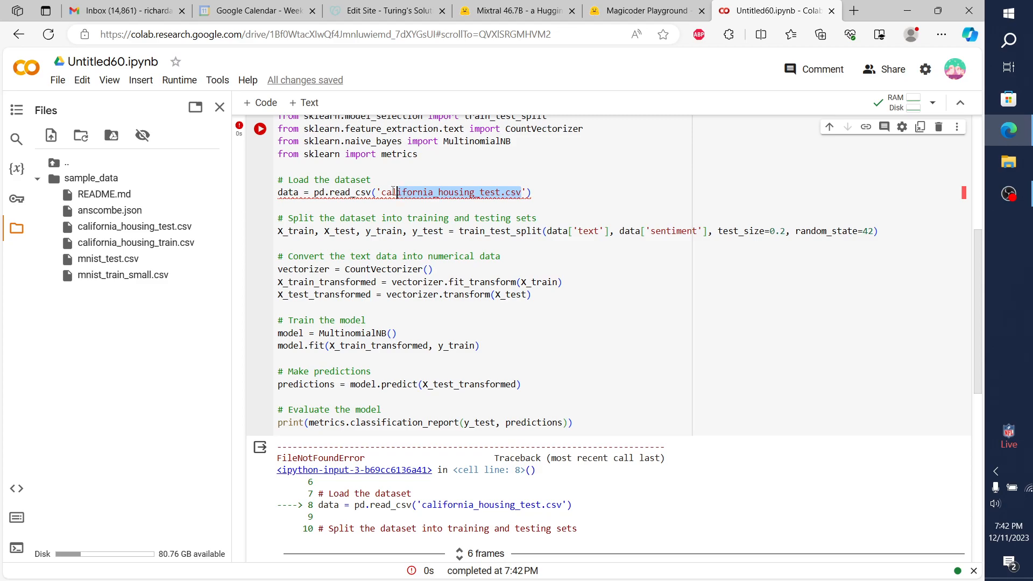
mouse_move(134, 226)
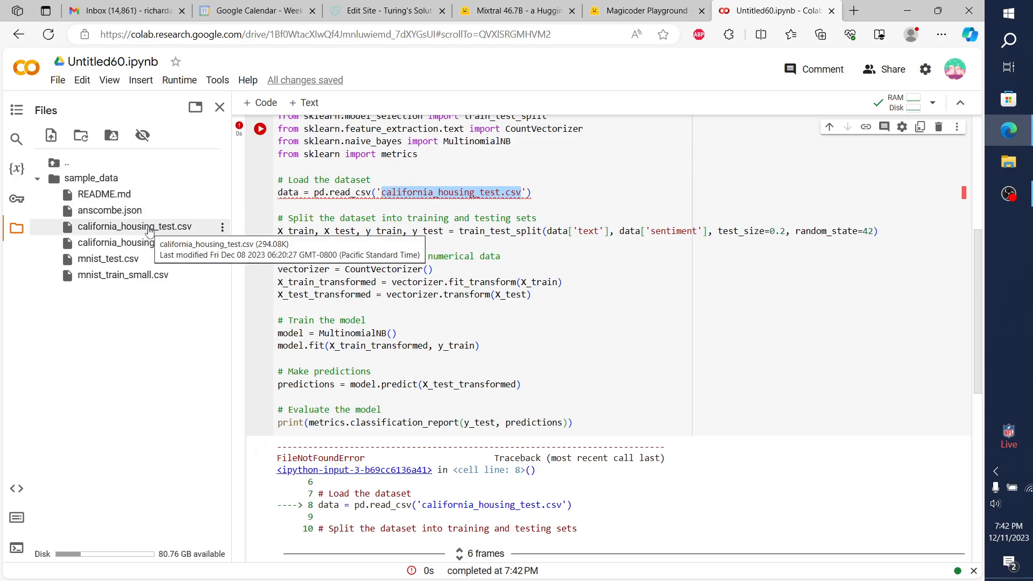
click(222, 227)
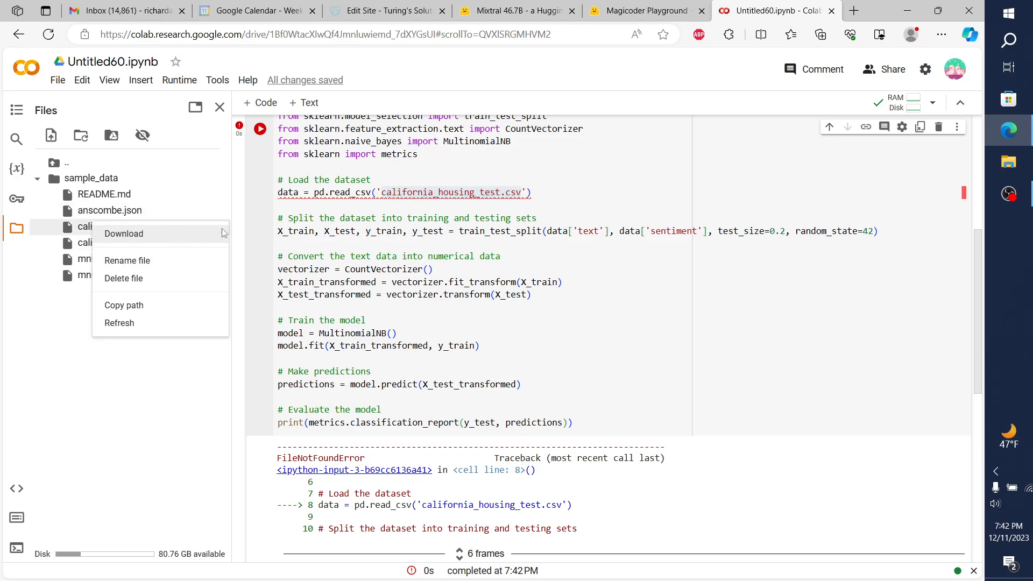
mouse_move(214, 246)
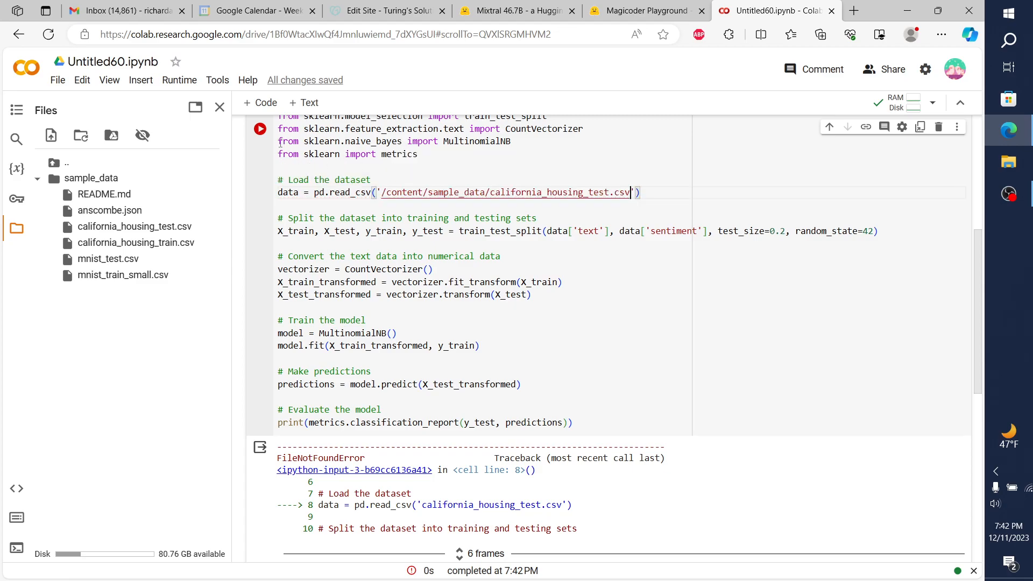
click(259, 129)
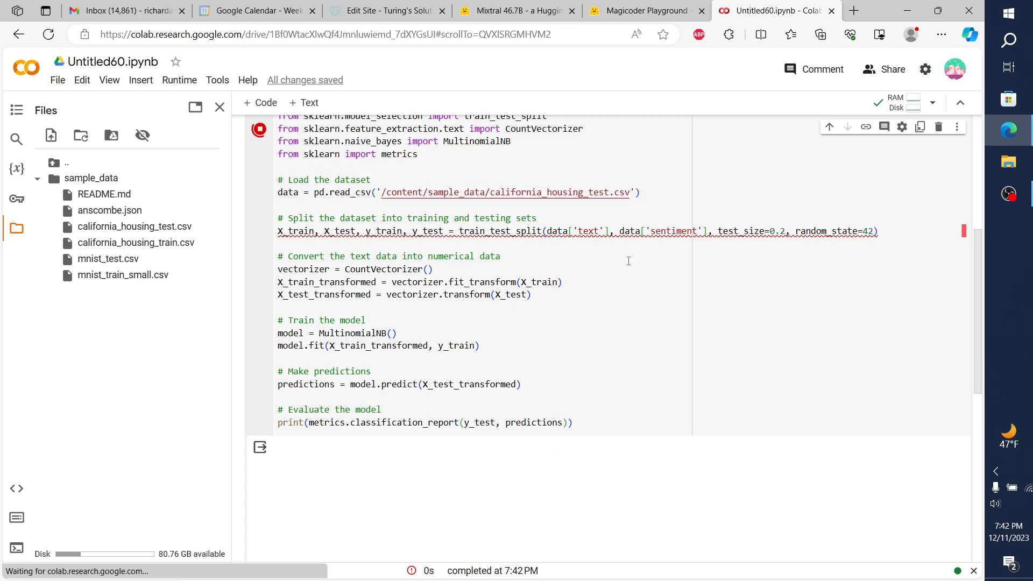
click(258, 129)
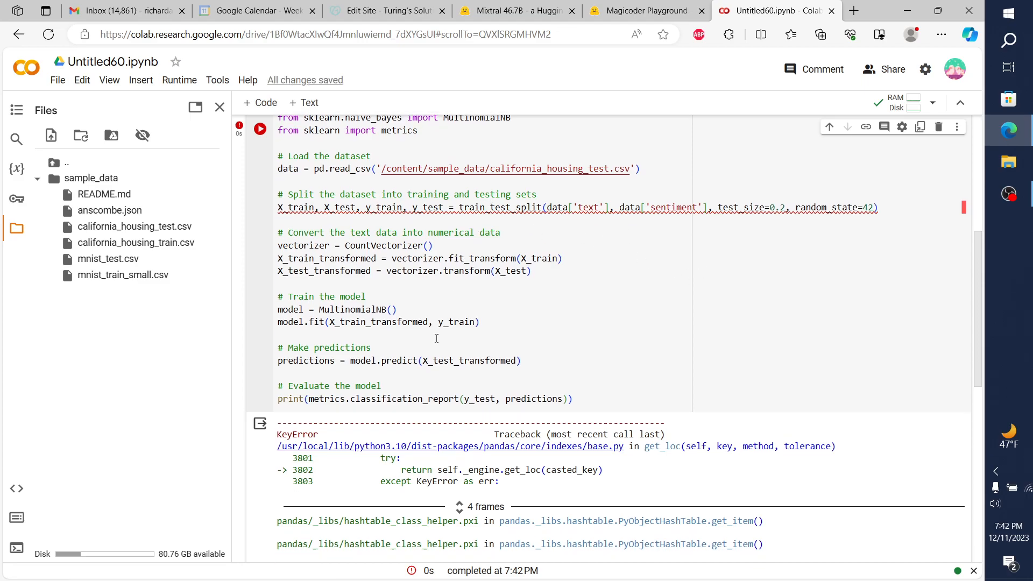
scroll(down, 3)
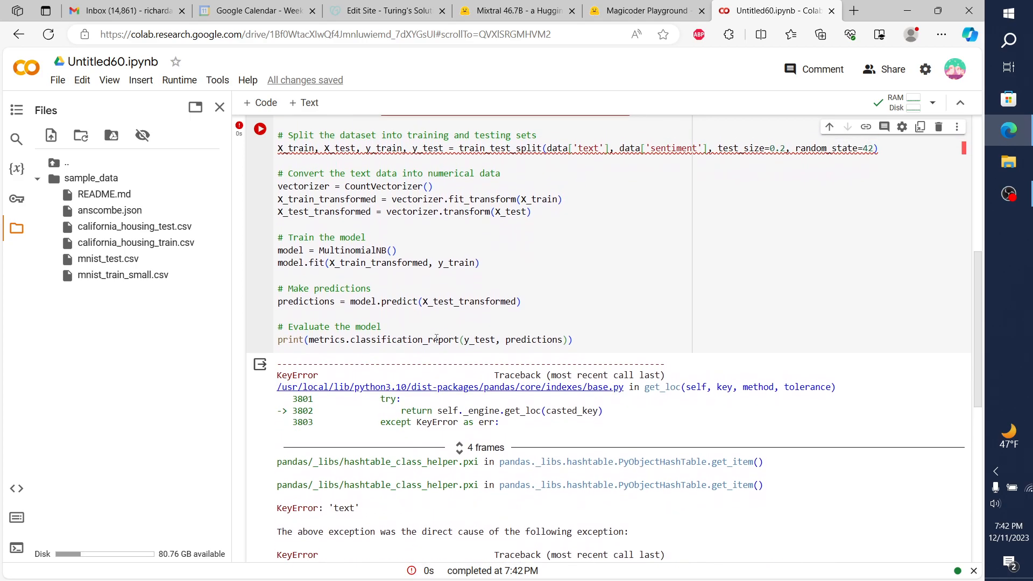
scroll(down, 3)
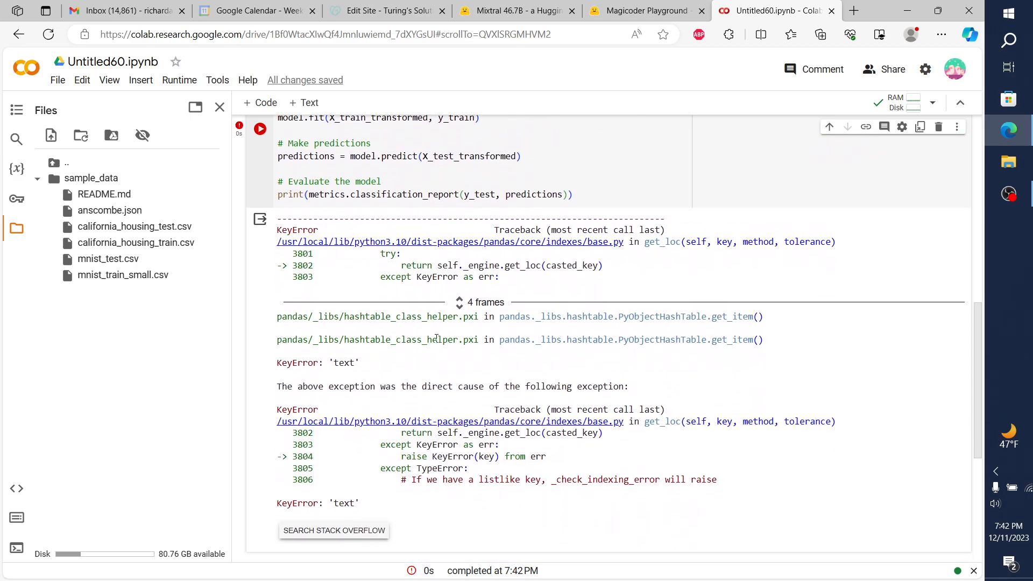
scroll(down, 3)
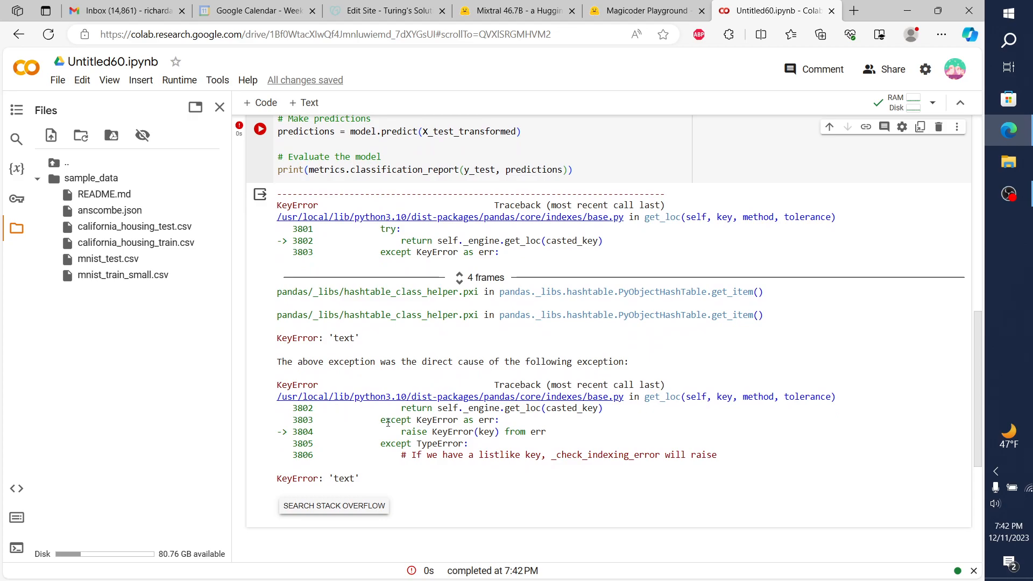
mouse_move(422, 466)
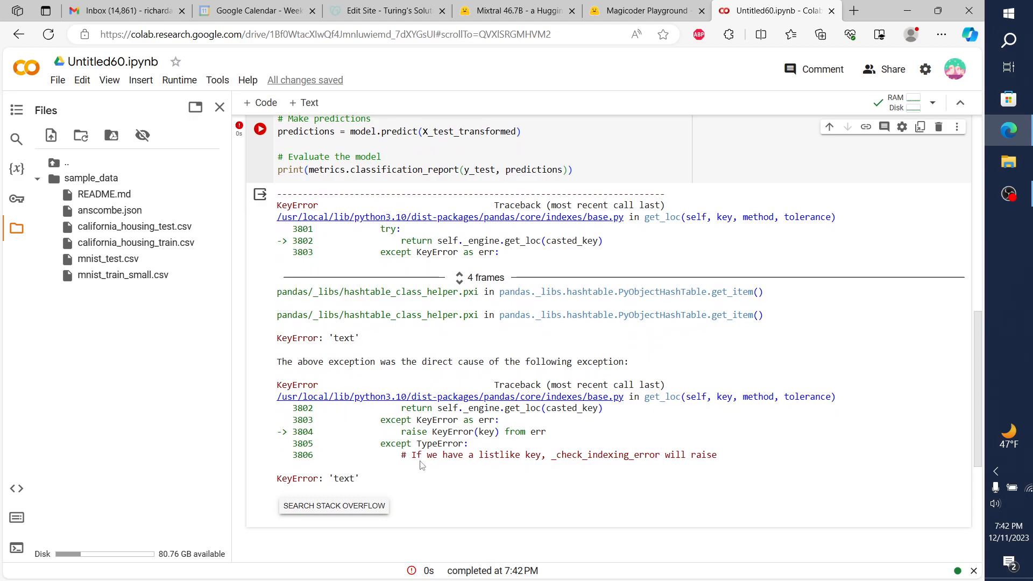
scroll(up, 3)
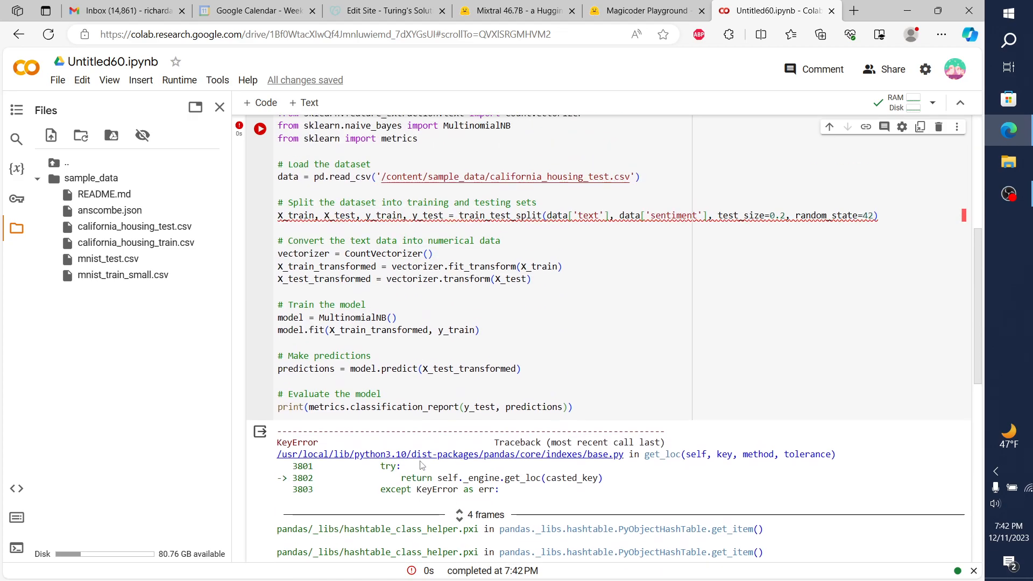
scroll(up, 3)
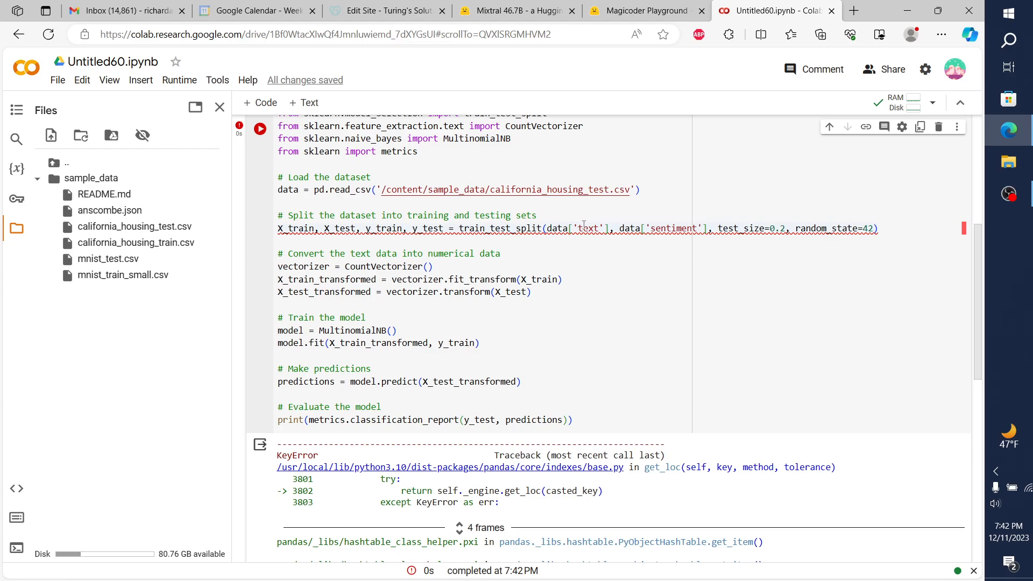
scroll(down, 3)
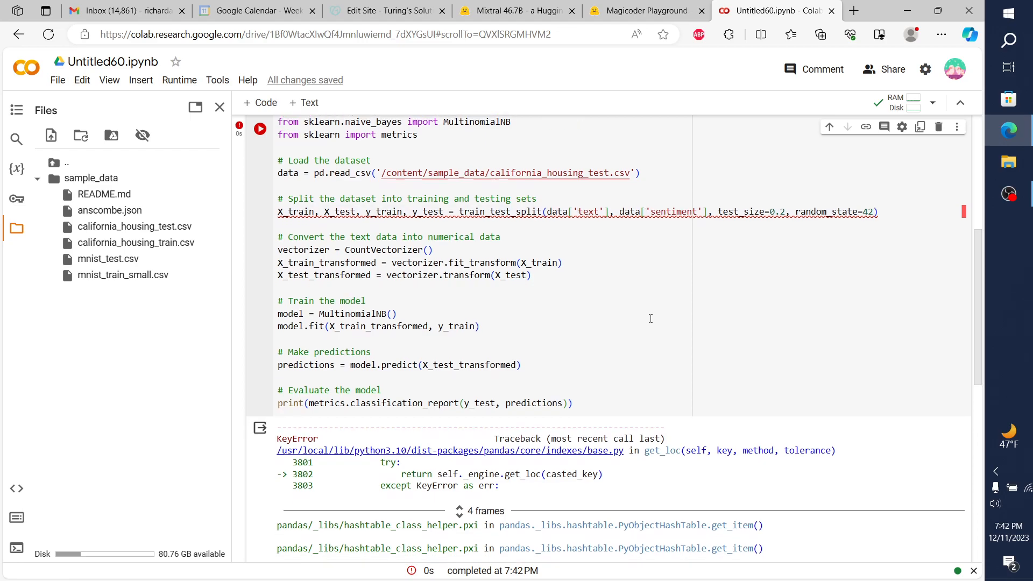
scroll(down, 3)
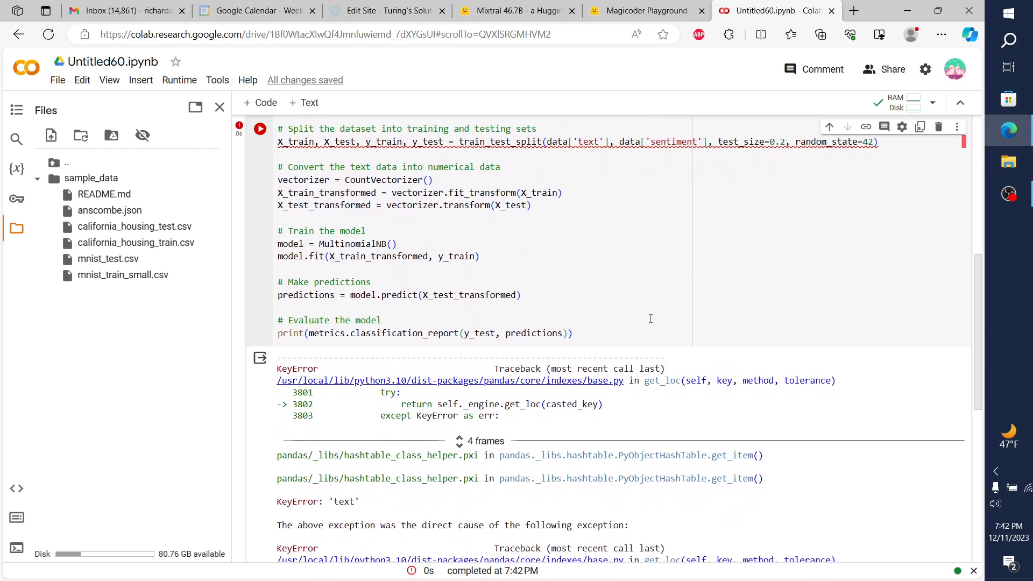
scroll(up, 3)
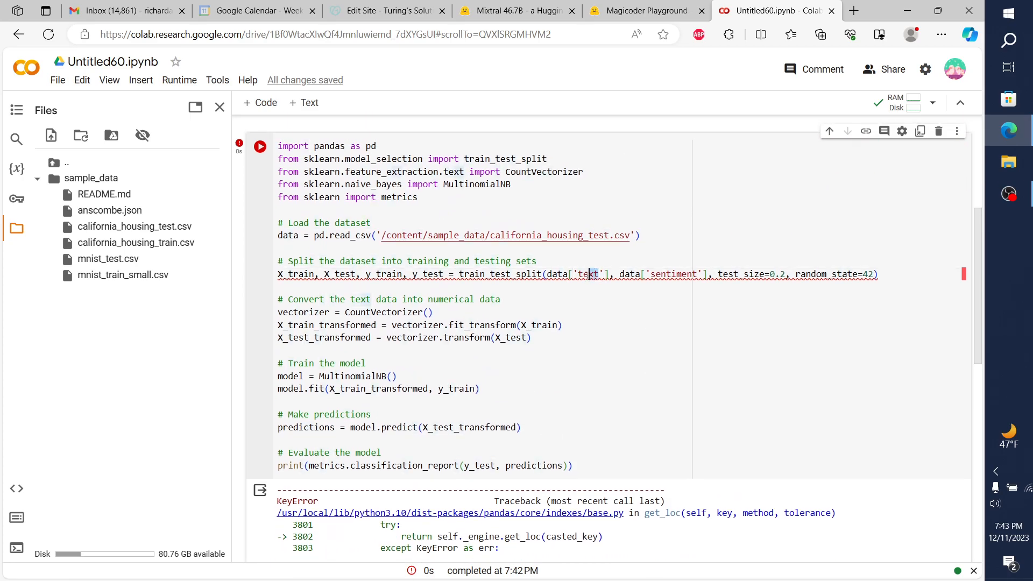
mouse_move(586, 274)
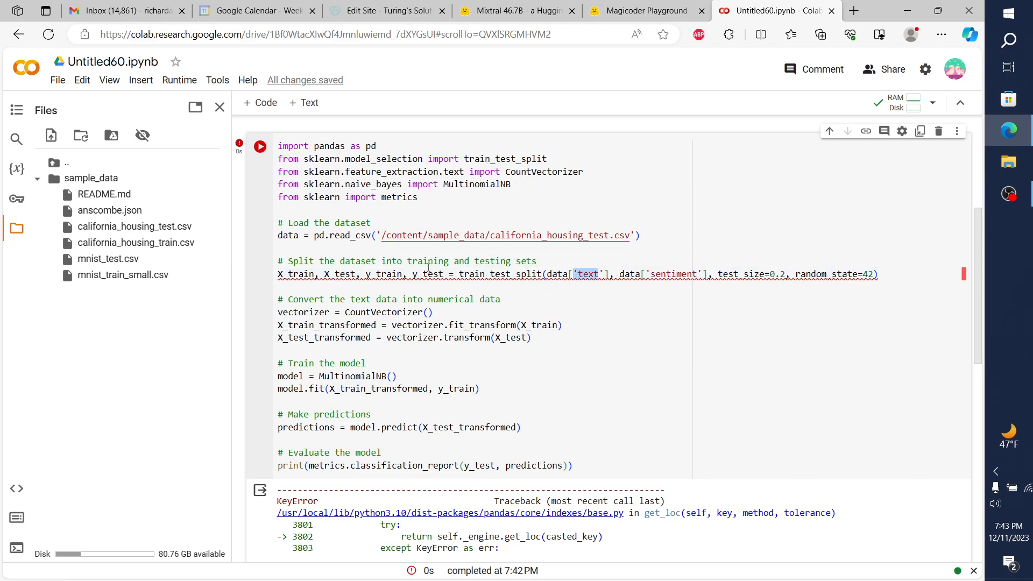
mouse_move(547, 310)
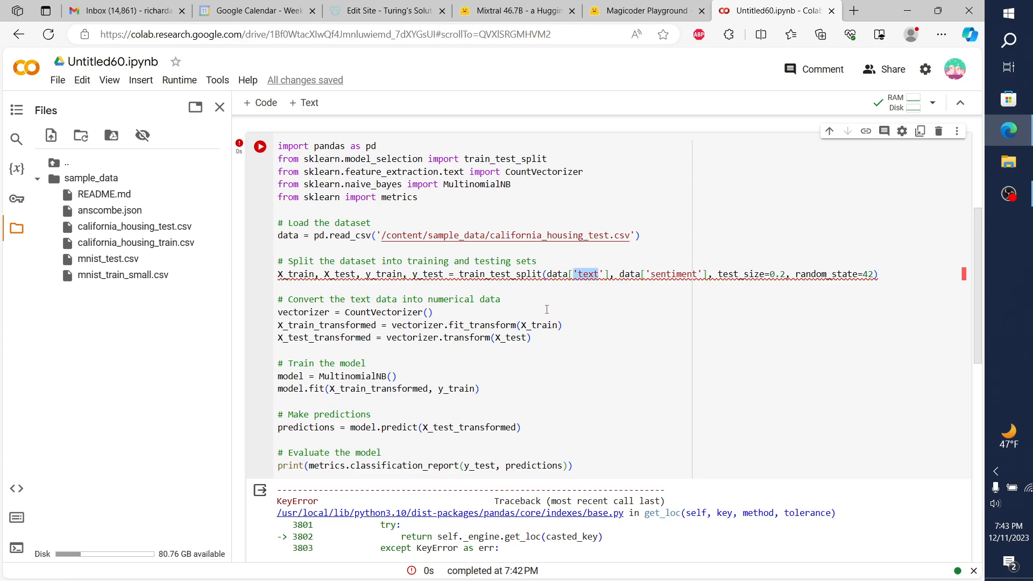
scroll(up, 3)
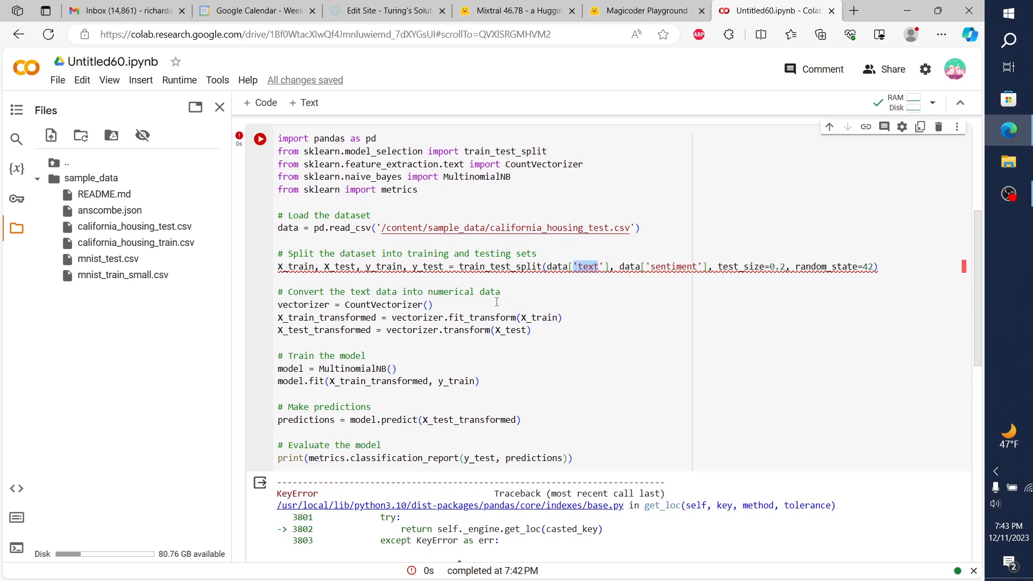
scroll(down, 3)
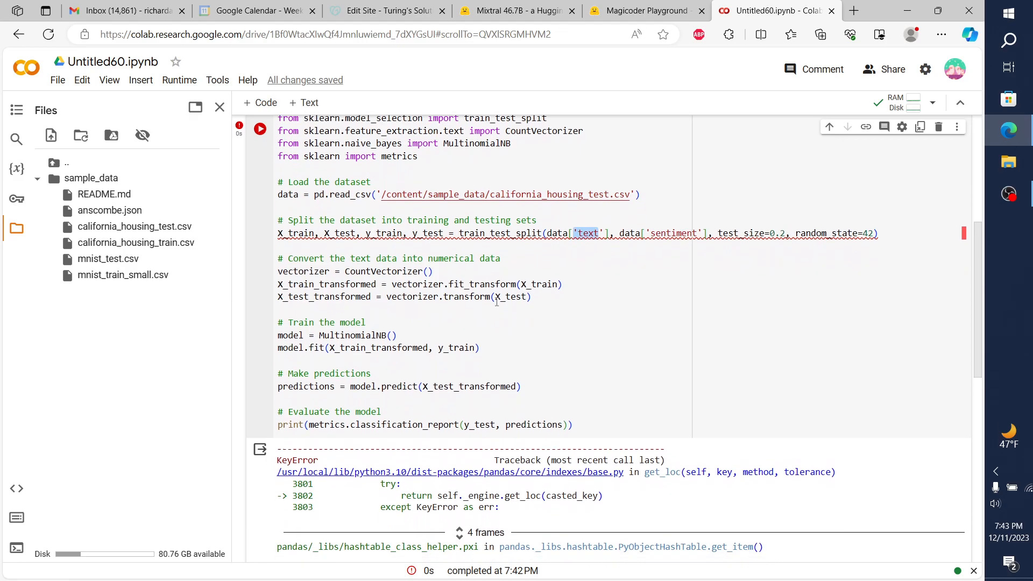
scroll(down, 3)
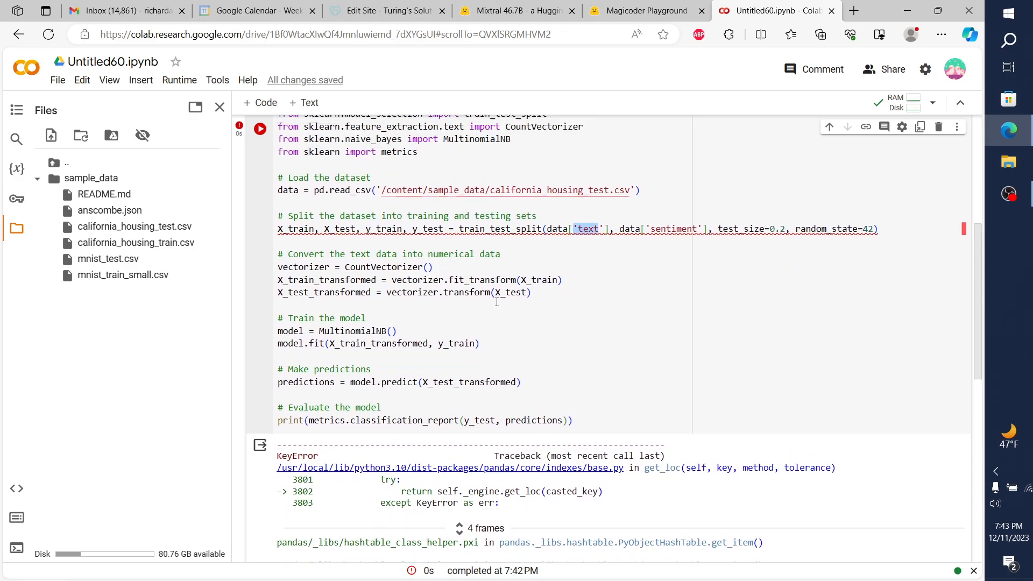
scroll(up, 3)
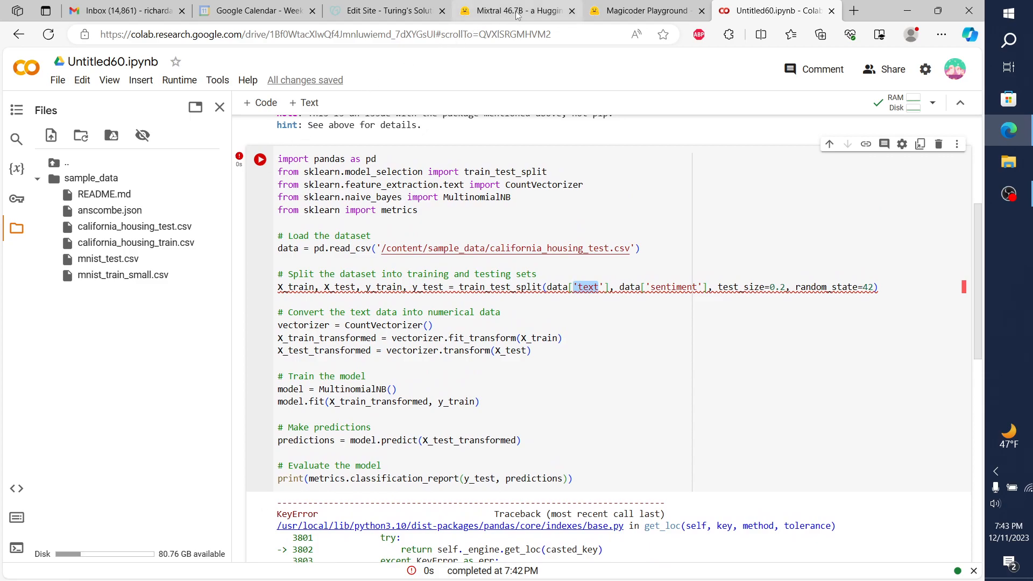
Reword the Othello instruction to 'text-based' and 'Python', then select the whole instruction.
click(646, 11)
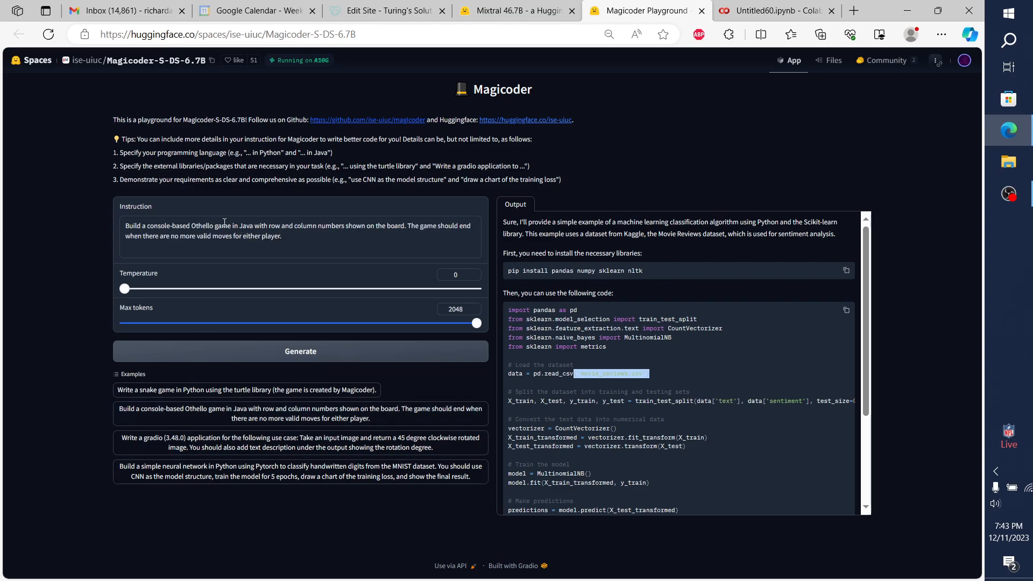
click(255, 226)
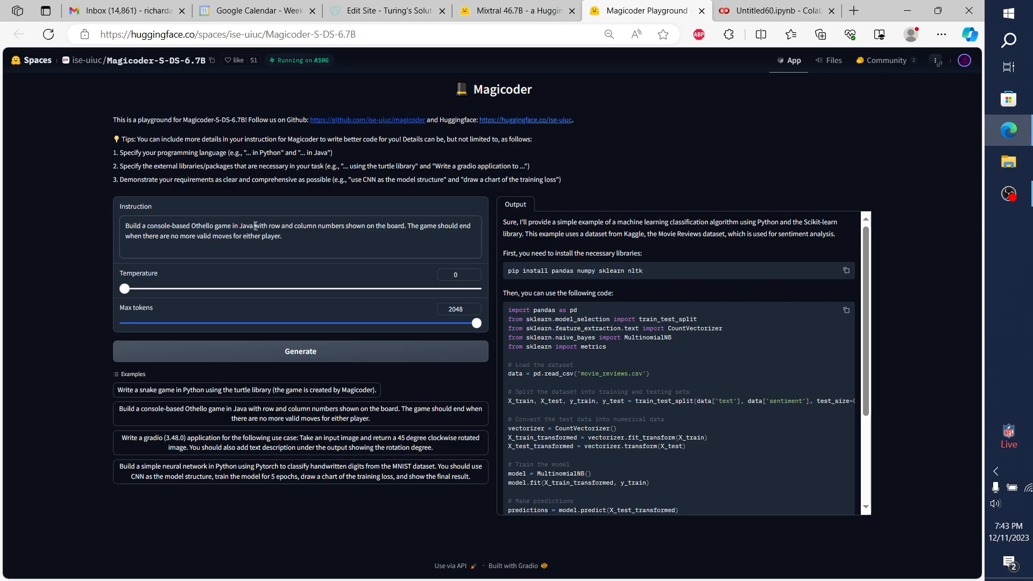
double_click(229, 226)
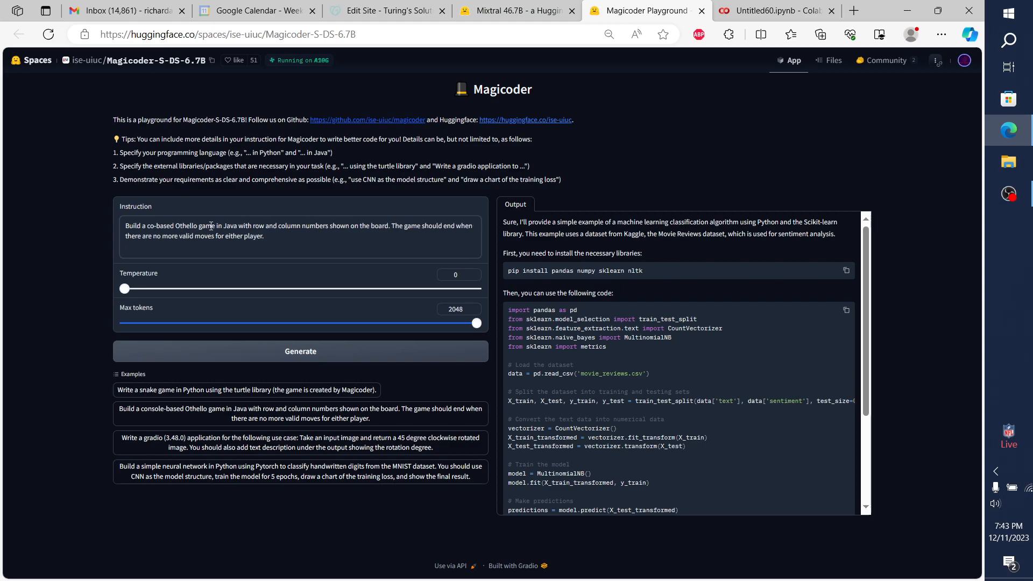
text(text-based)
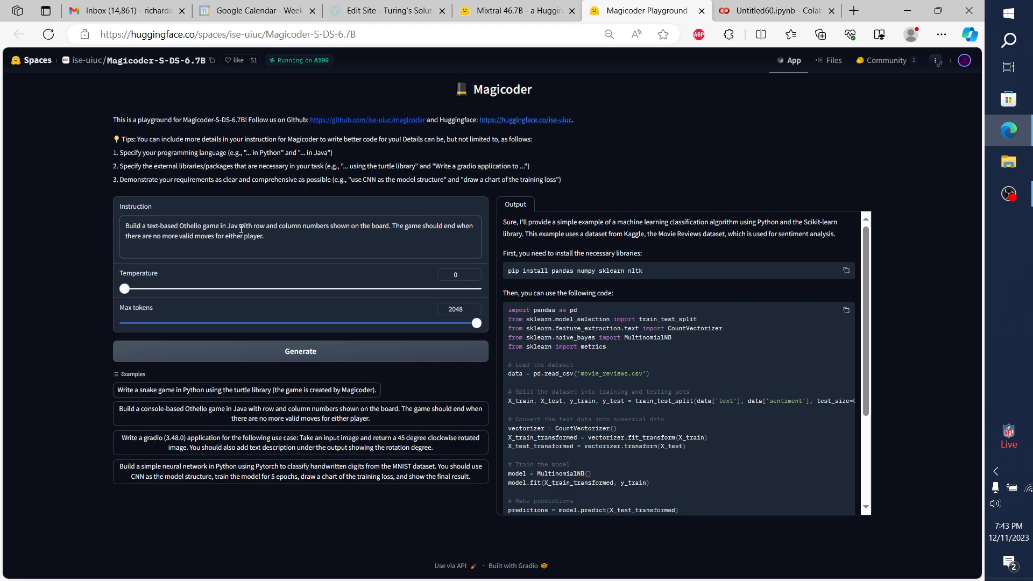
text(Python)
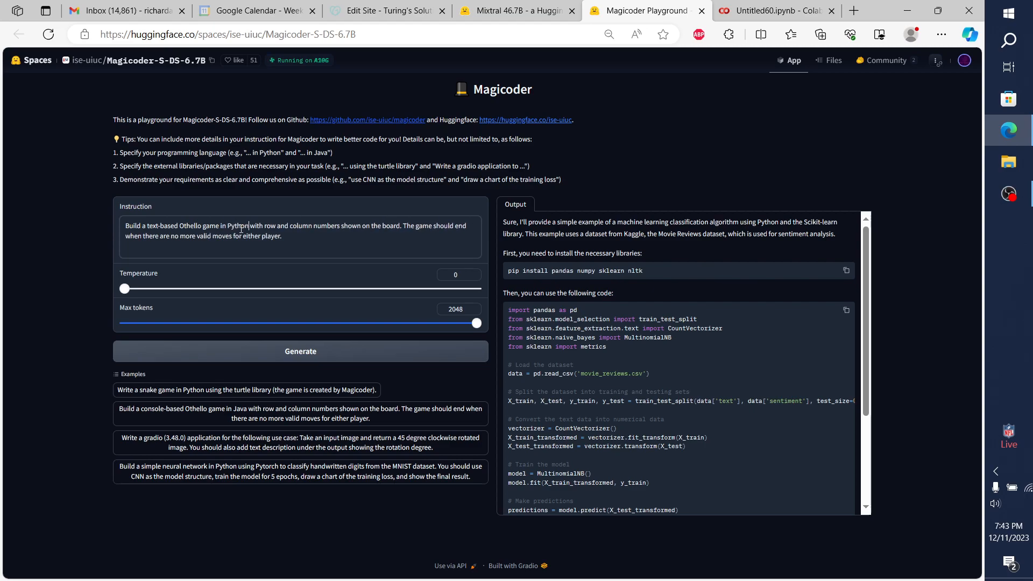
mouse_move(319, 233)
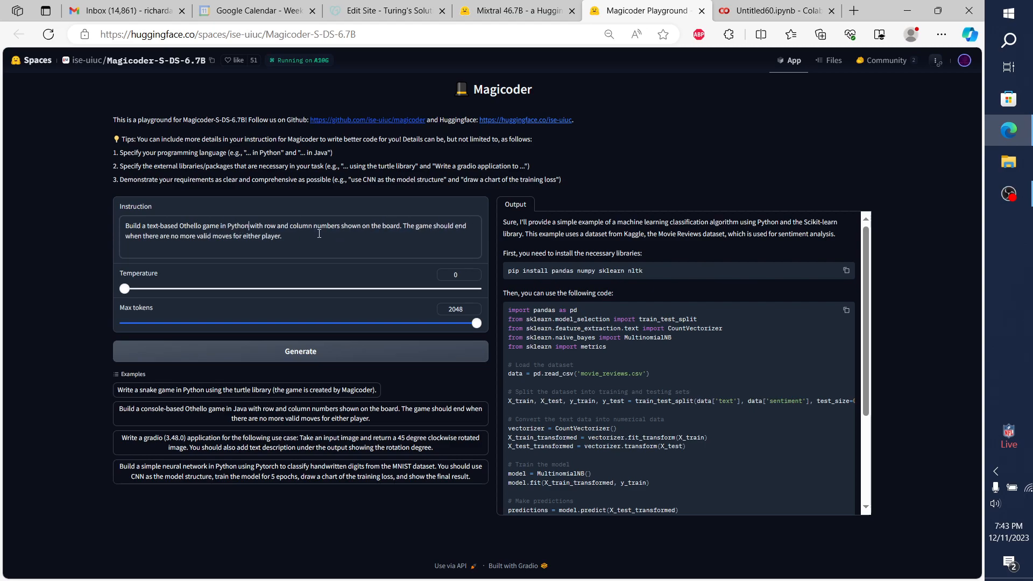
triple_click(297, 231)
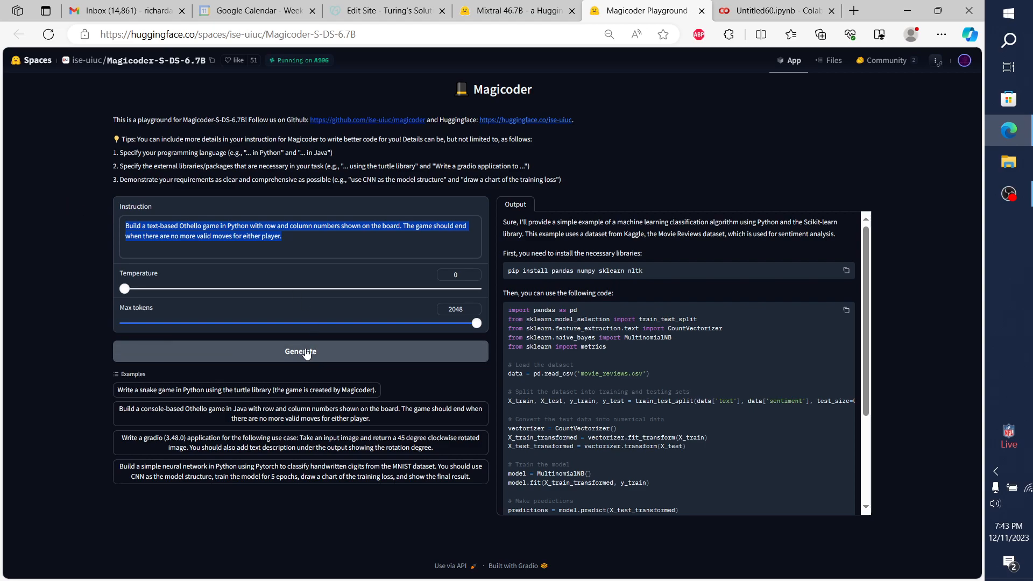
Send the text-based Python Othello prompt to Mixtral and copy its Board class code.
click(517, 11)
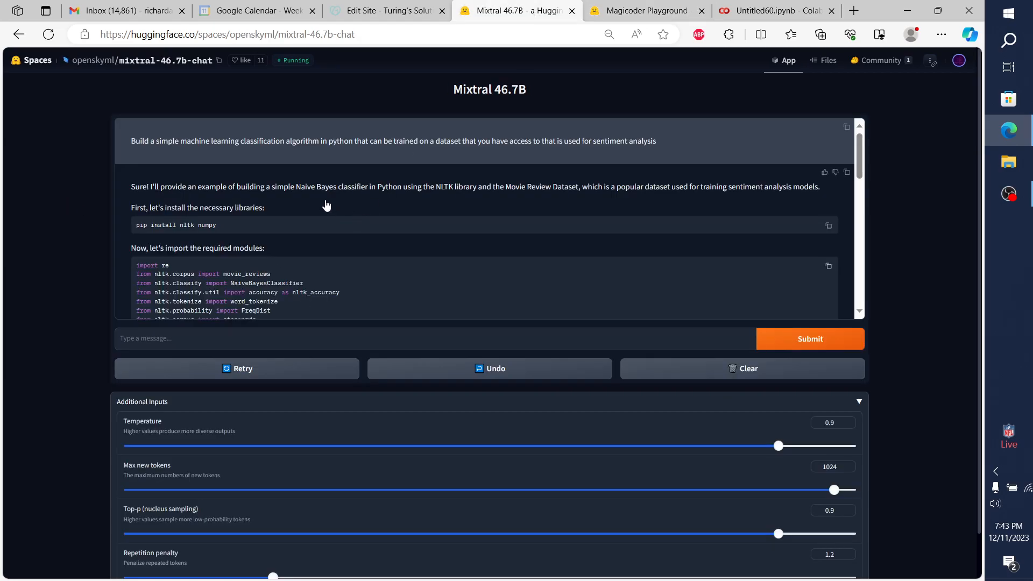
mouse_move(399, 319)
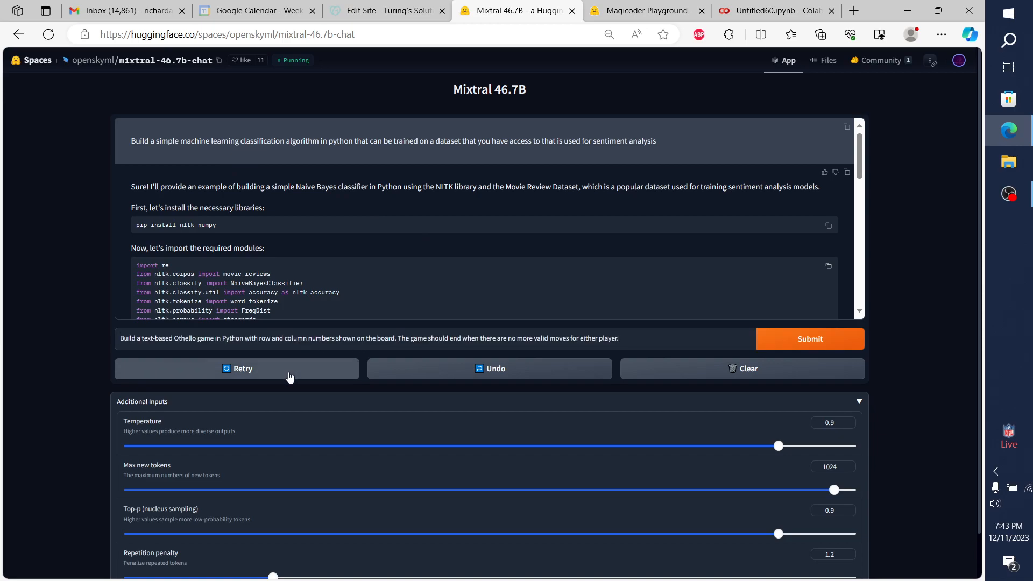
mouse_move(810, 339)
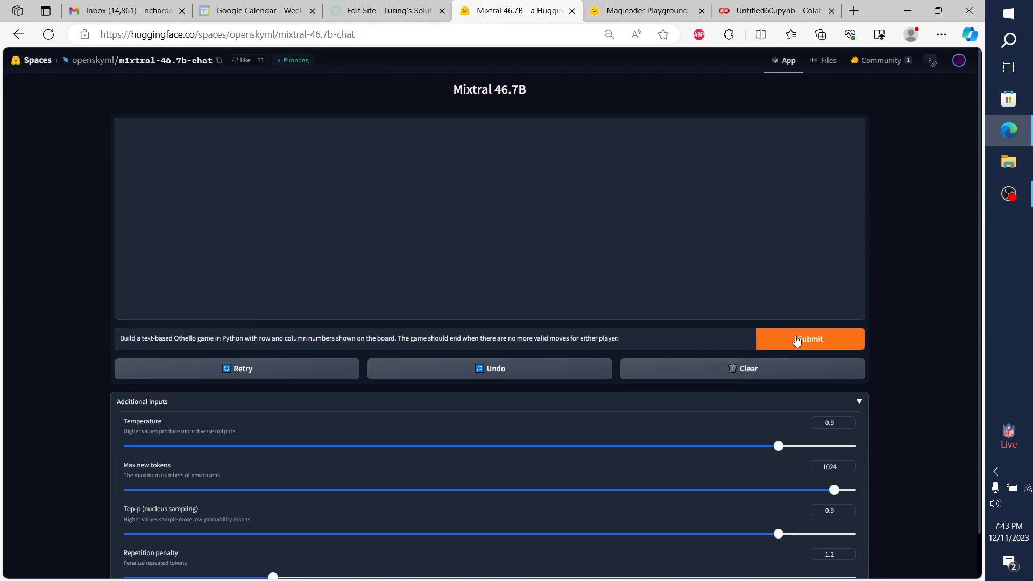
click(810, 338)
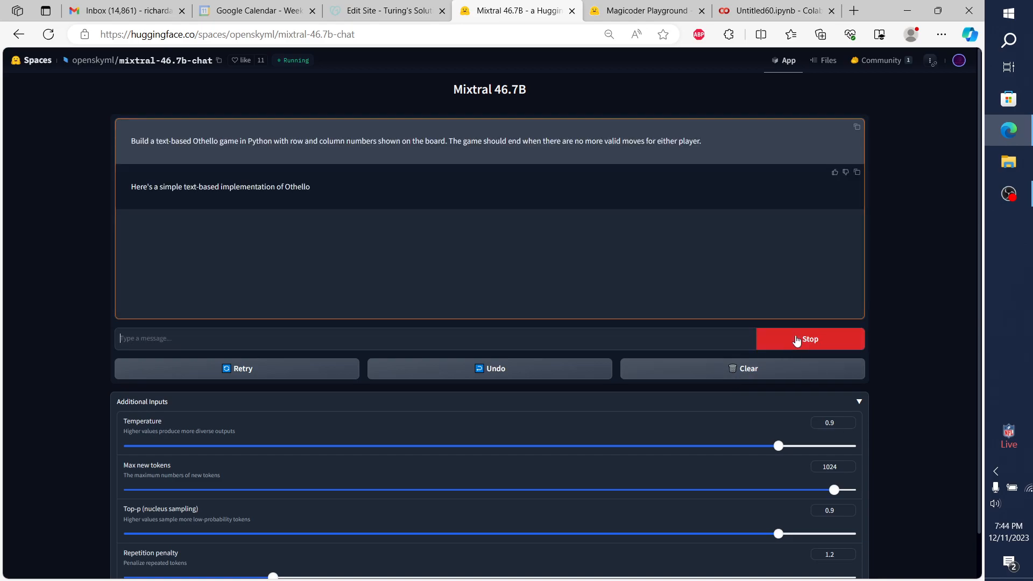
mouse_move(617, 232)
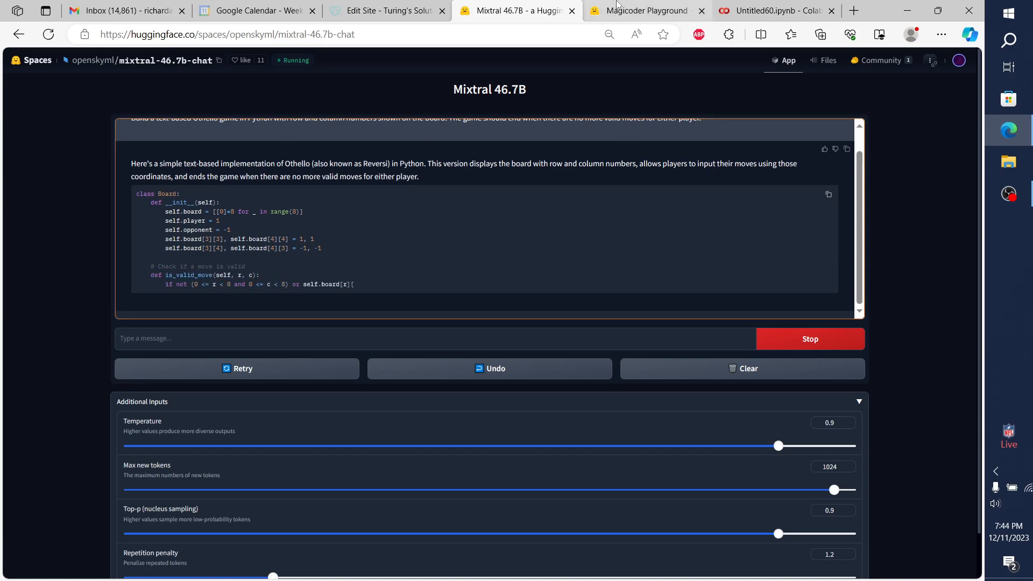
click(646, 11)
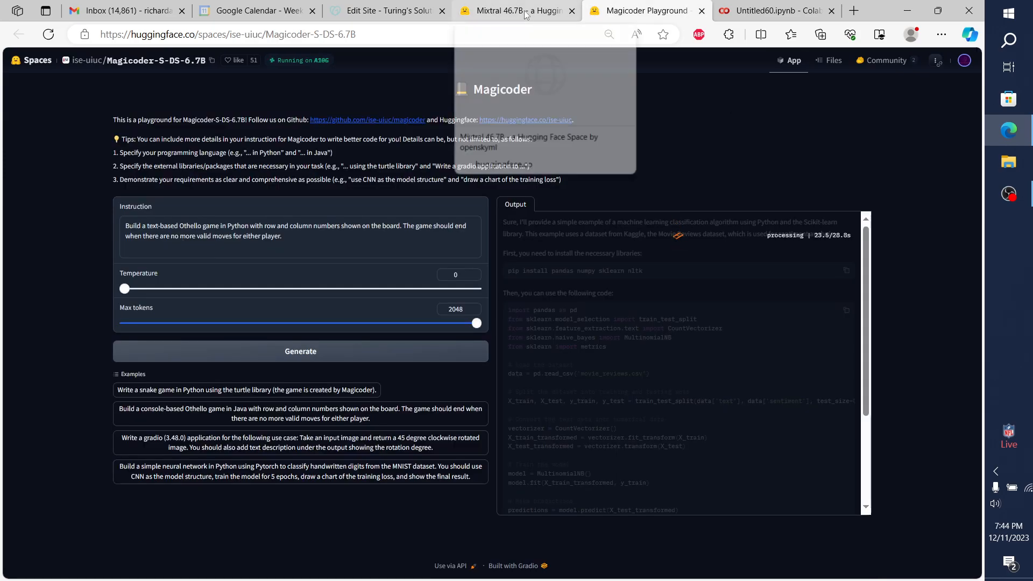
click(514, 11)
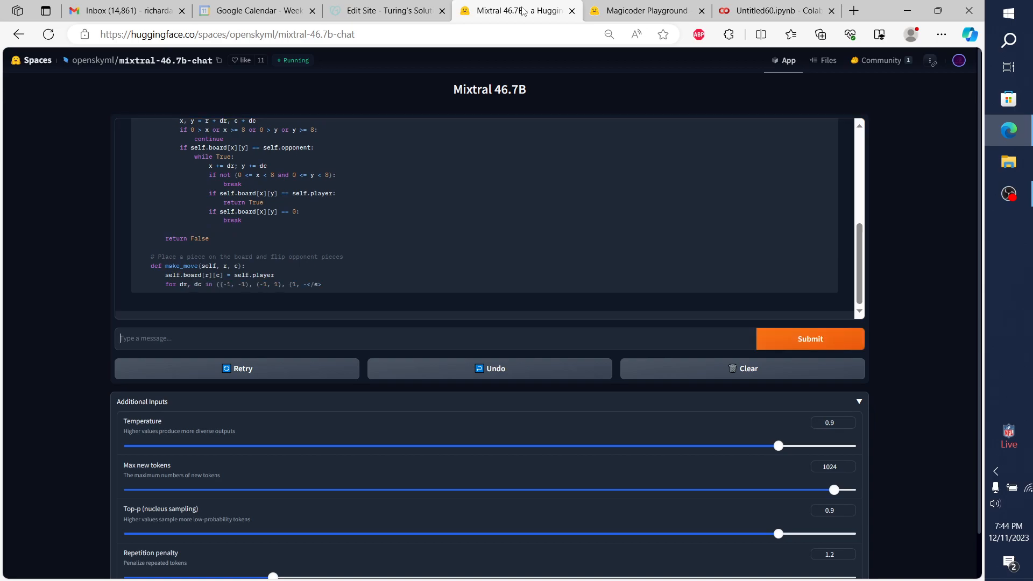
mouse_move(572, 168)
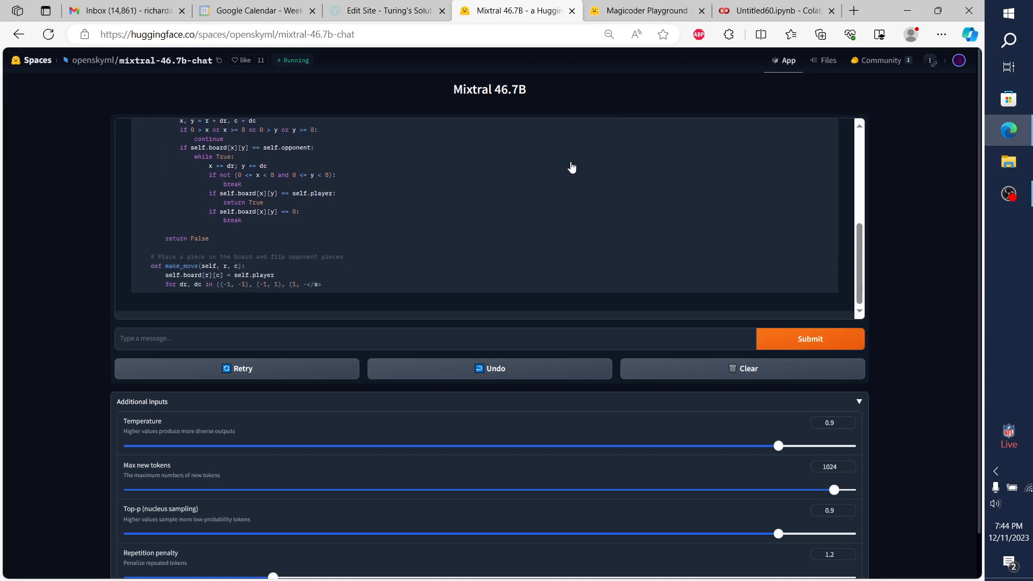
scroll(up, 3)
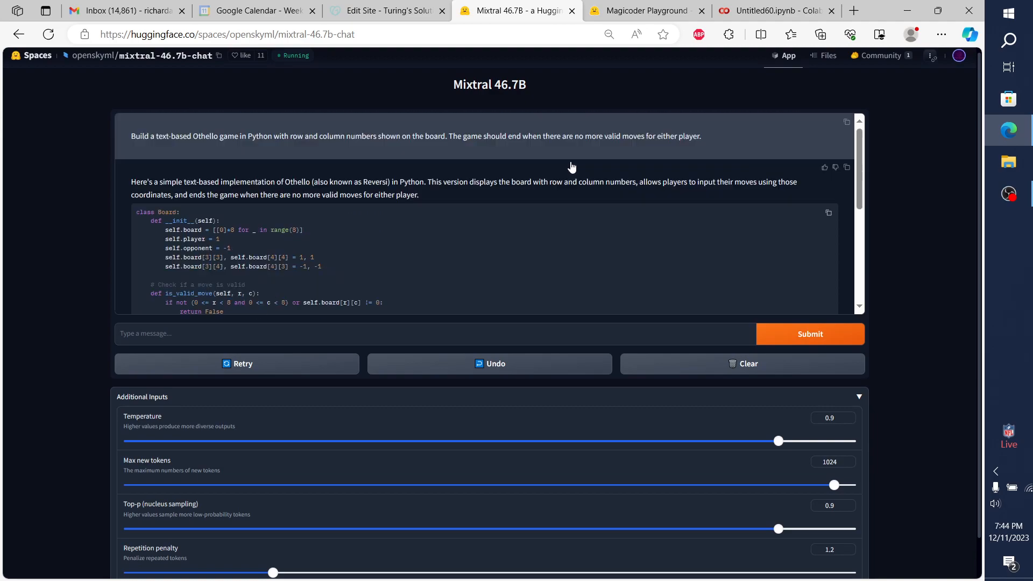
click(828, 212)
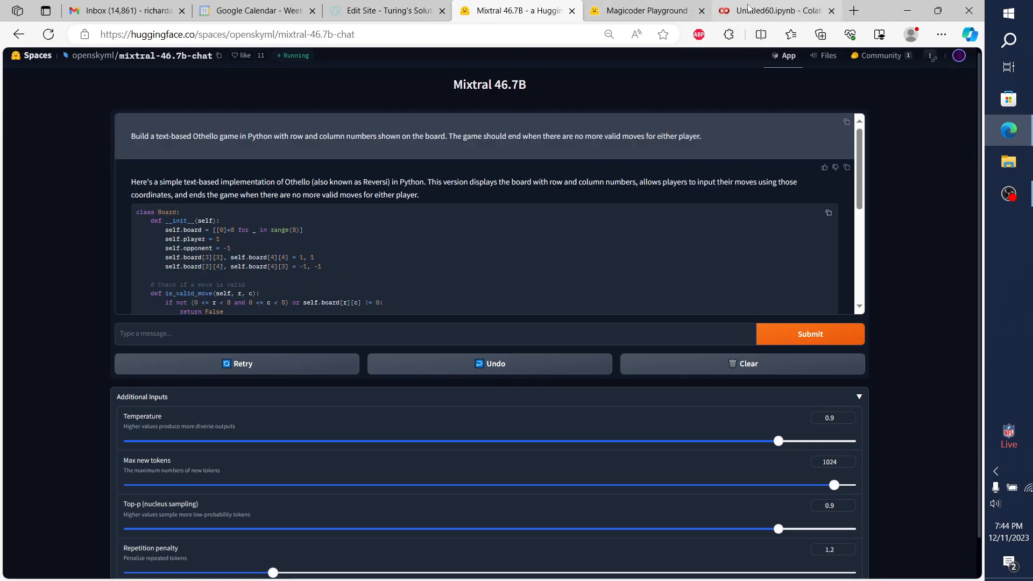
click(774, 11)
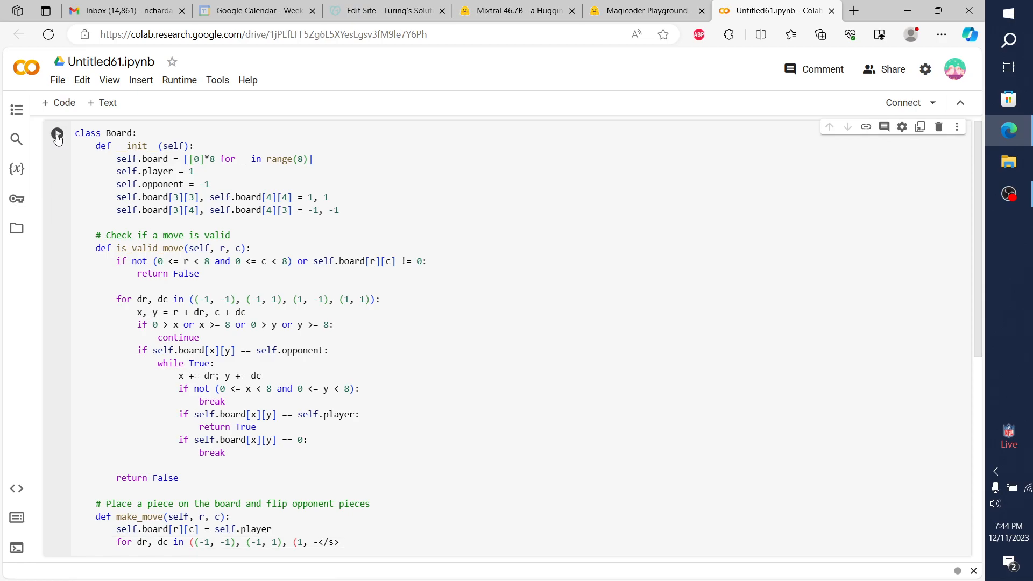
Run Mixtral's Board class cell, hitting SyntaxError at line 33, then read Magicoder's output.
click(57, 133)
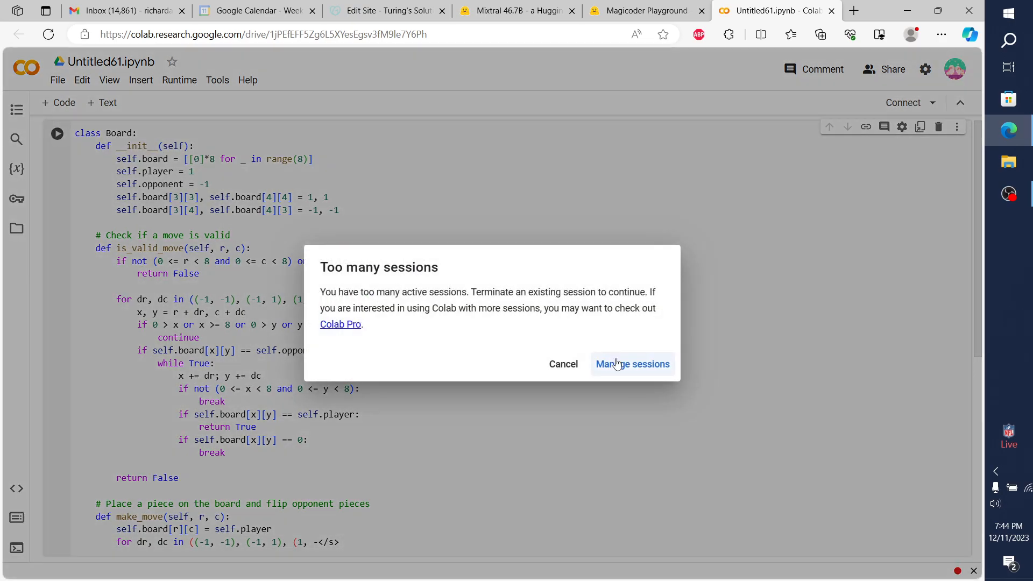
click(632, 363)
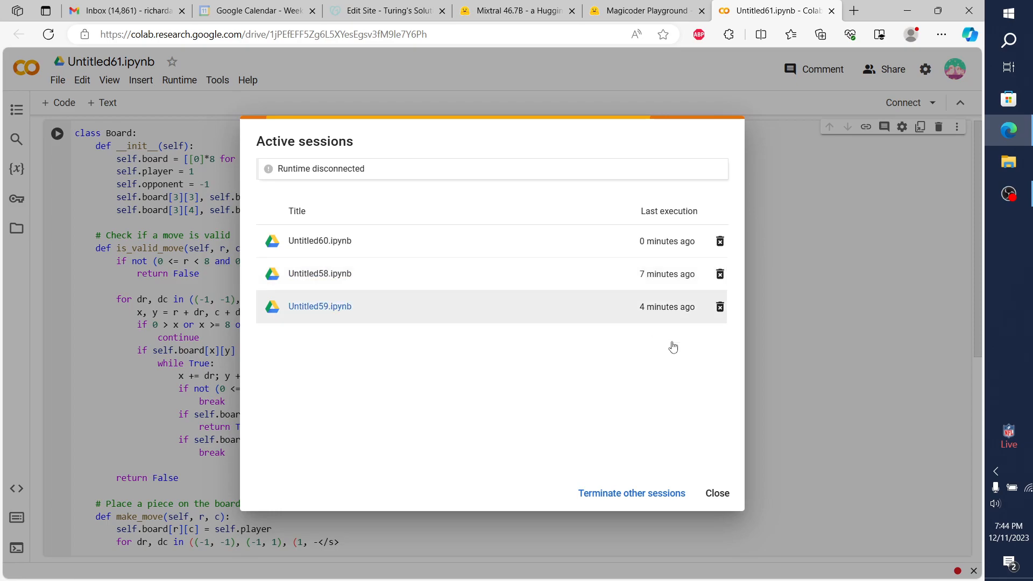
click(716, 493)
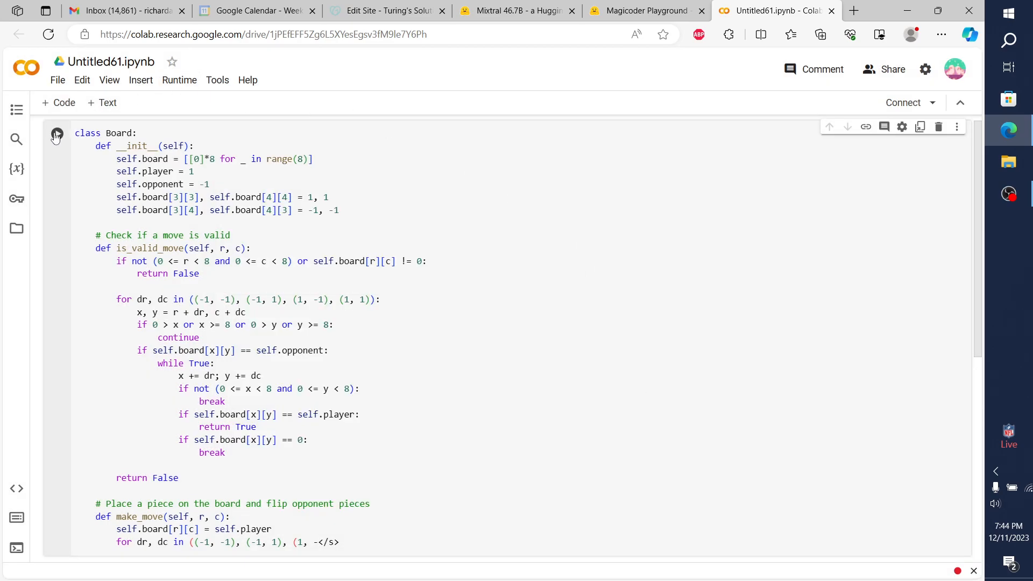
click(56, 133)
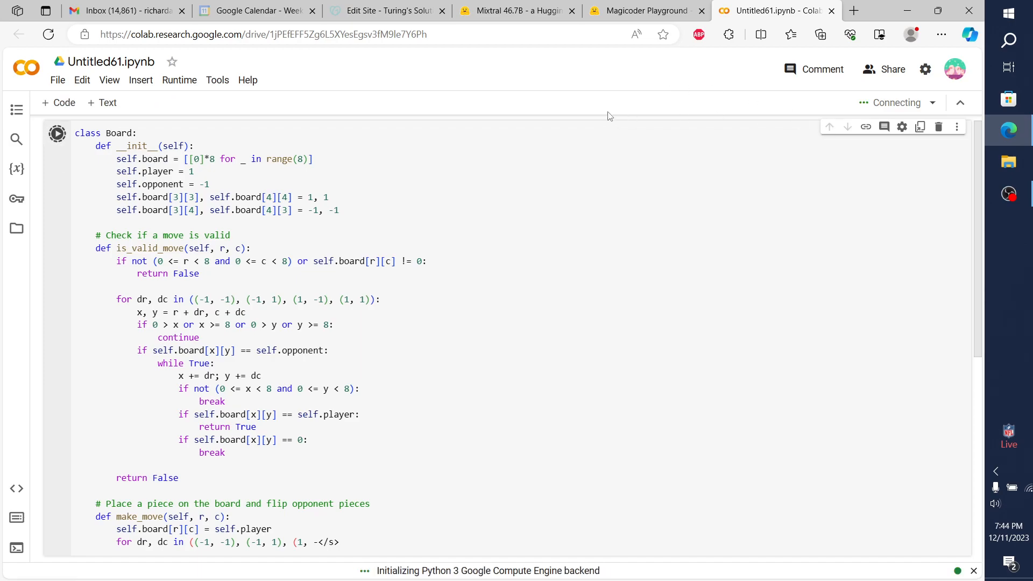
click(57, 133)
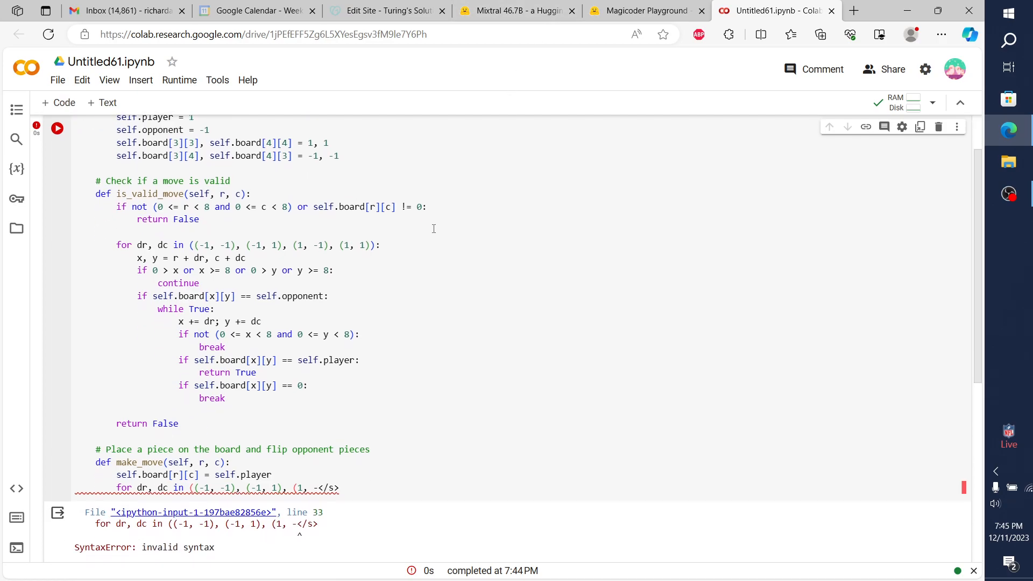
scroll(down, 3)
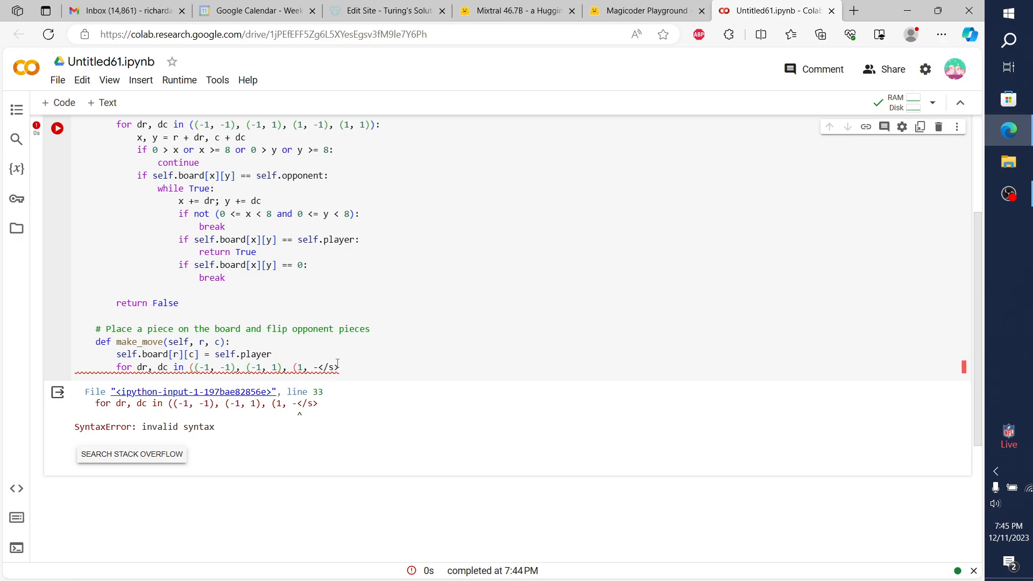
mouse_move(316, 386)
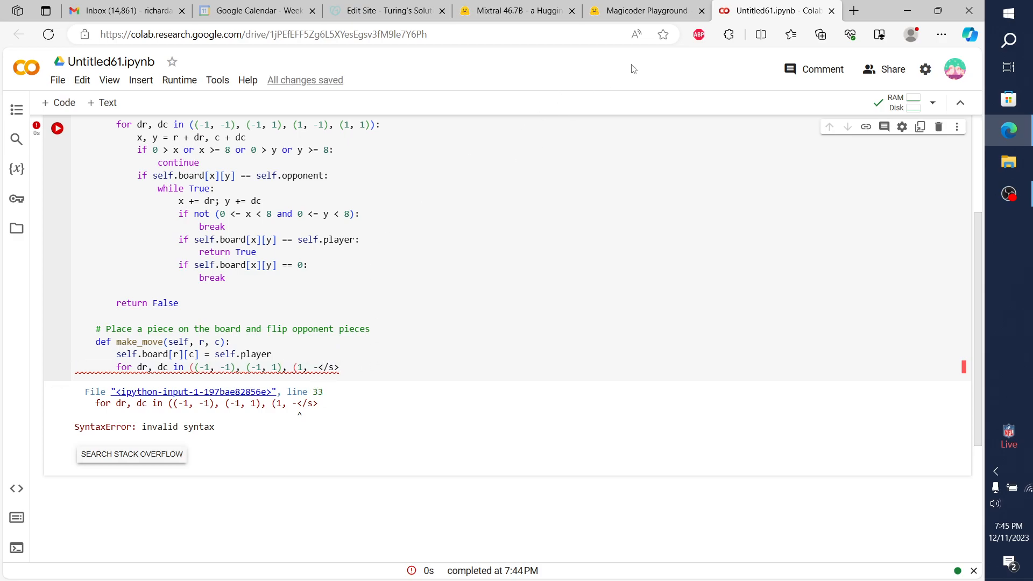
click(646, 10)
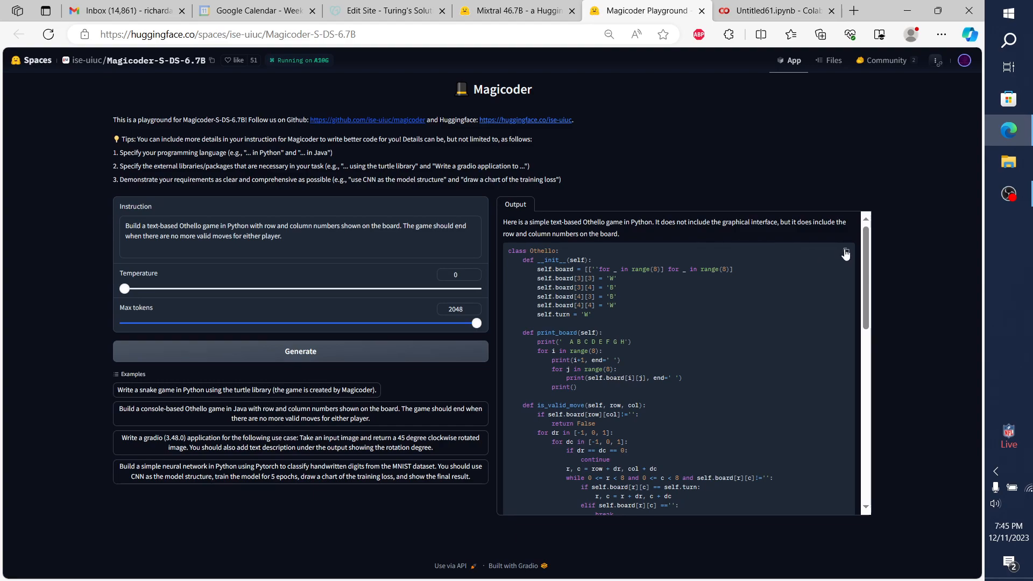
scroll(down, 3)
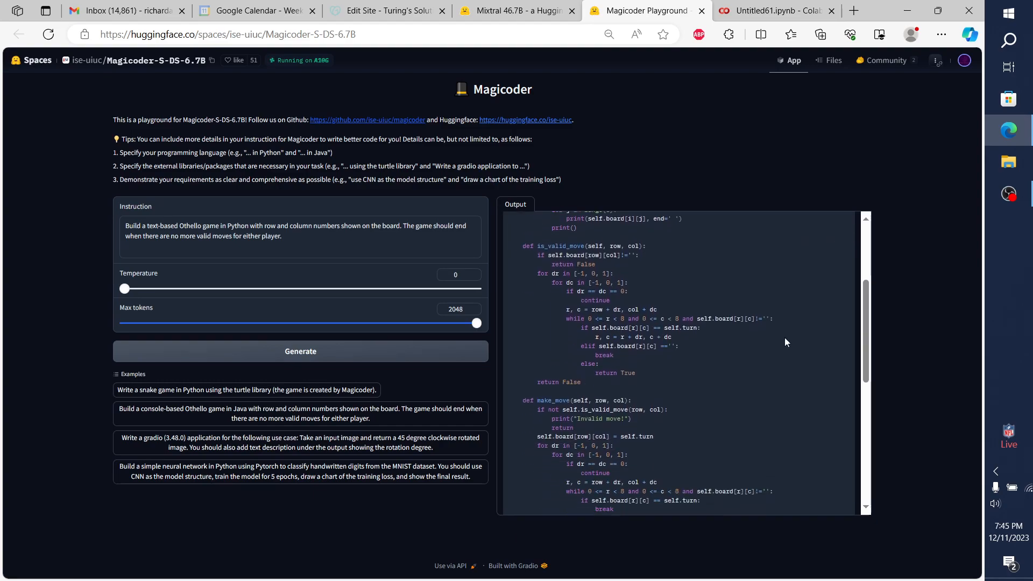
Add a new code cell below the failed Board cell and paste Magicoder's Othello code.
click(775, 11)
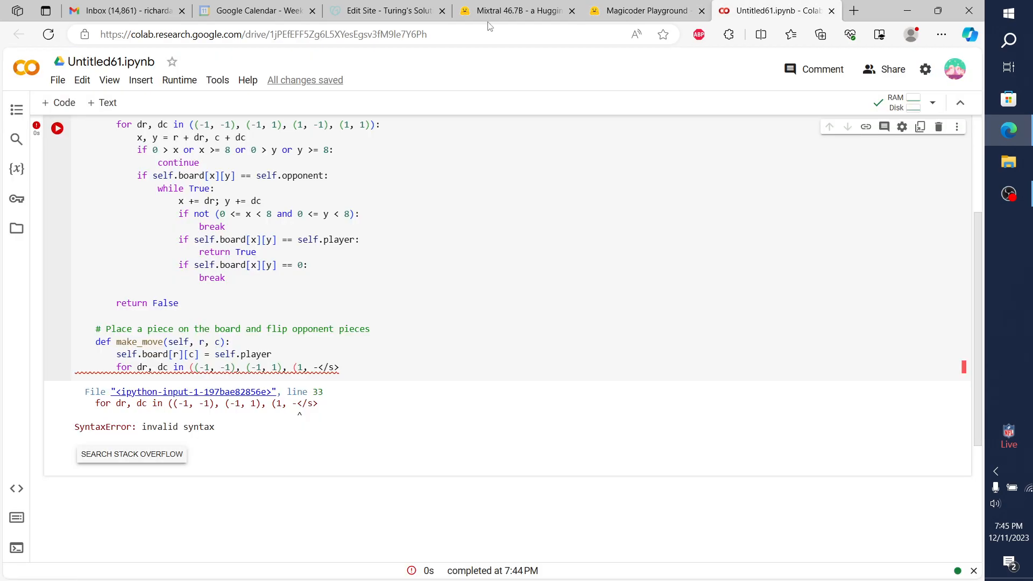
click(58, 103)
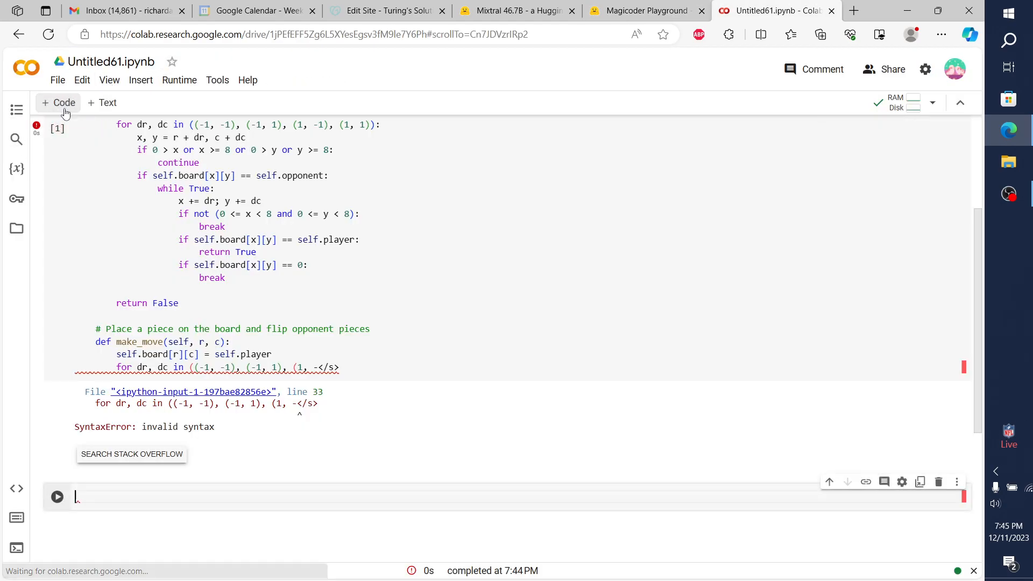
scroll(down, 3)
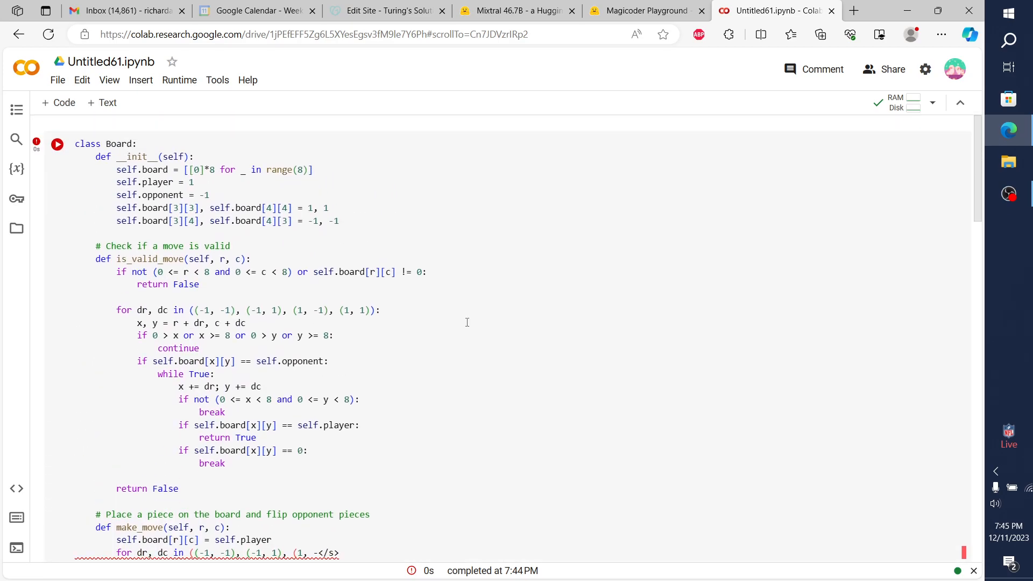
scroll(down, 3)
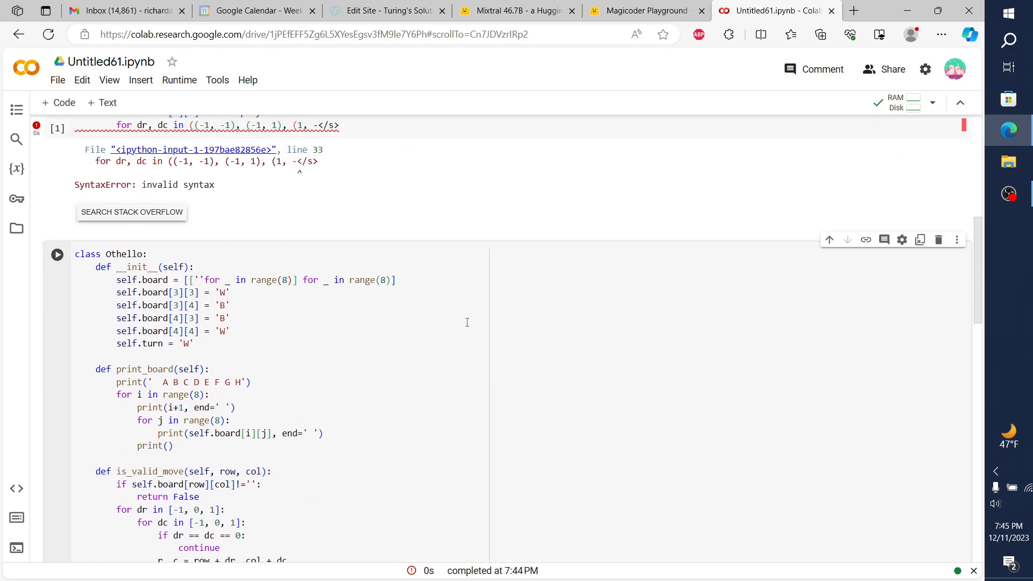
scroll(down, 3)
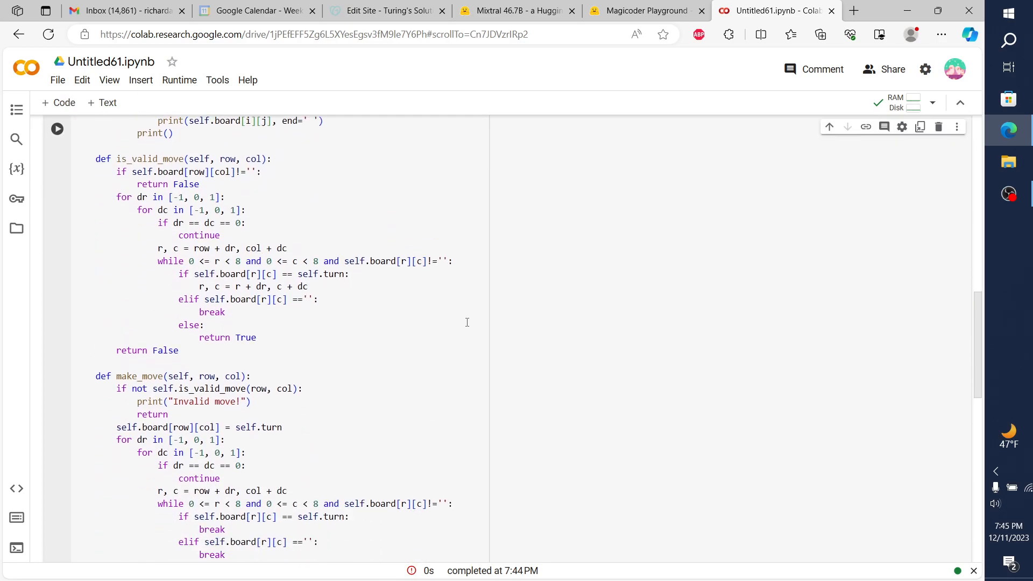
scroll(down, 3)
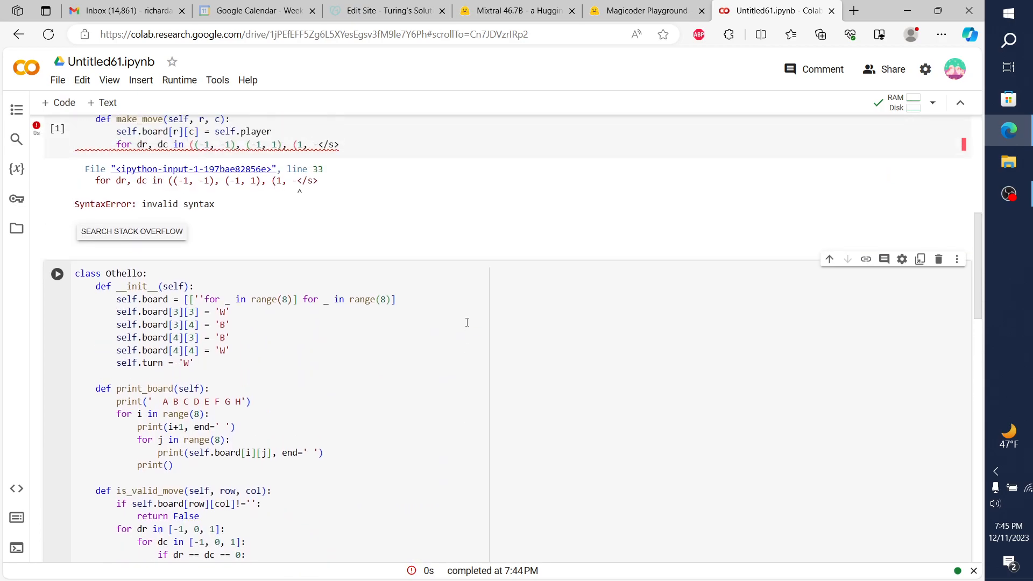
scroll(up, 3)
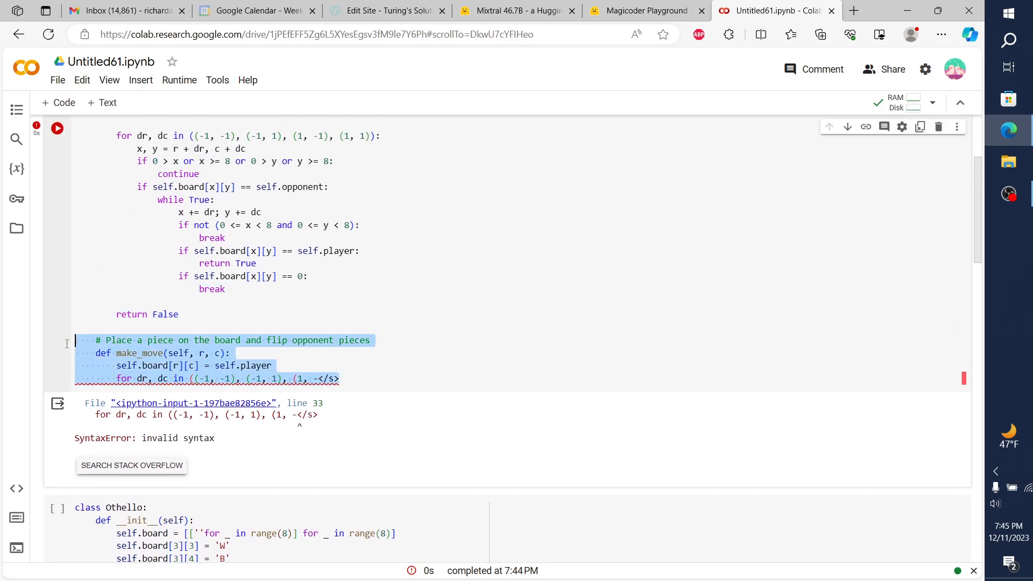
scroll(up, 3)
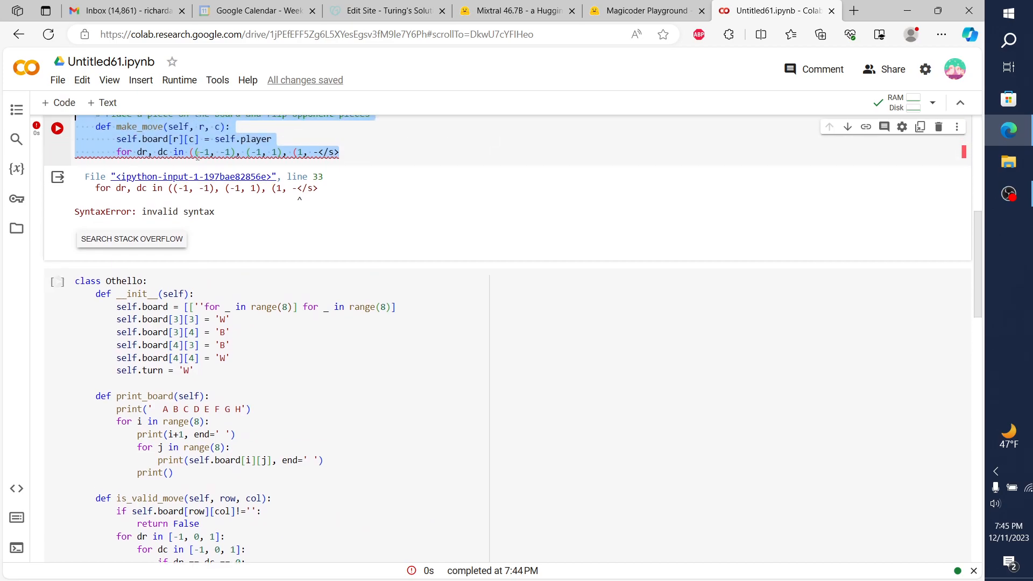
click(59, 284)
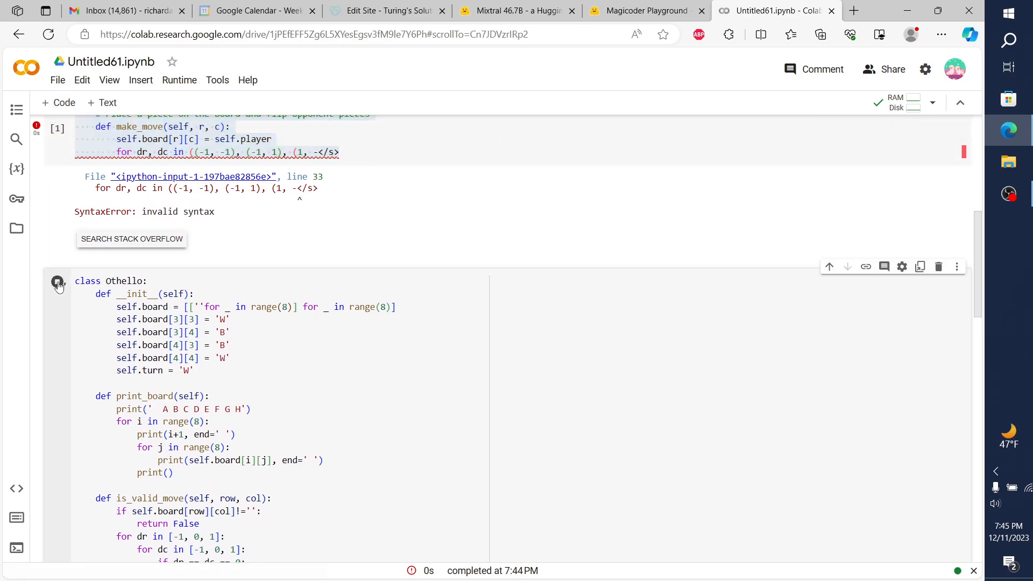
Run Magicoder's Othello game, enter move C4, and save the notebook.
click(58, 285)
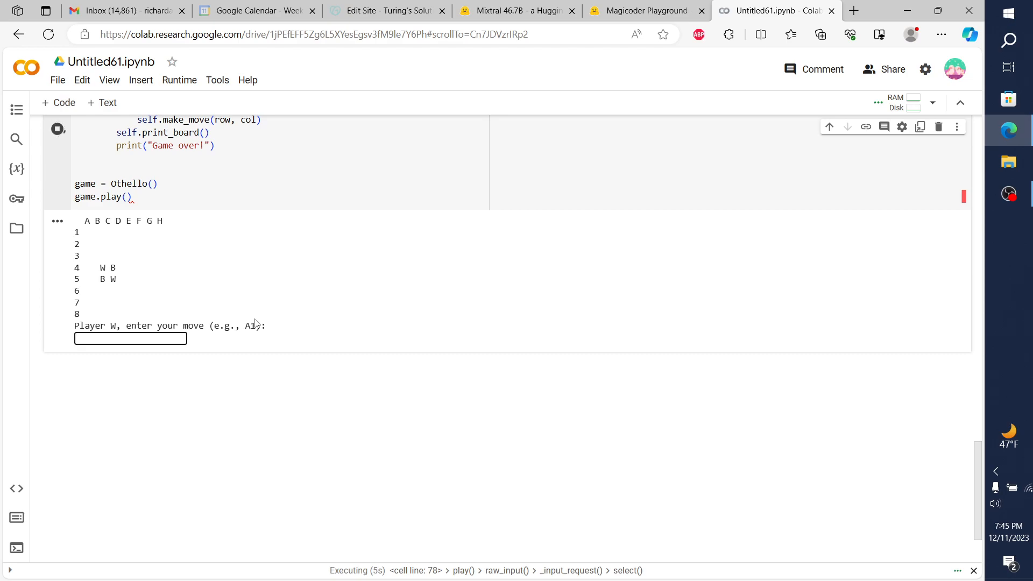
text(C)
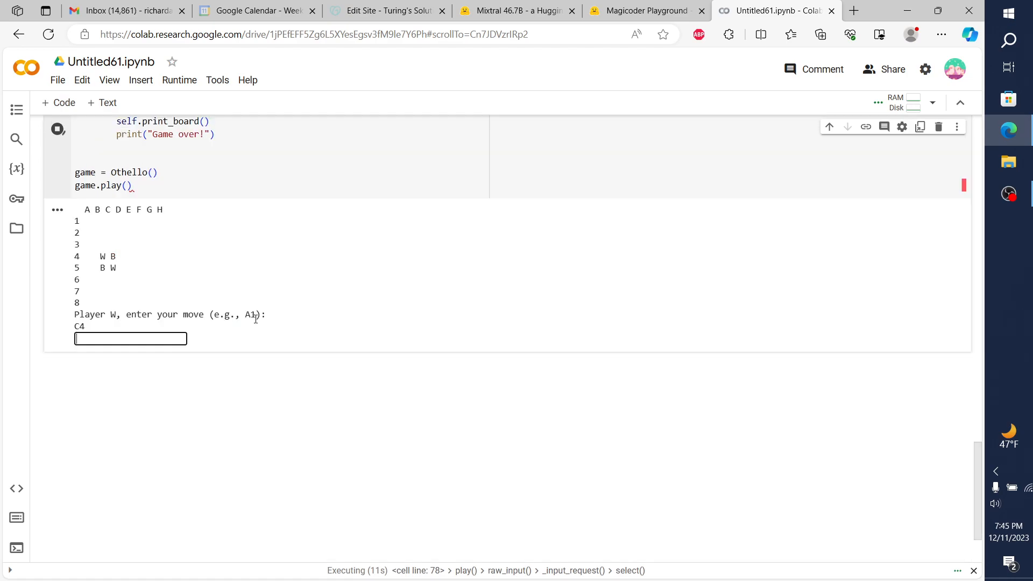
key(Return)
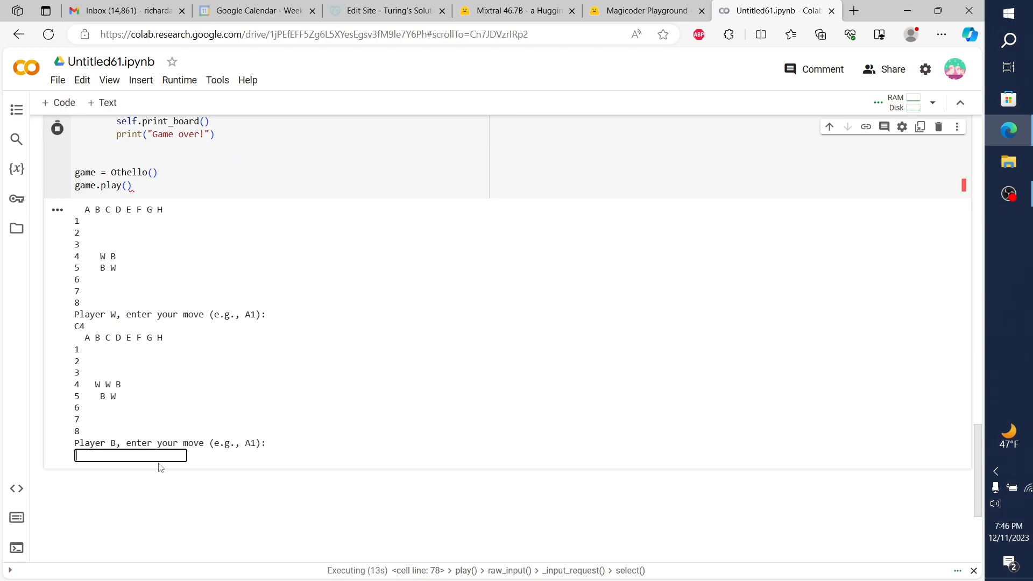
mouse_move(157, 457)
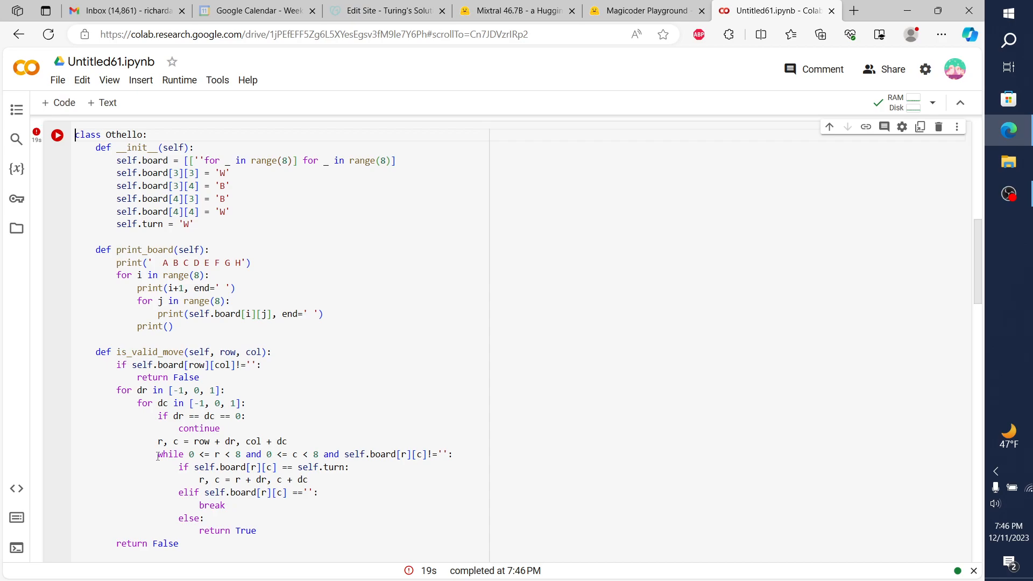
key(ctrl+s)
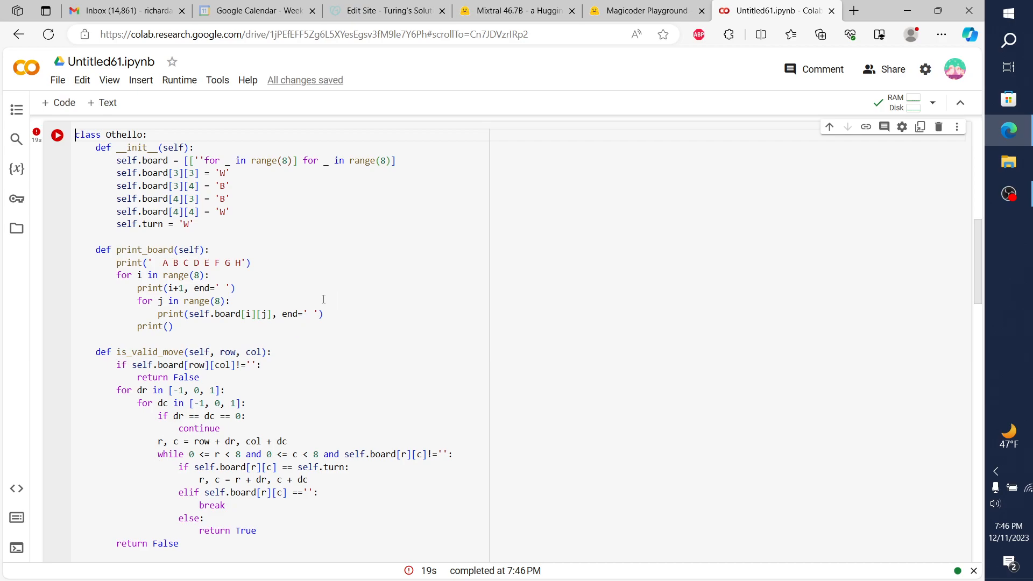
Compare Mixtral's Othello Board answer, then return to Magicoder's generated Othello class.
click(646, 10)
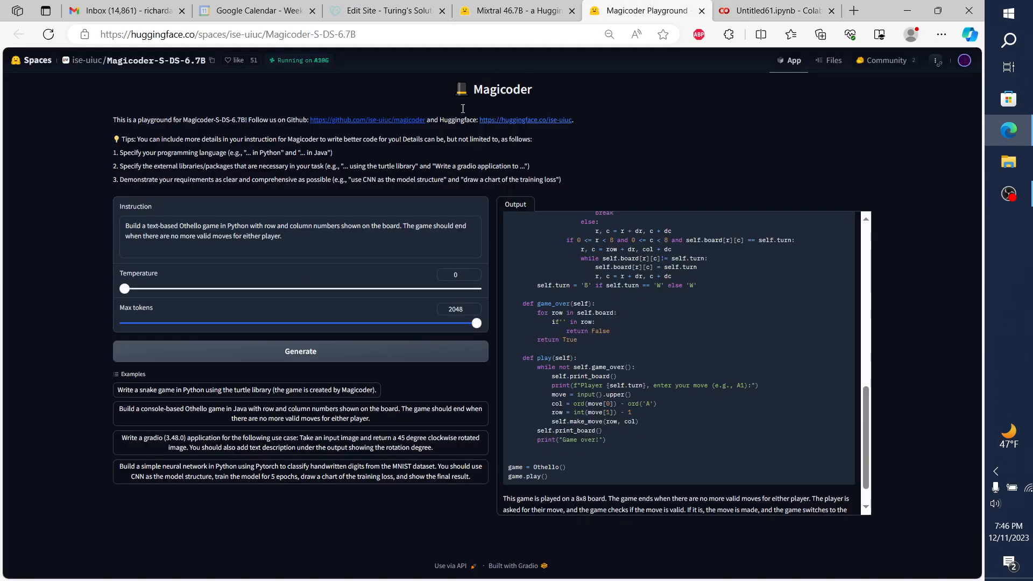
mouse_move(473, 152)
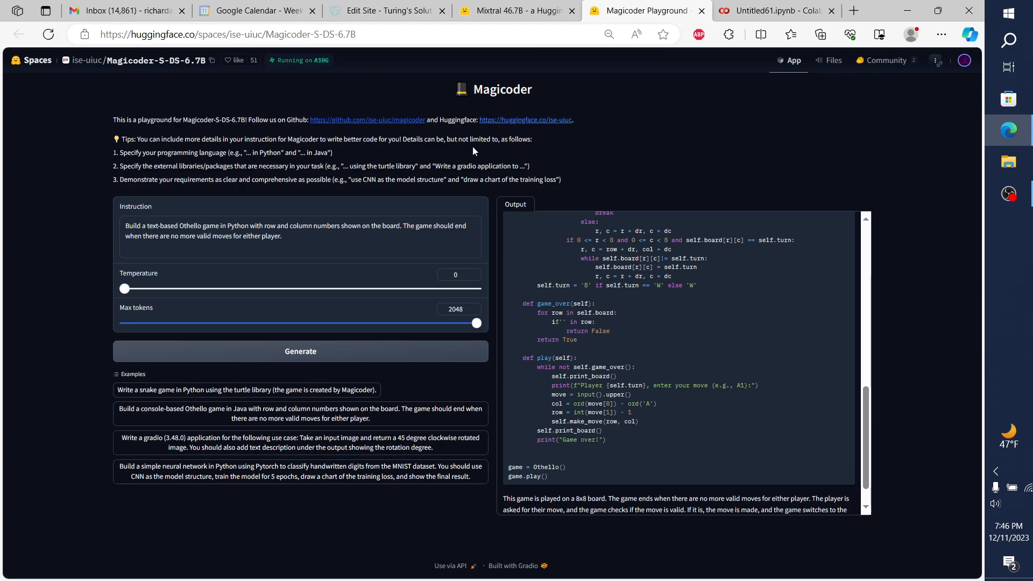
mouse_move(578, 263)
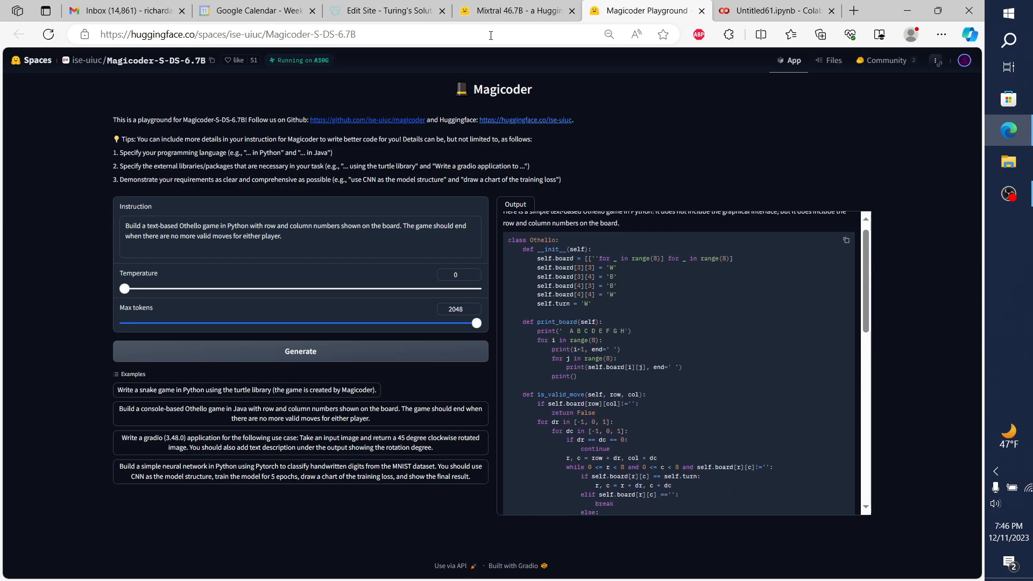
click(518, 11)
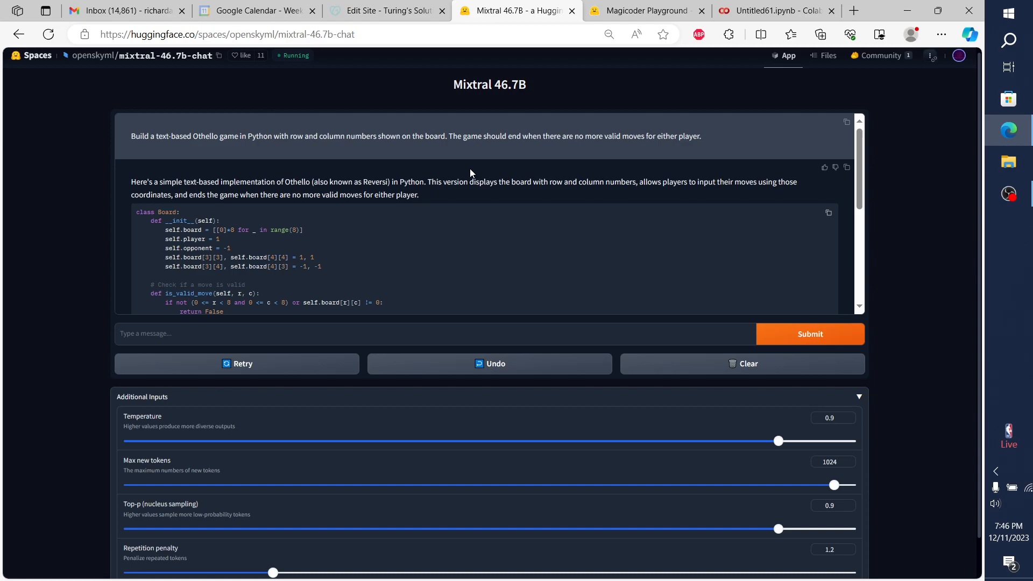
mouse_move(619, 17)
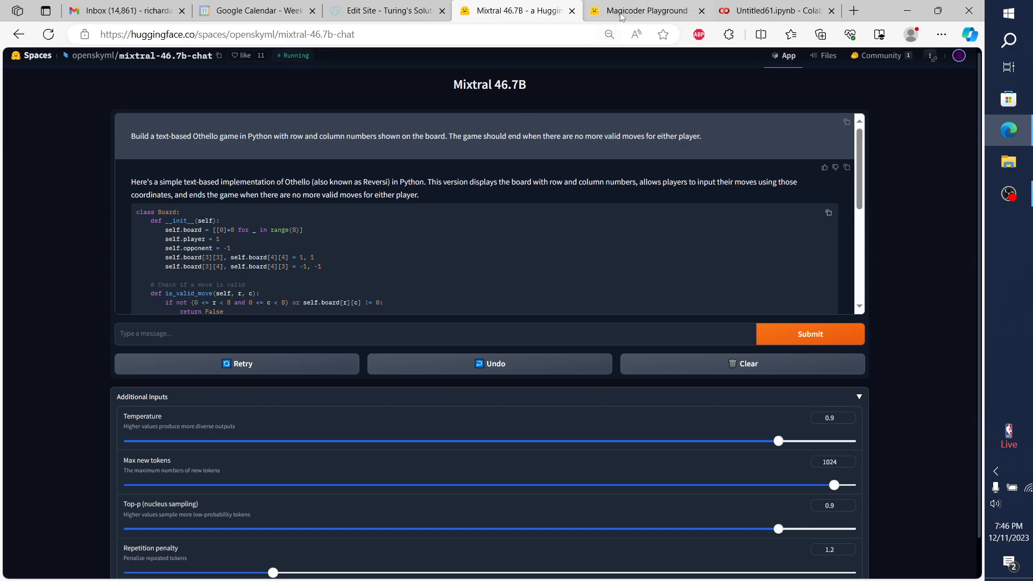
click(642, 11)
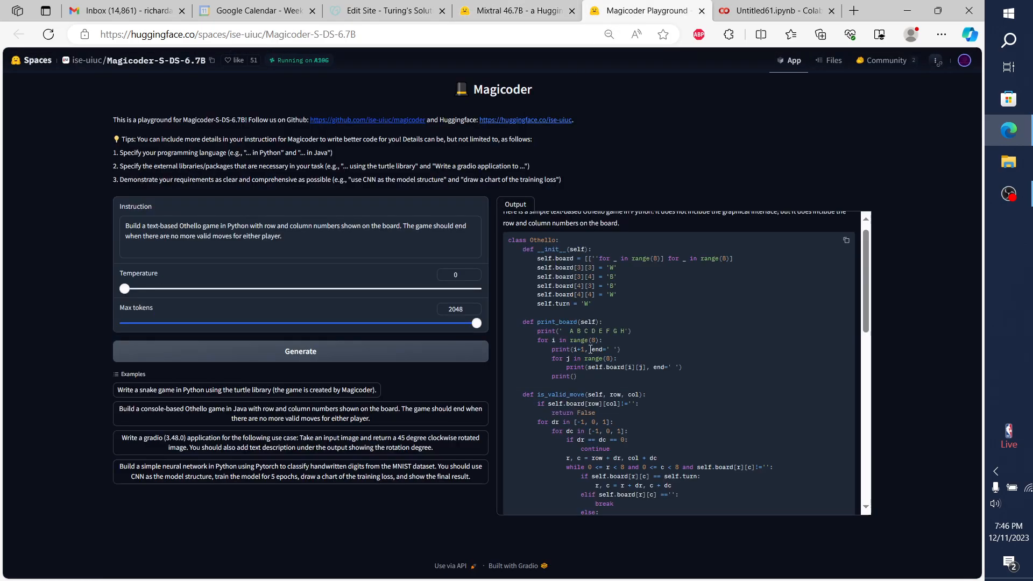
scroll(down, 3)
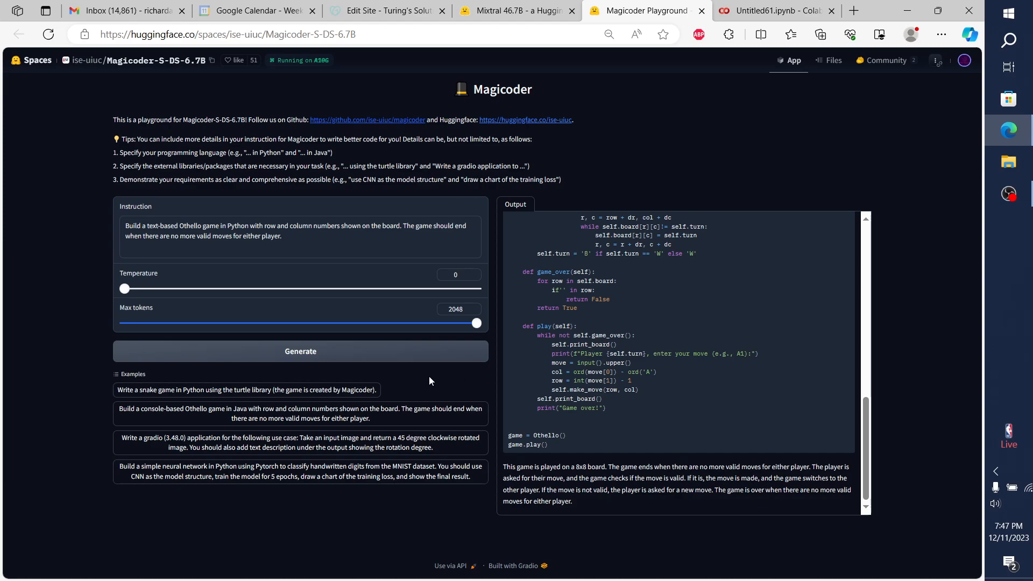
mouse_move(516, 11)
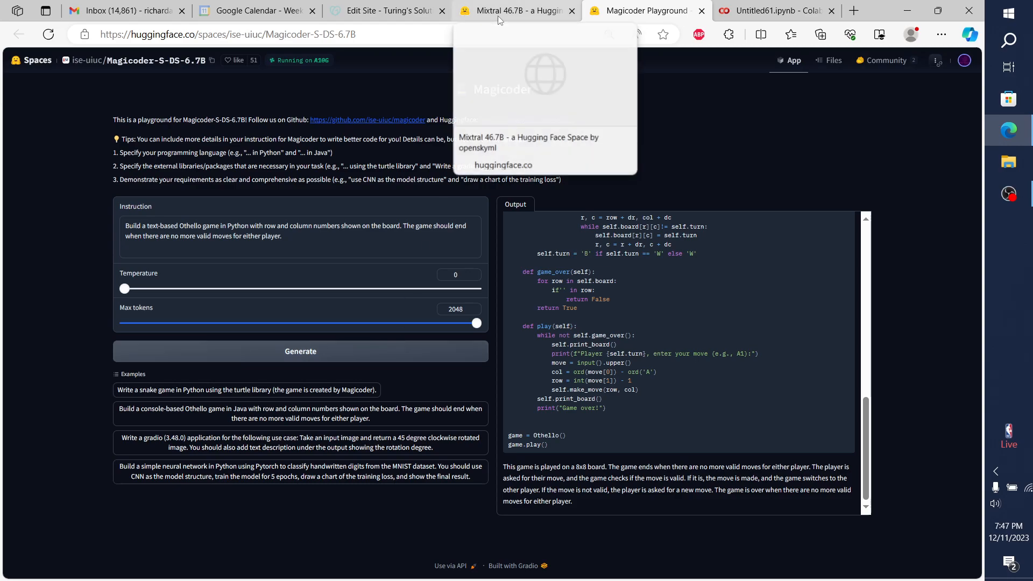
click(517, 10)
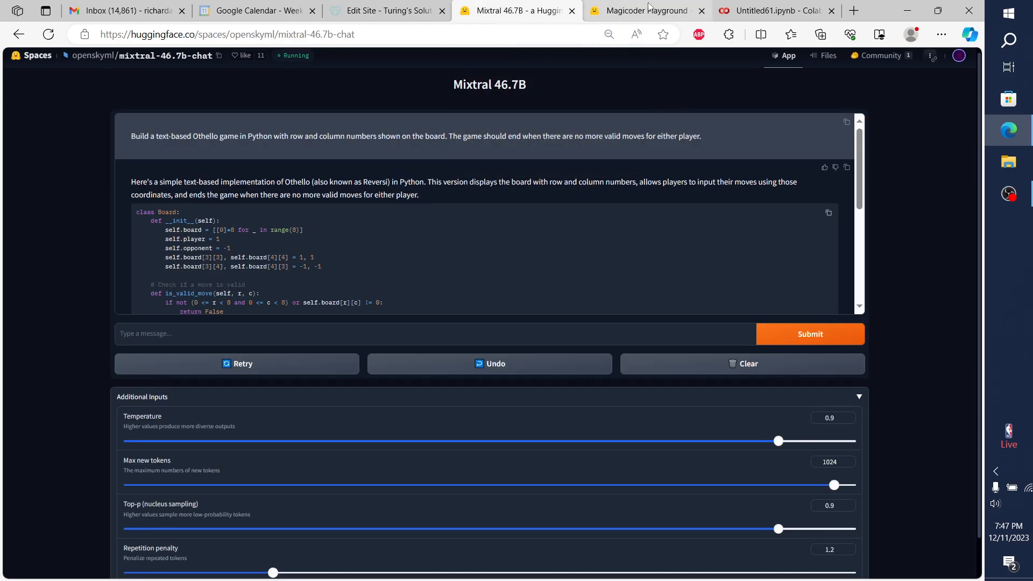
click(646, 11)
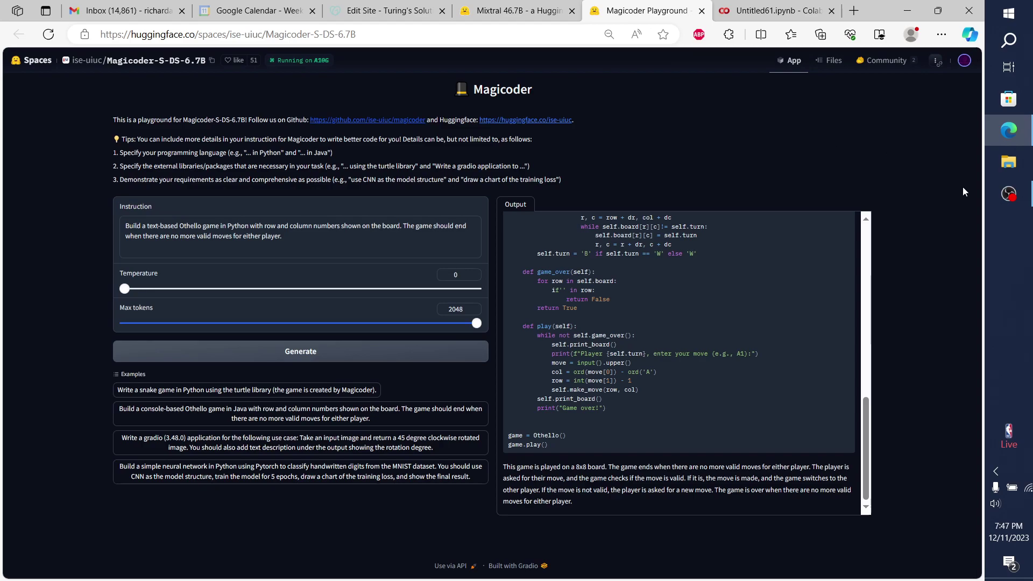